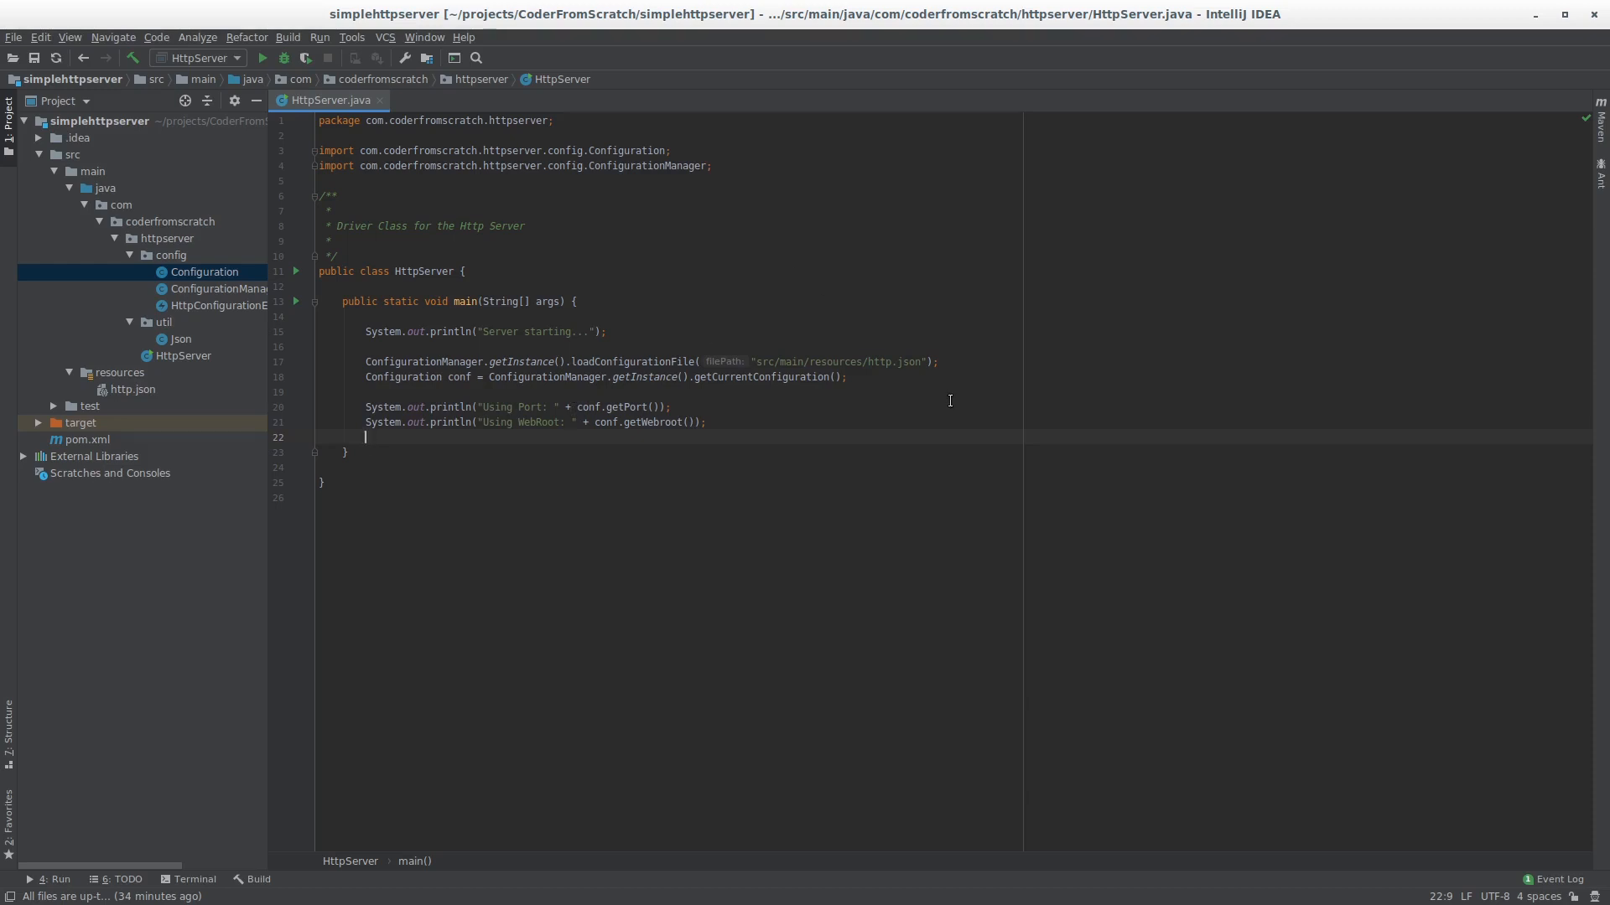
Step: Position the caret in main below the configuration loading code
double_click(547, 377)
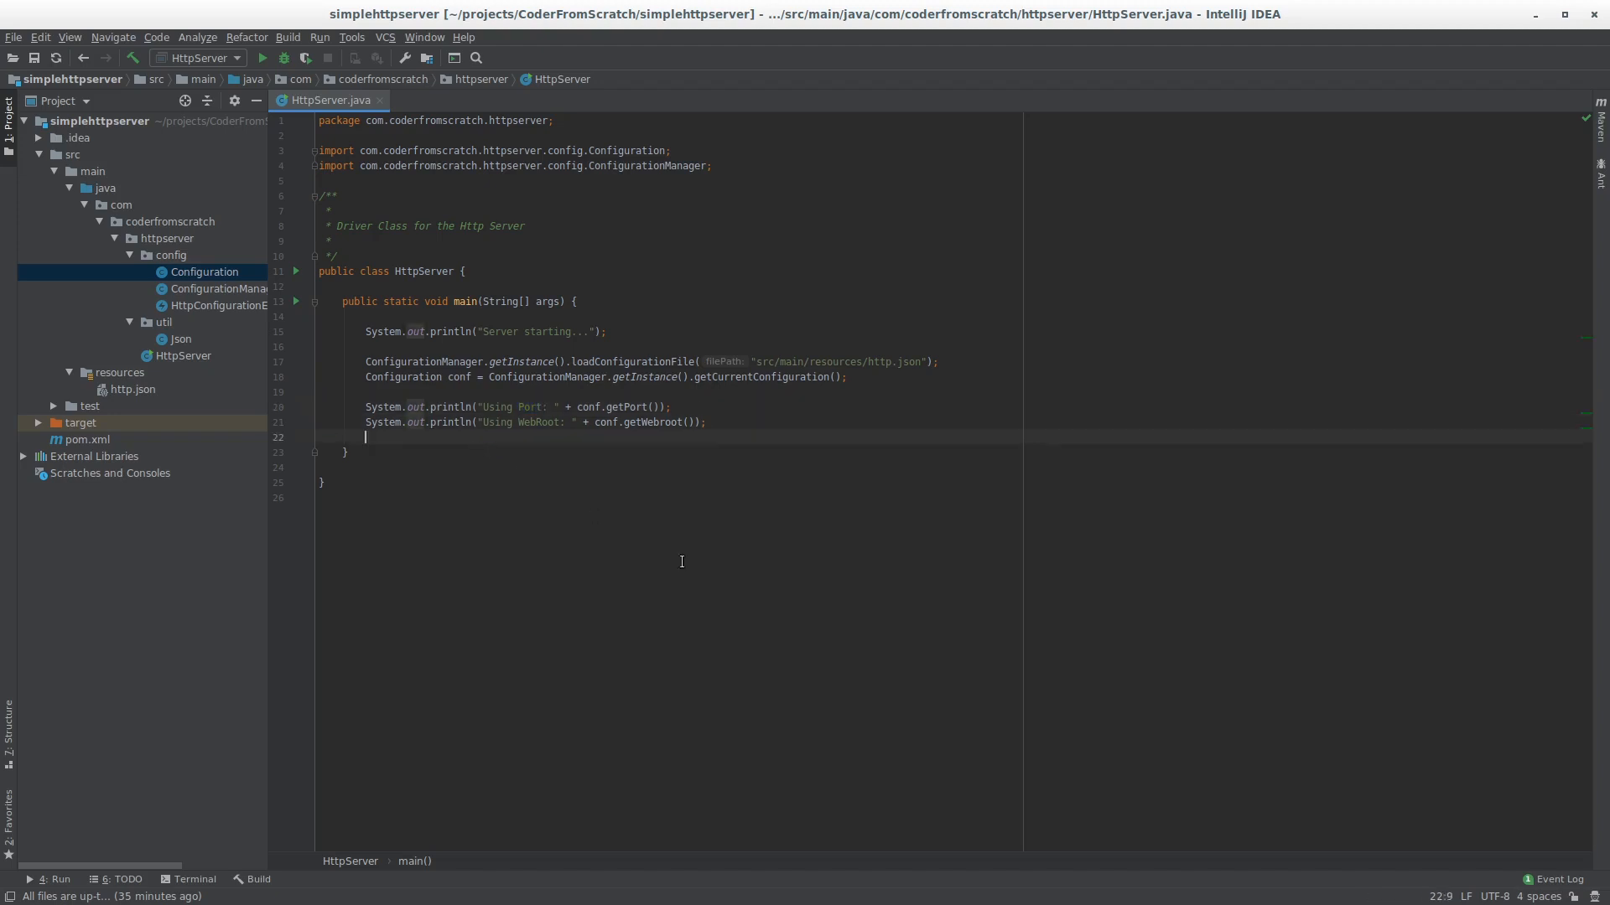
mouse_move(706, 556)
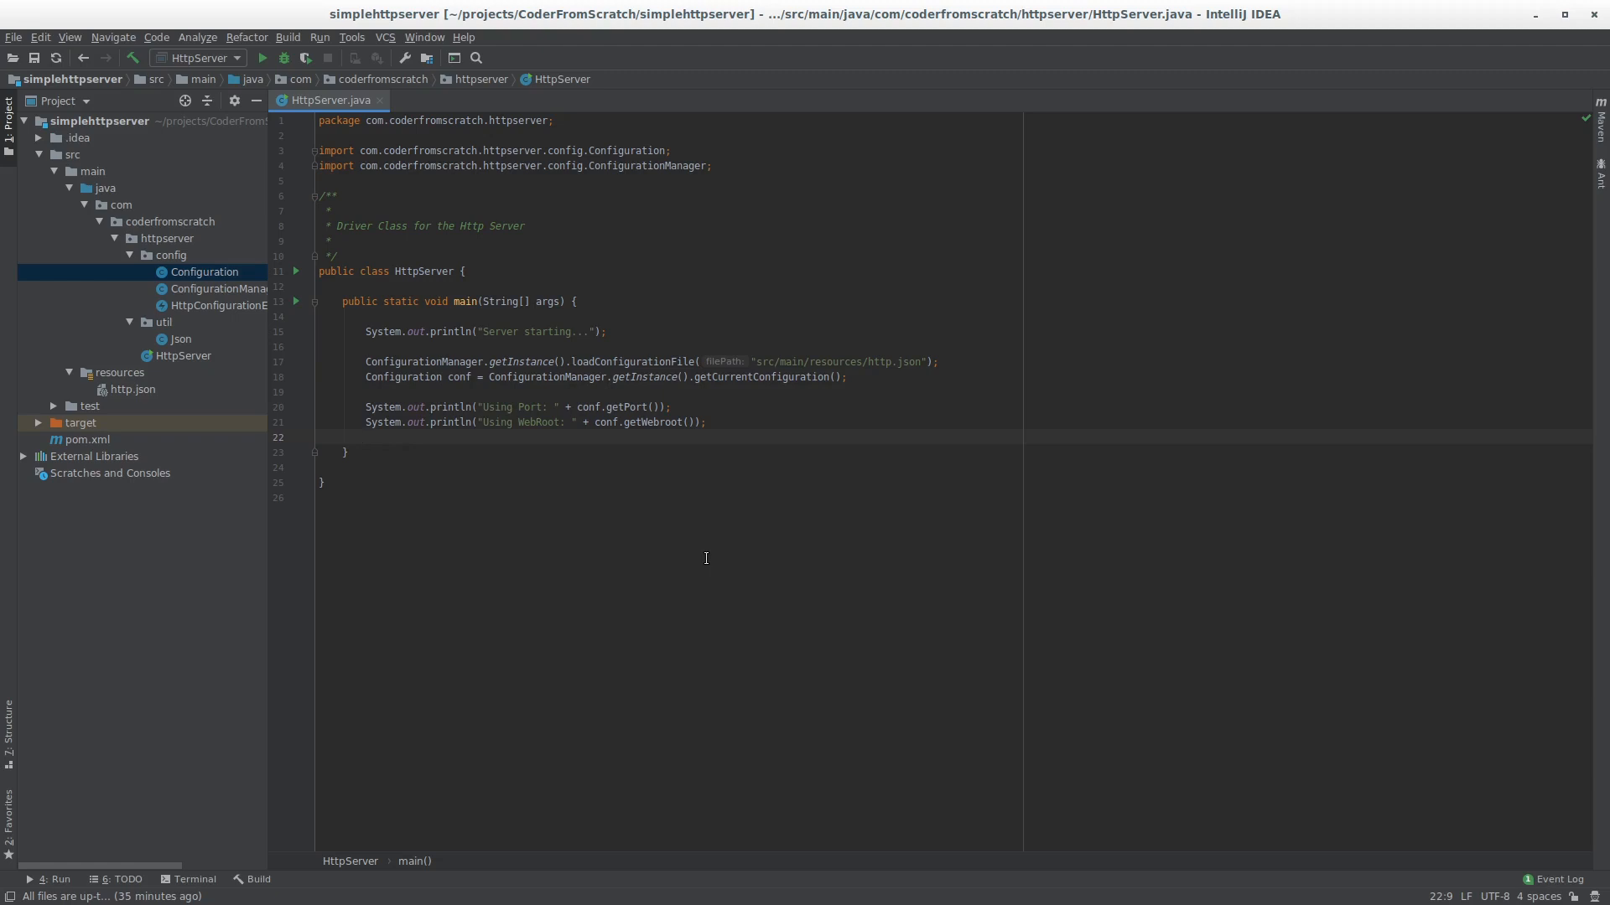
left_click(365, 436)
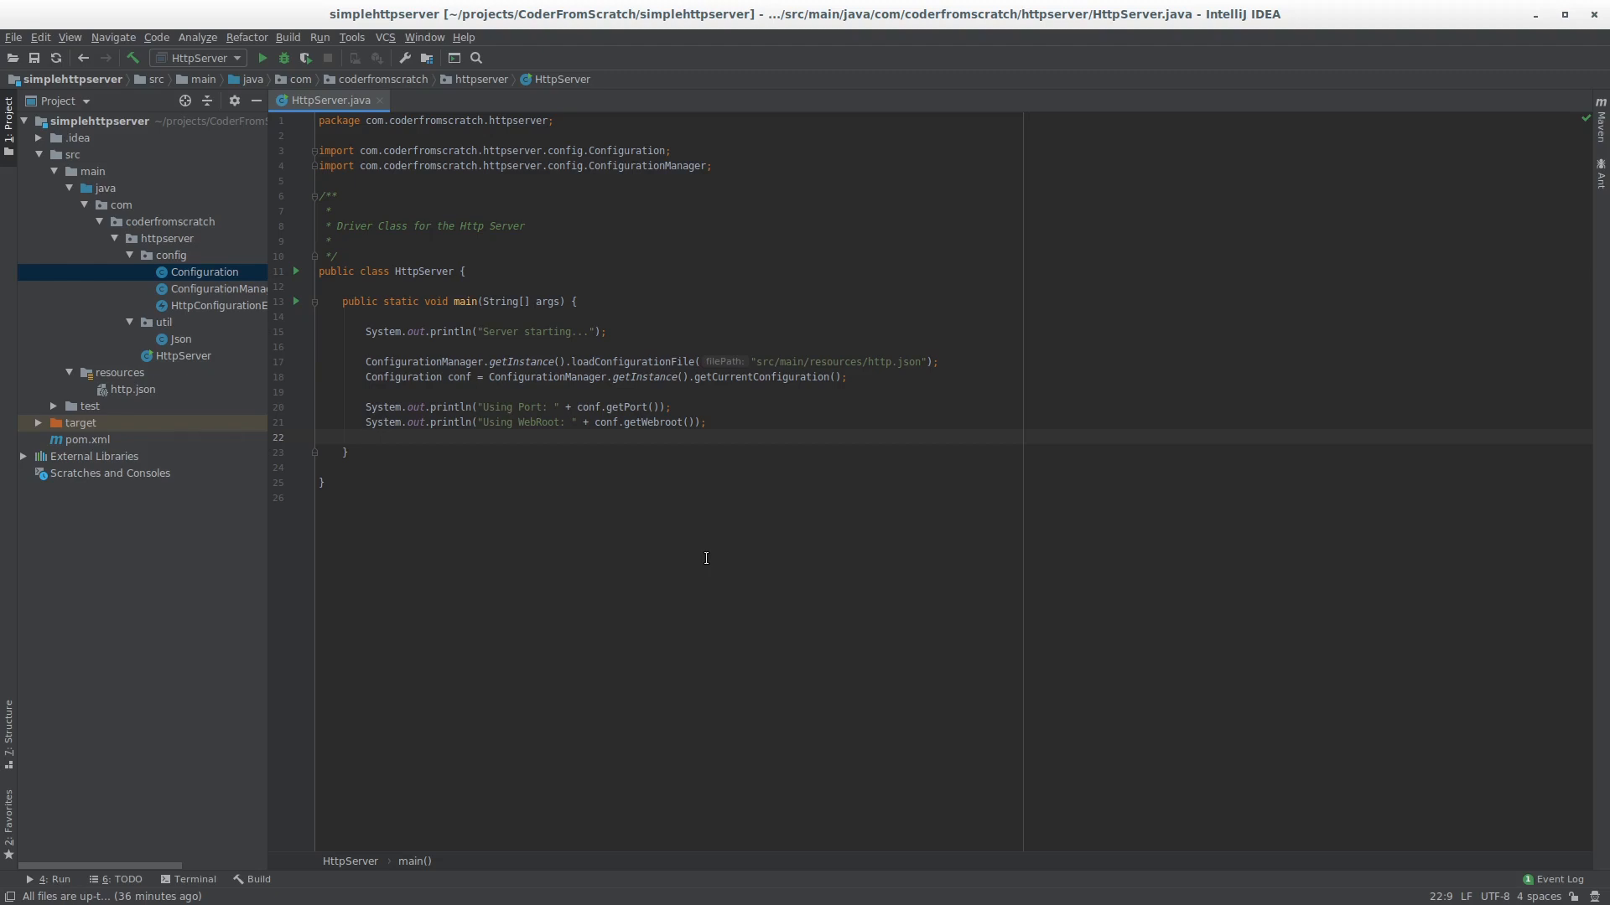
left_click(364, 436)
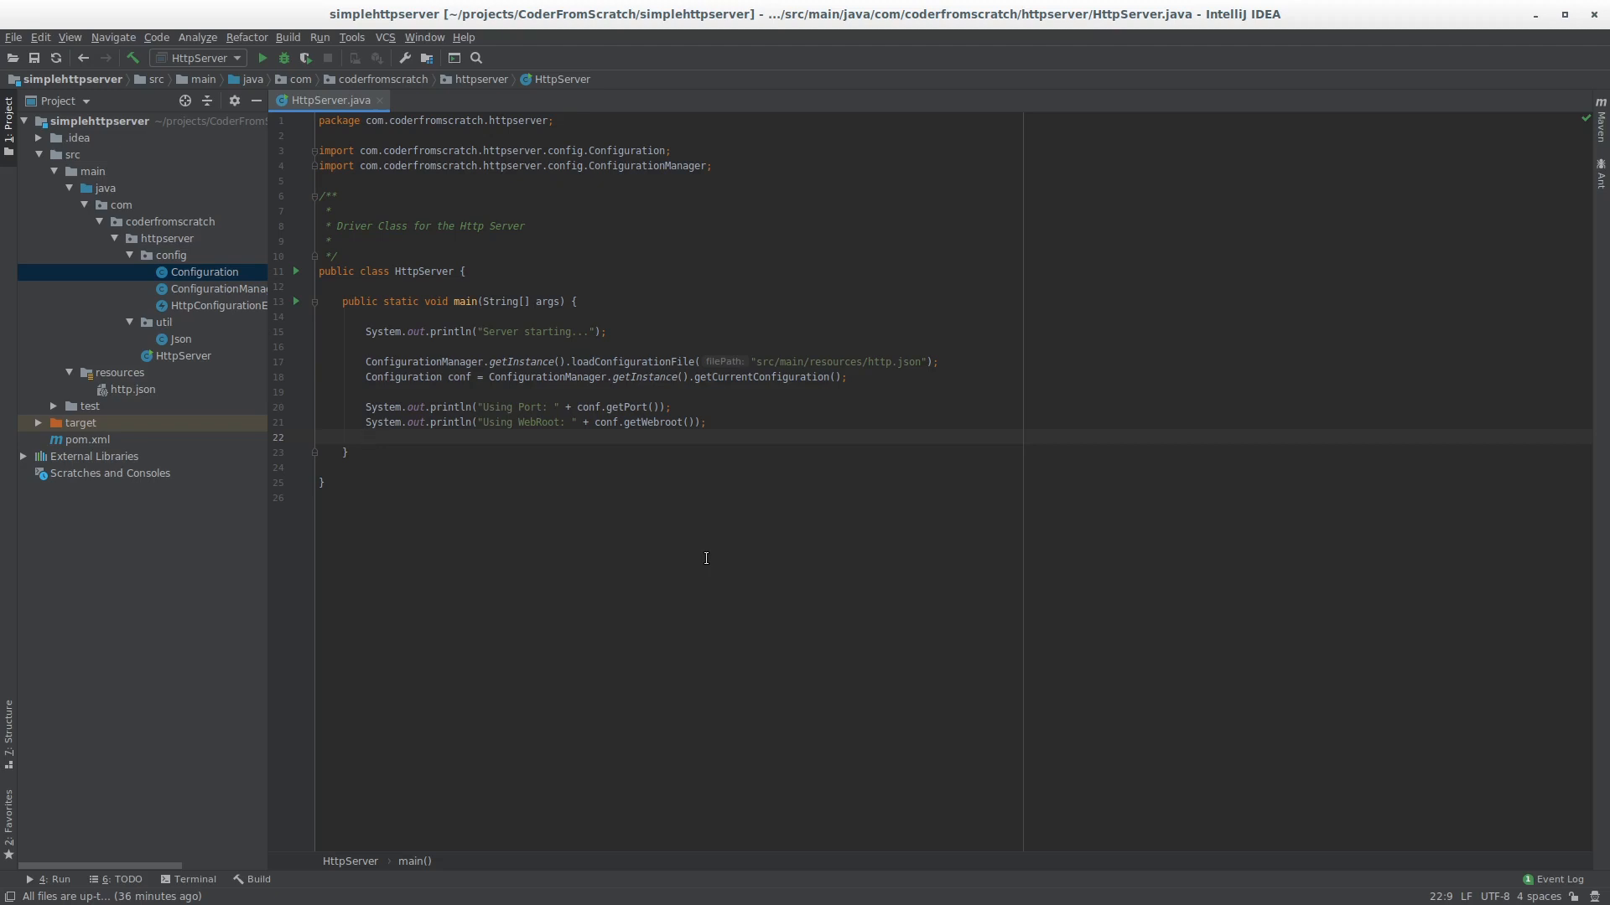
left_click(364, 436)
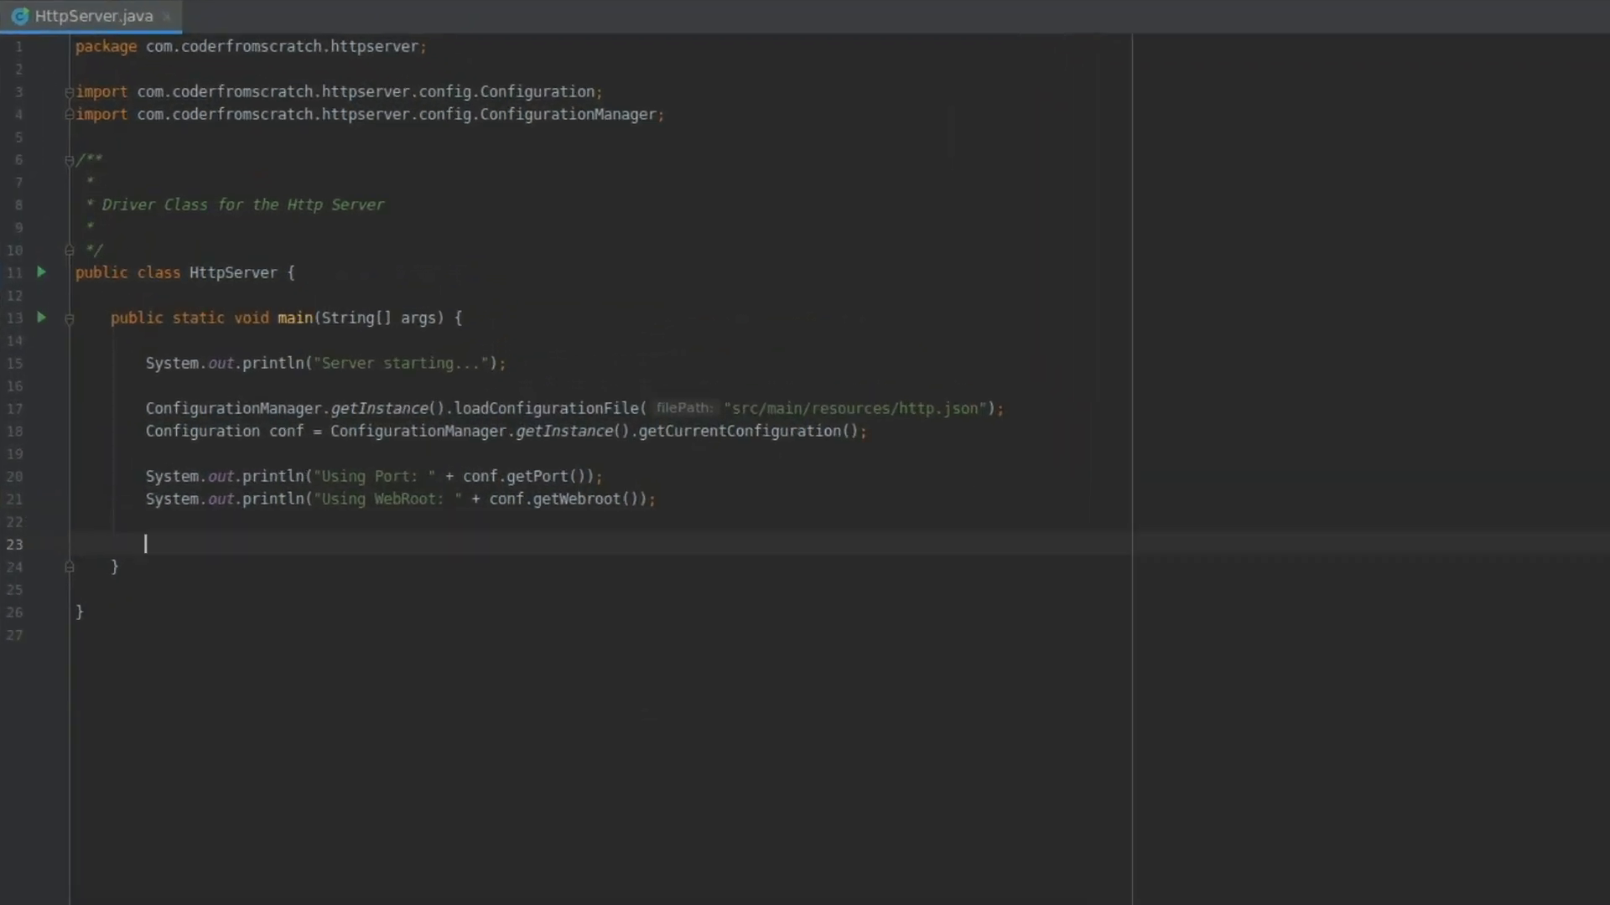
Step: Declare ServerSocket serverSocket = new ServerSocket(conf.getPort());
type("ServerSocket")
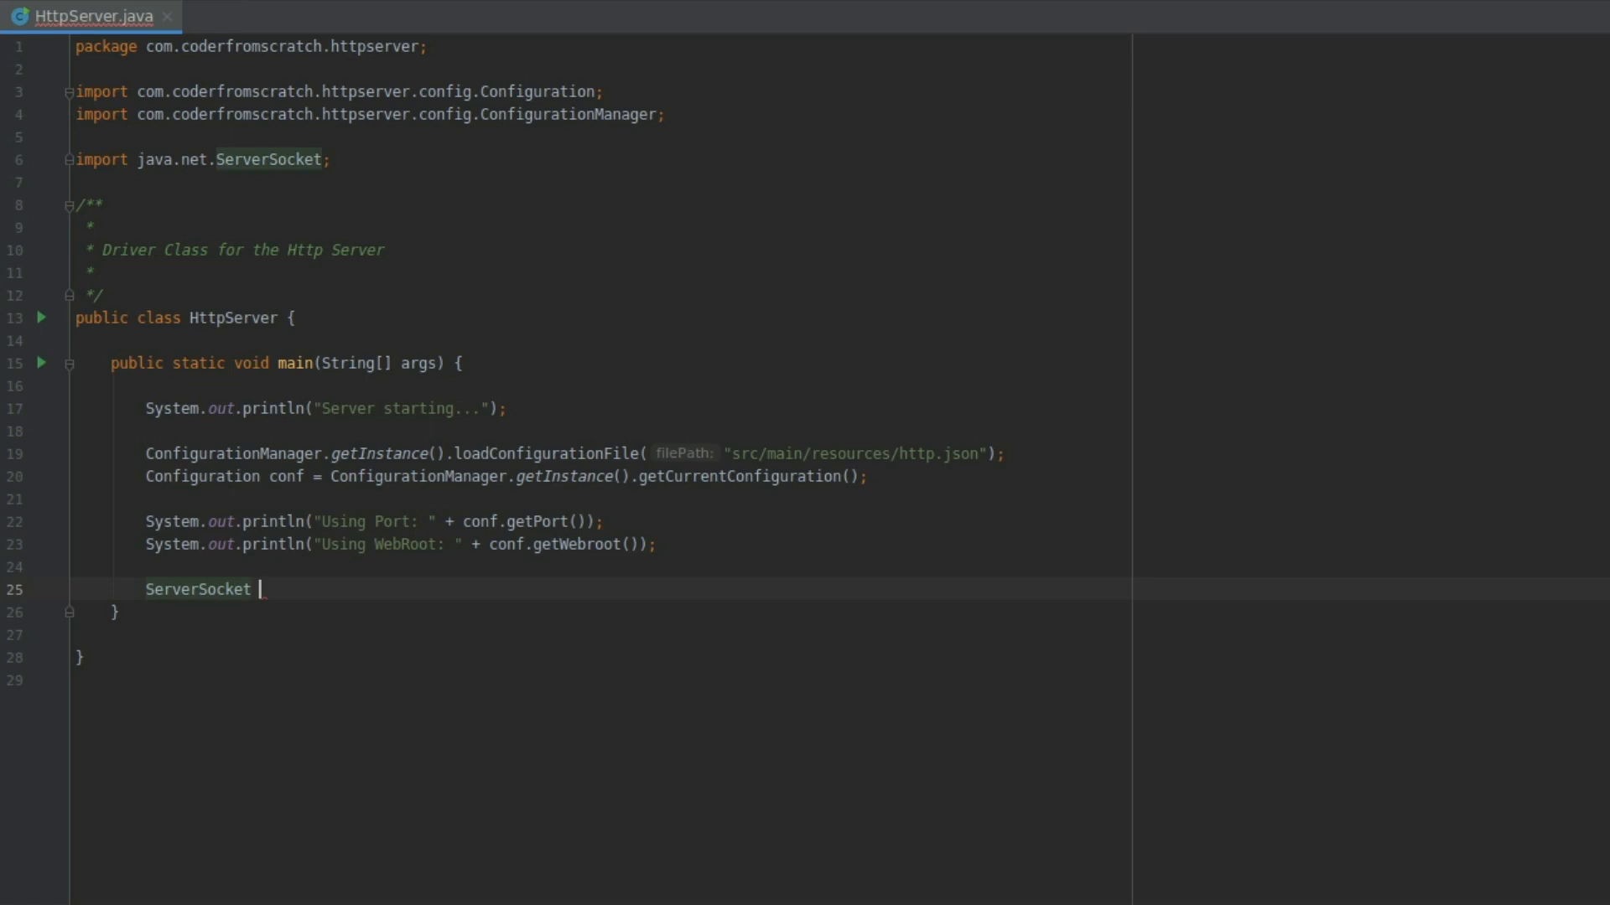
type("serverSocket = new")
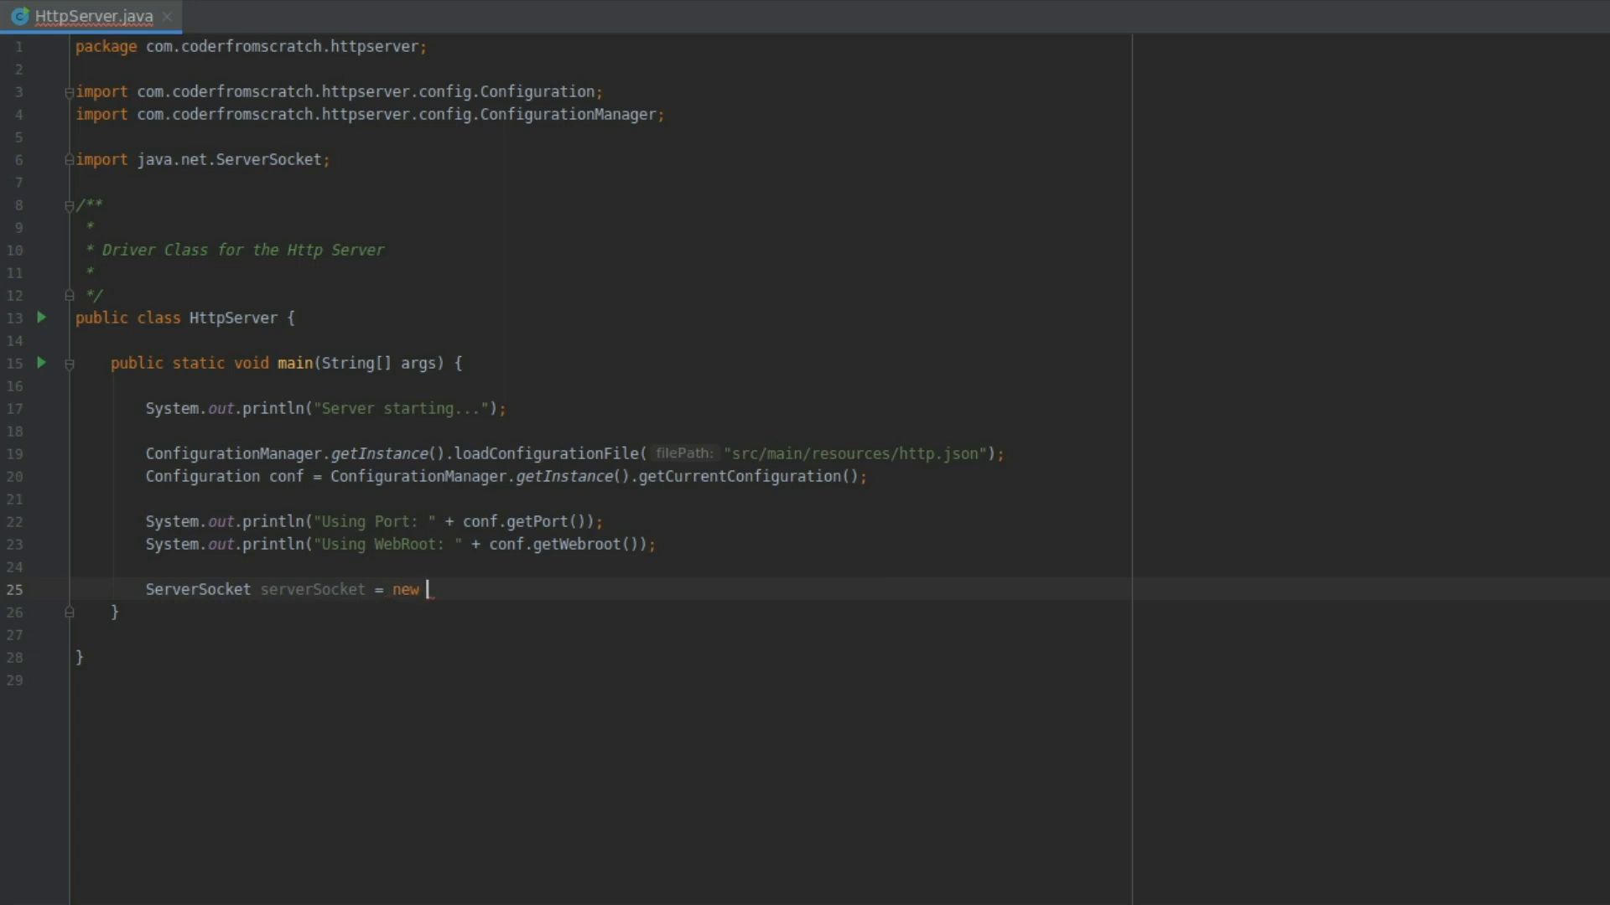
type("ServerSocket()")
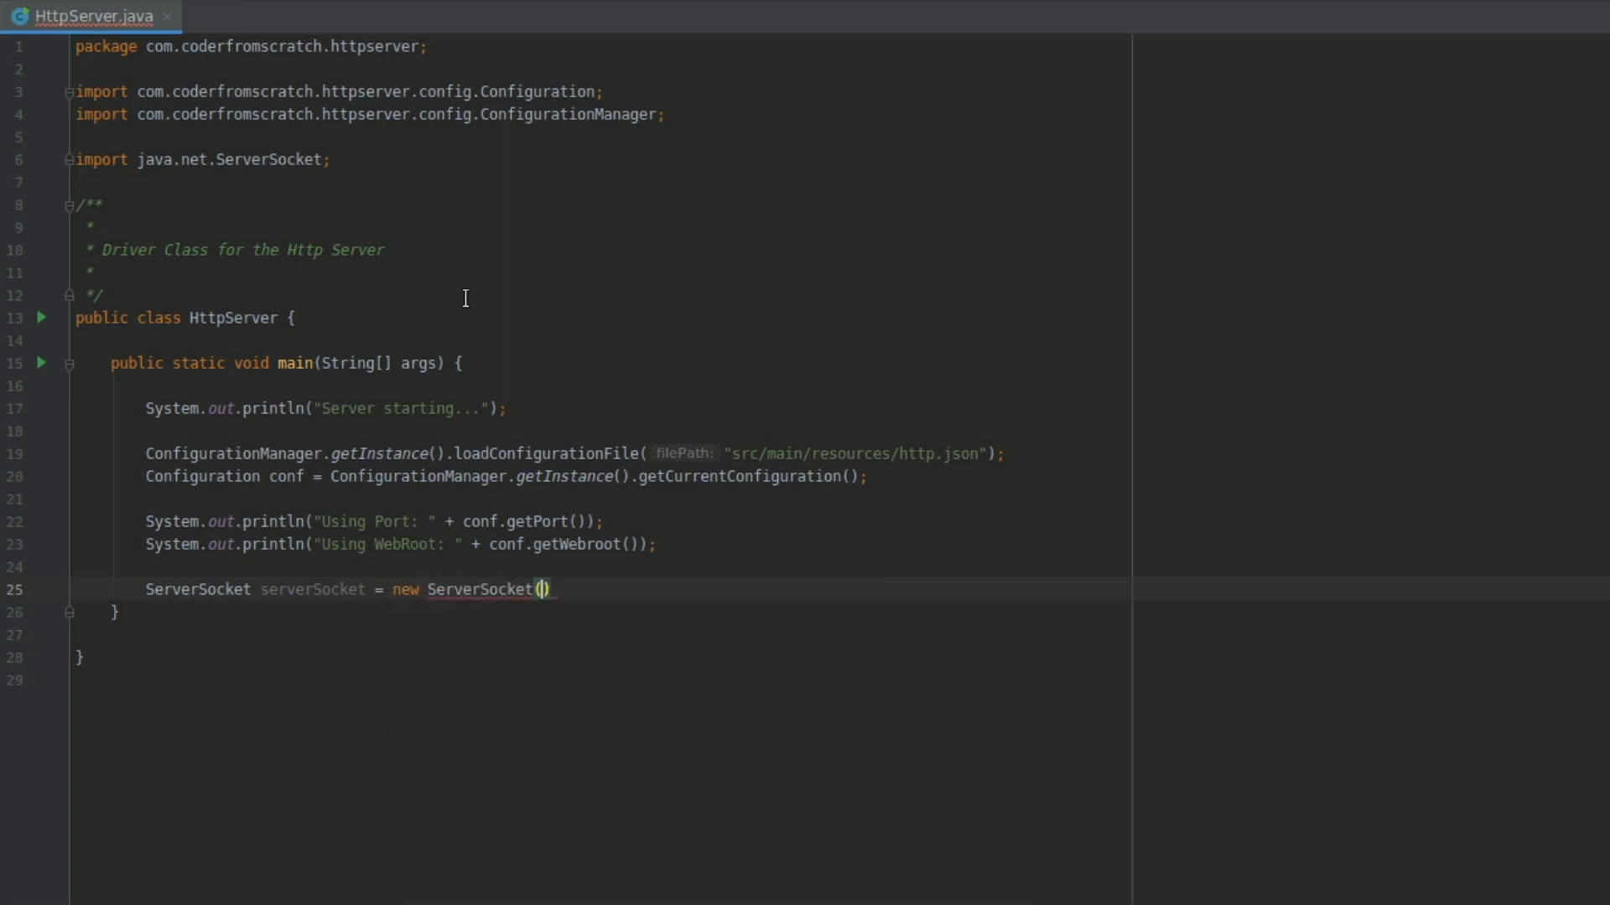
double_click(528, 519)
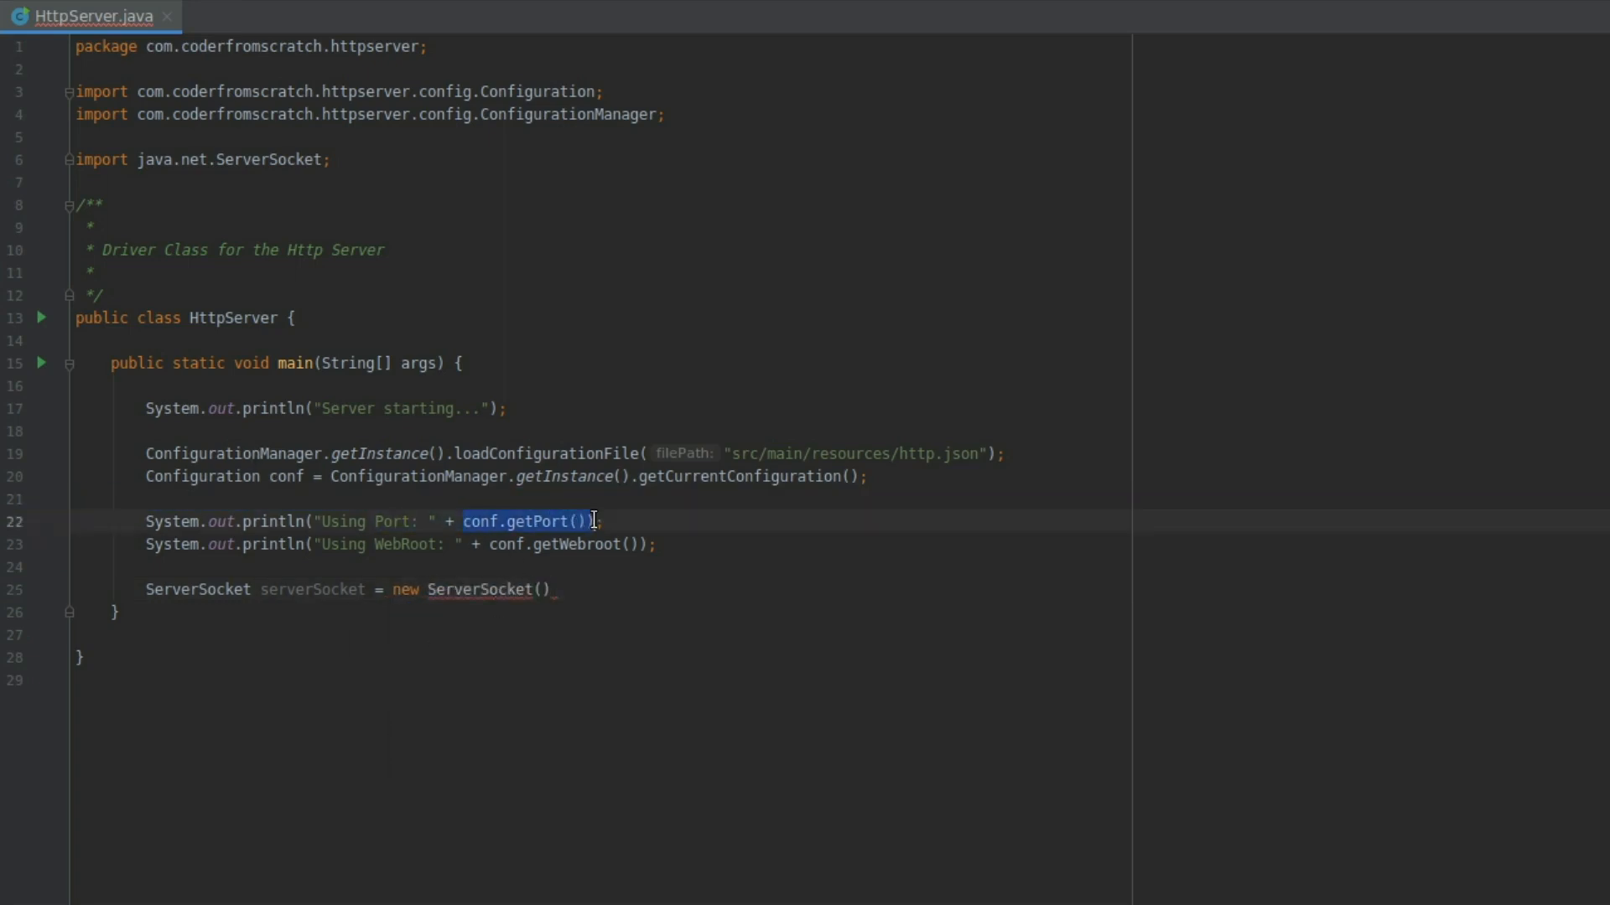
mouse_move(544, 600)
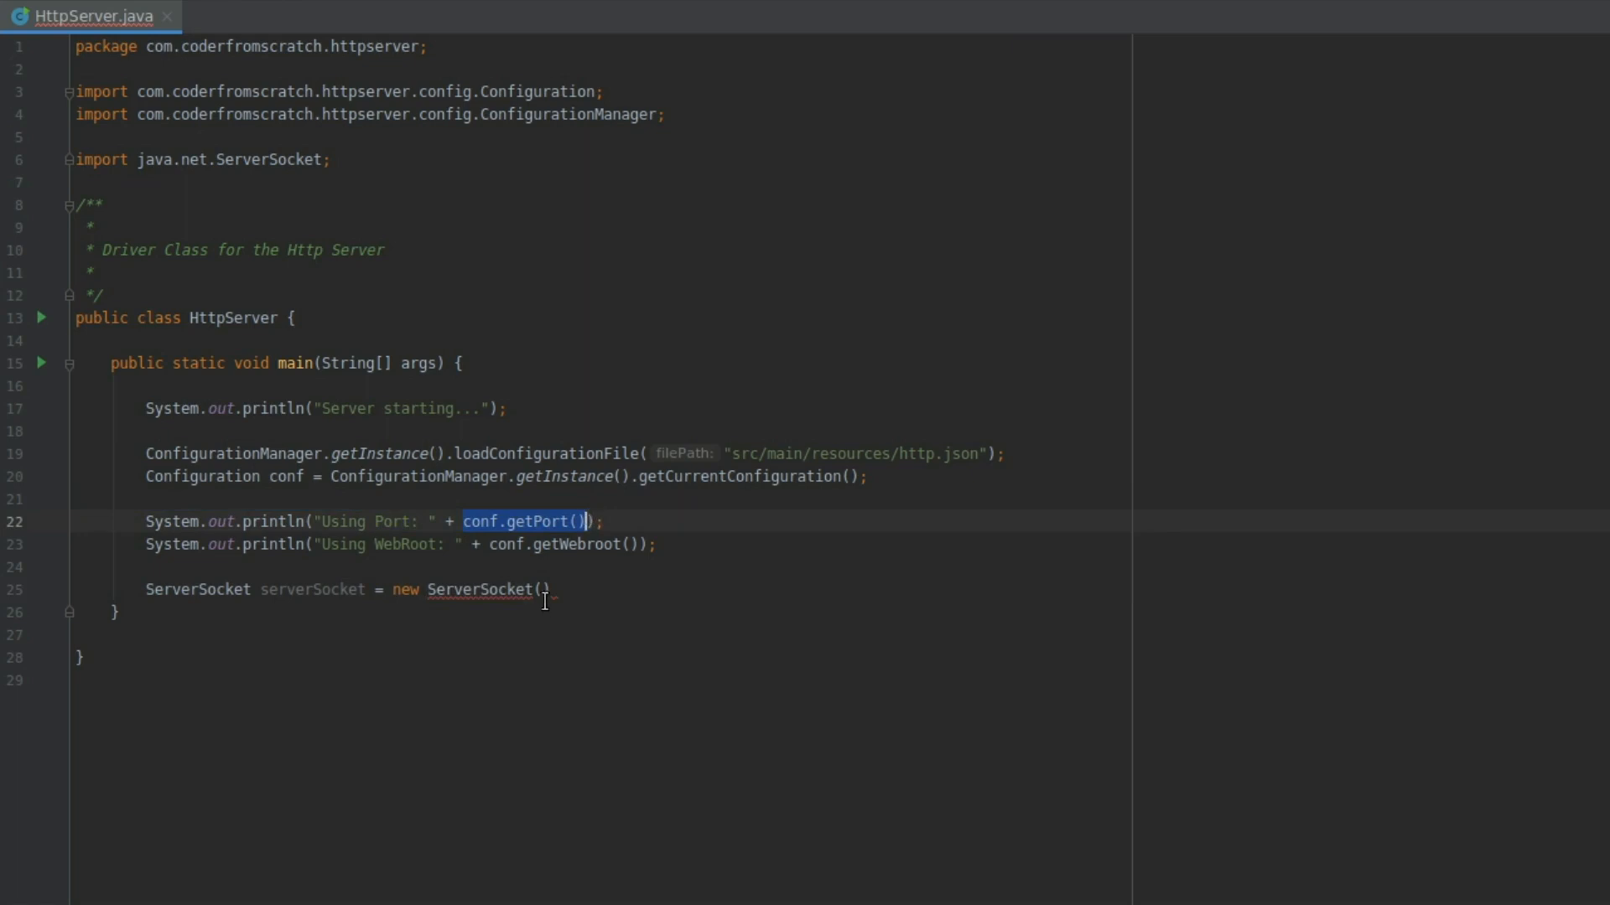
type("conf.getPort()")
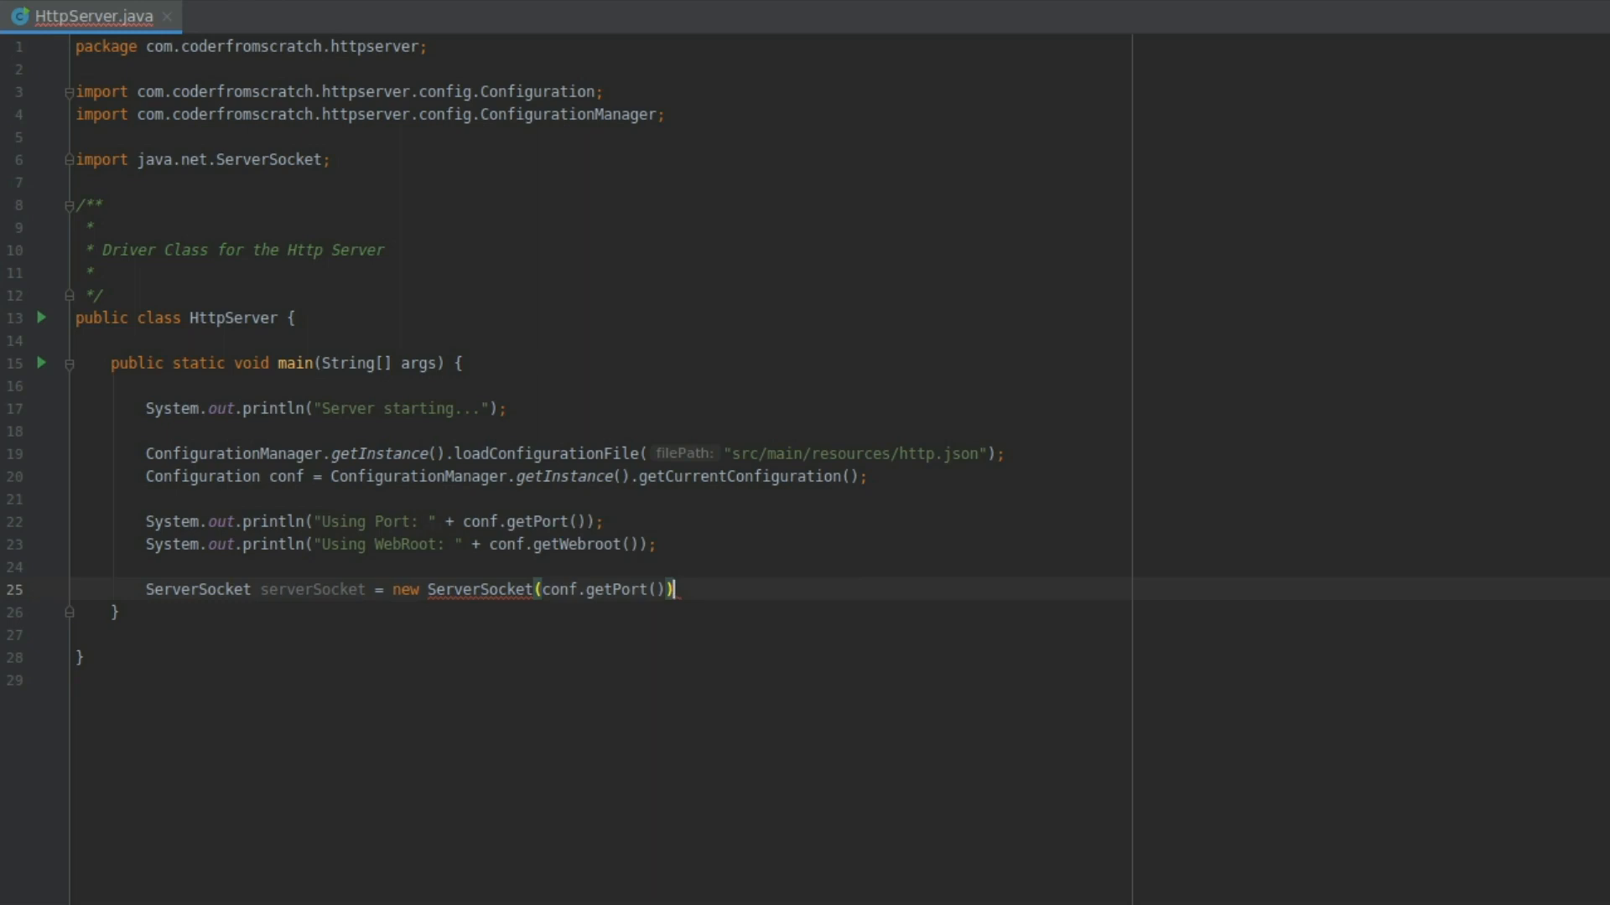
type(";")
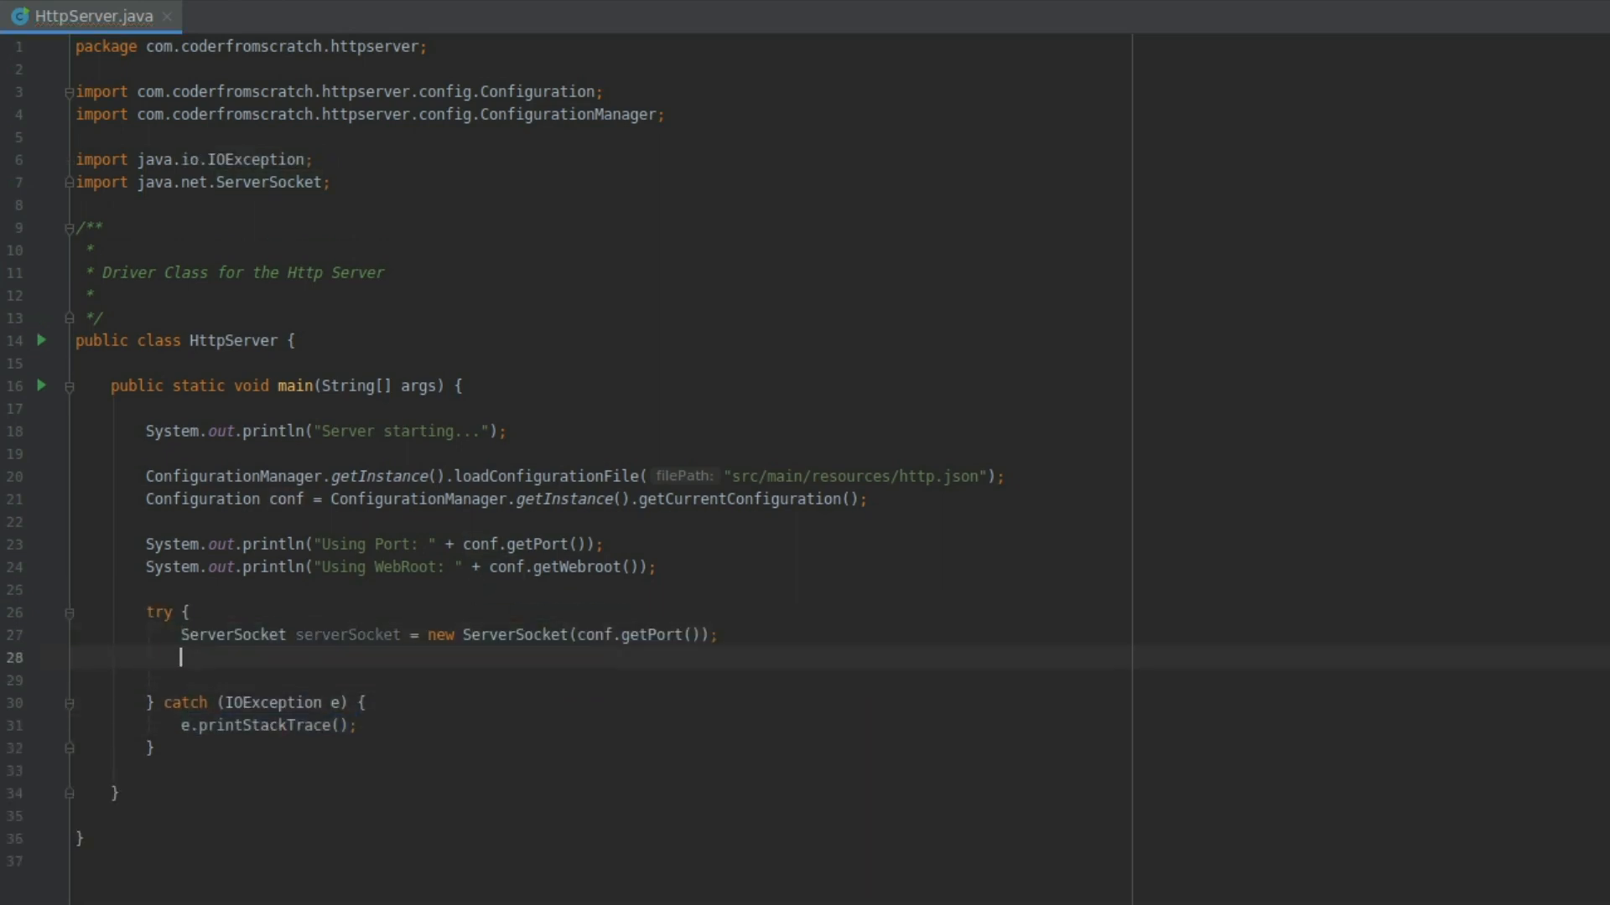
Step: Add Socket socket = serverSocket.accept(); inside the try block
type("serverSocket.accept(")
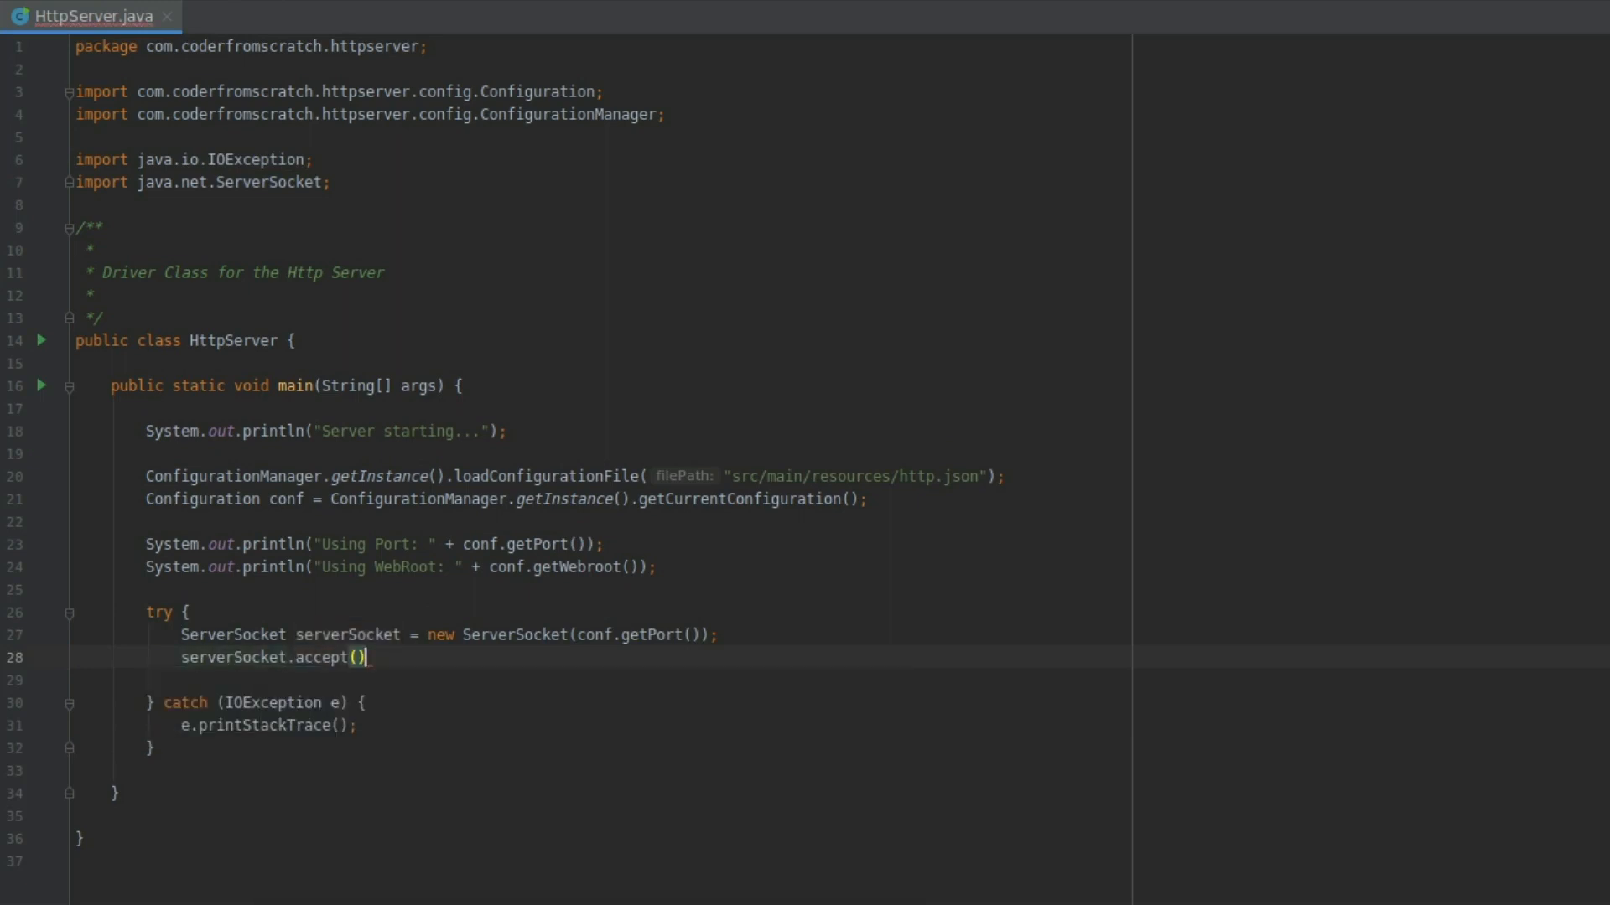
type(";")
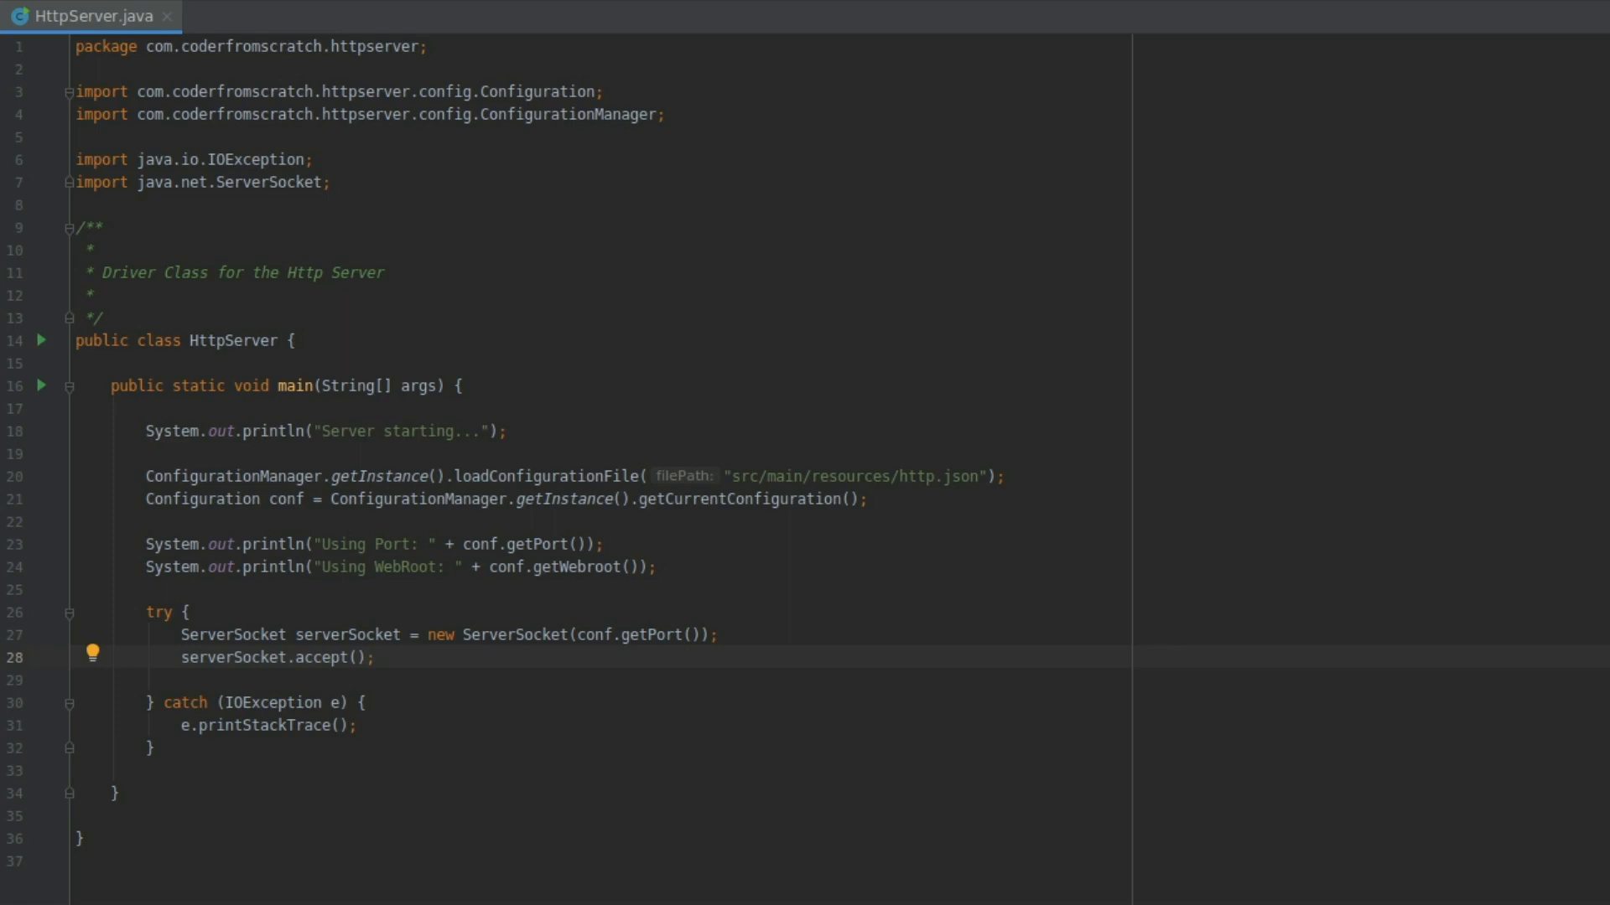
type("Socket socket =")
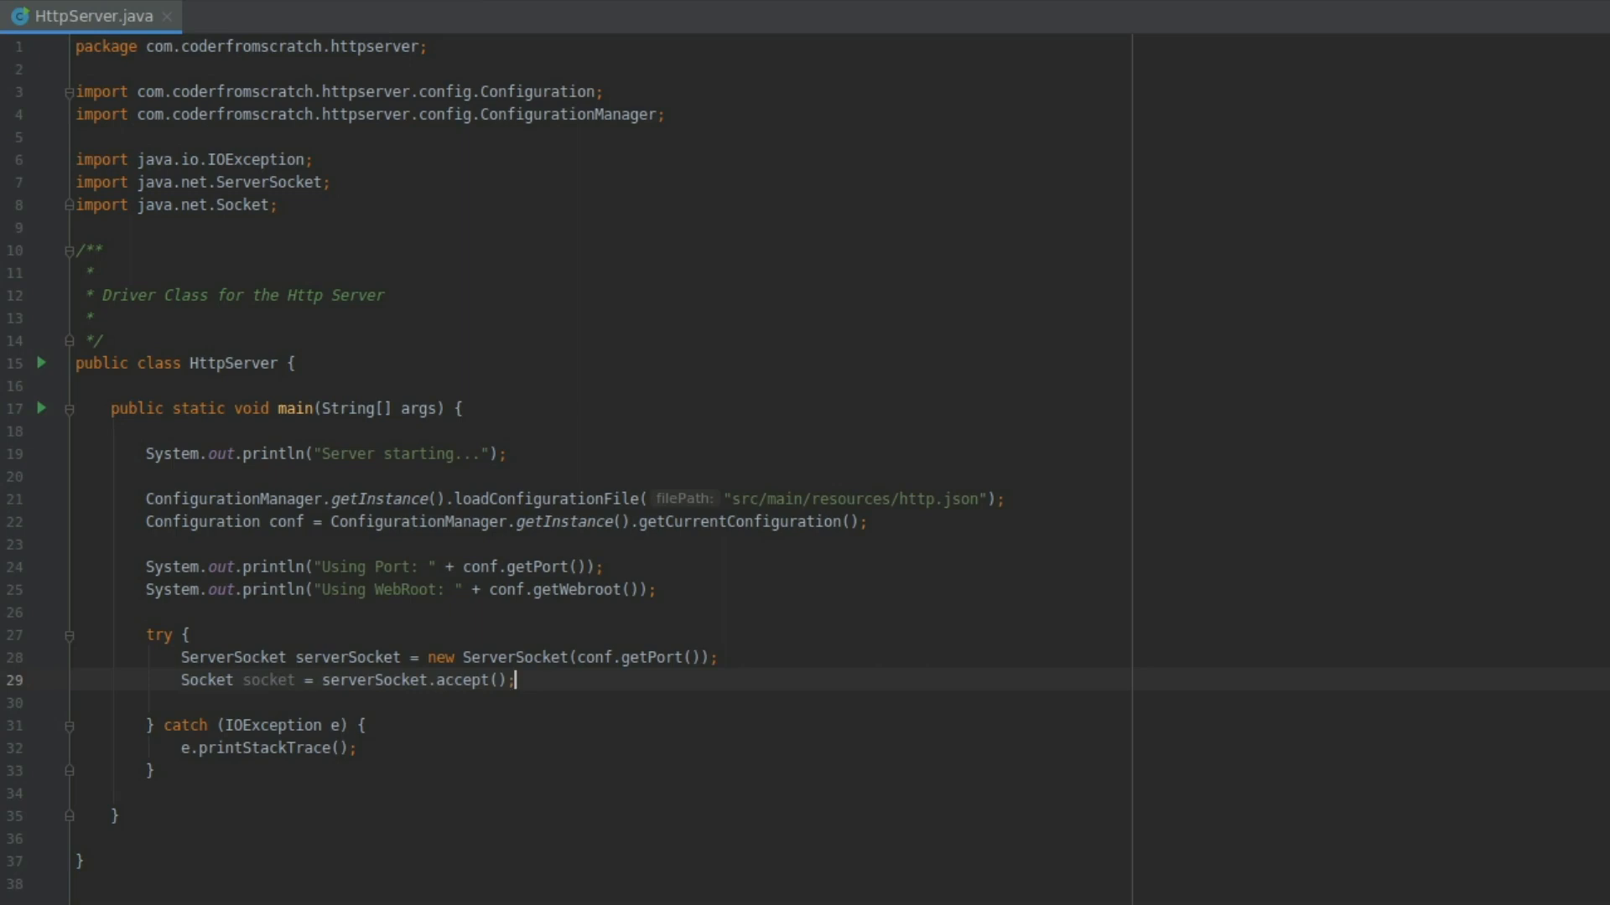
key("Enter")
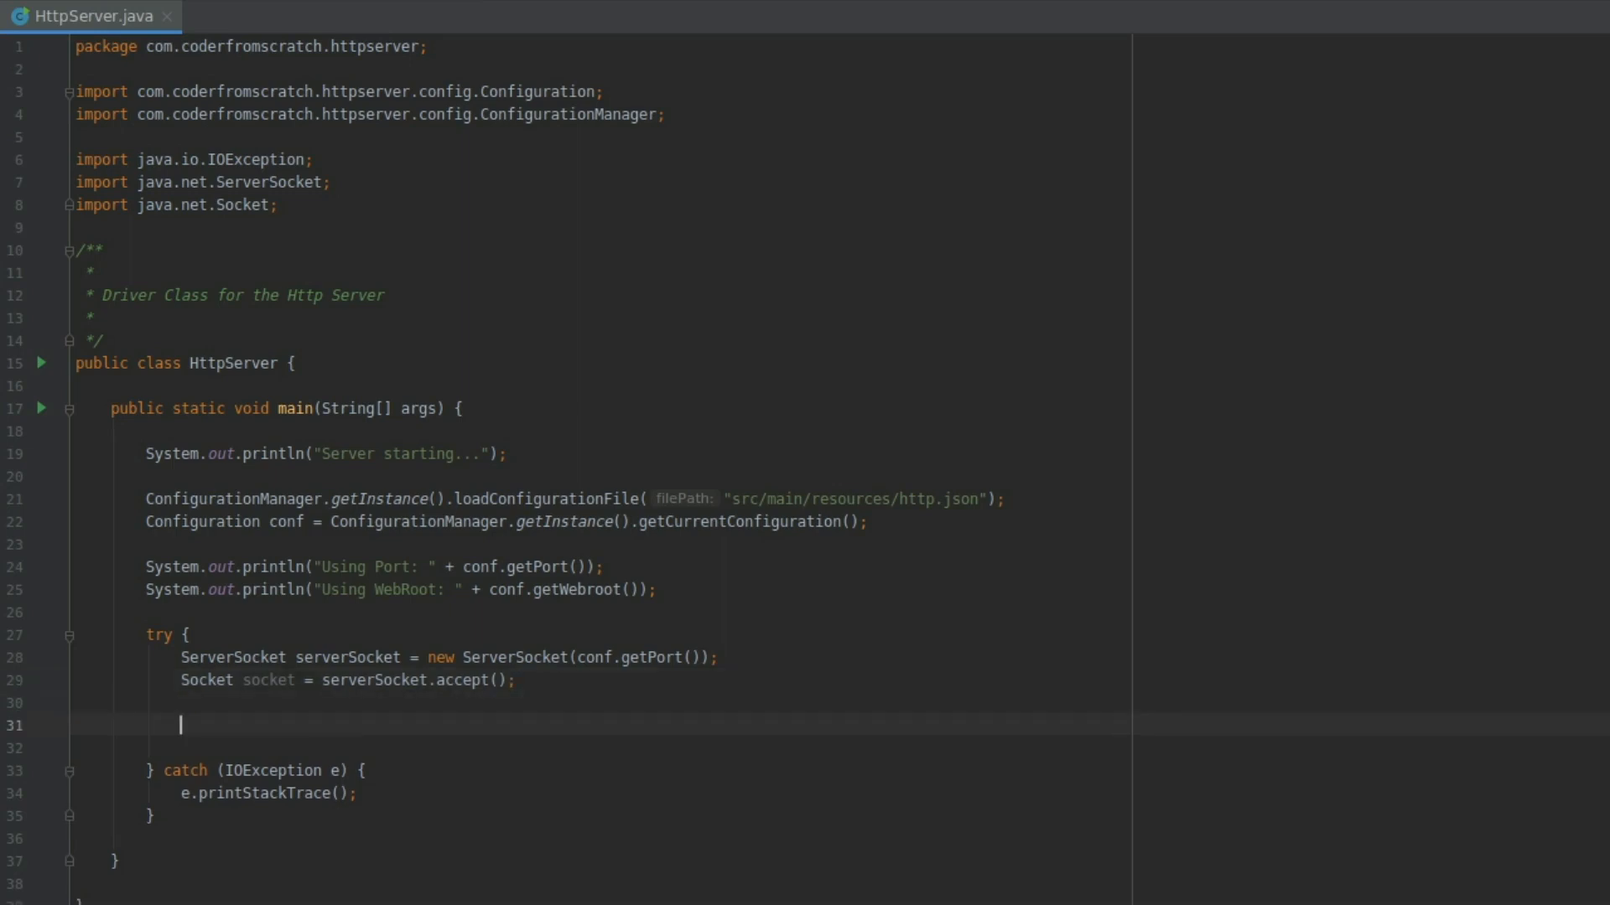
double_click(463, 679)
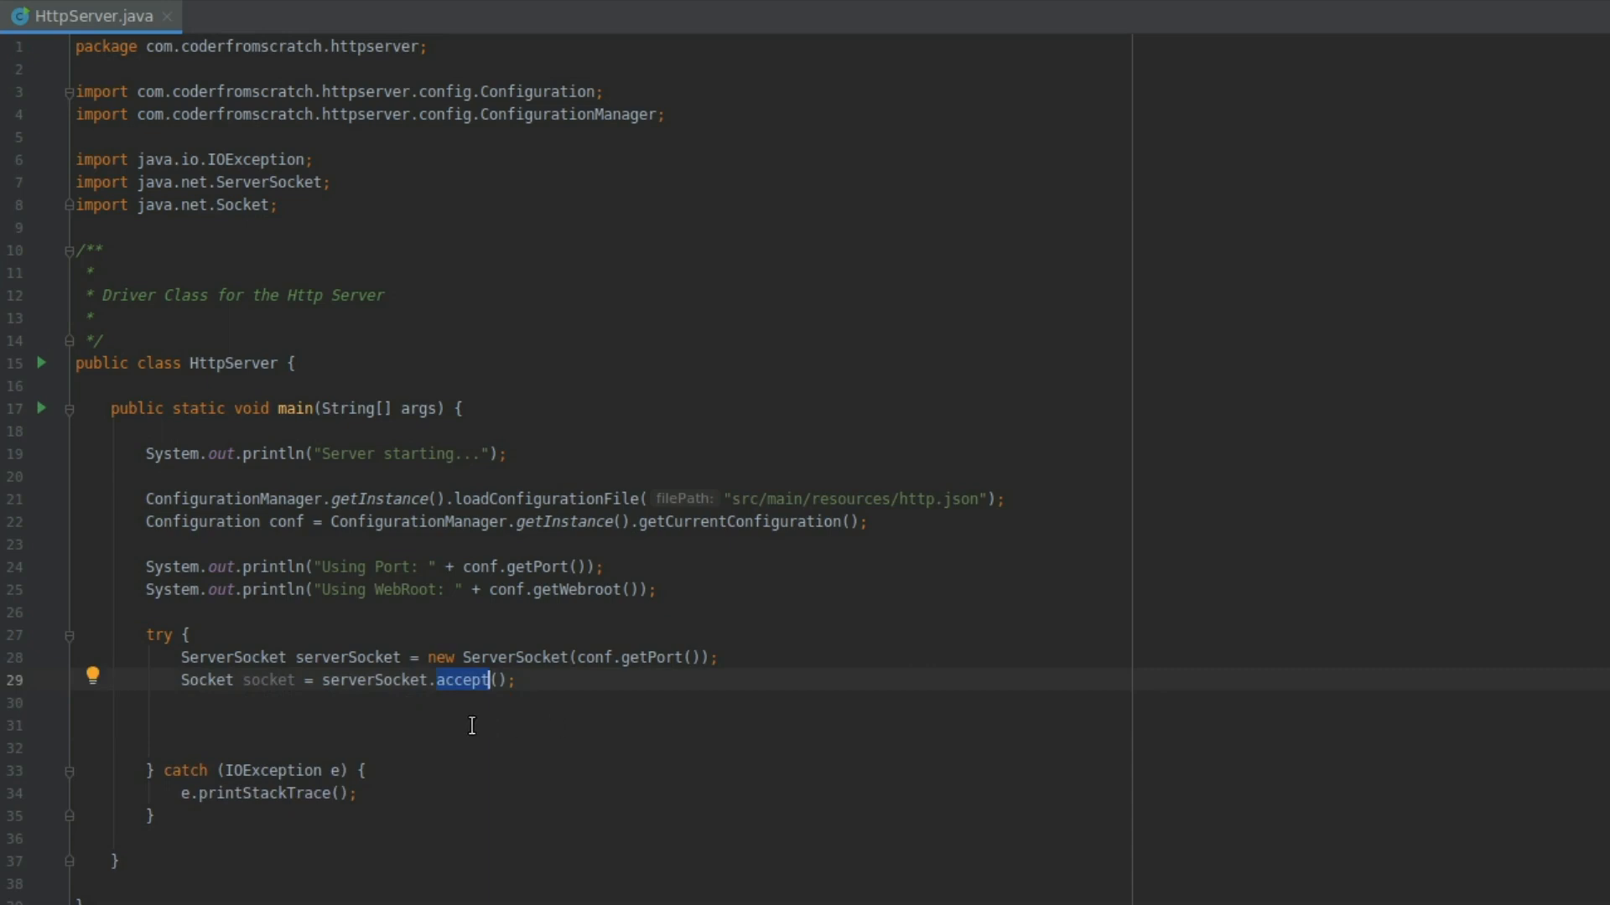
mouse_move(344, 360)
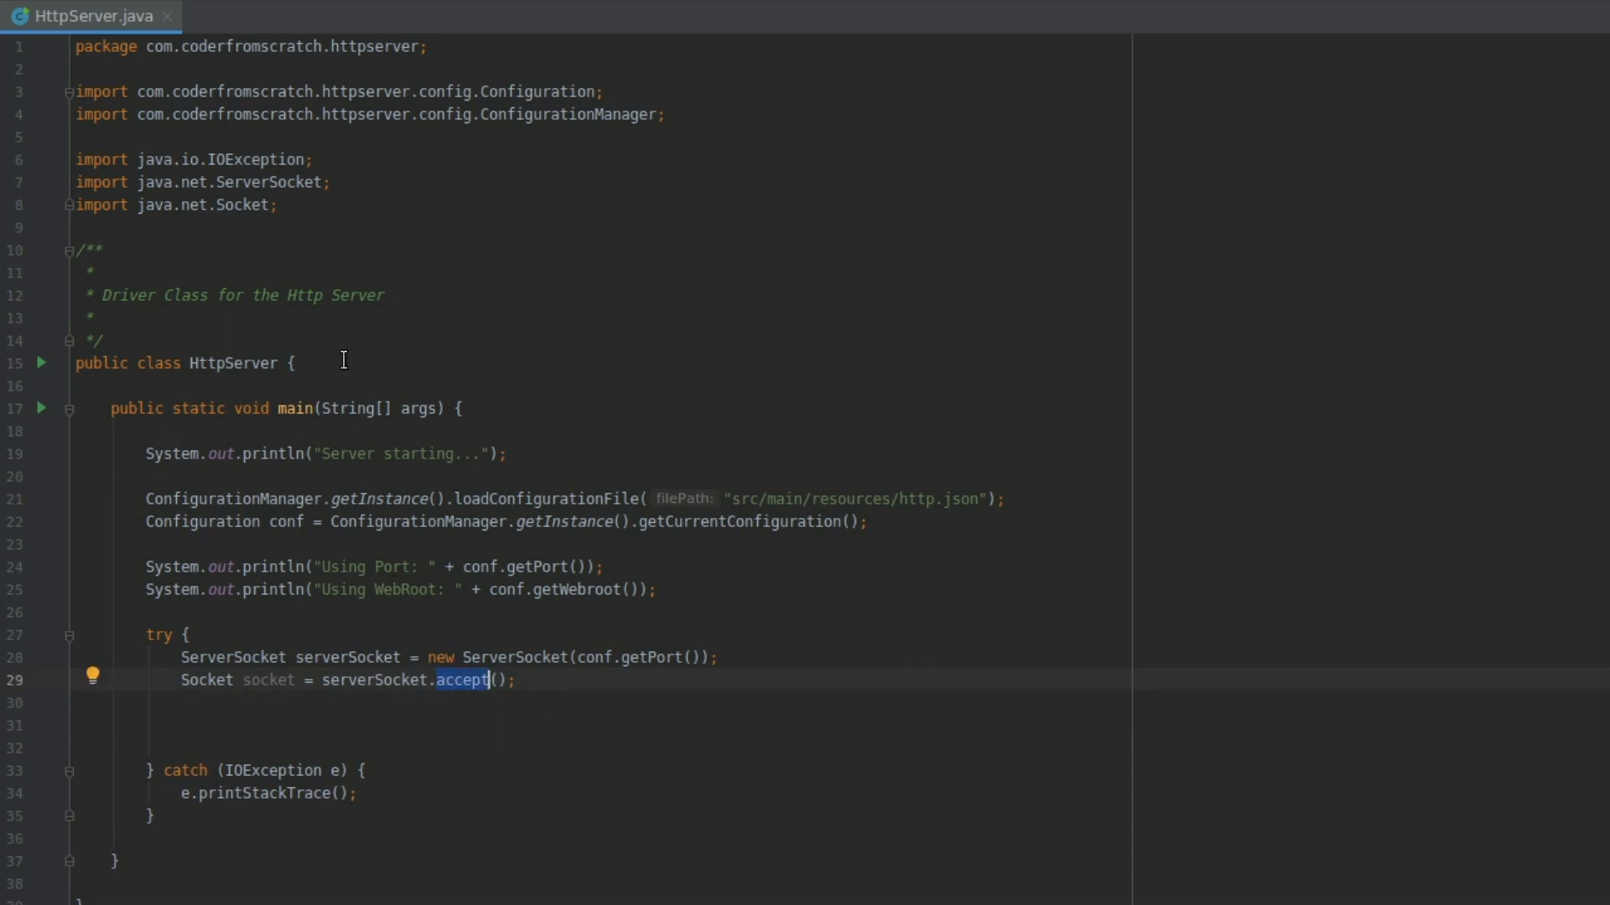
mouse_move(463, 687)
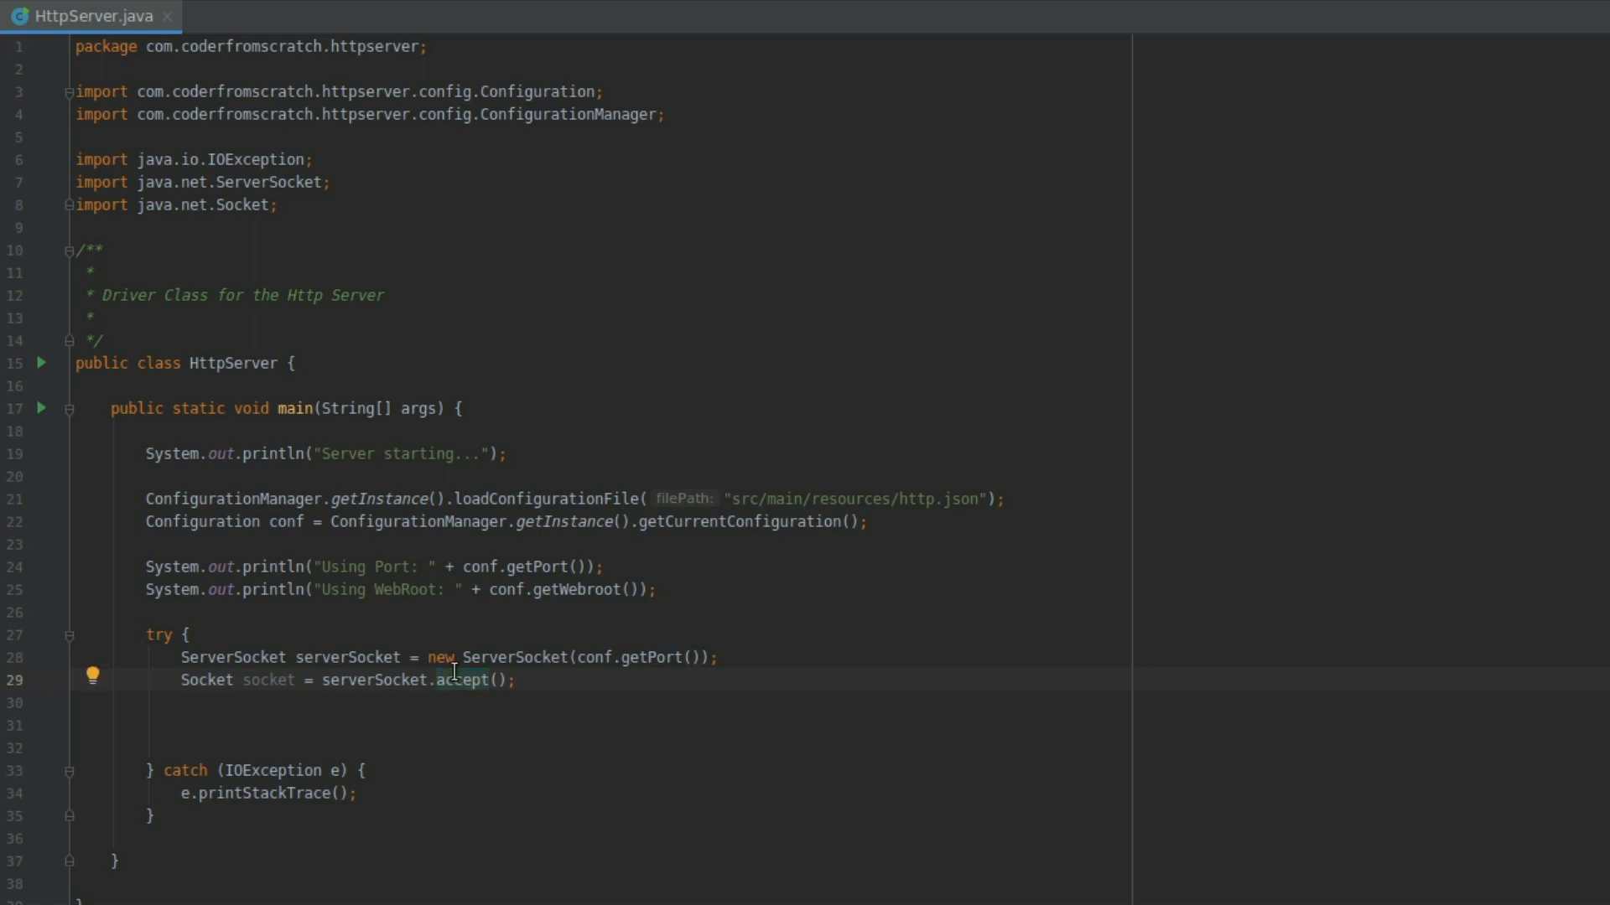
left_click(462, 679)
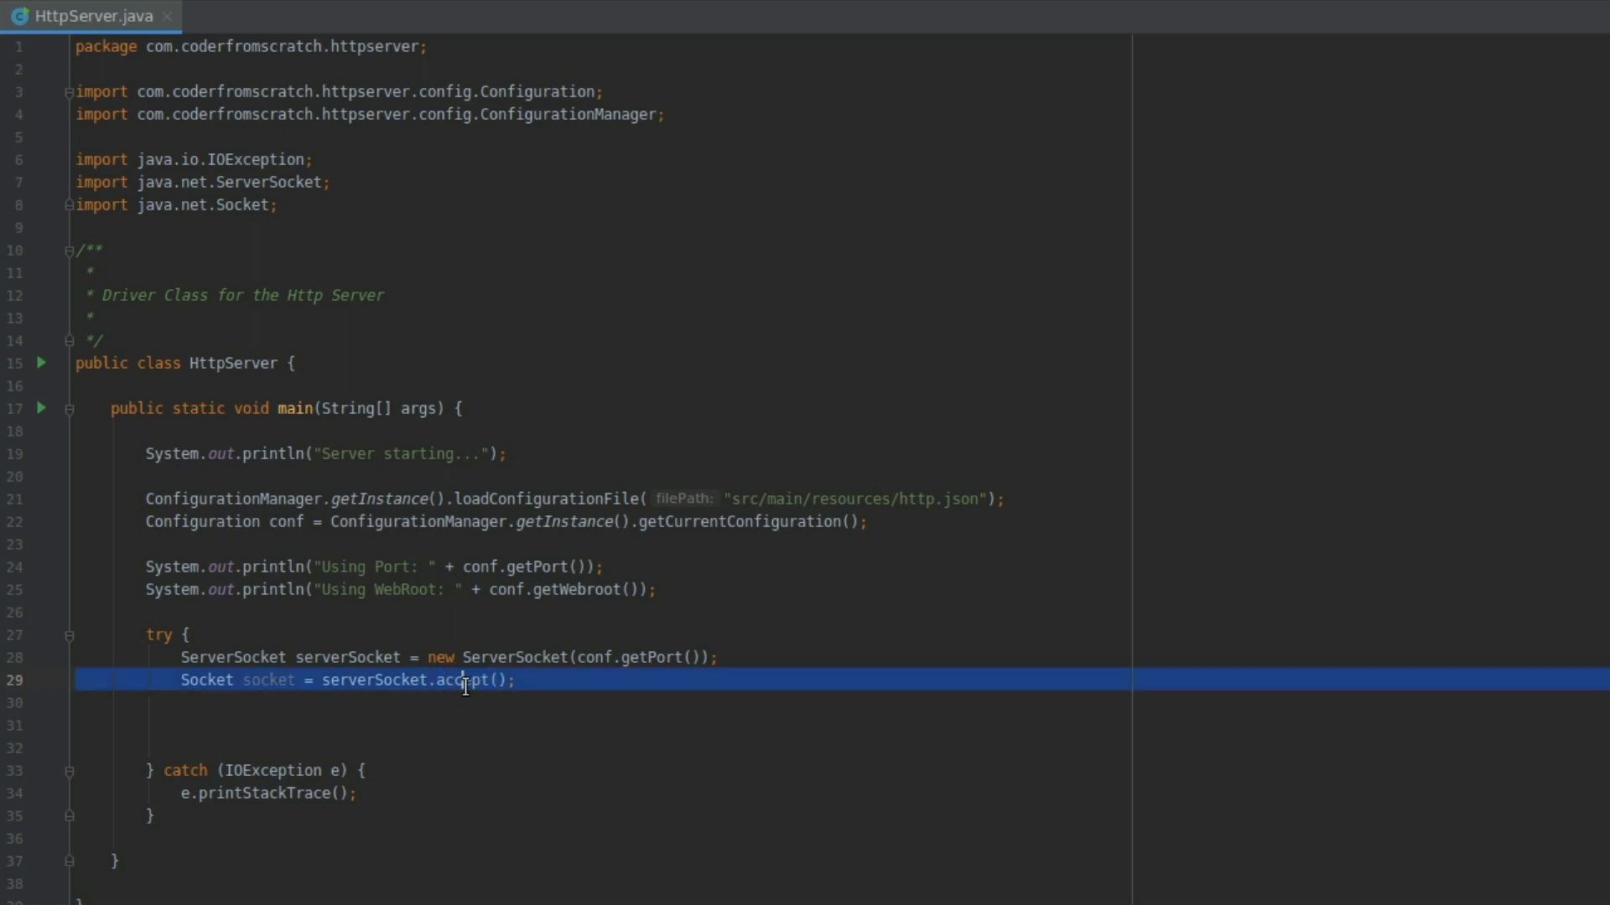
Step: Store socket.getInputStream() in an InputStream variable
type("sockje")
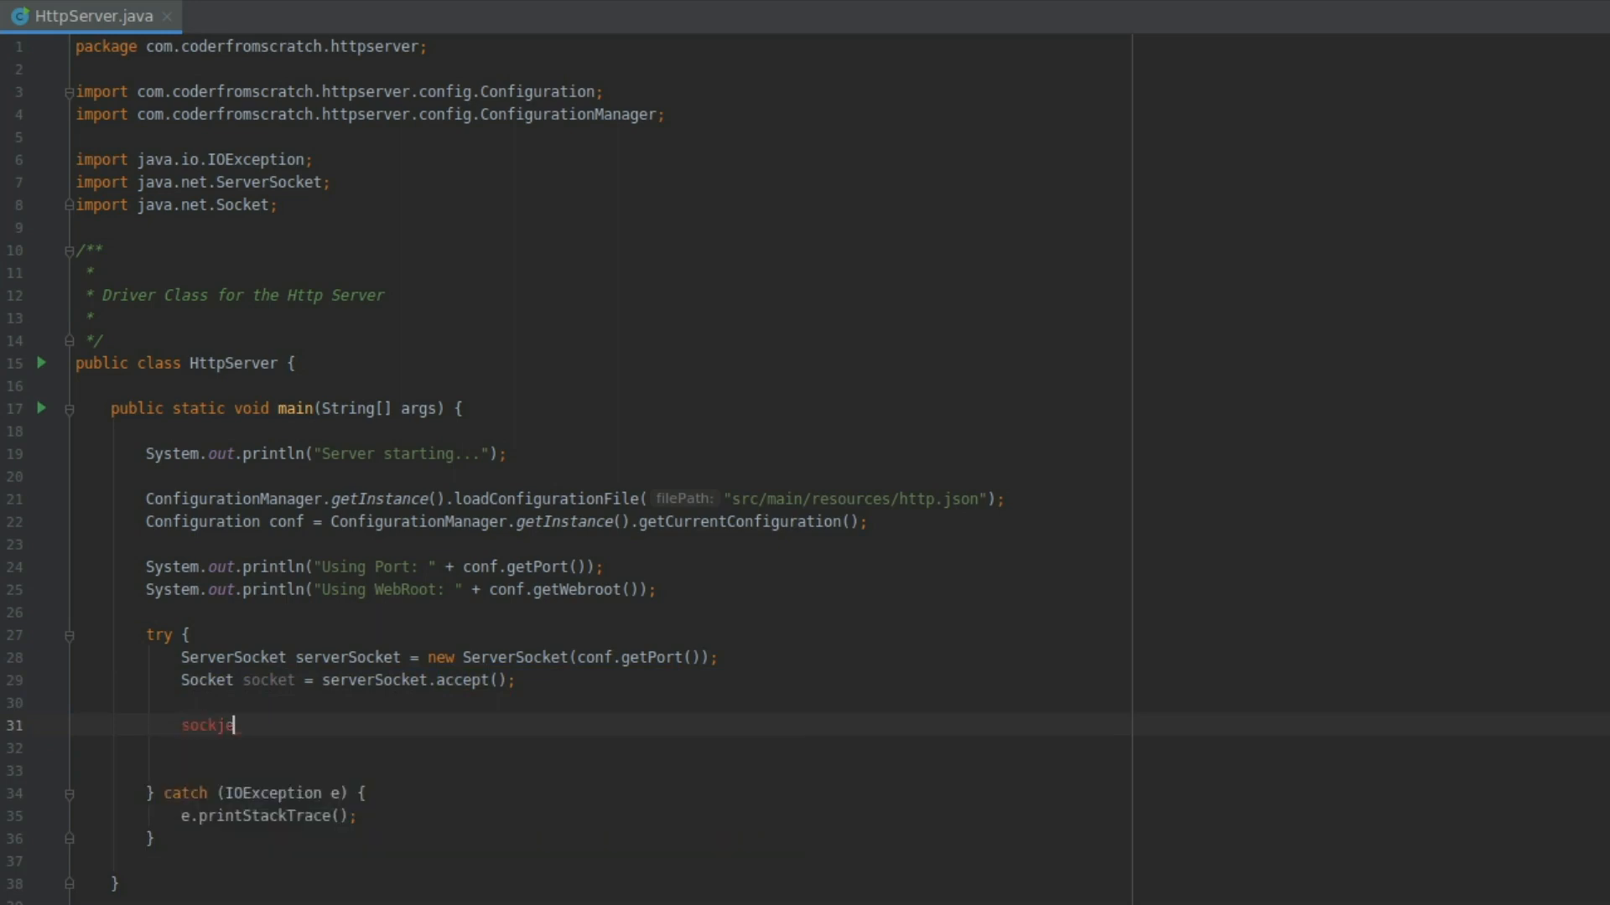
type("socket")
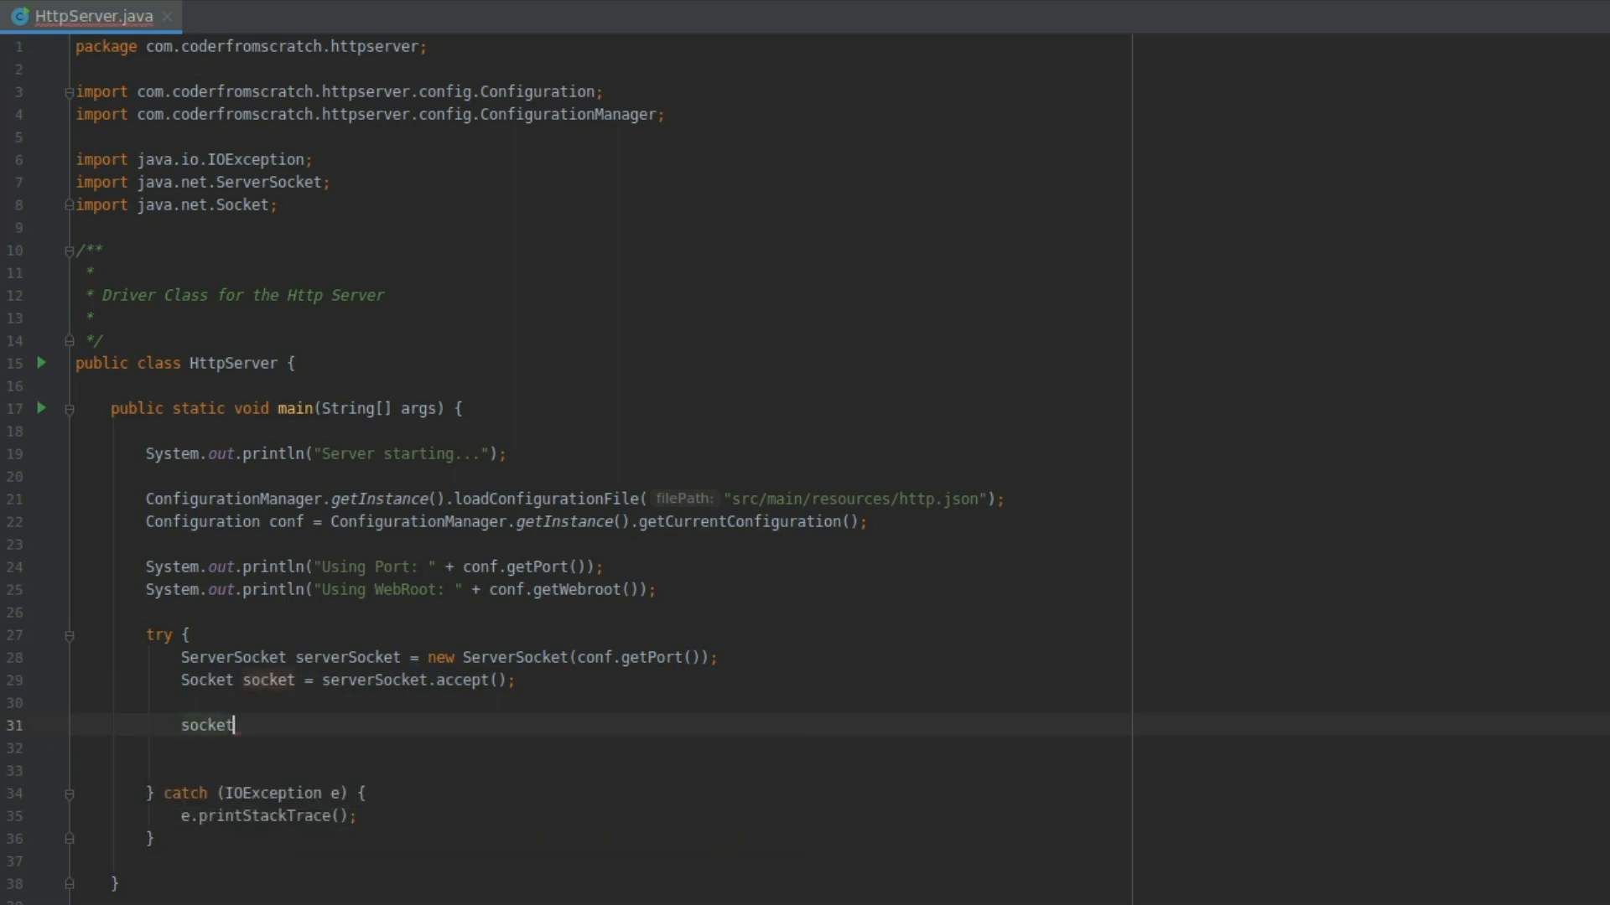
type(".get")
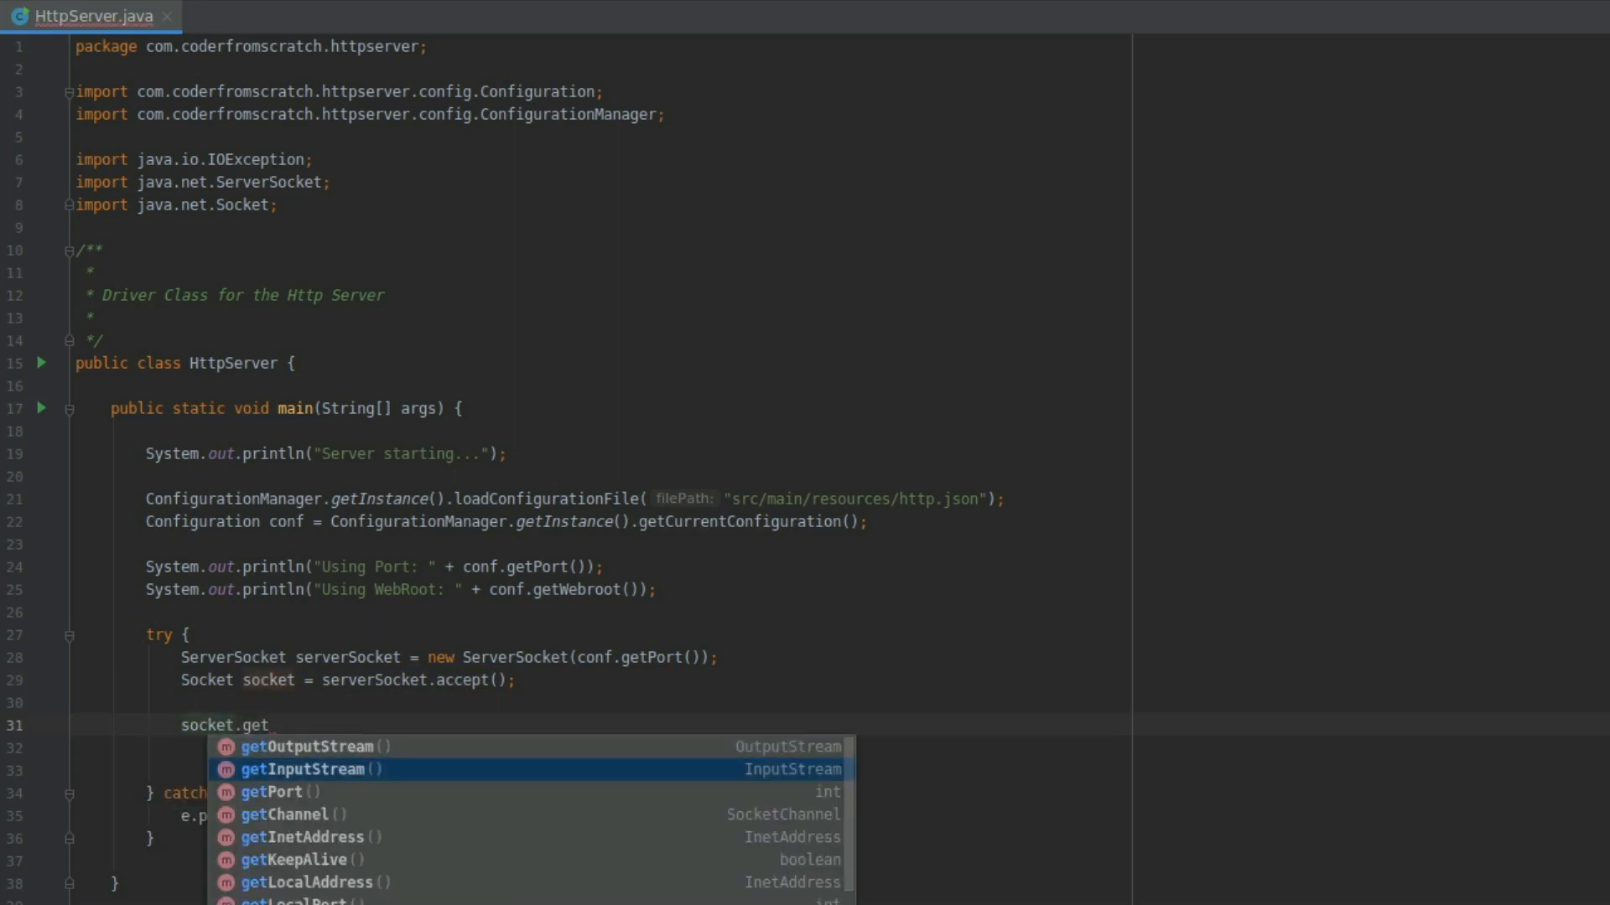
left_click(303, 770)
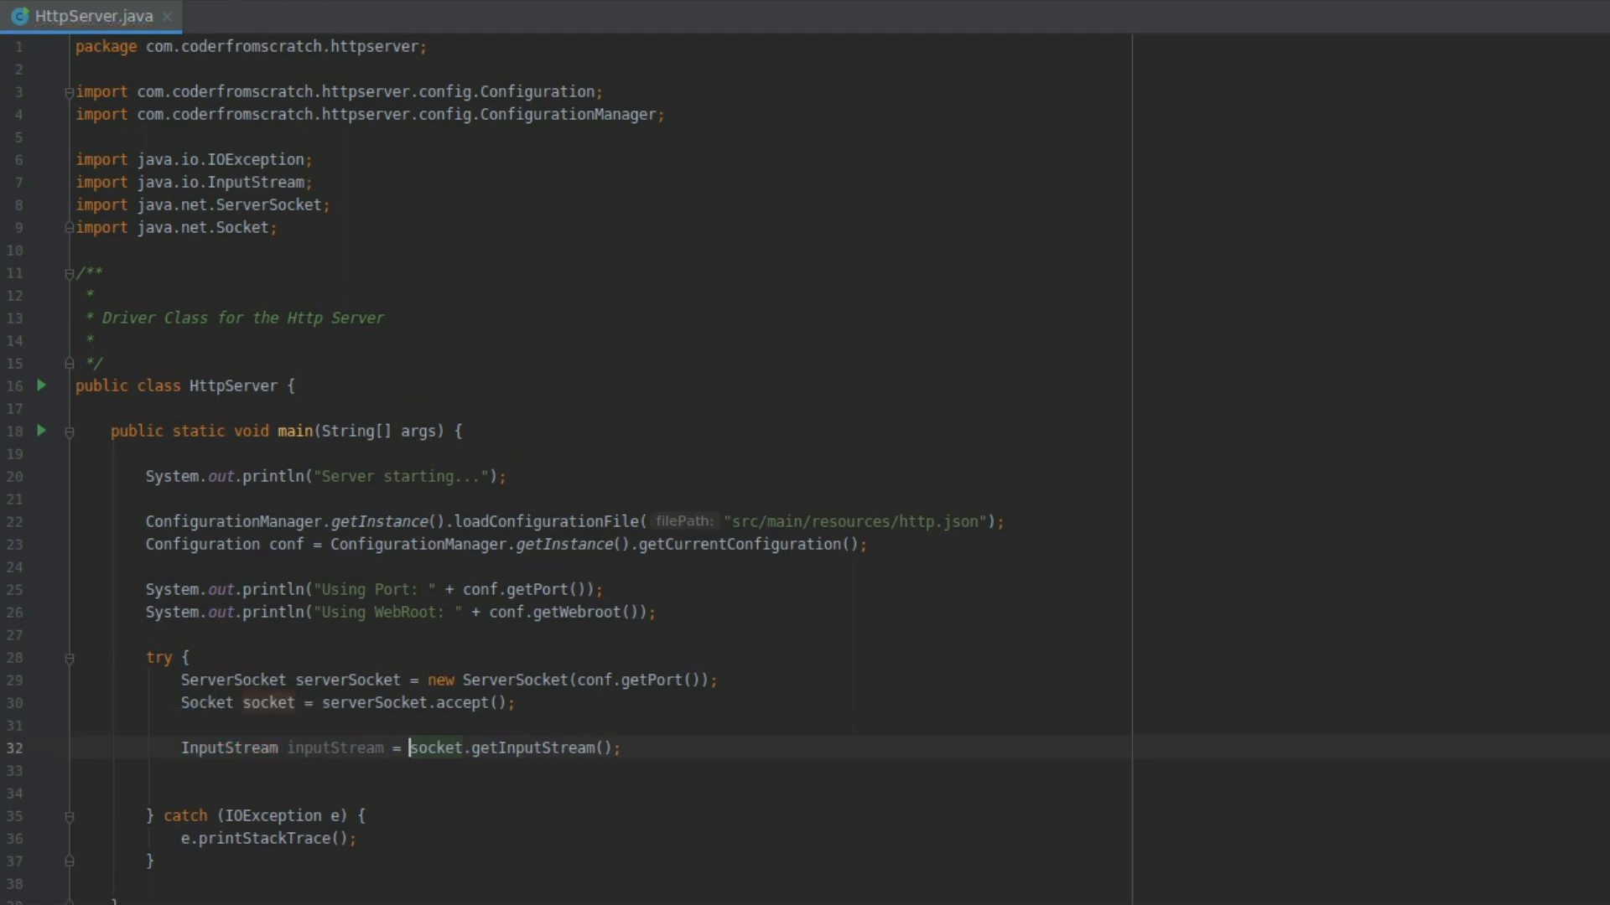
key("Return")
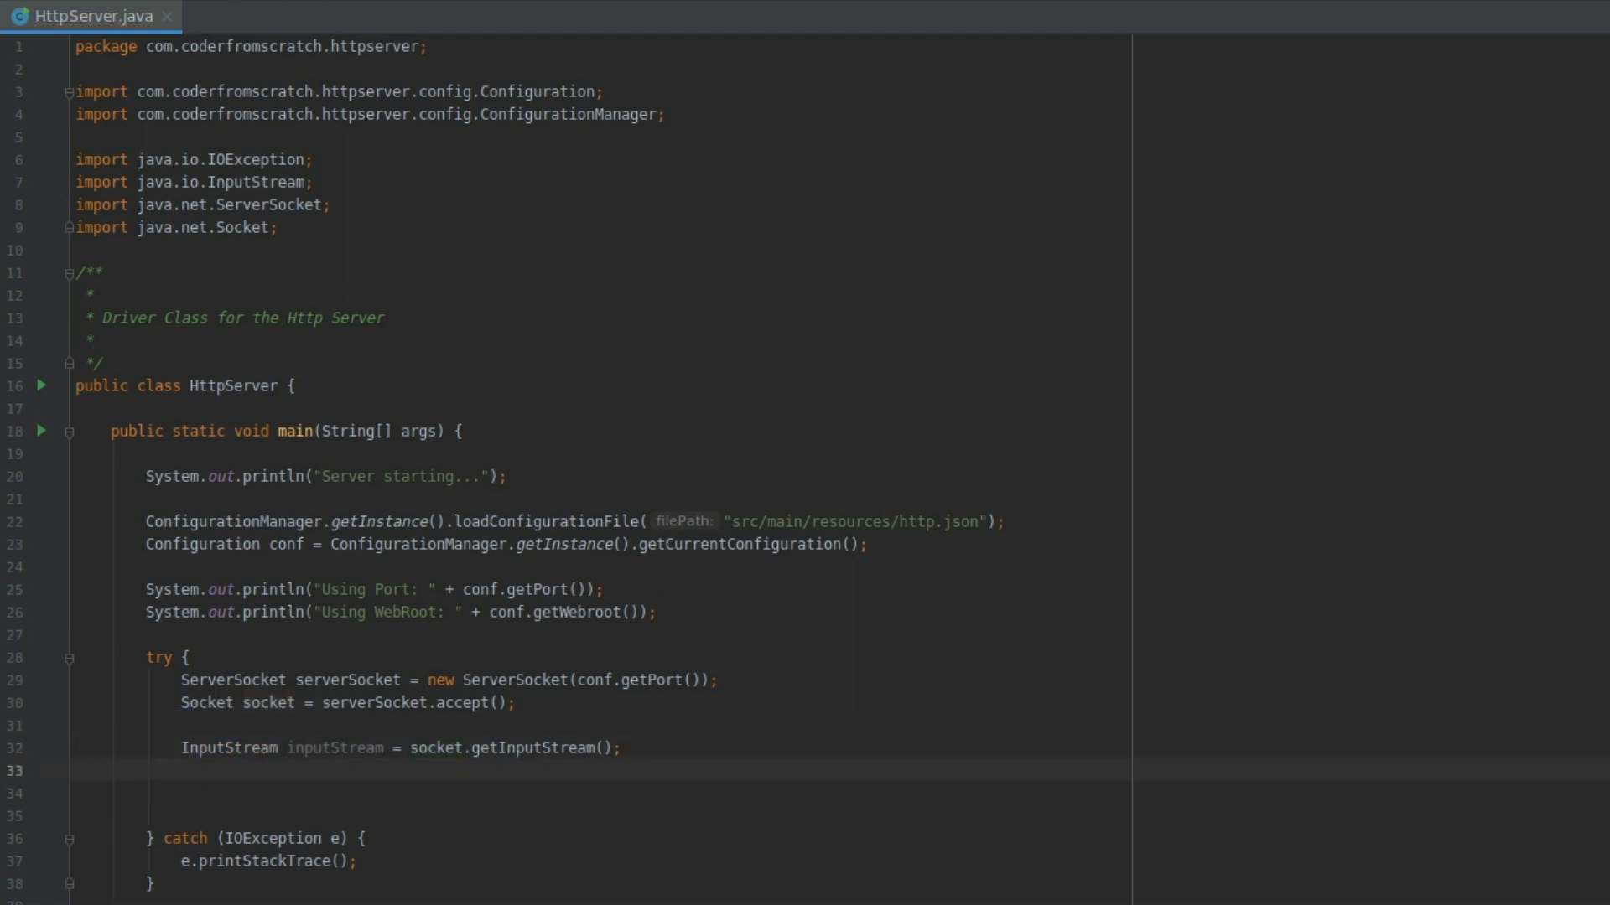
Step: Store socket.getOutputStream() in an OutputStream variable, importing java.io.OutputStream
type("Out")
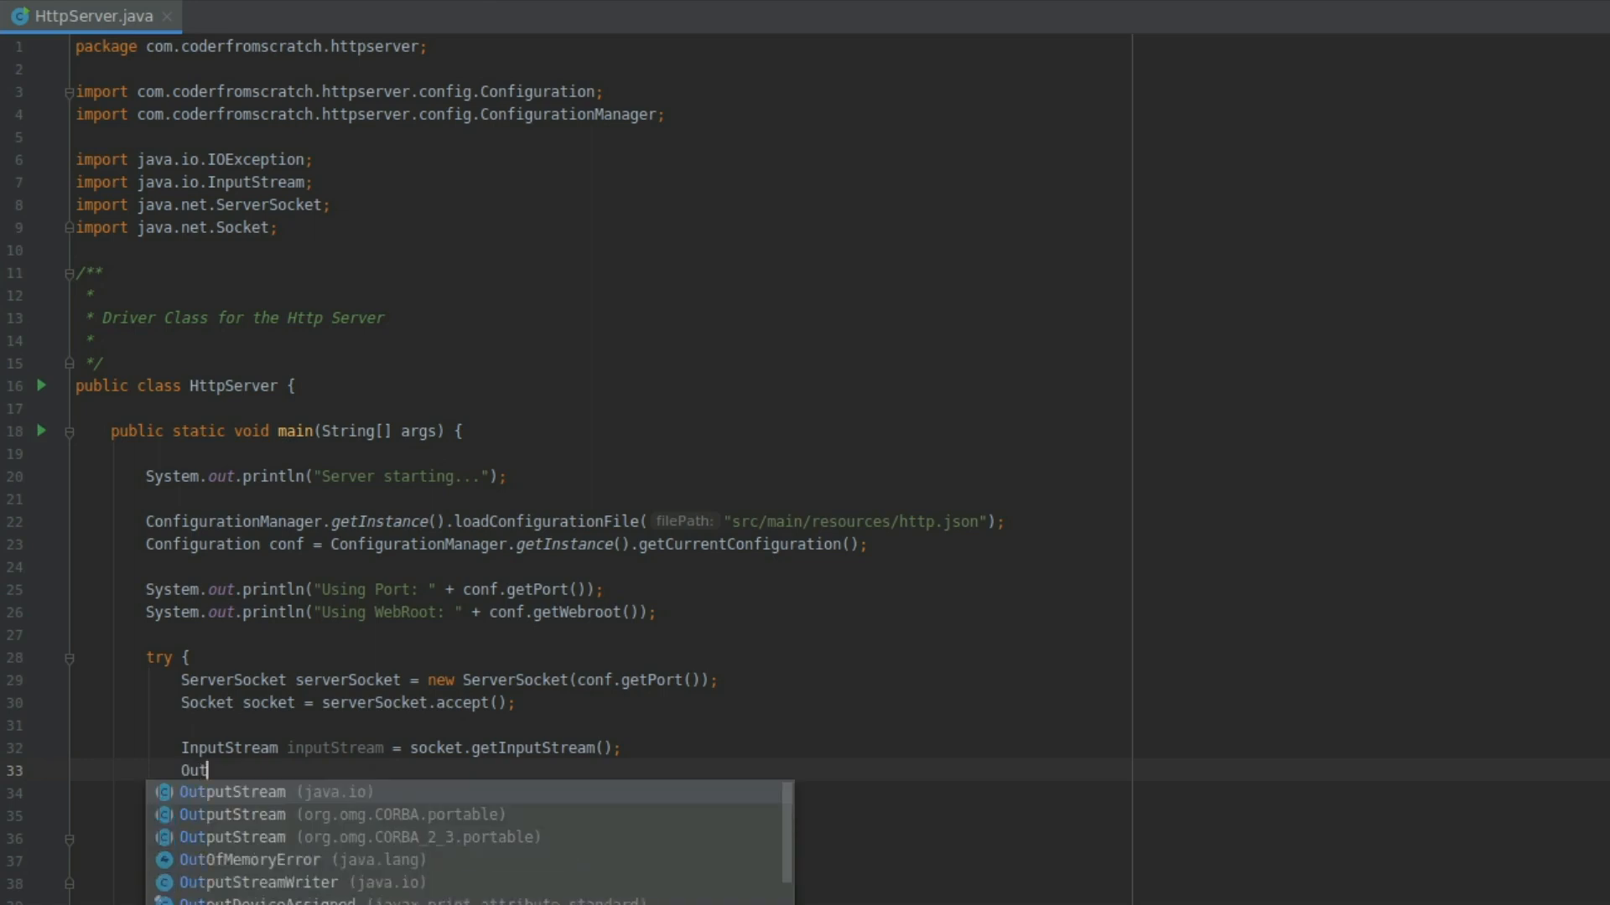
left_click(231, 792)
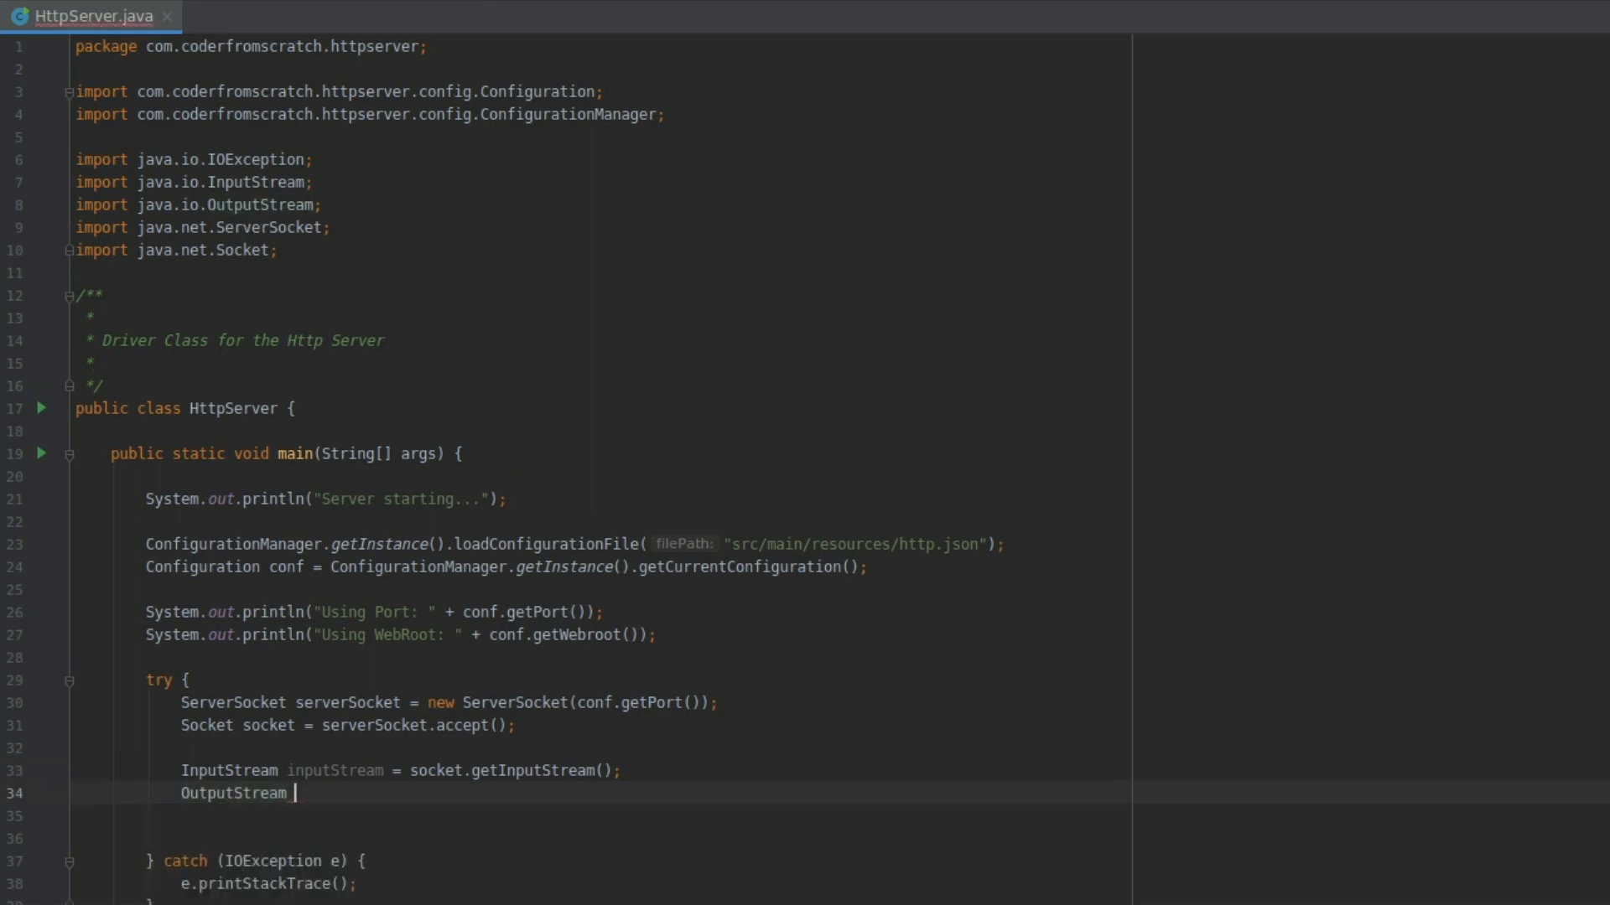
type("outputStream =")
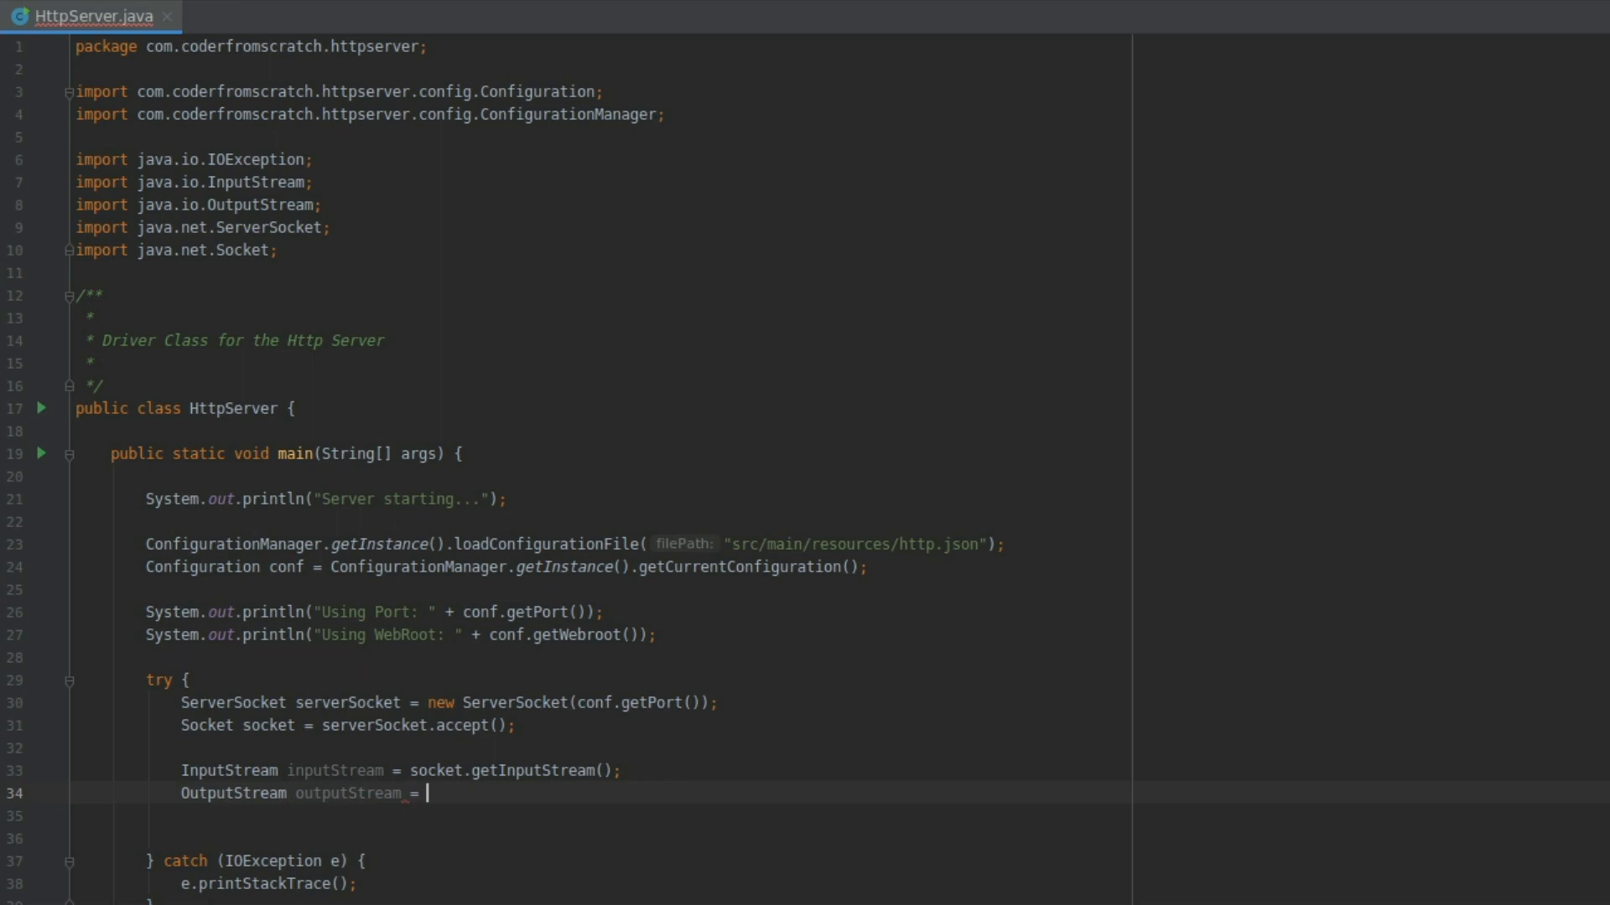
type("socket.getOutputStream(")
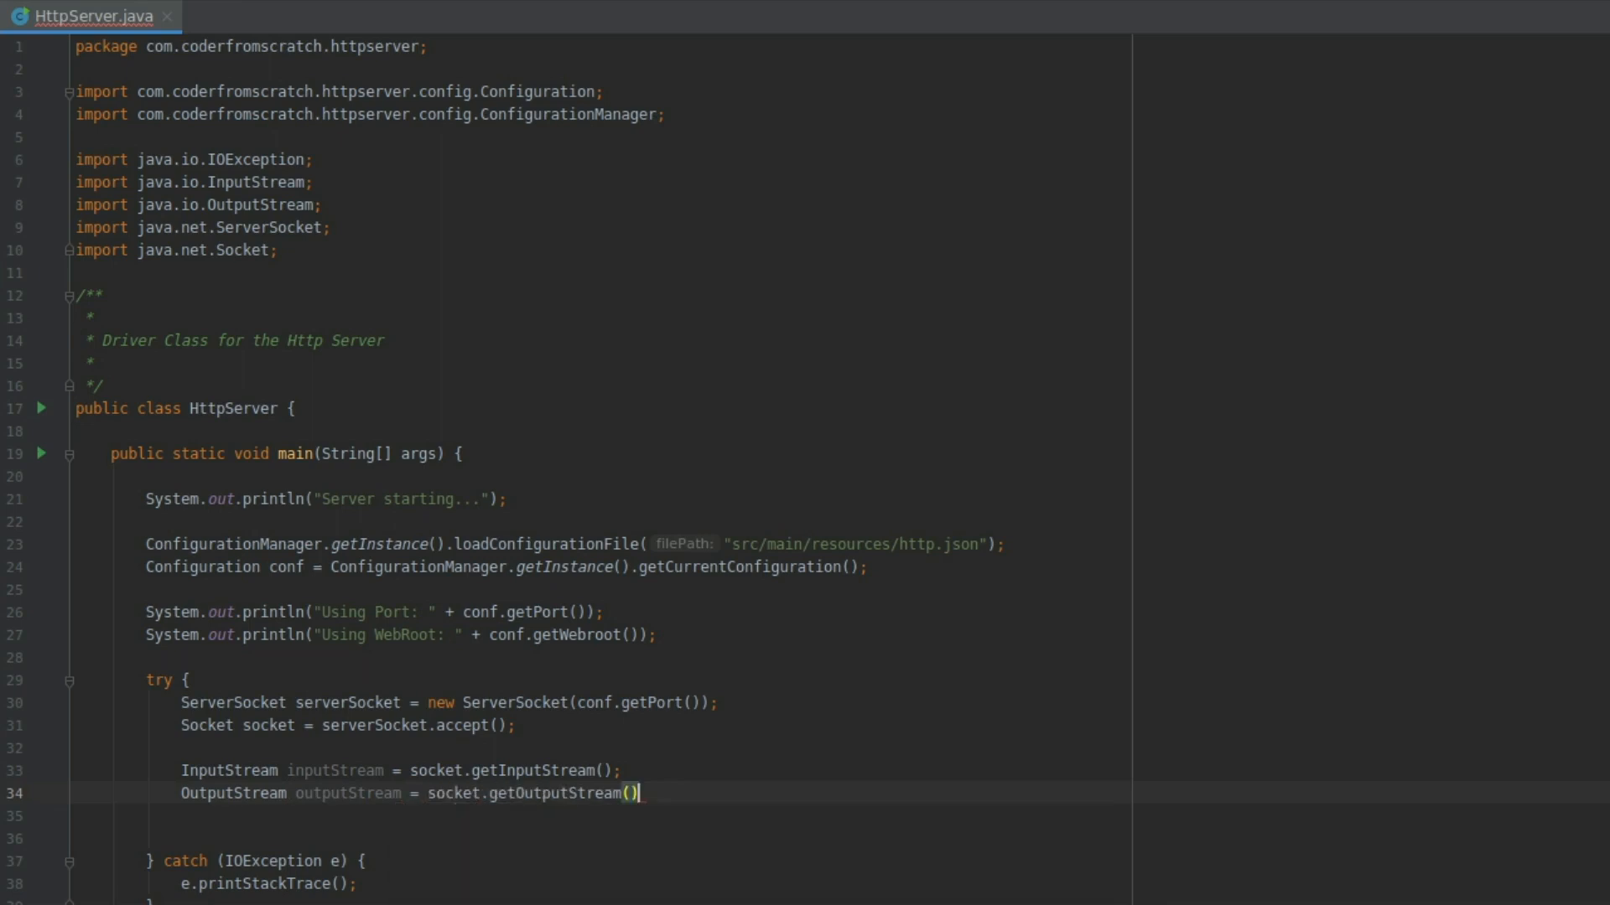
type(";")
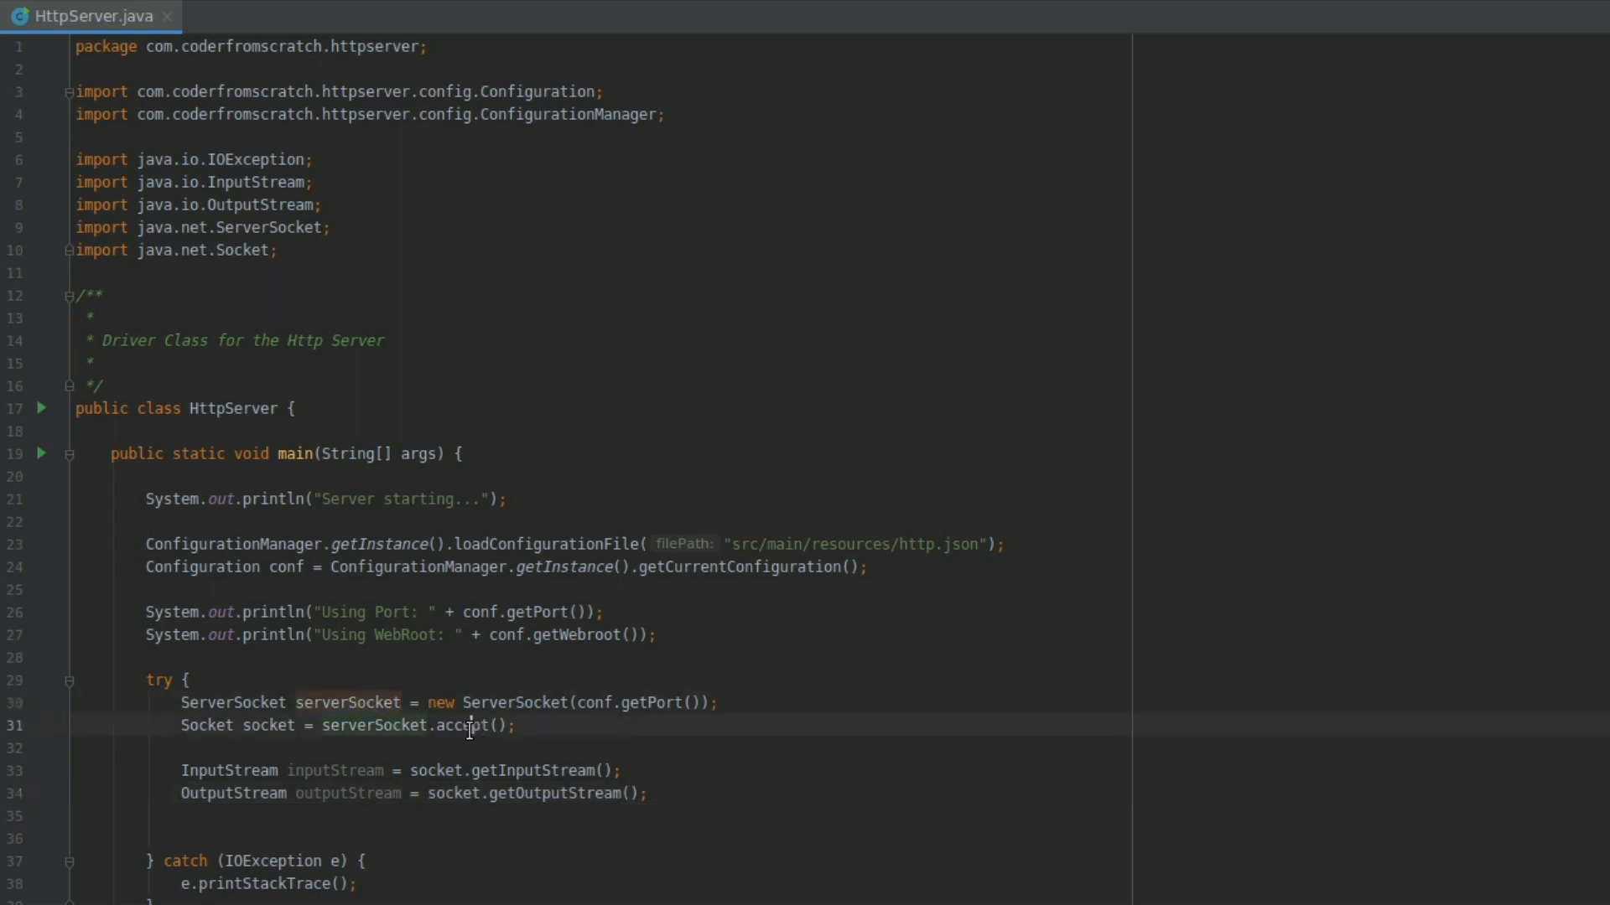
double_click(463, 726)
type("//")
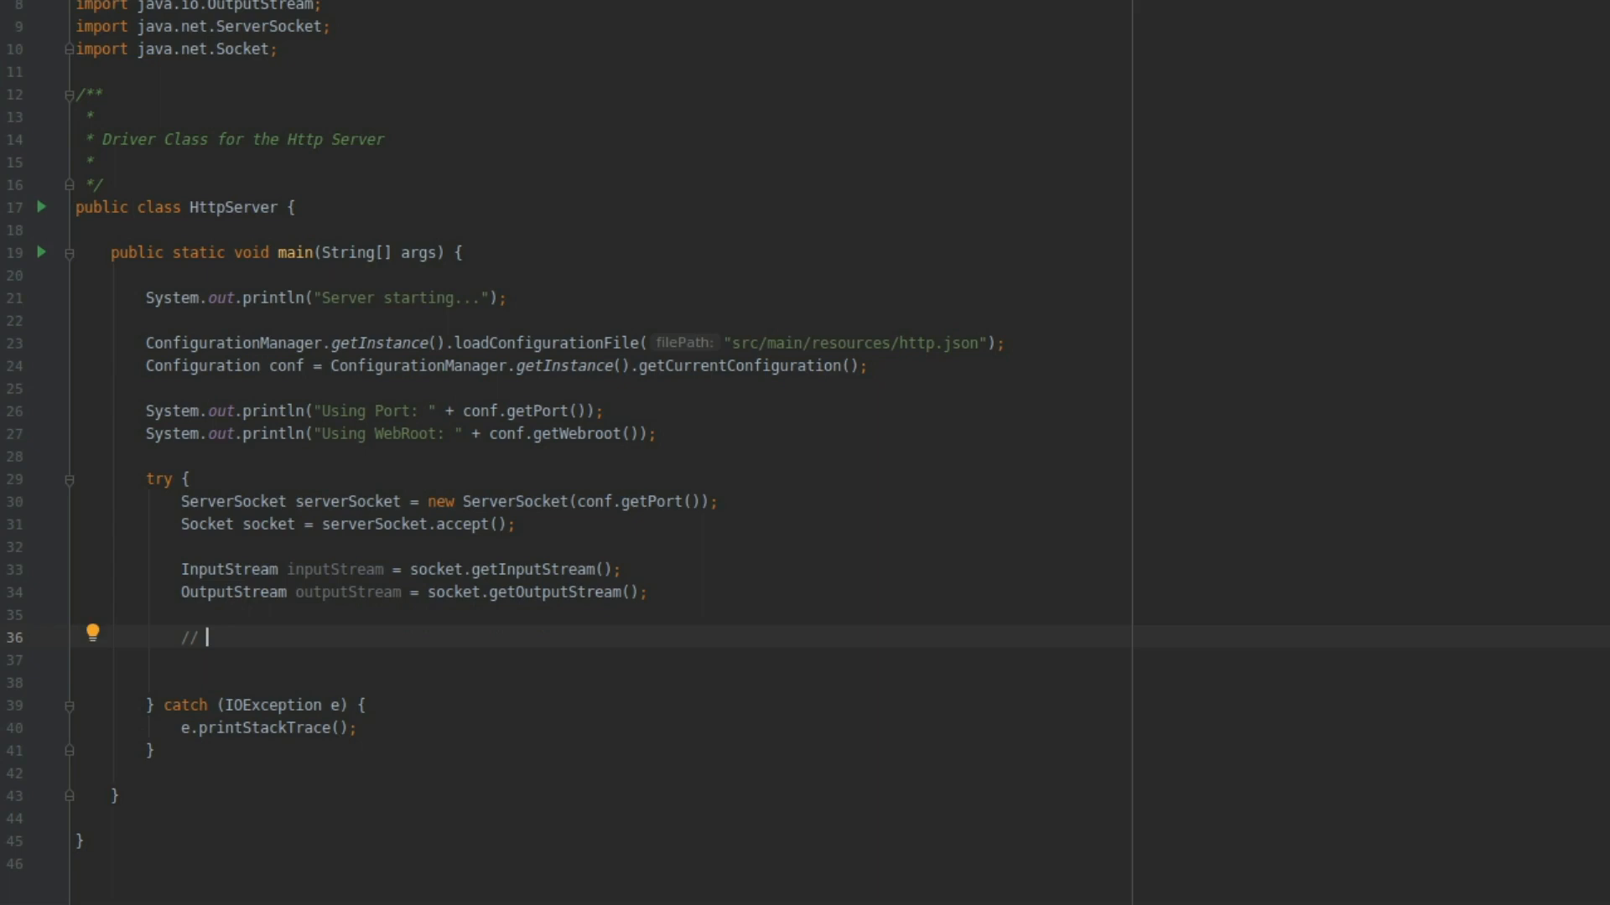
Step: Add // TODO comments for the reading and writing logic
type("TODO we would read")
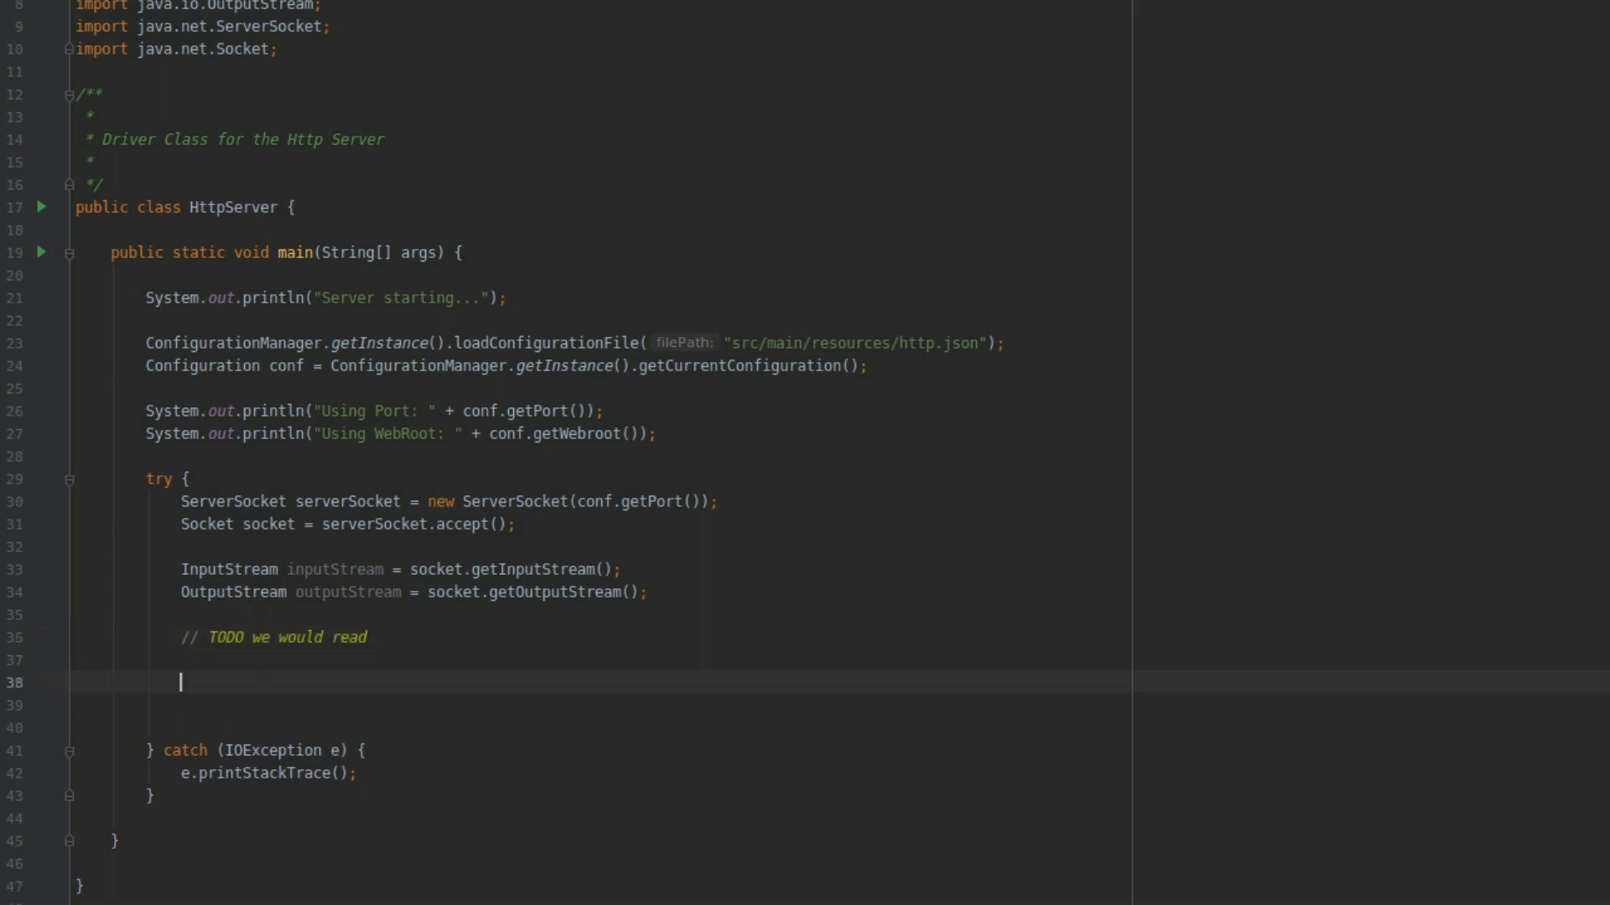
type("// TODO we")
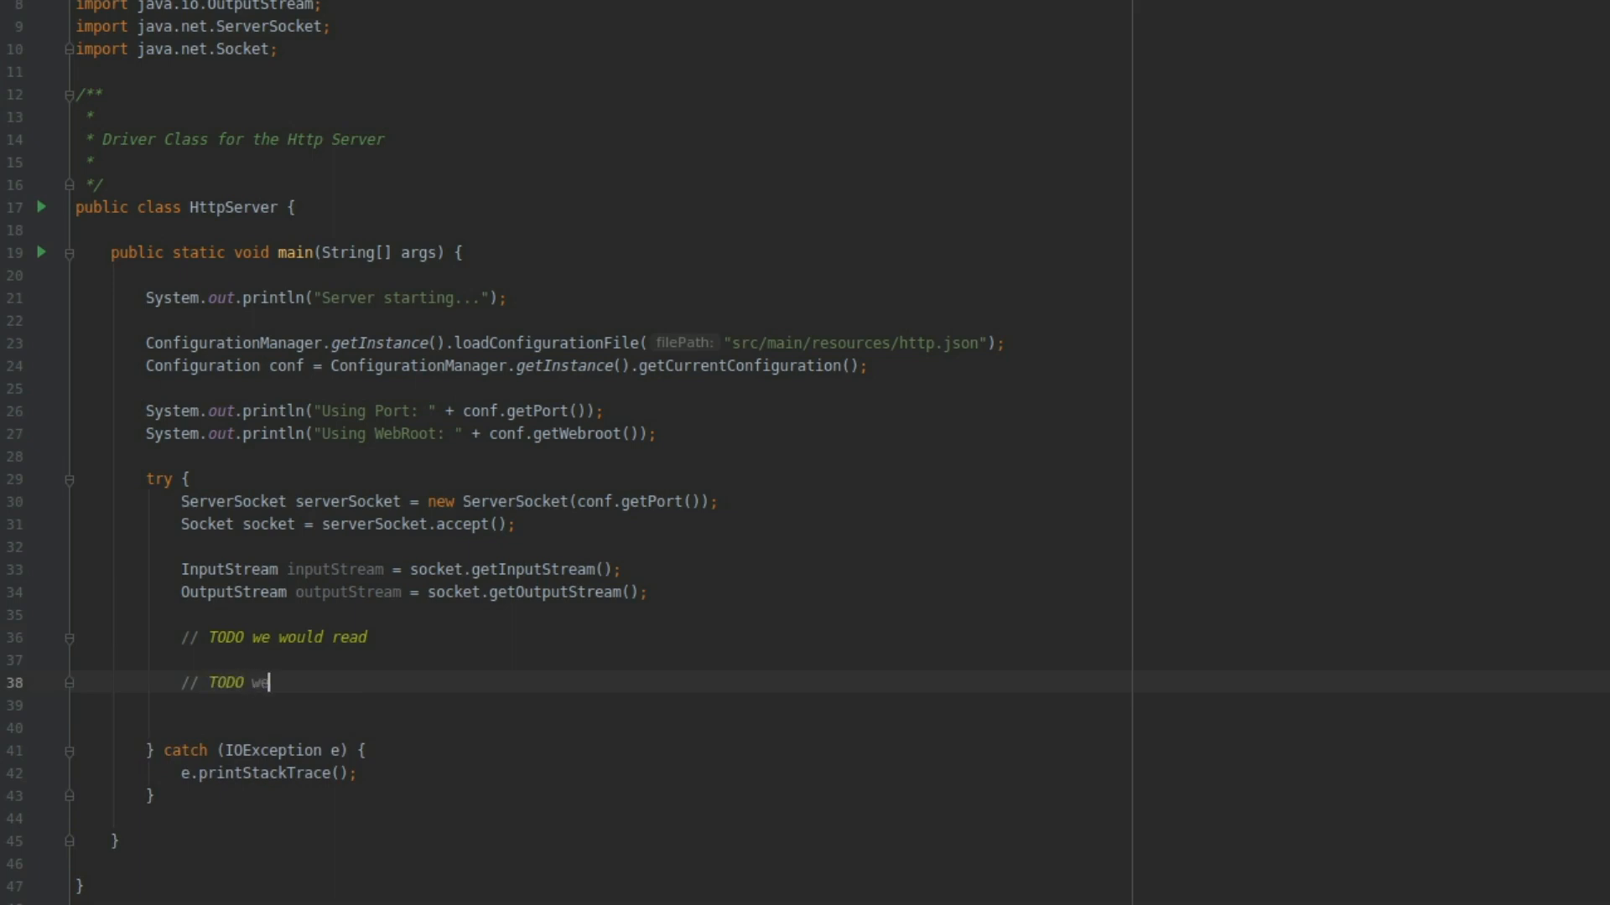
type("would")
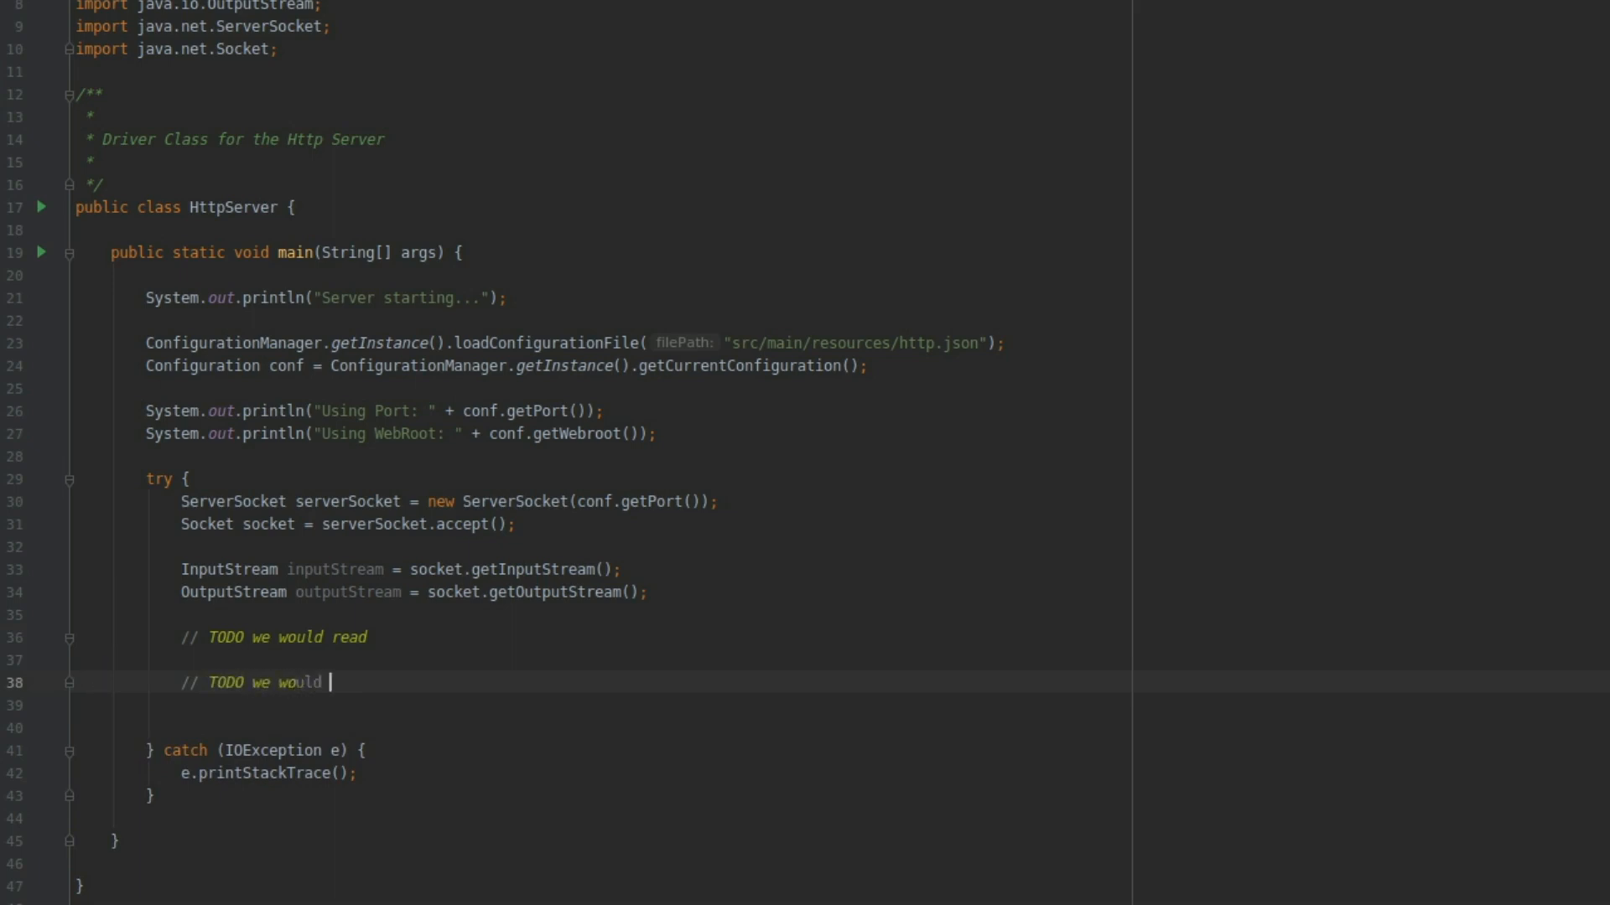
type("writting")
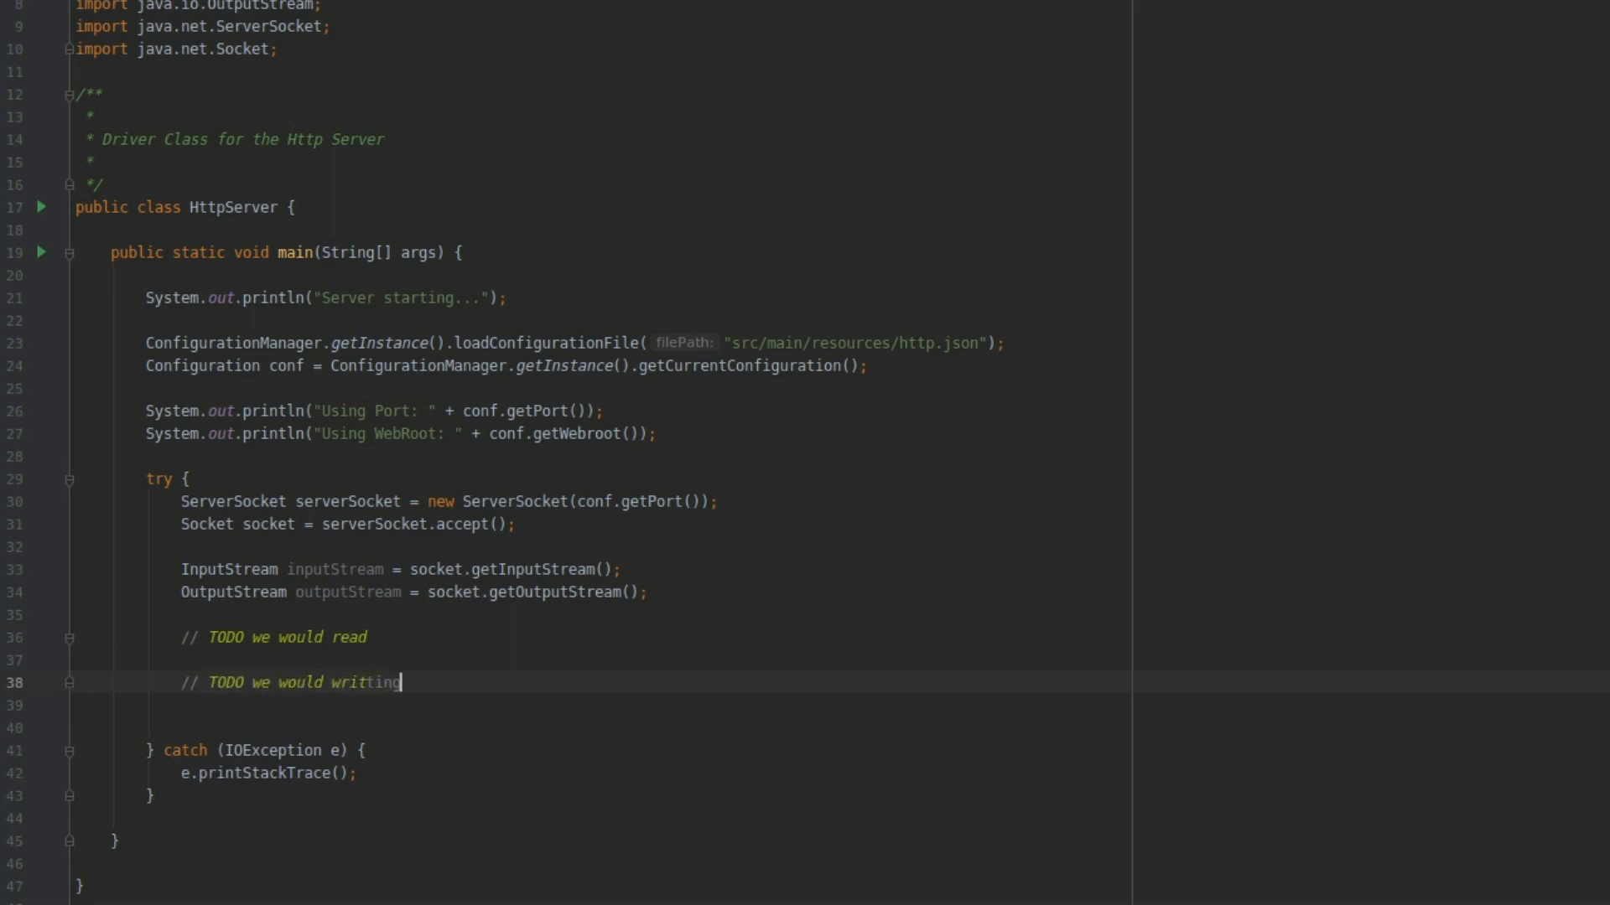
key("Backspace")
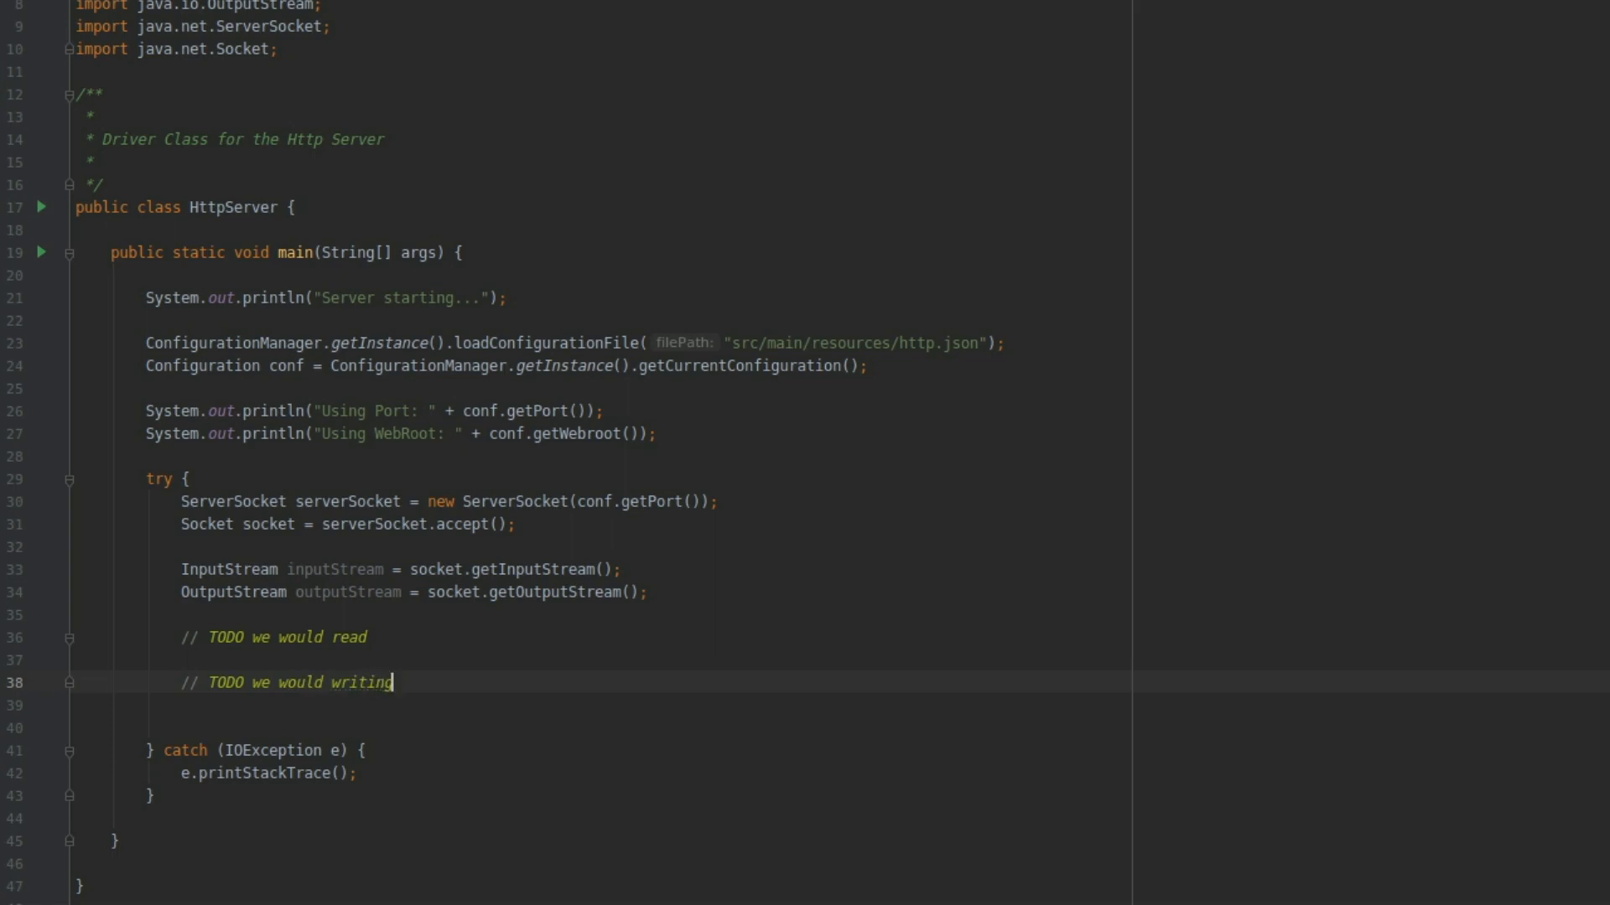
key("Enter")
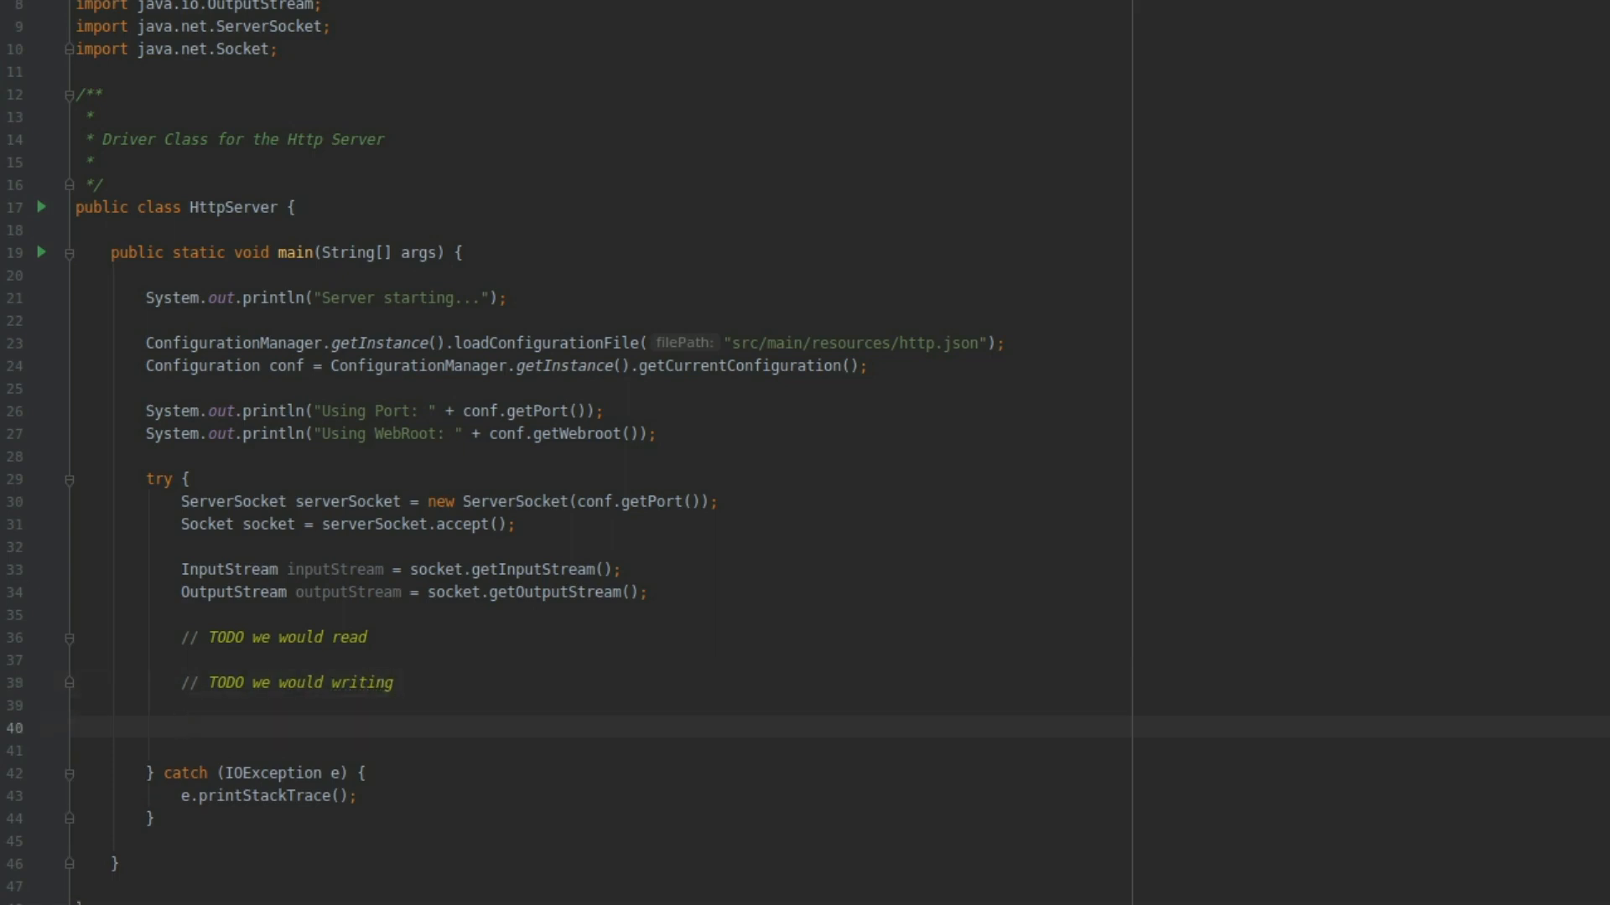
Step: Close inputStream, outputStream, socket and serverSocket
type("inputStream")
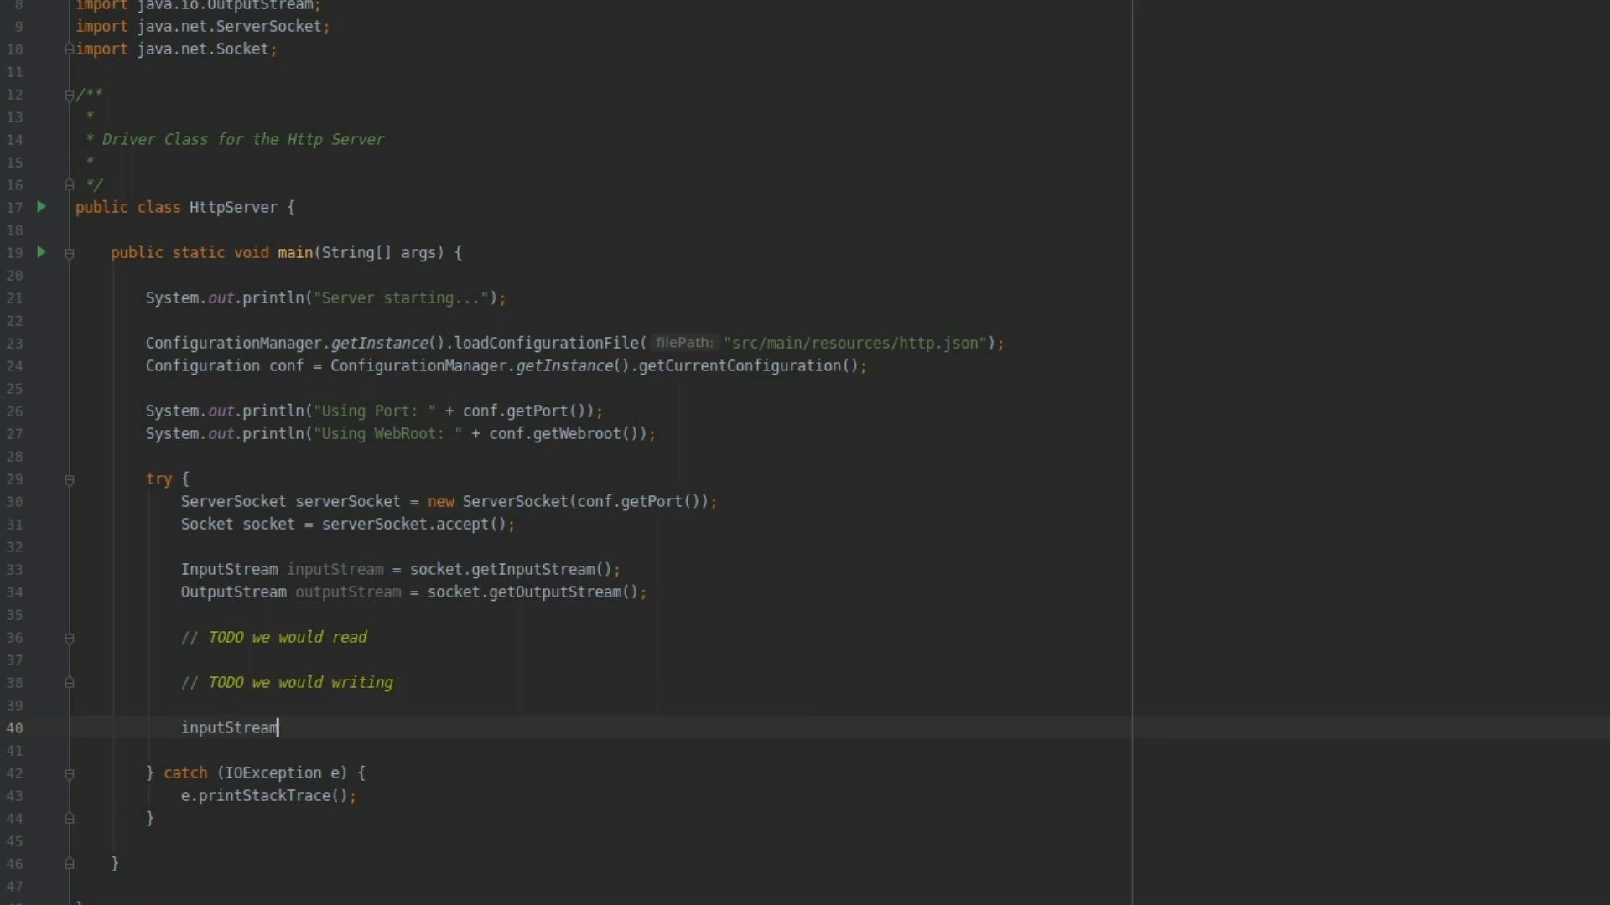
type(".close();")
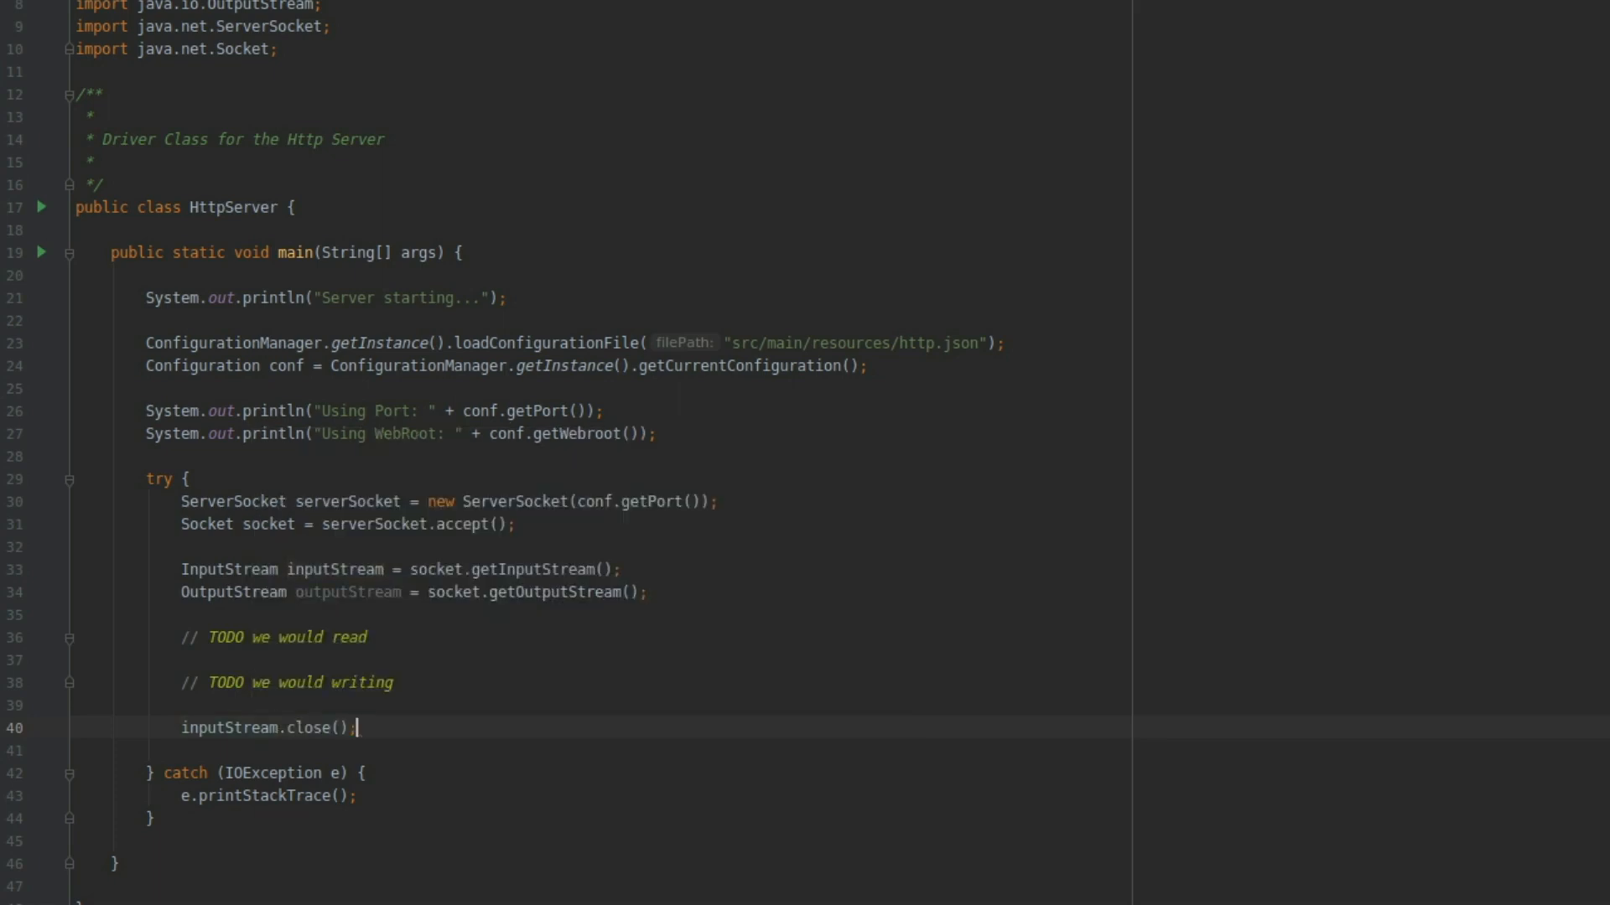
type("outputStream.close();")
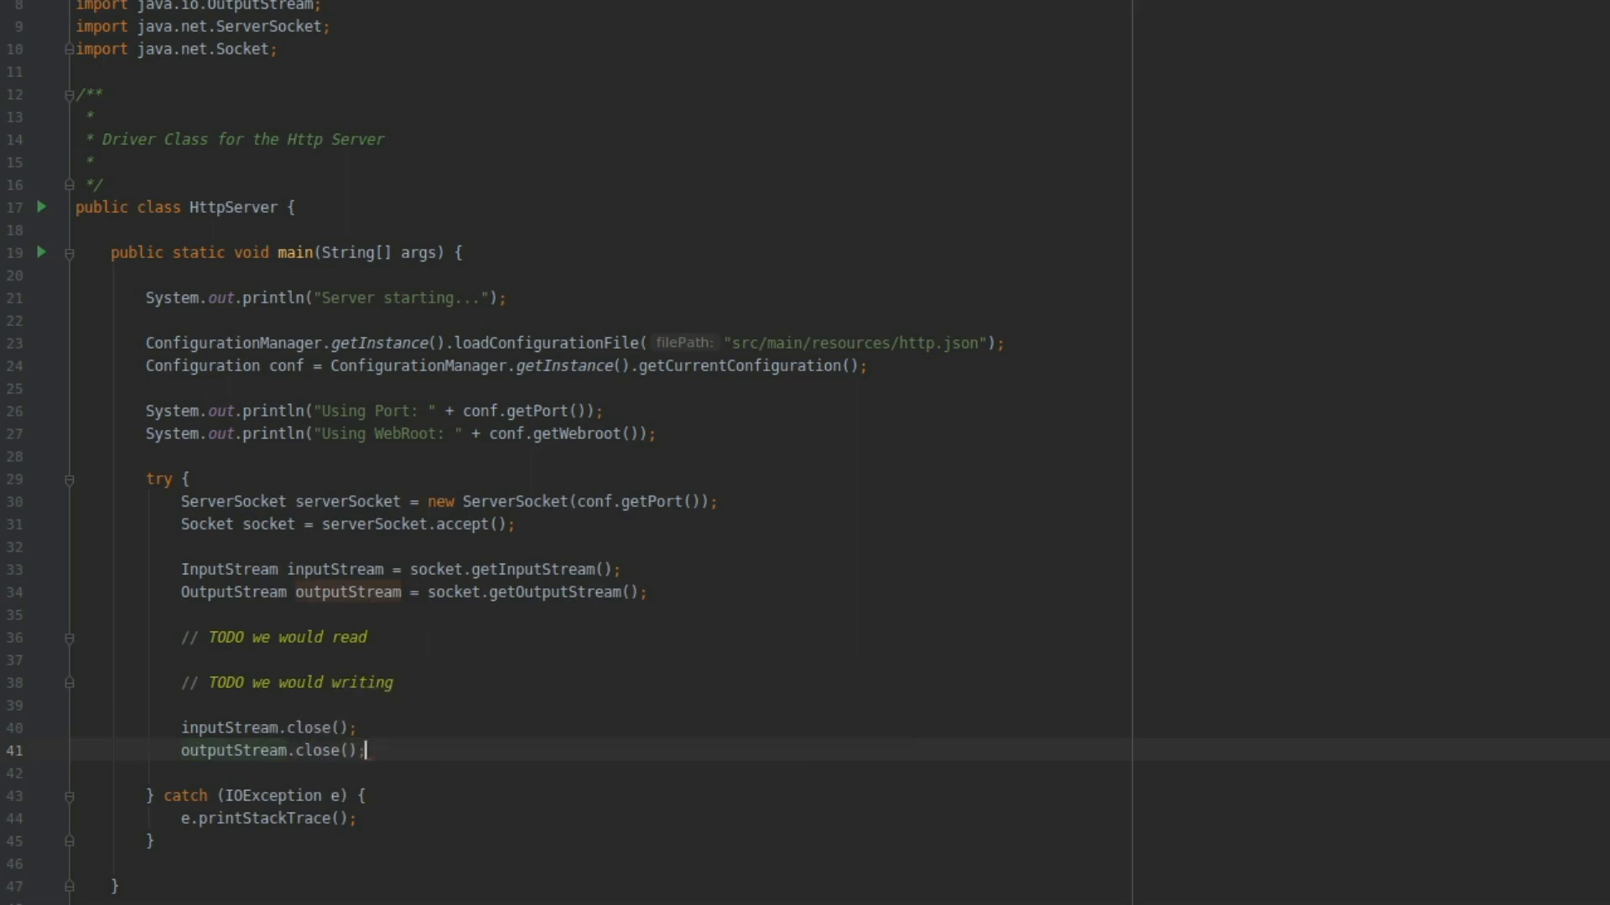
type("socket")
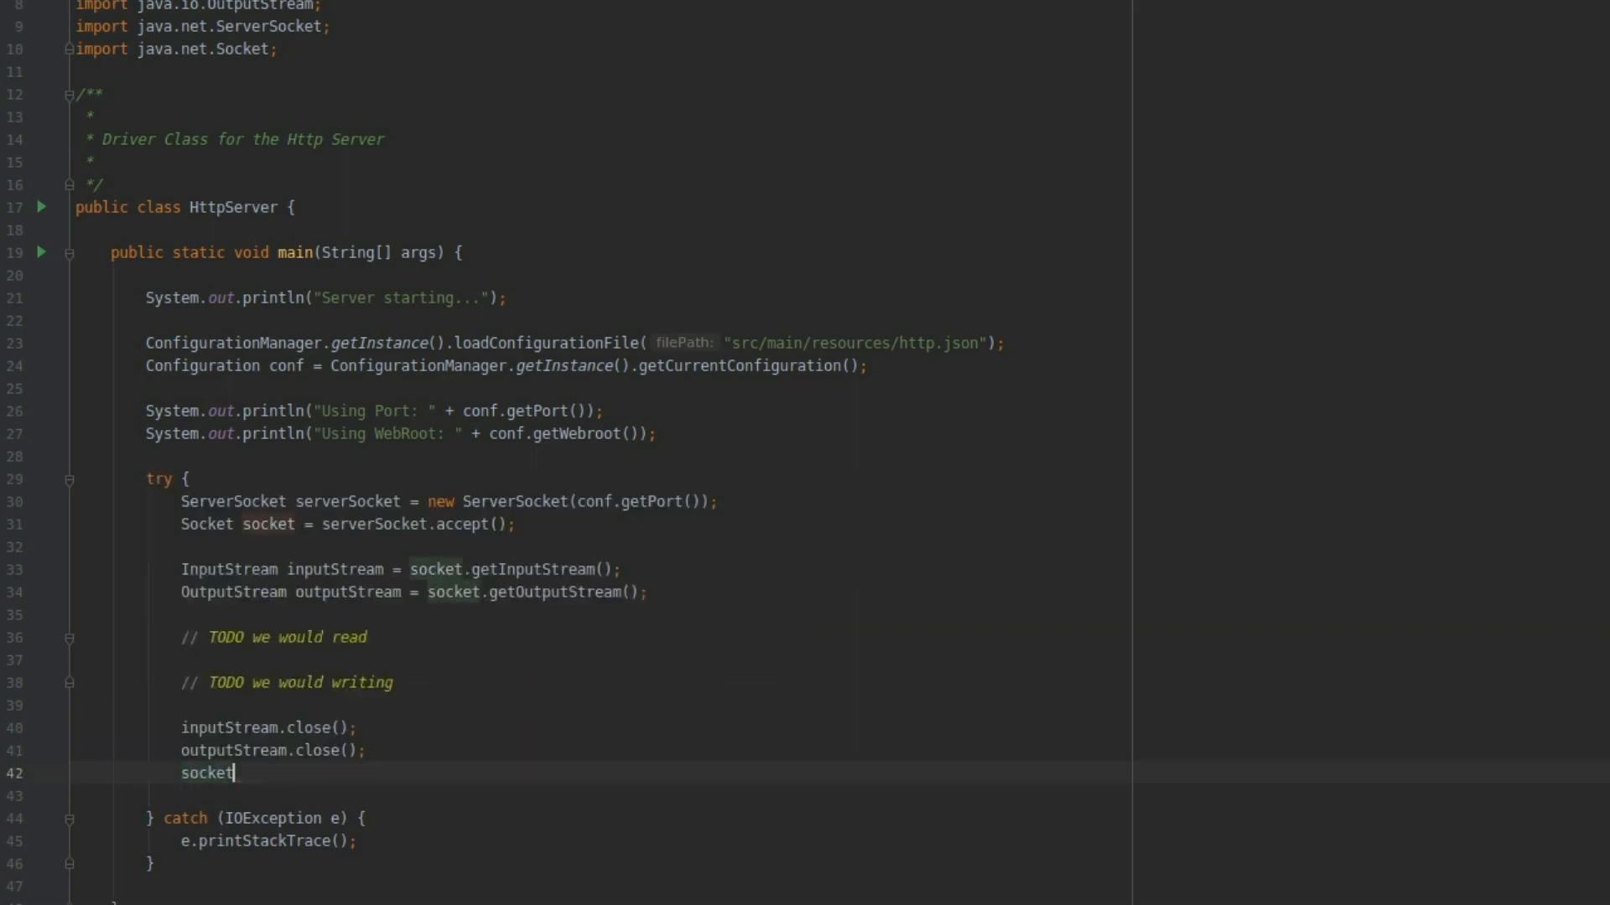
type(".close();")
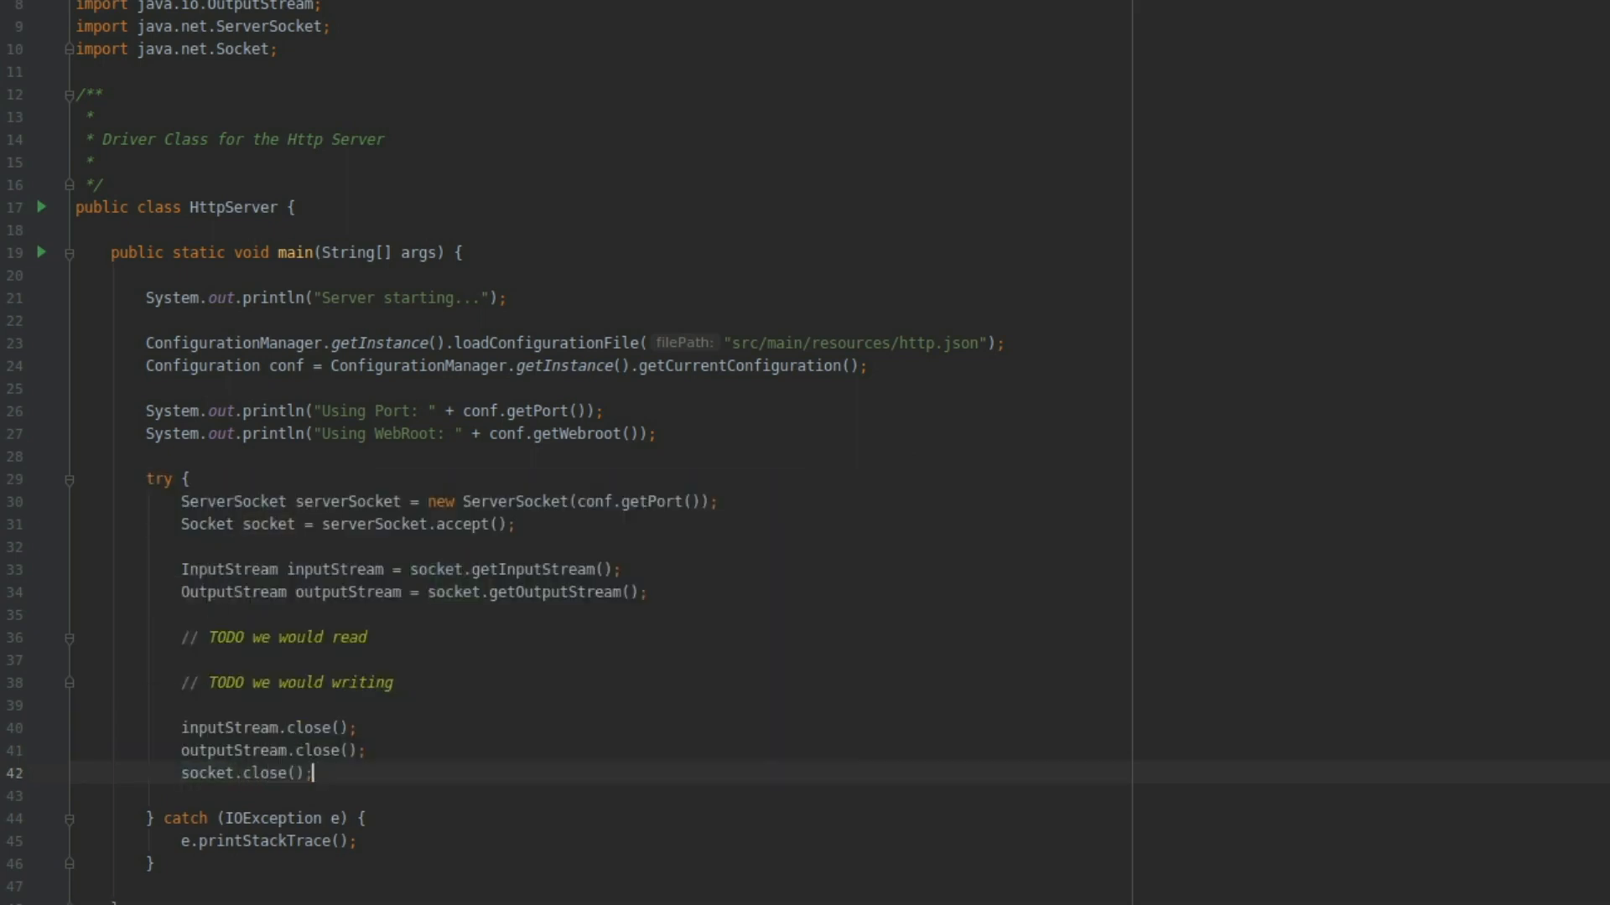
type("serverSocket.co")
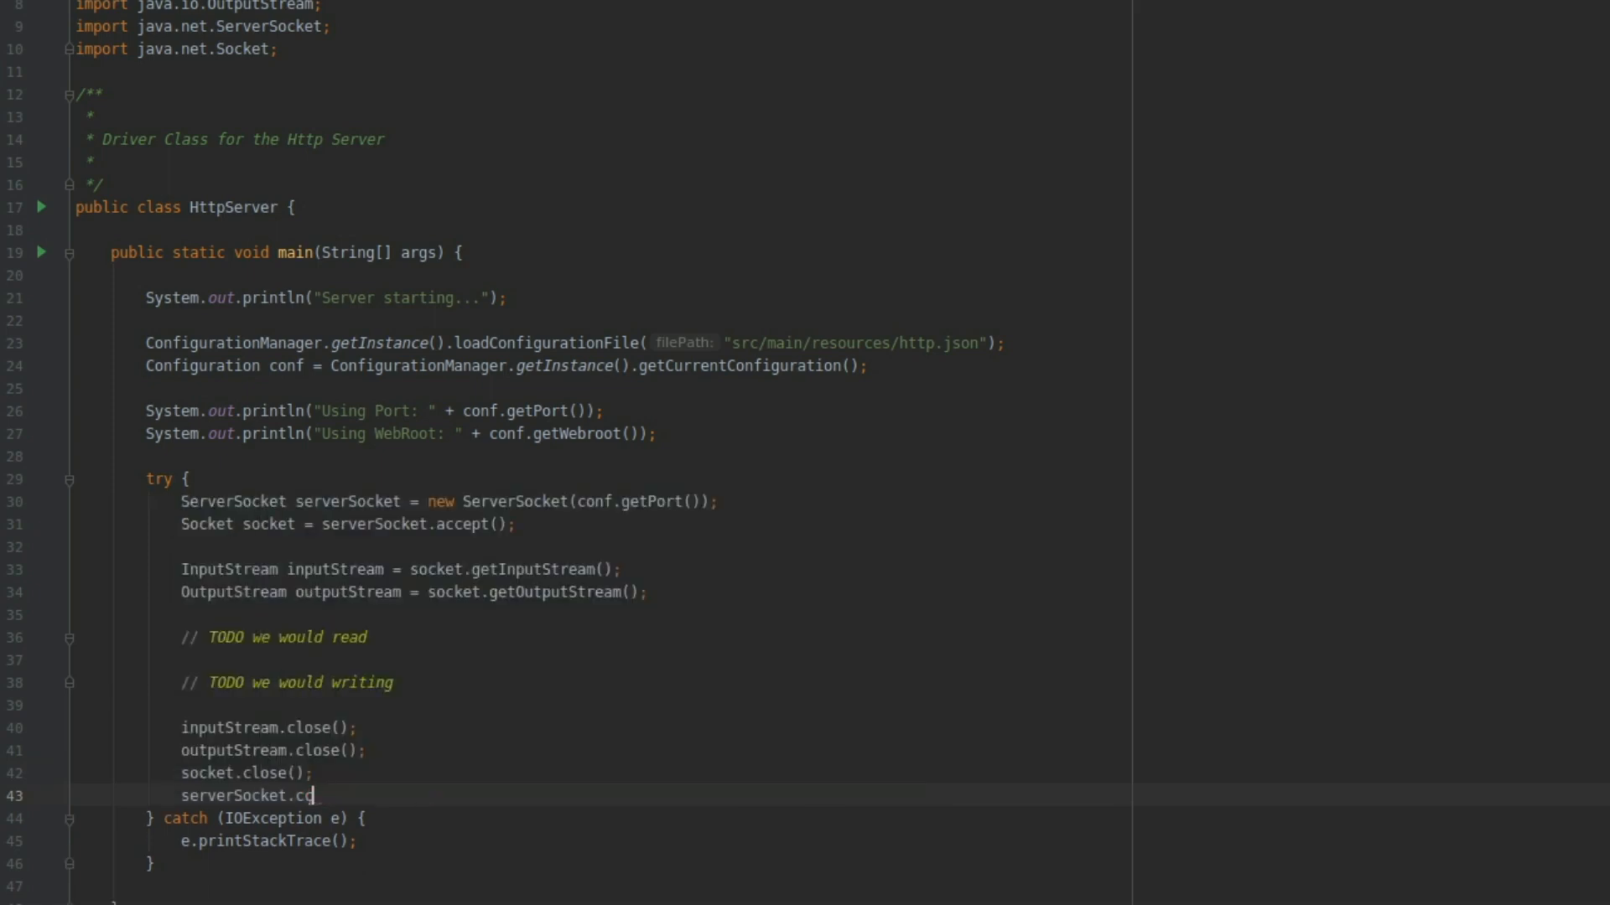
type("lose();")
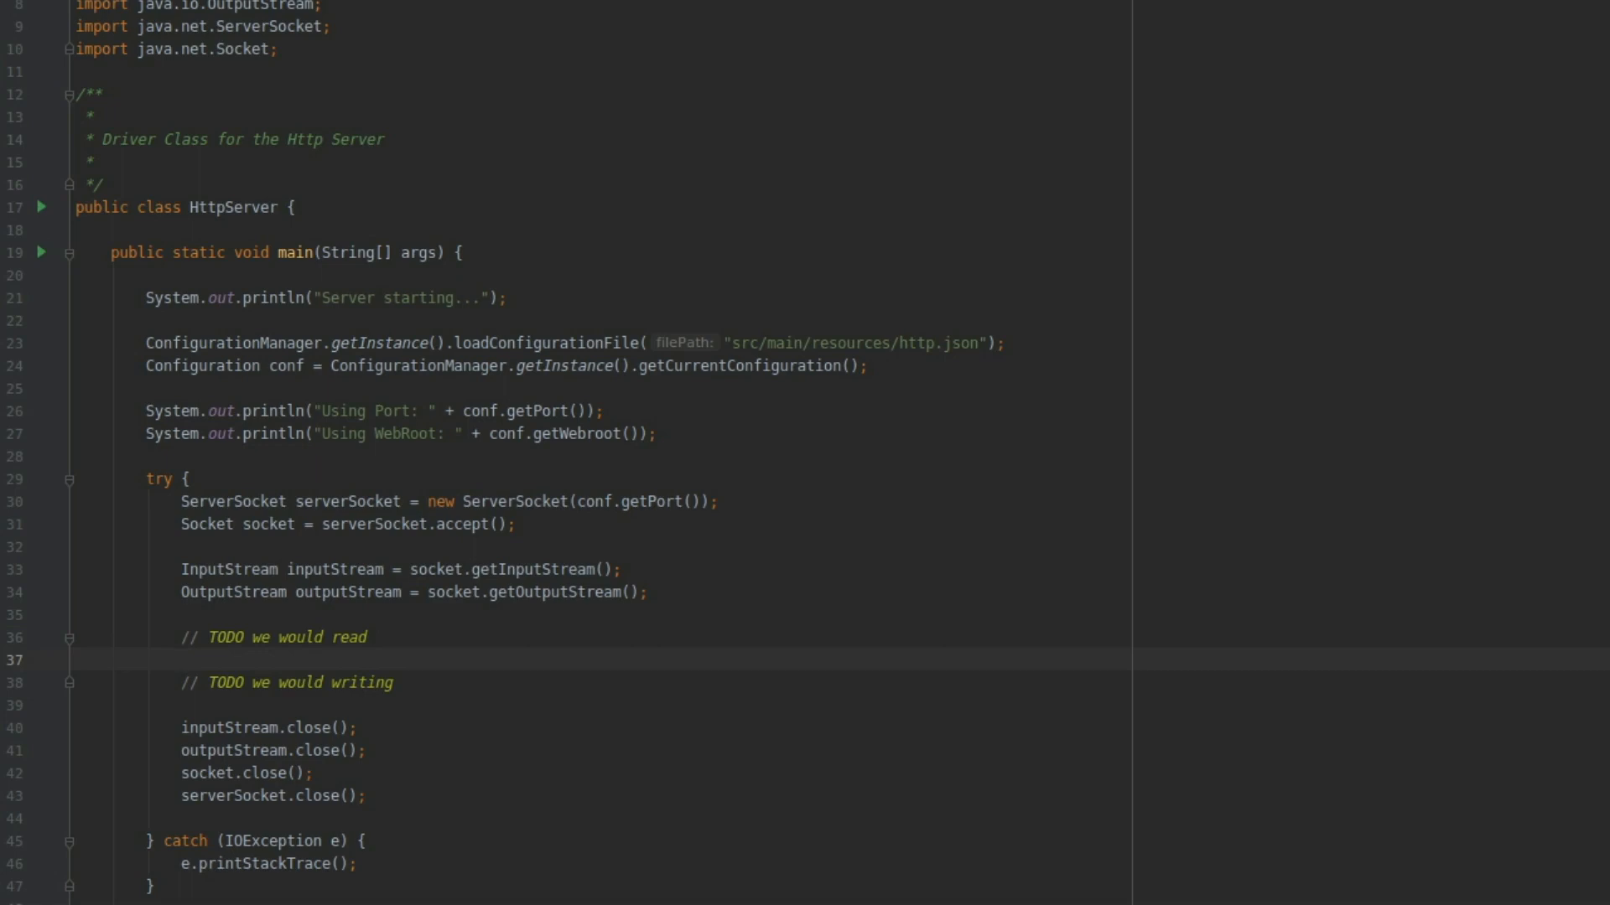
Step: Replace the TODO comments with a String html = ""; declaration
key("Backspace")
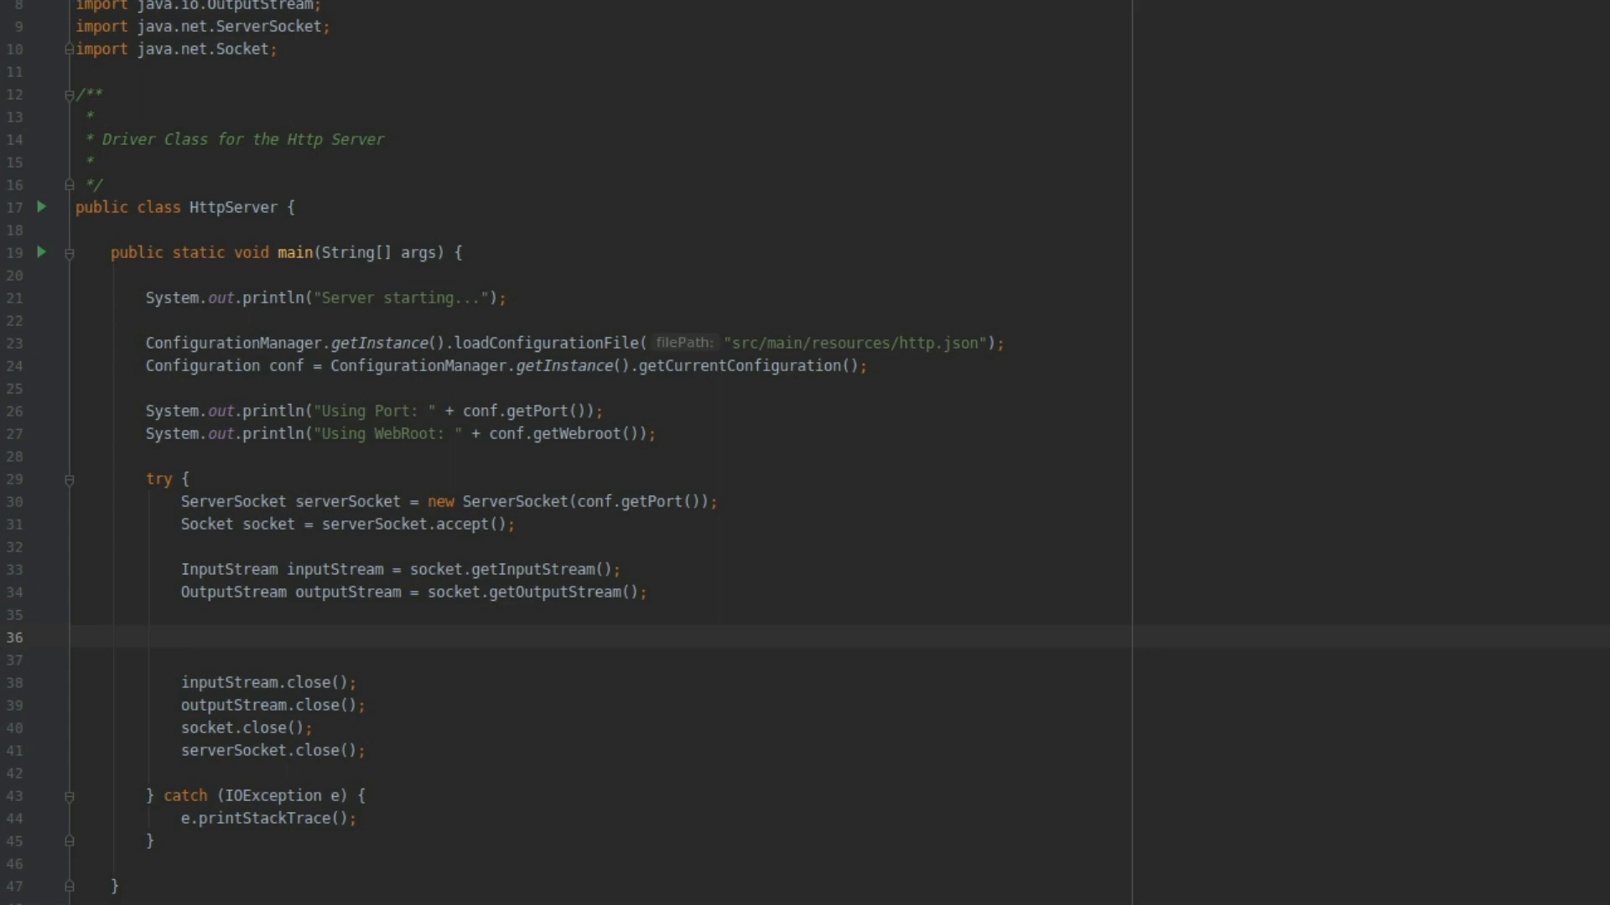
mouse_move(316, 531)
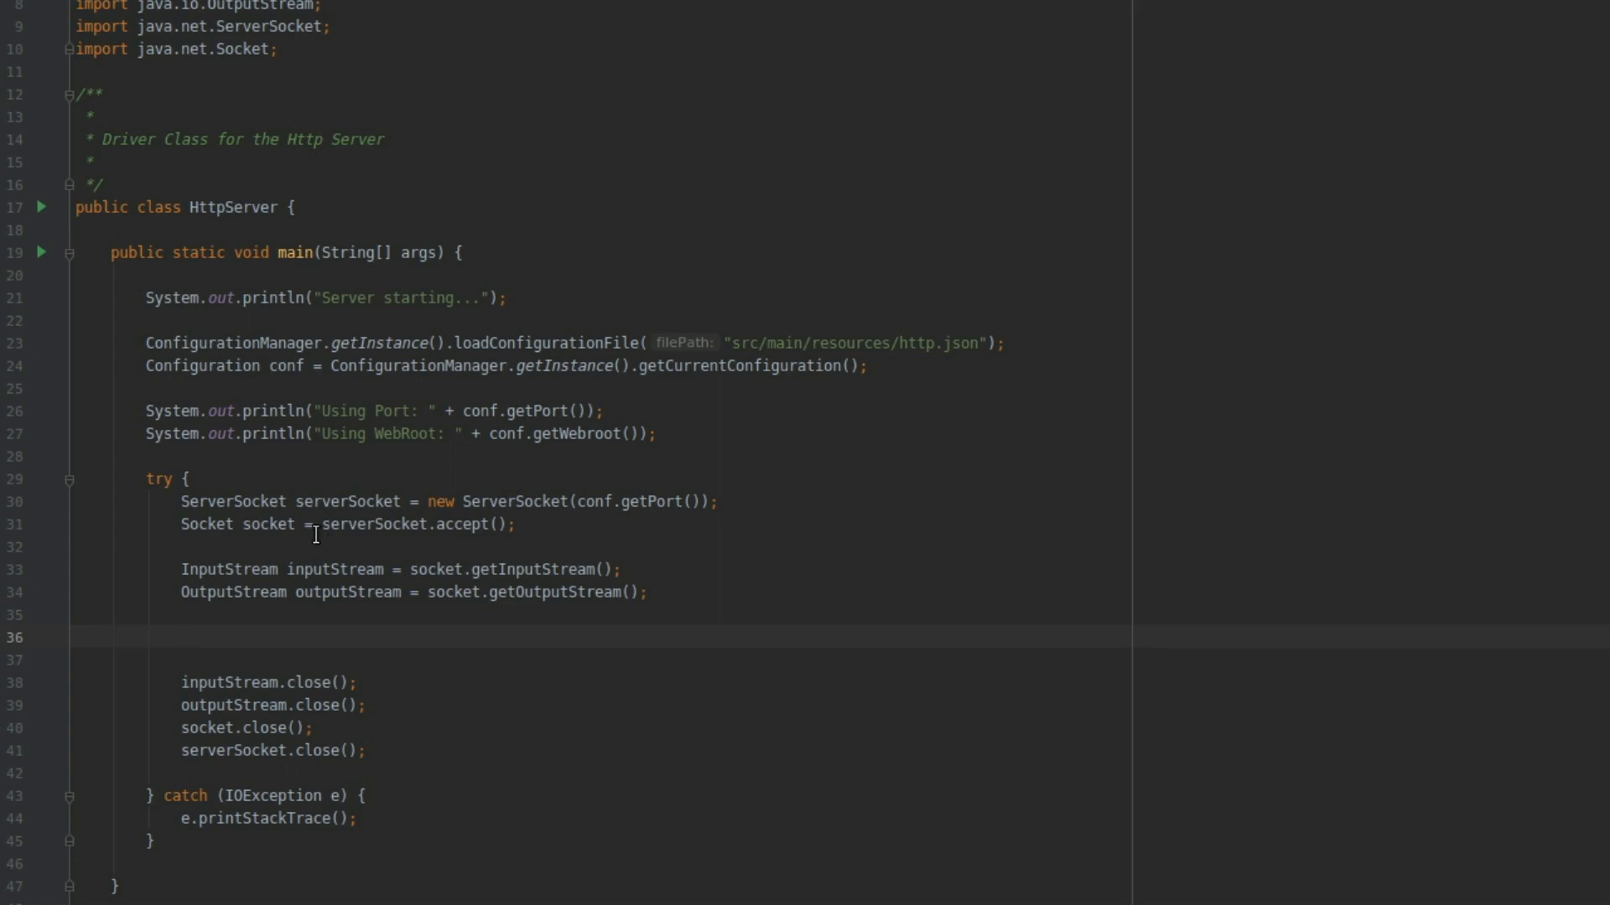
left_click(180, 637)
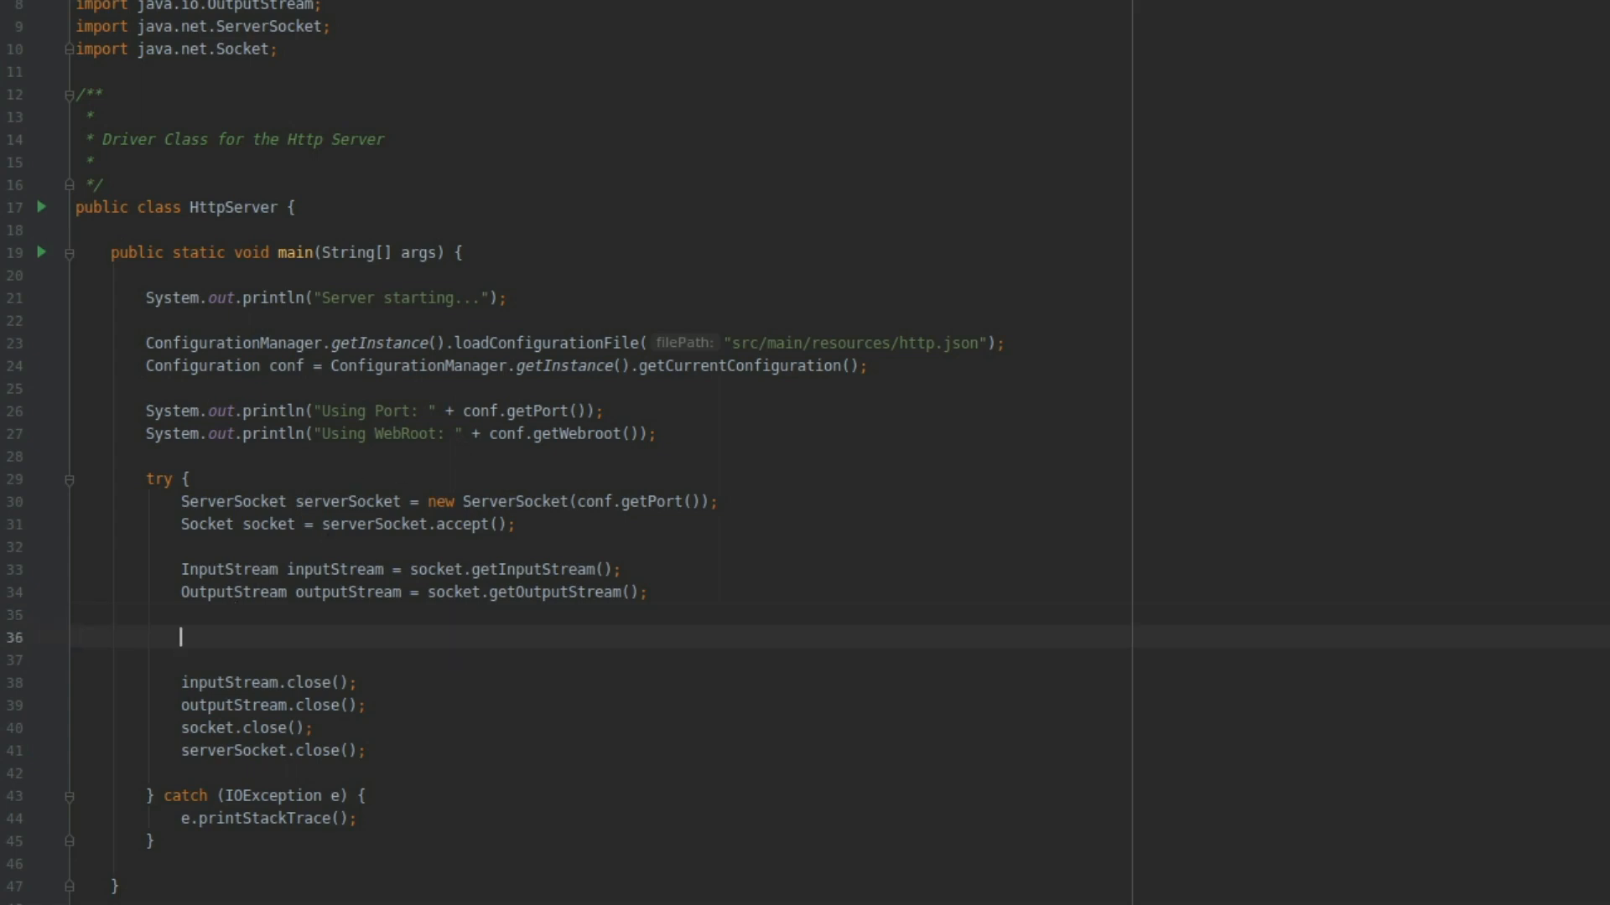
type("String h")
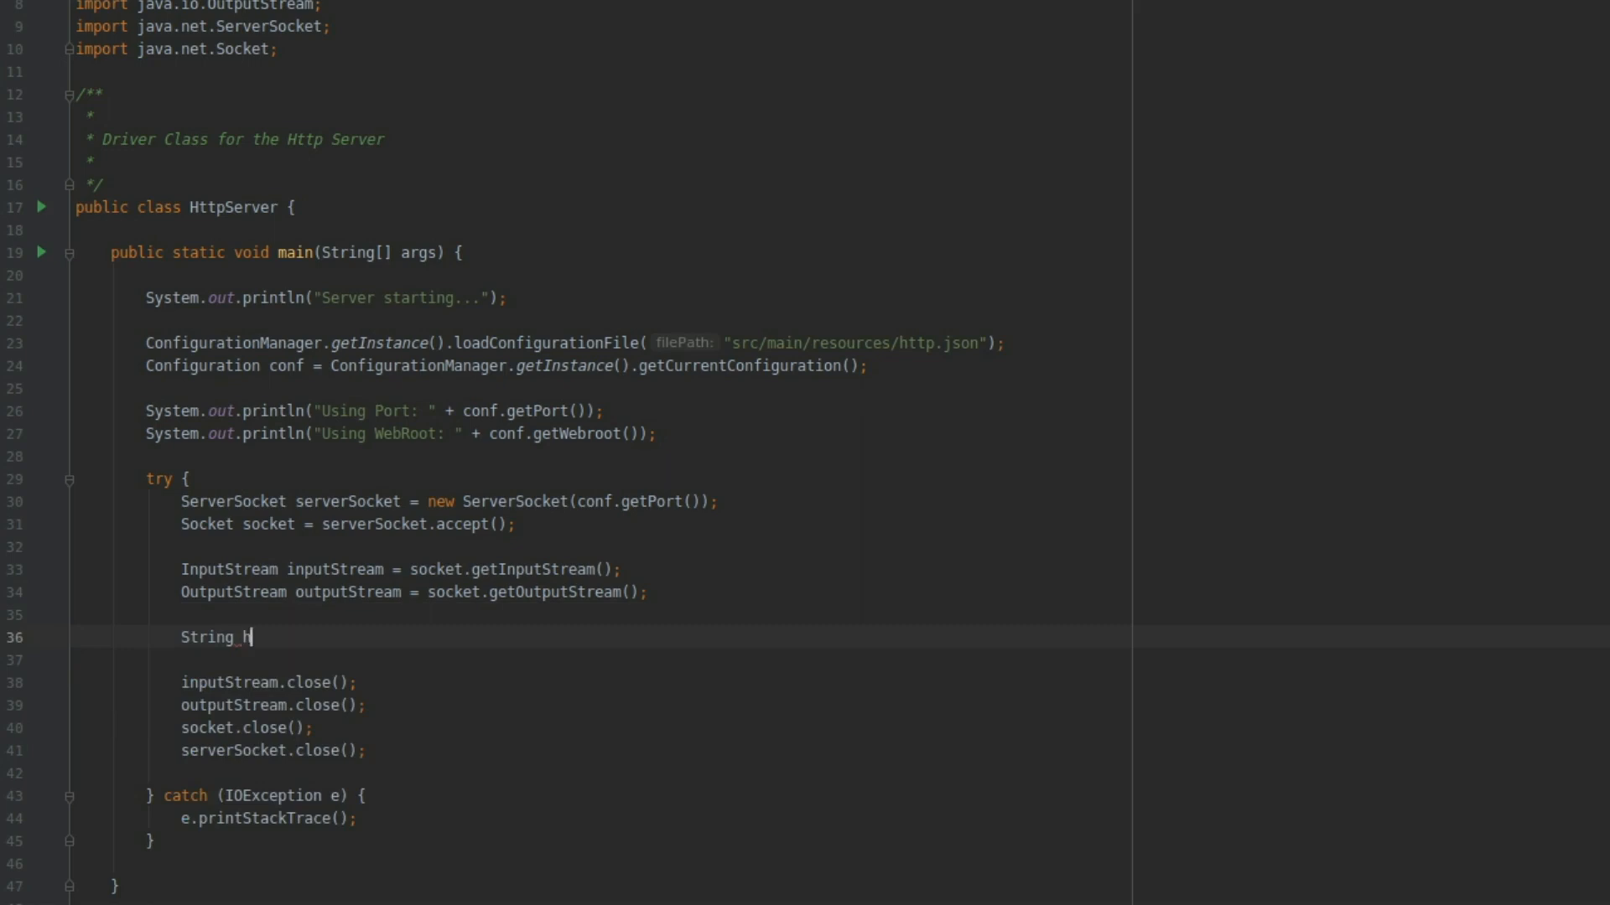
type("tml =")
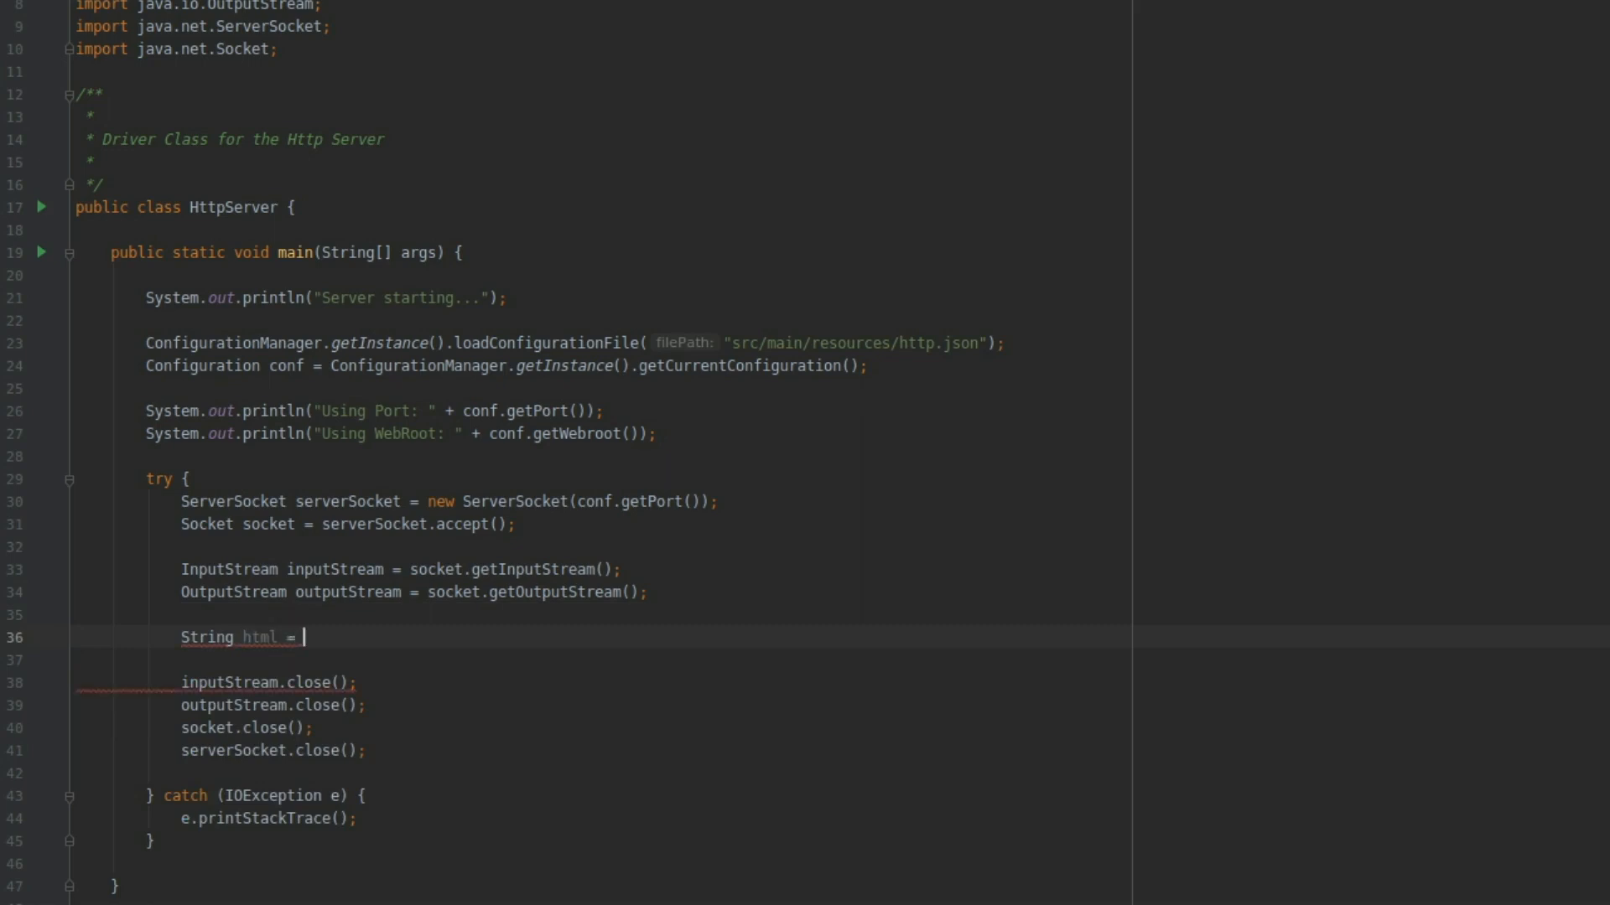
type("\"\";")
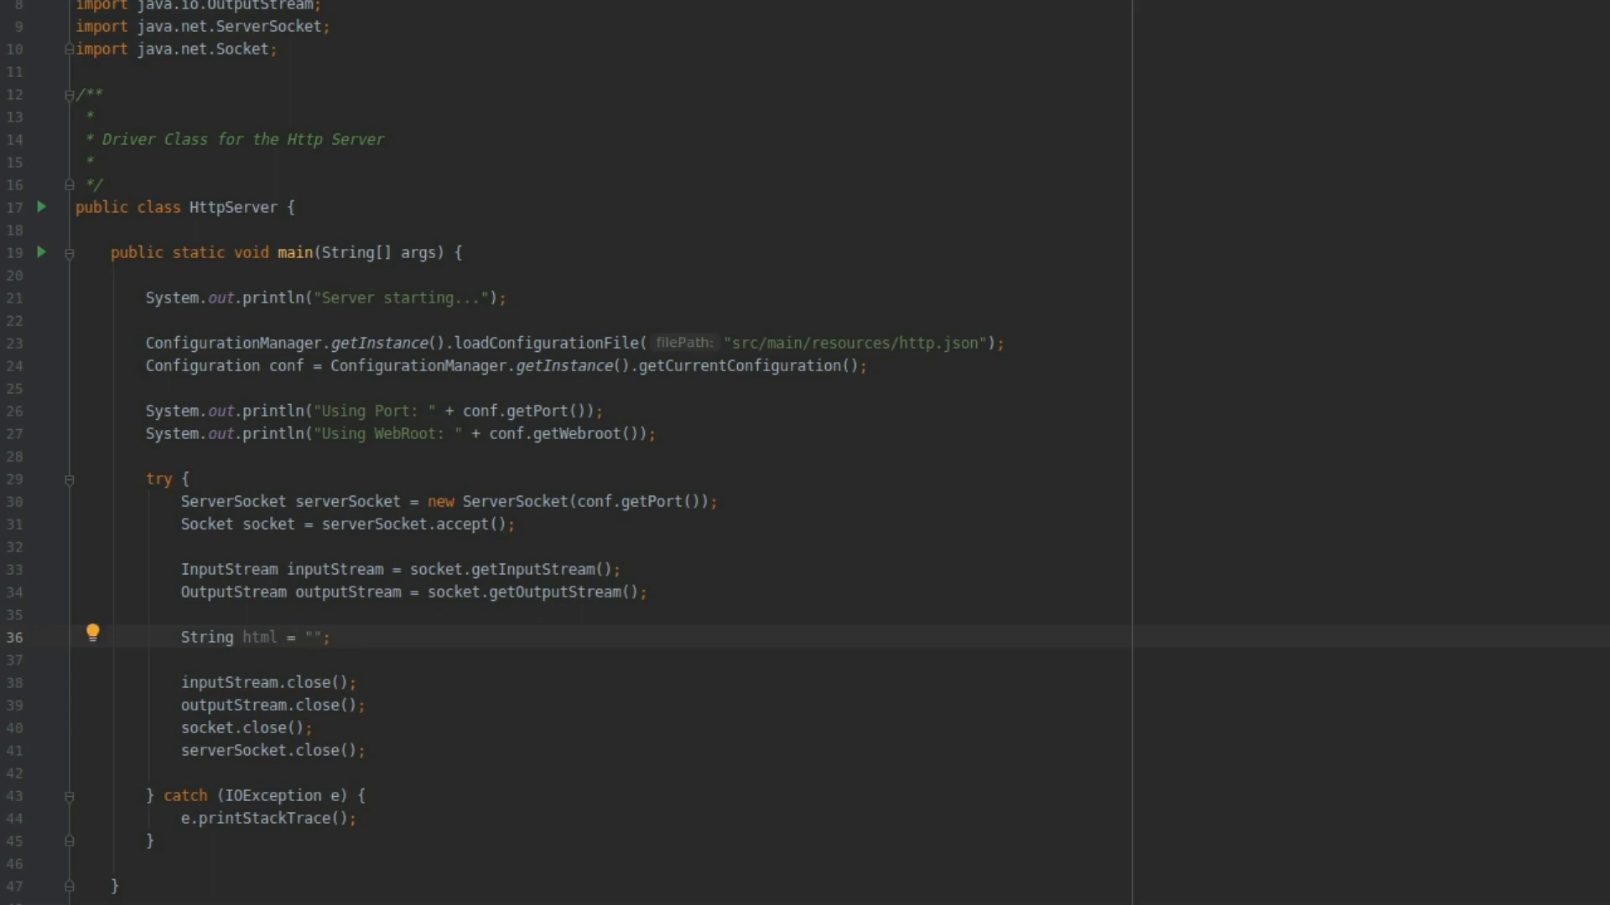
Step: Write the html skeleton with head, body and title "Simple Java HTTP Server"
type("<html> </html>")
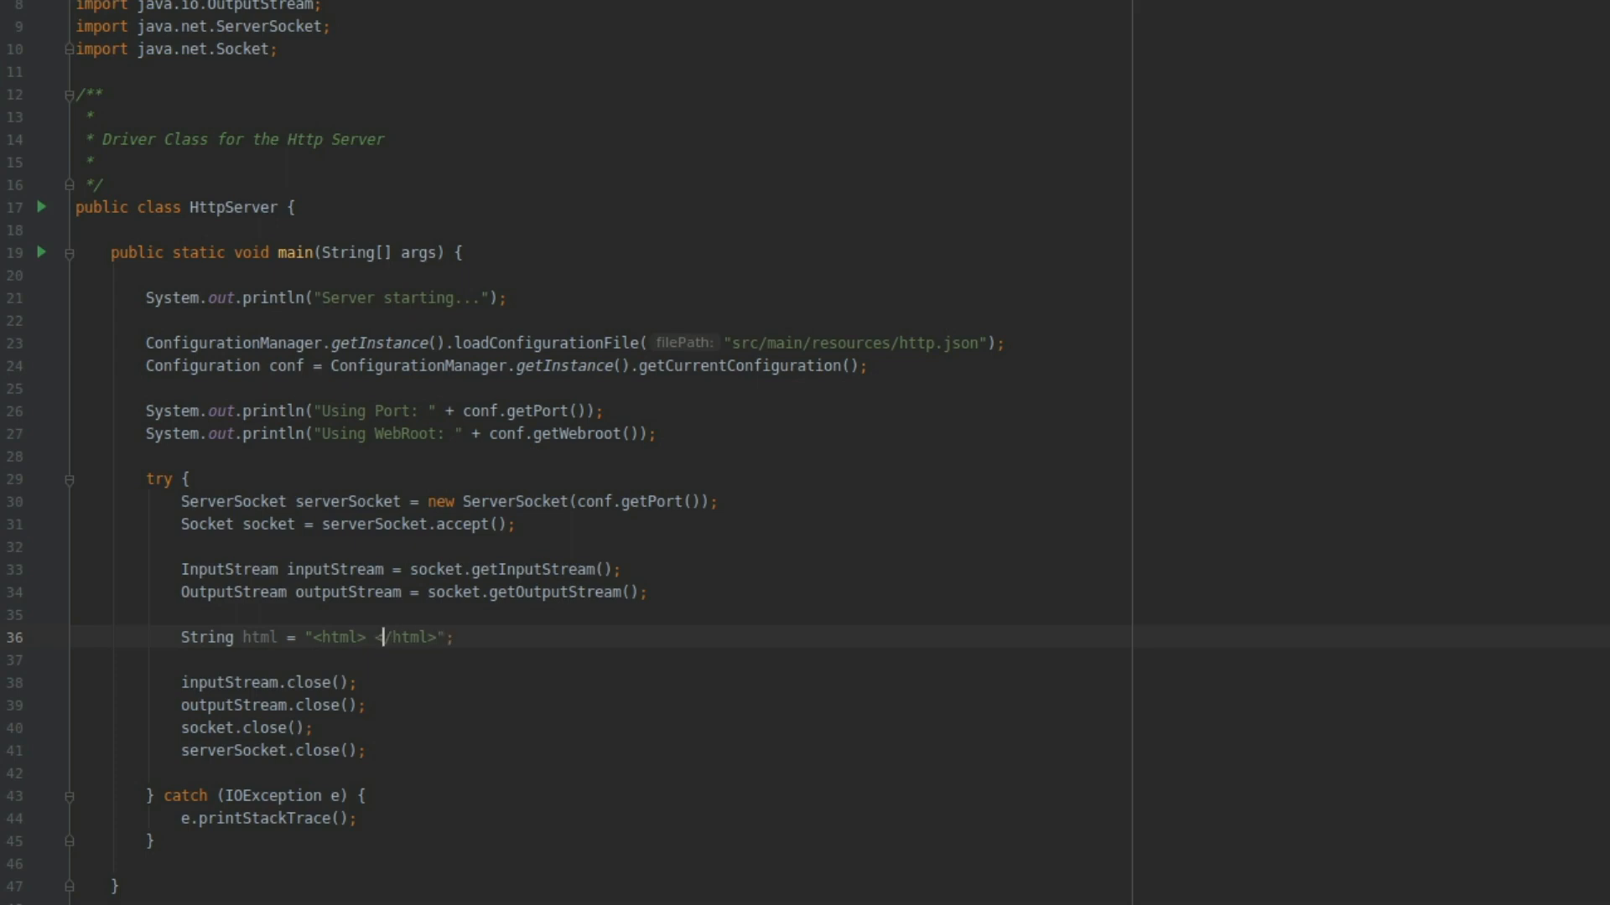
type("<hee")
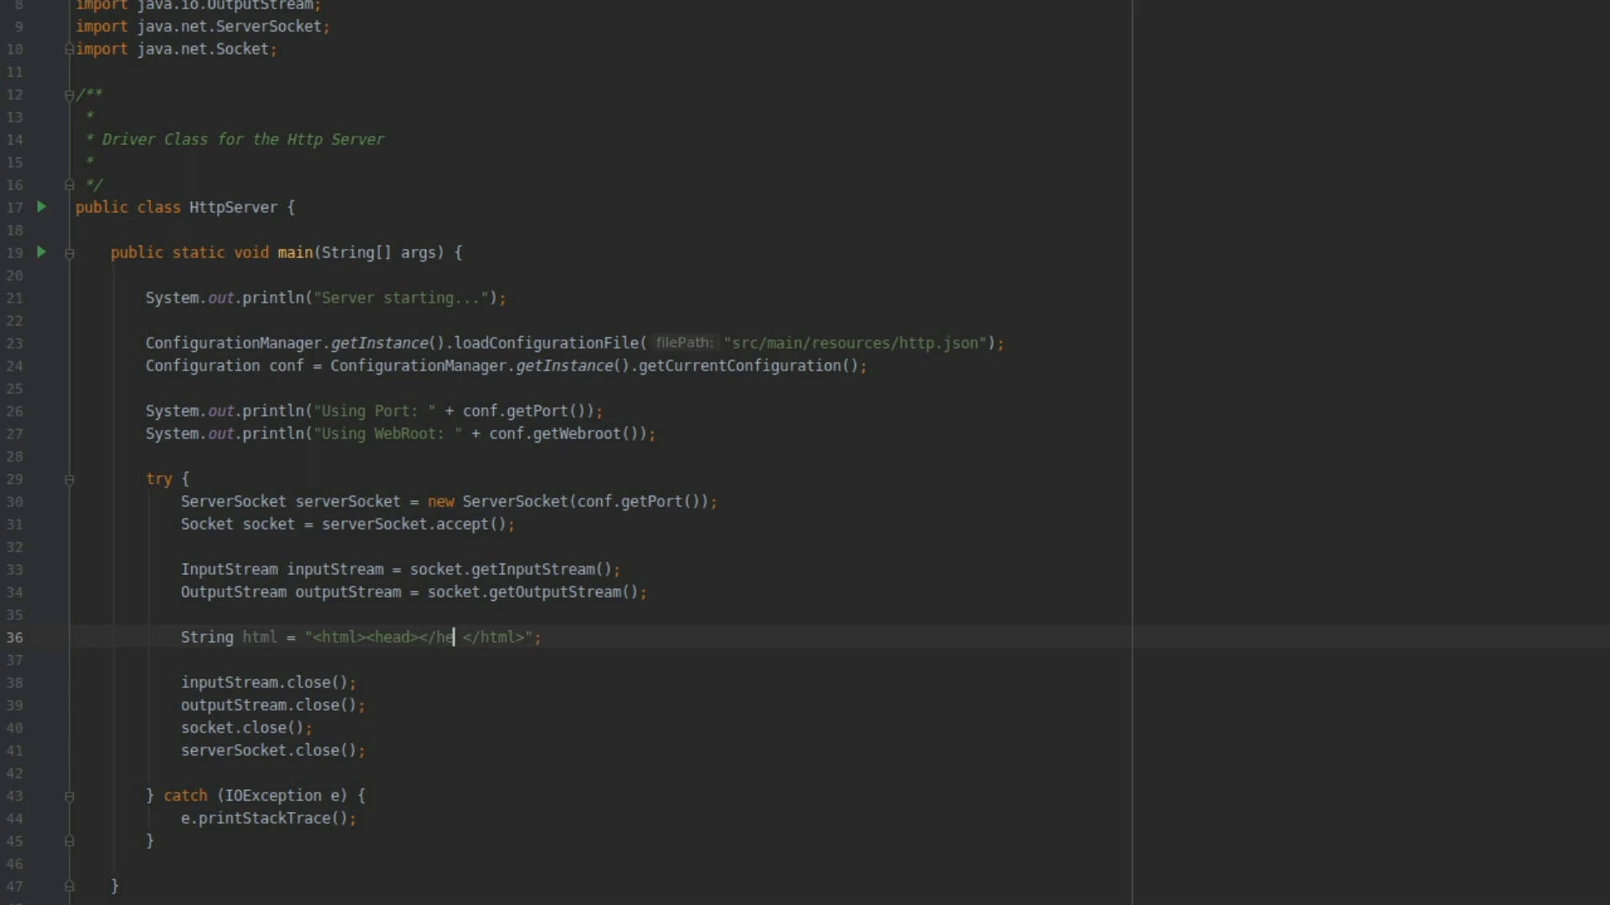
type("ad>")
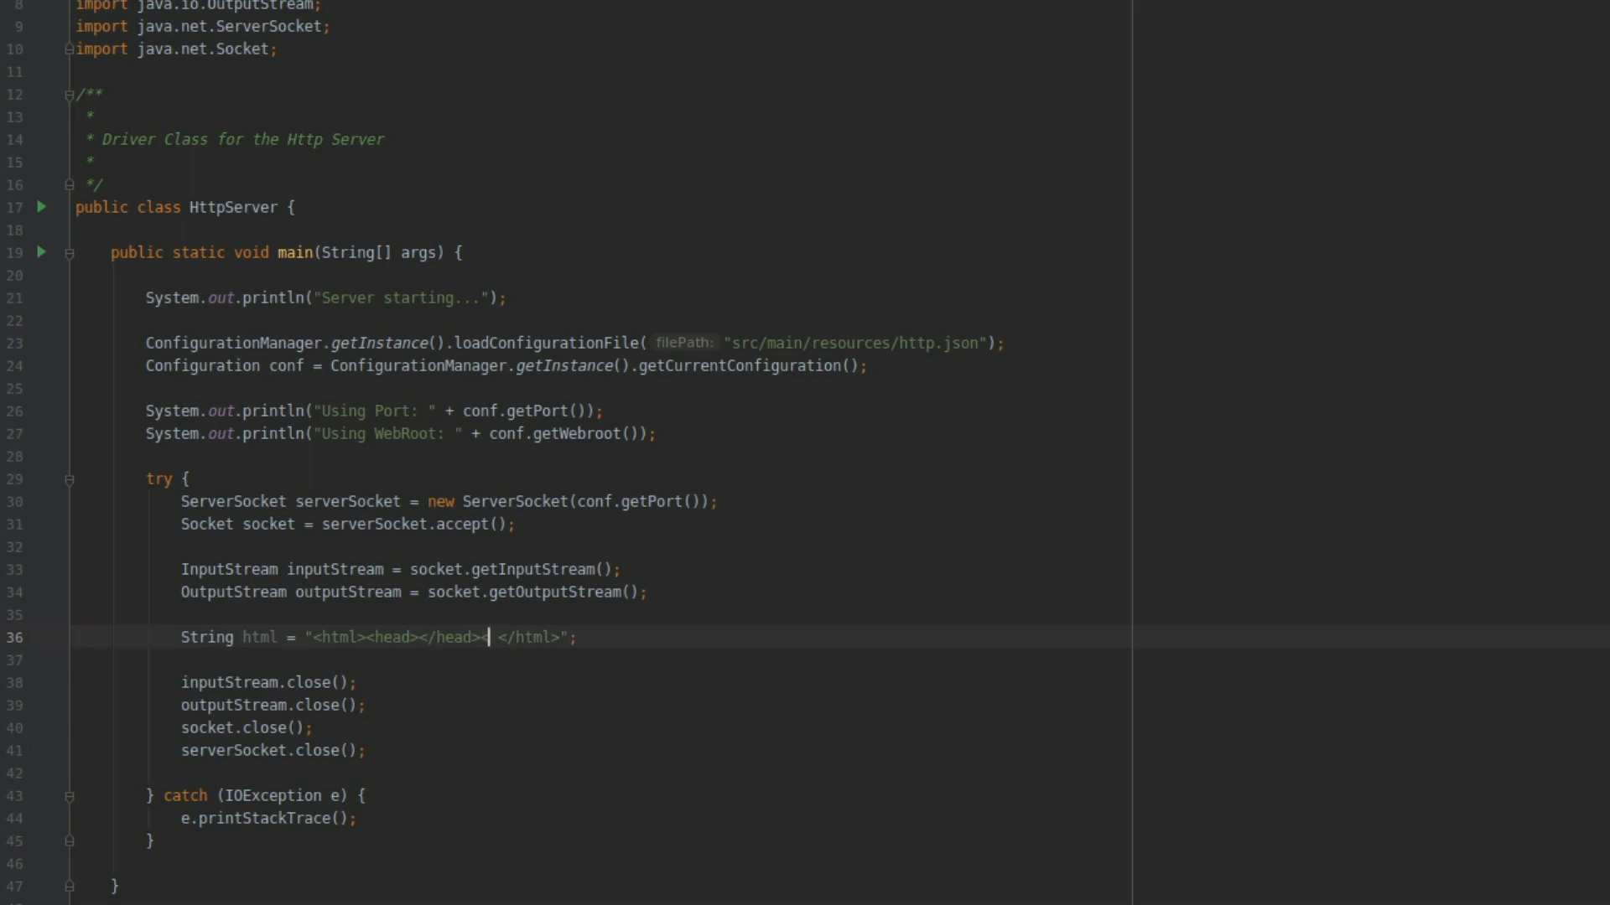
type("<body")
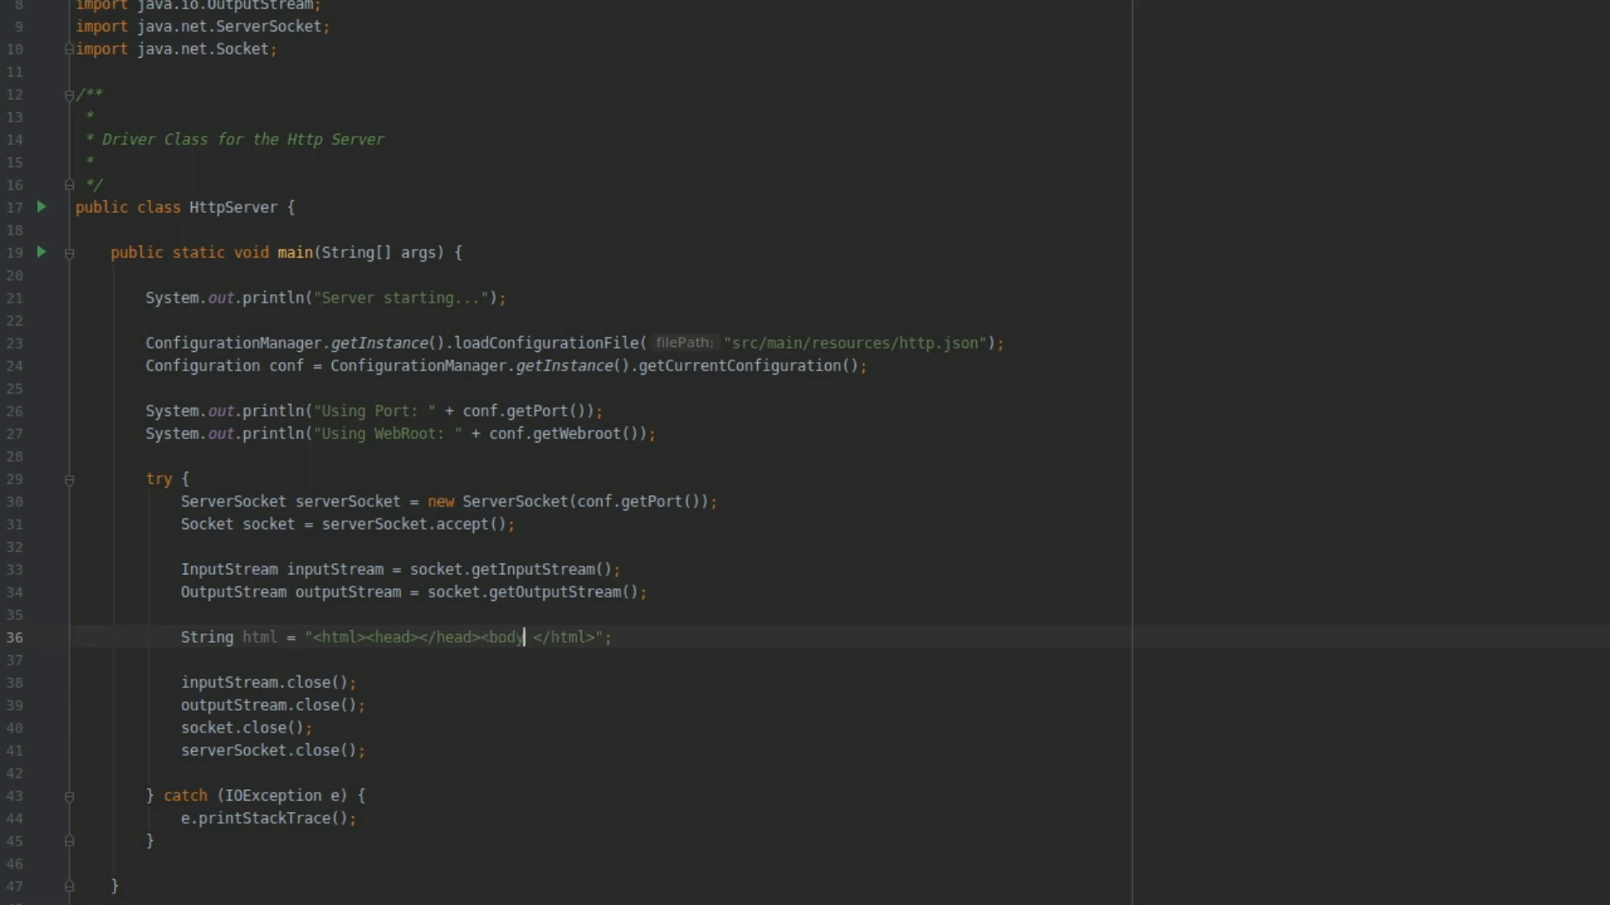
type("</body>")
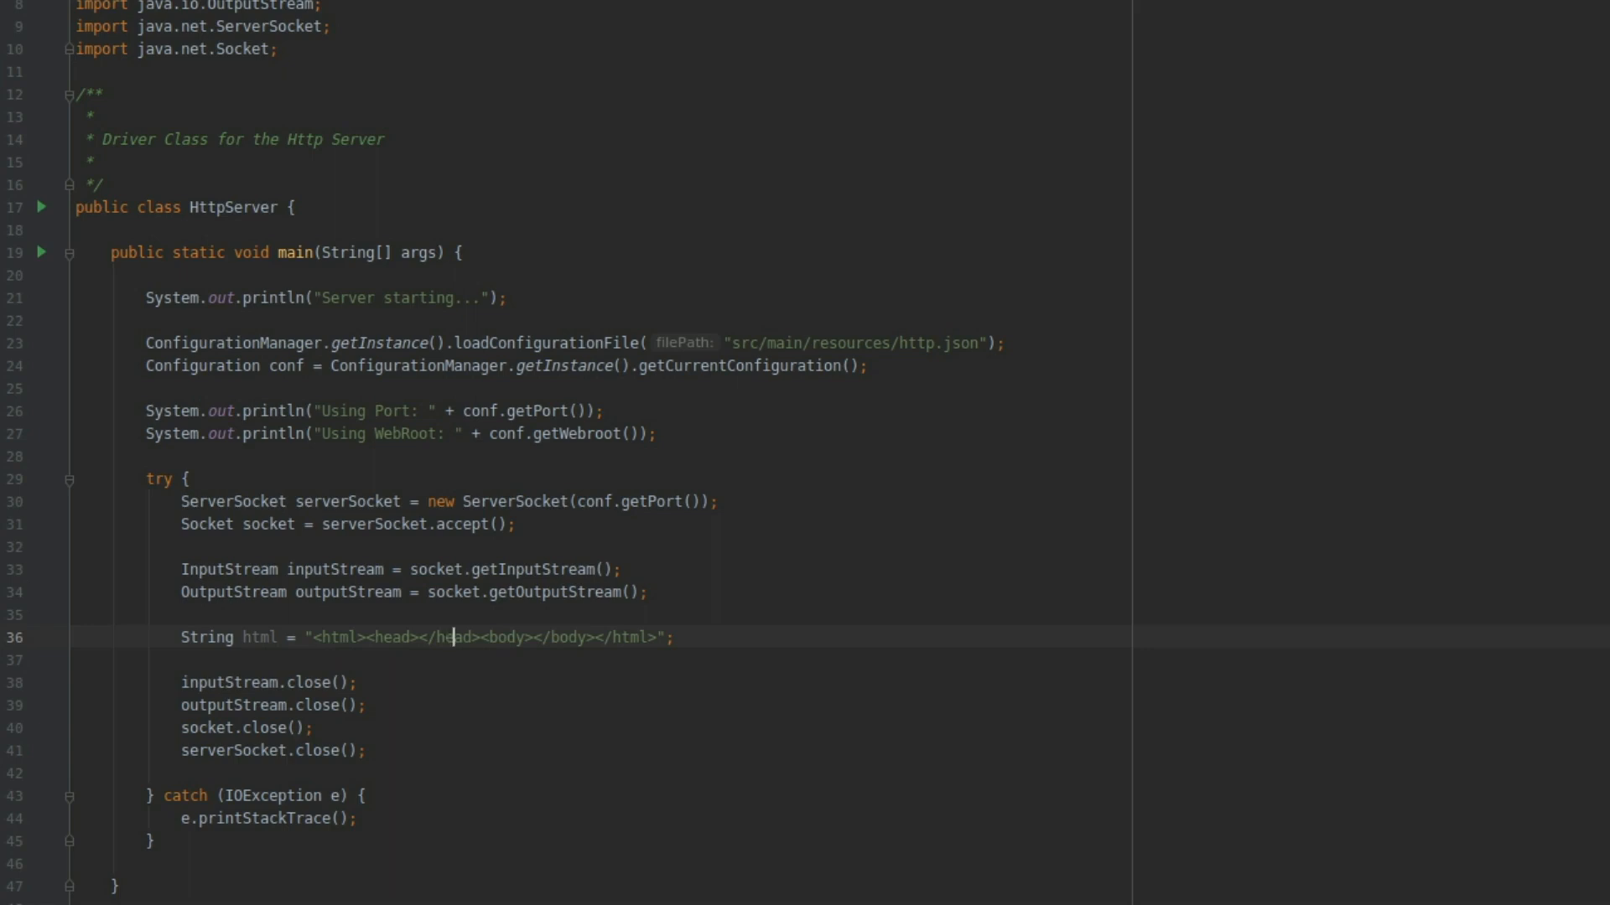
type("<titl")
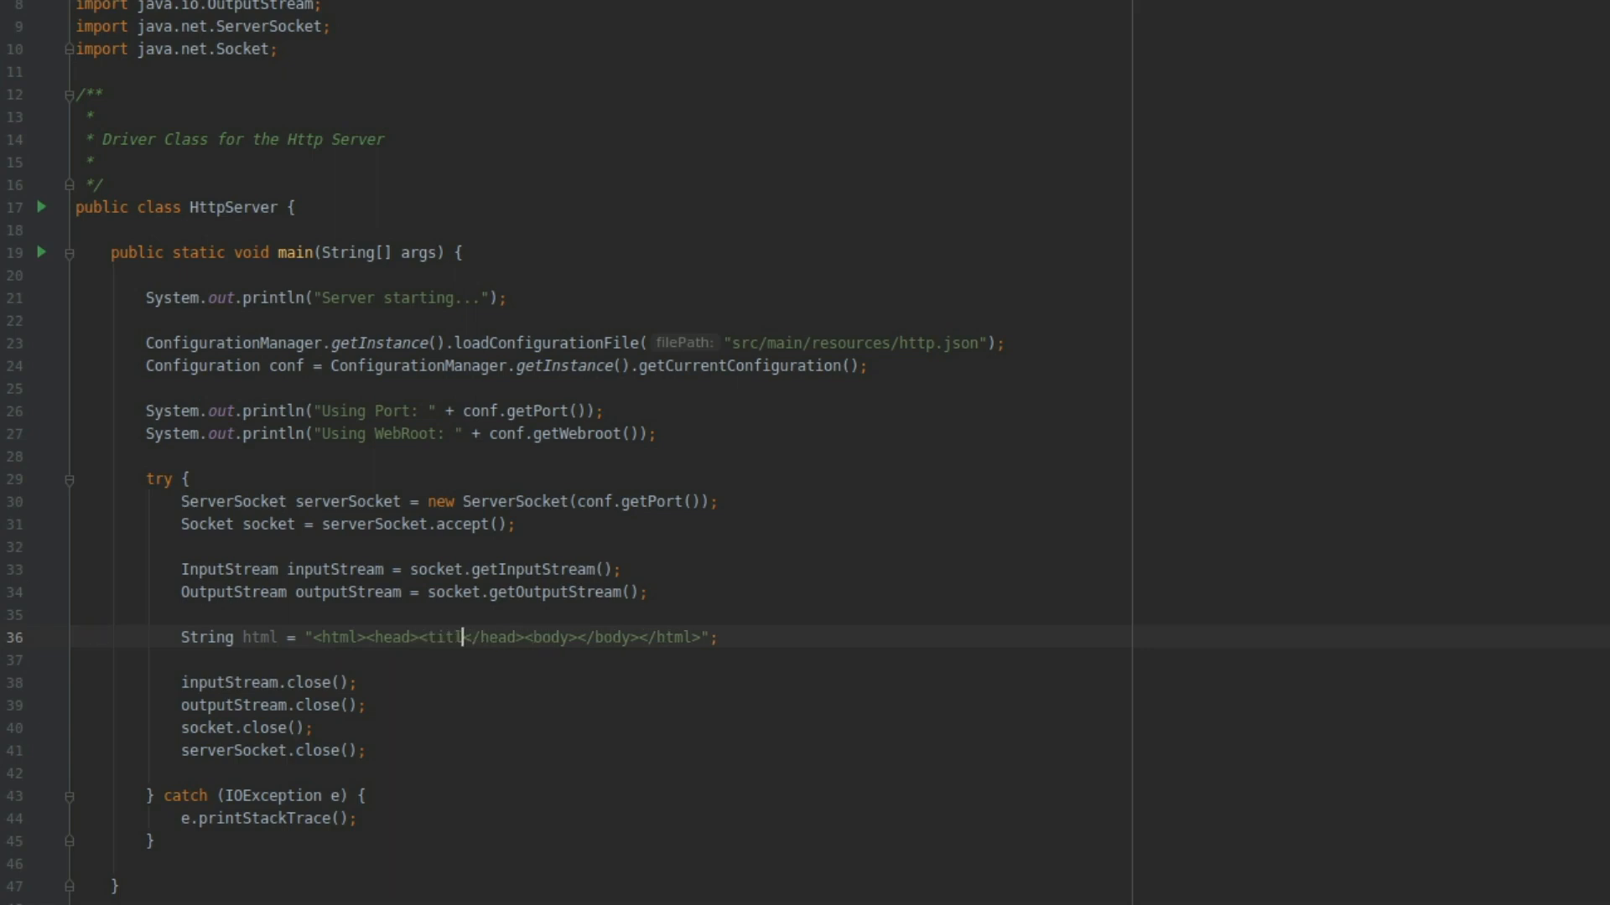
type("e></title>")
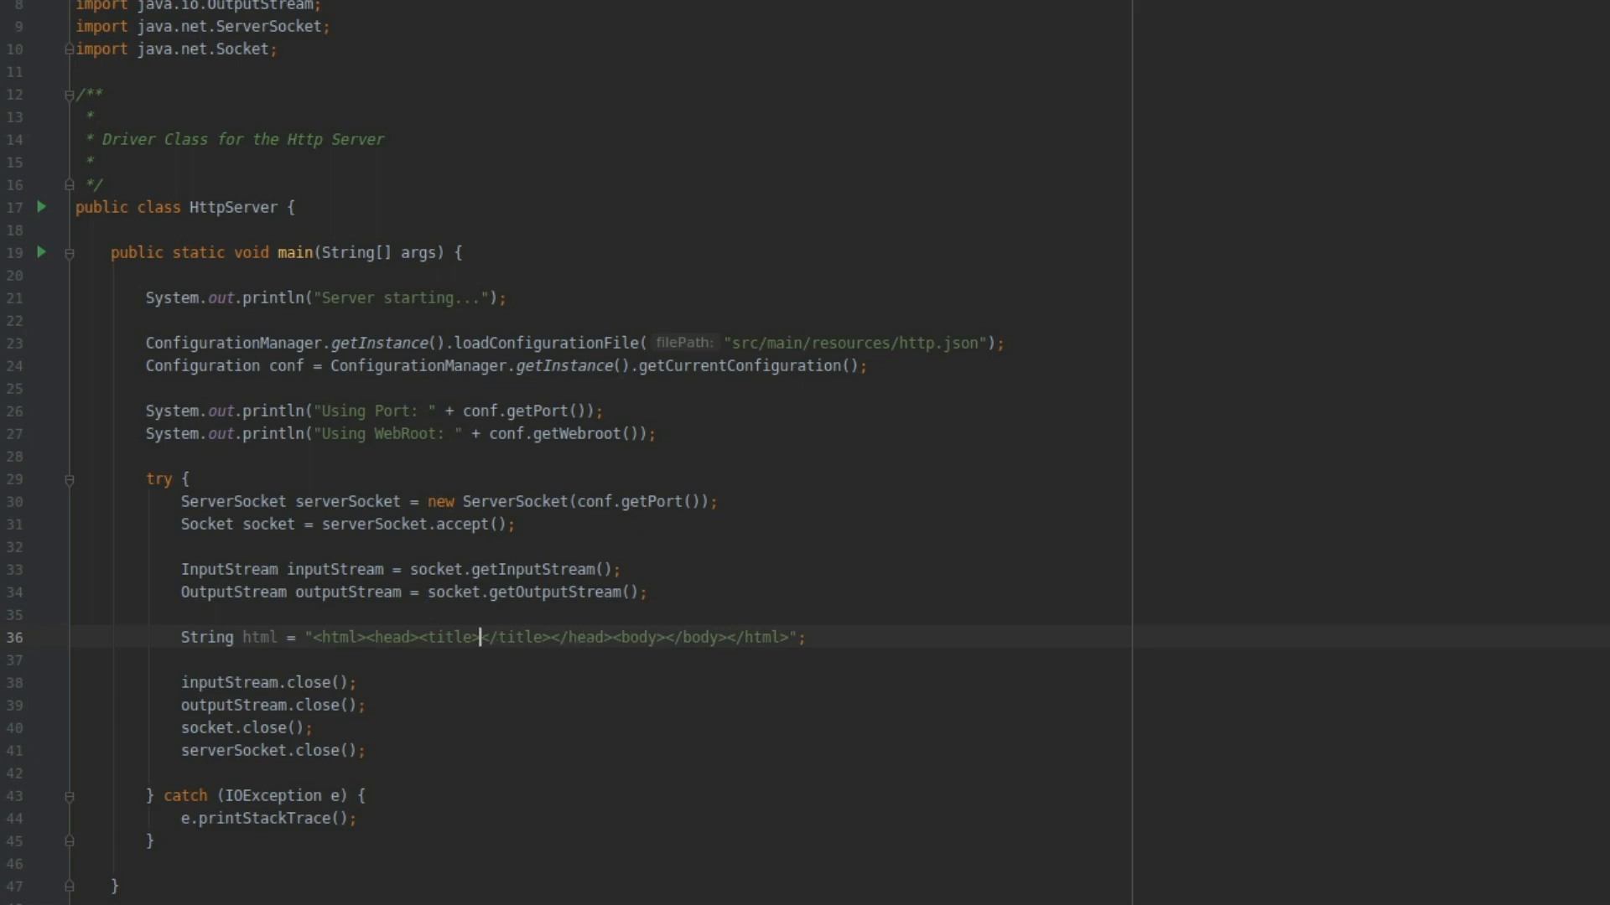
type("Simple")
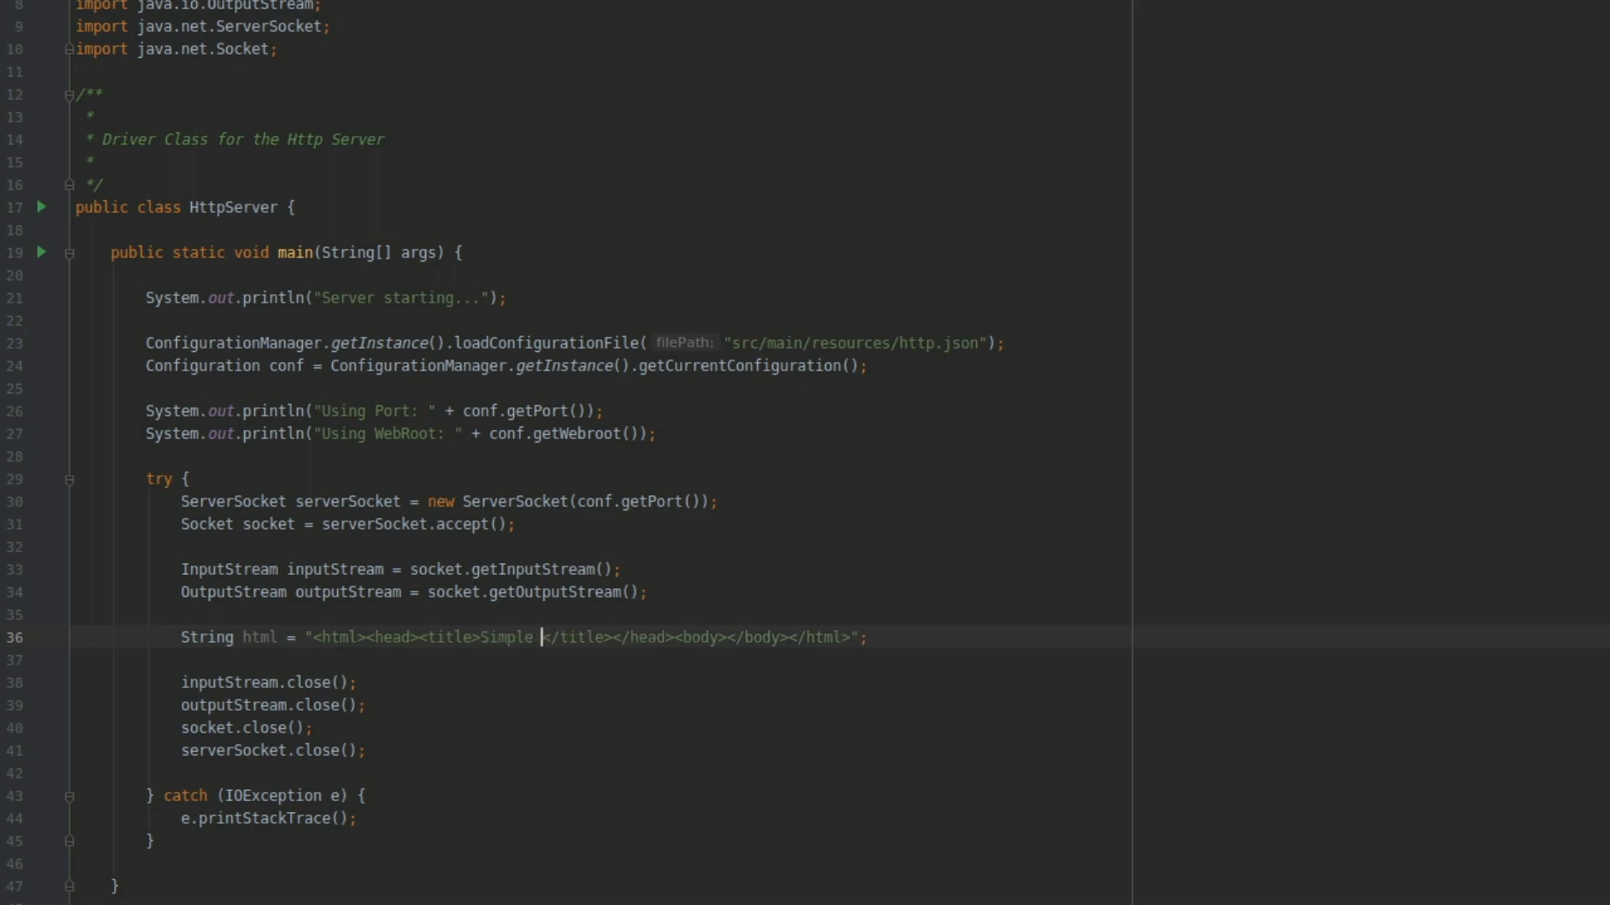
type("Java HTTP")
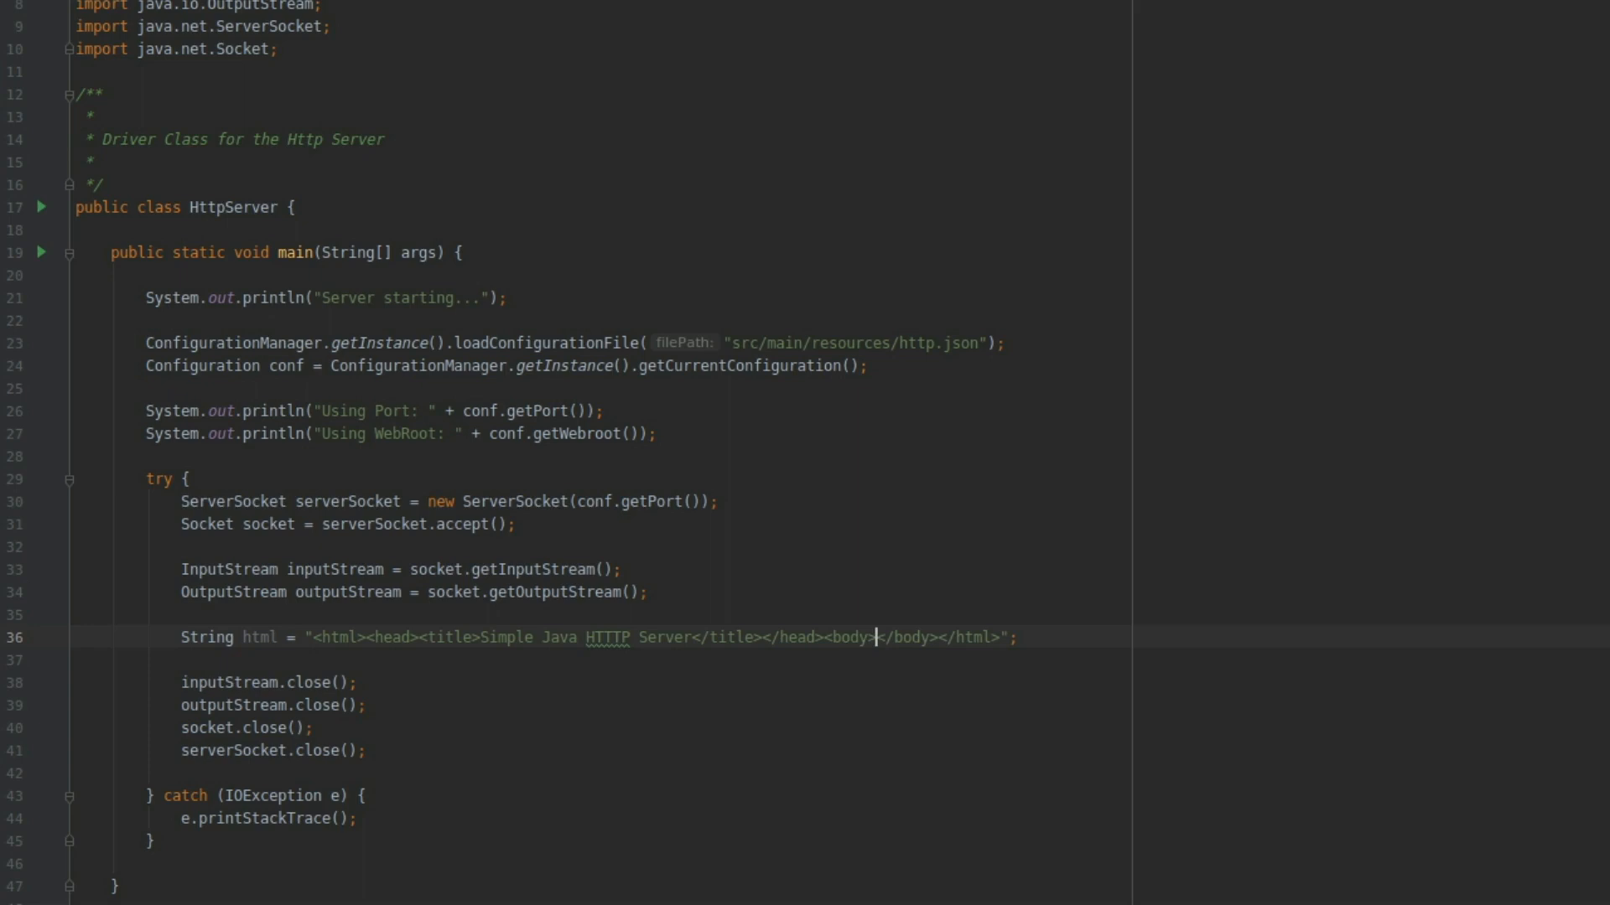
Step: Add an h1 heading "This page was served using my Simple Java HTTP Server"
type("h1></h1><")
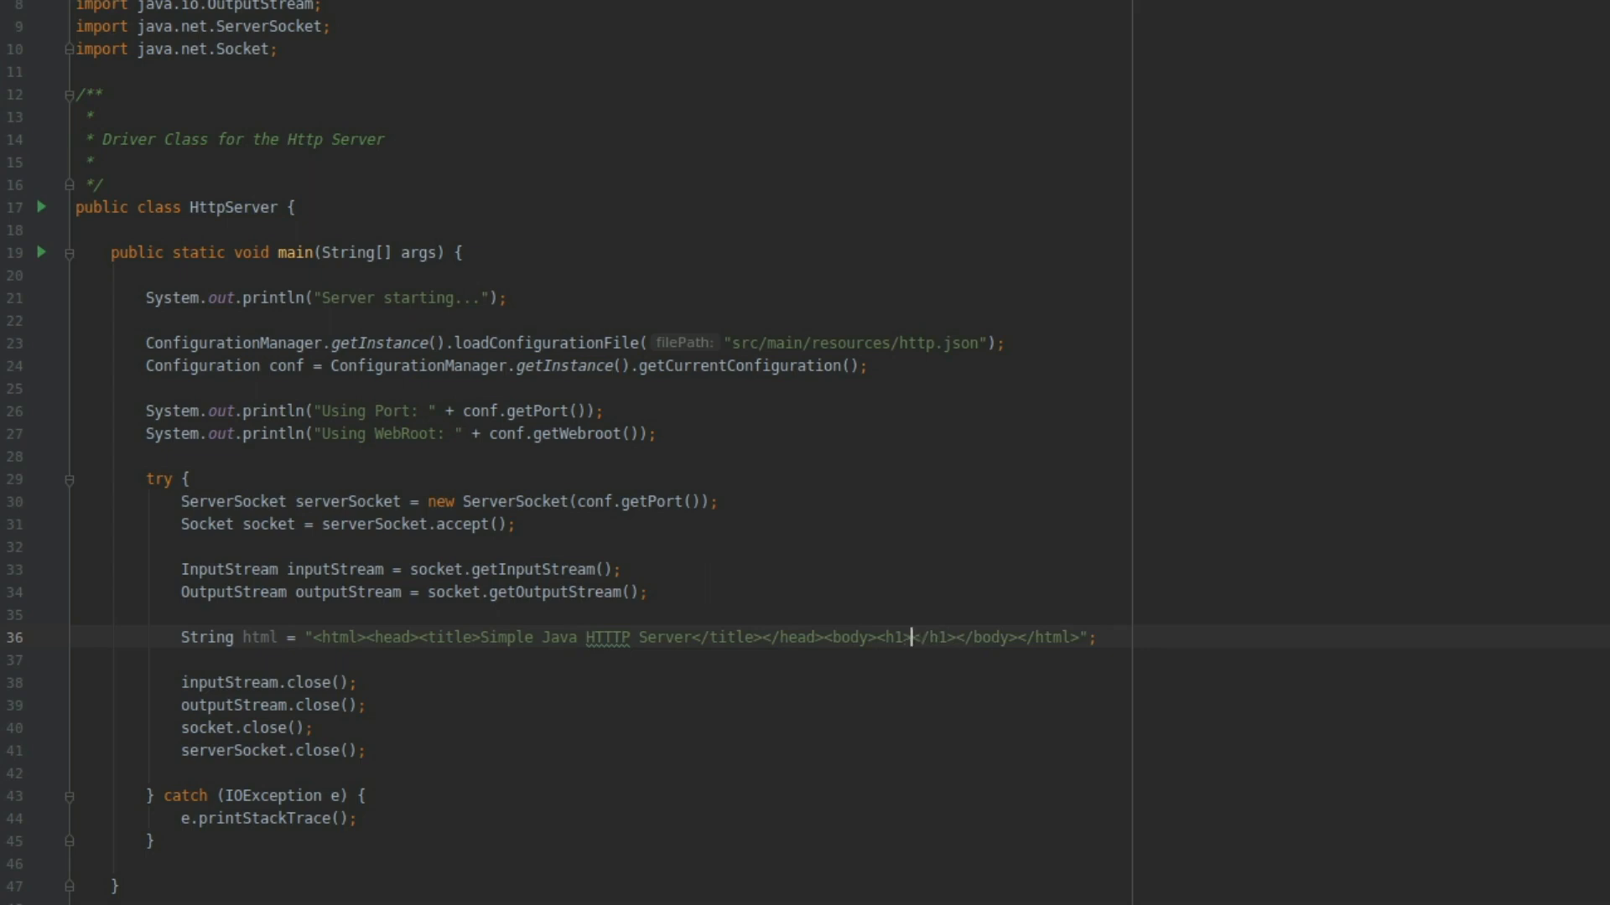
type("This page w")
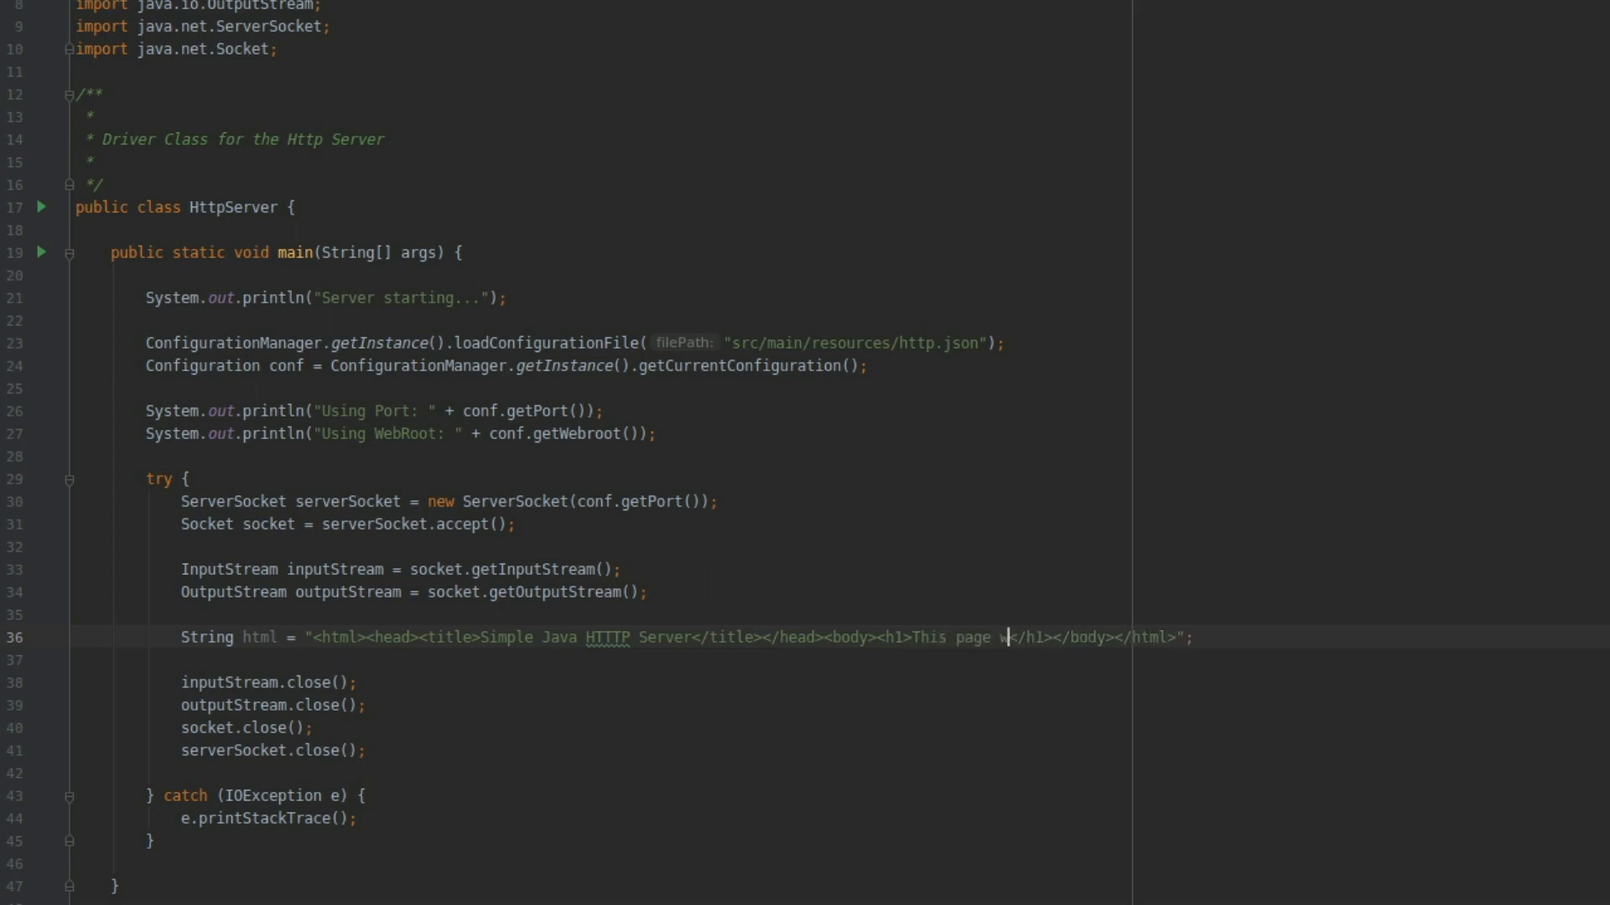
type("as served")
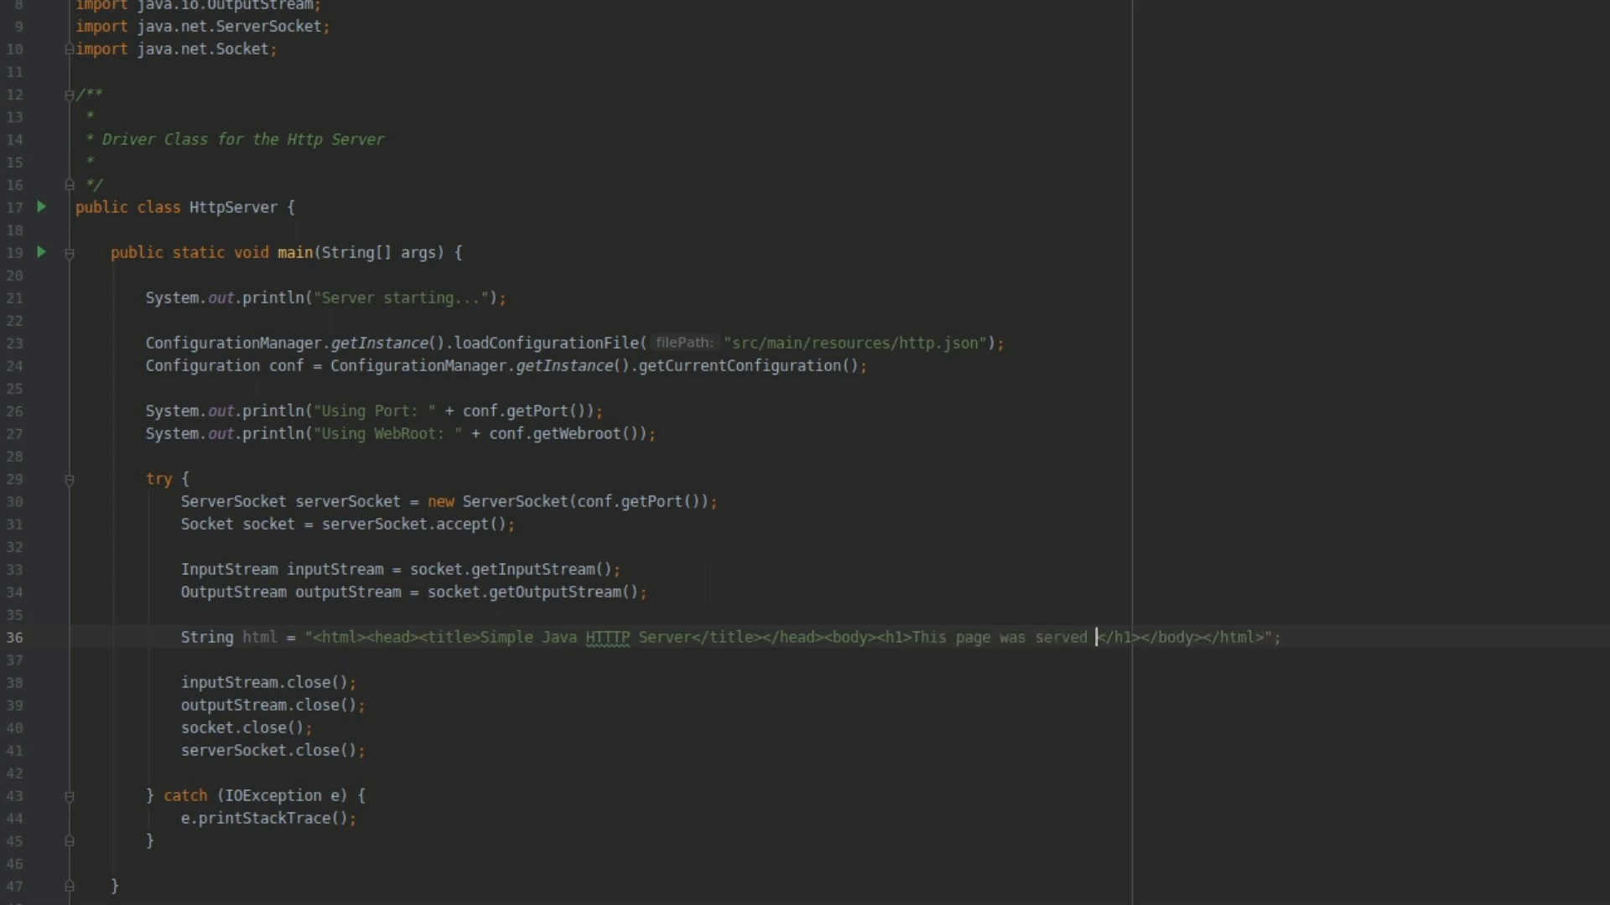
type("using my S")
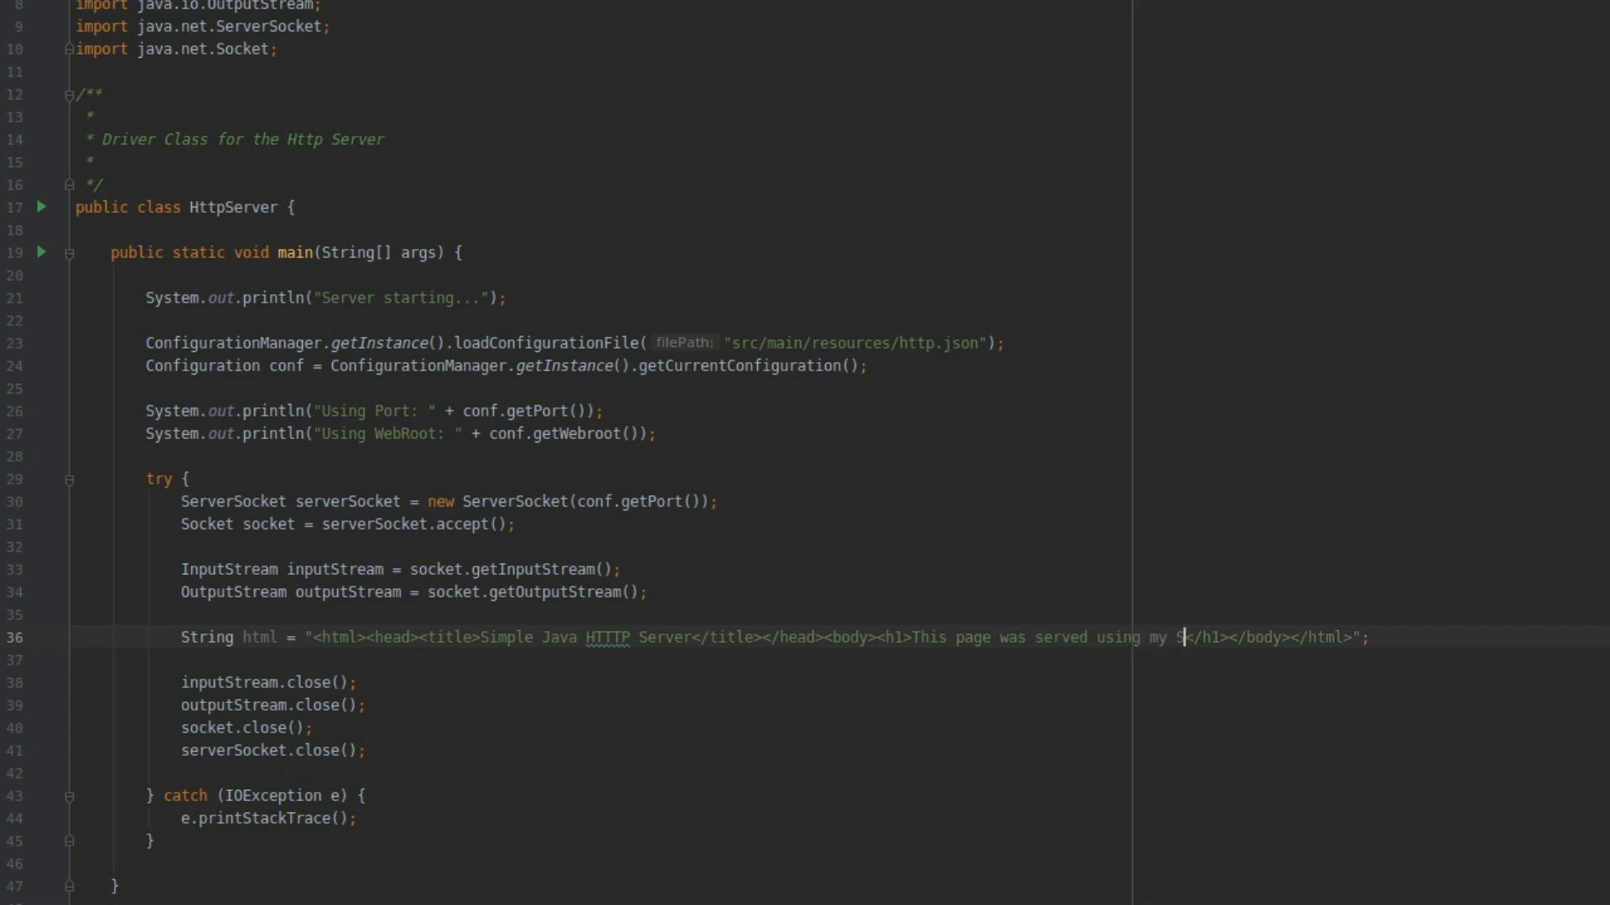
type("imple Java")
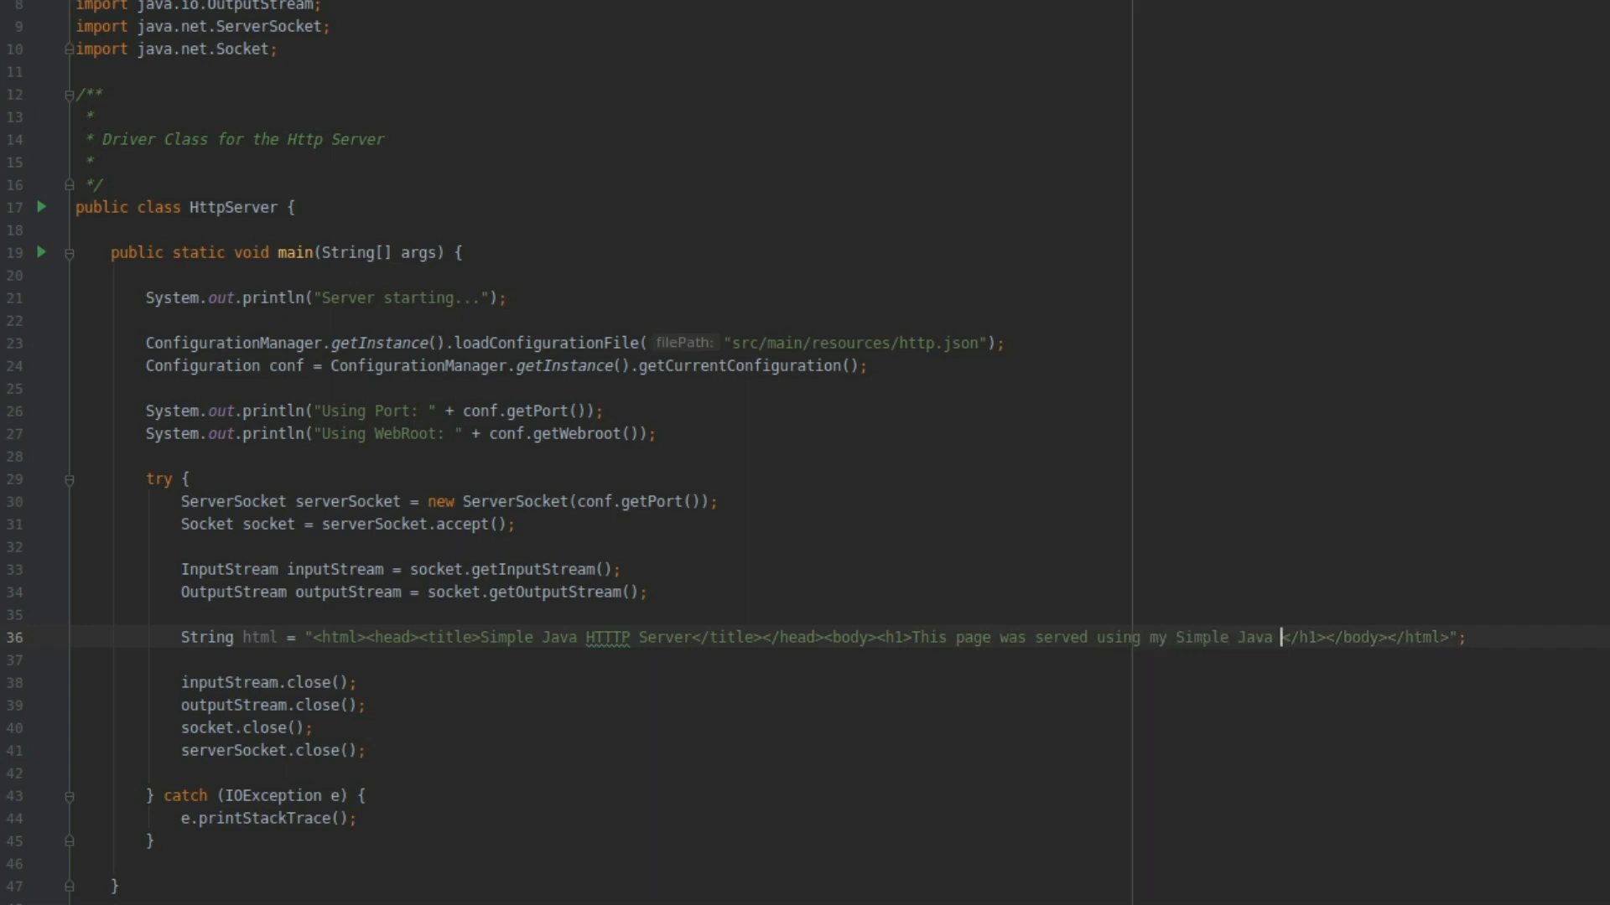
type("HTTP Server")
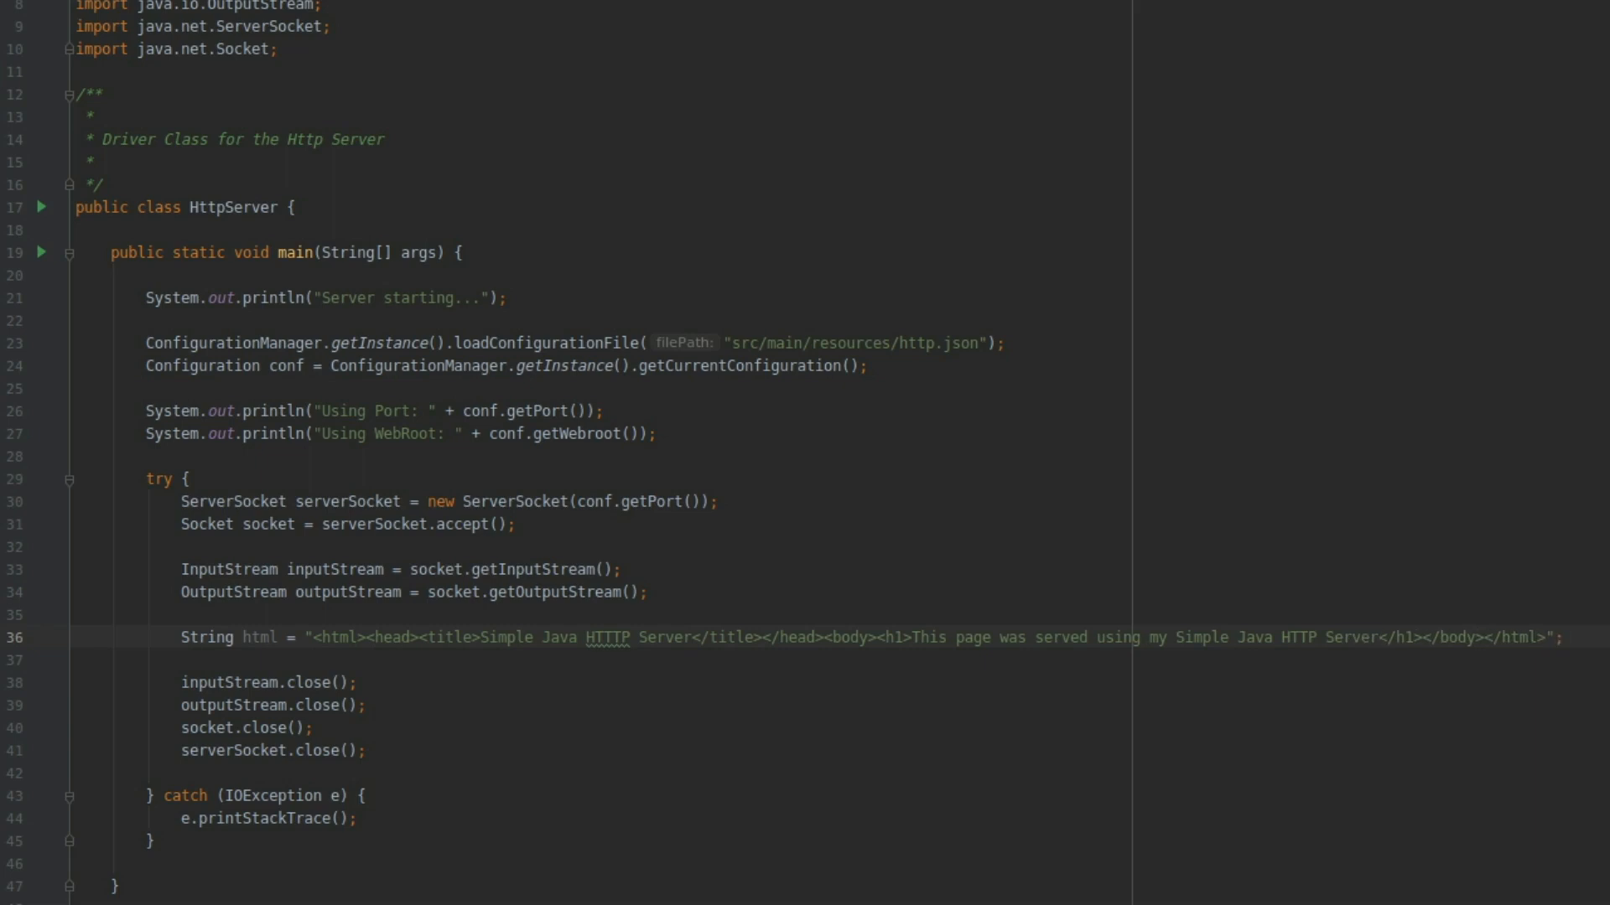
key("enter")
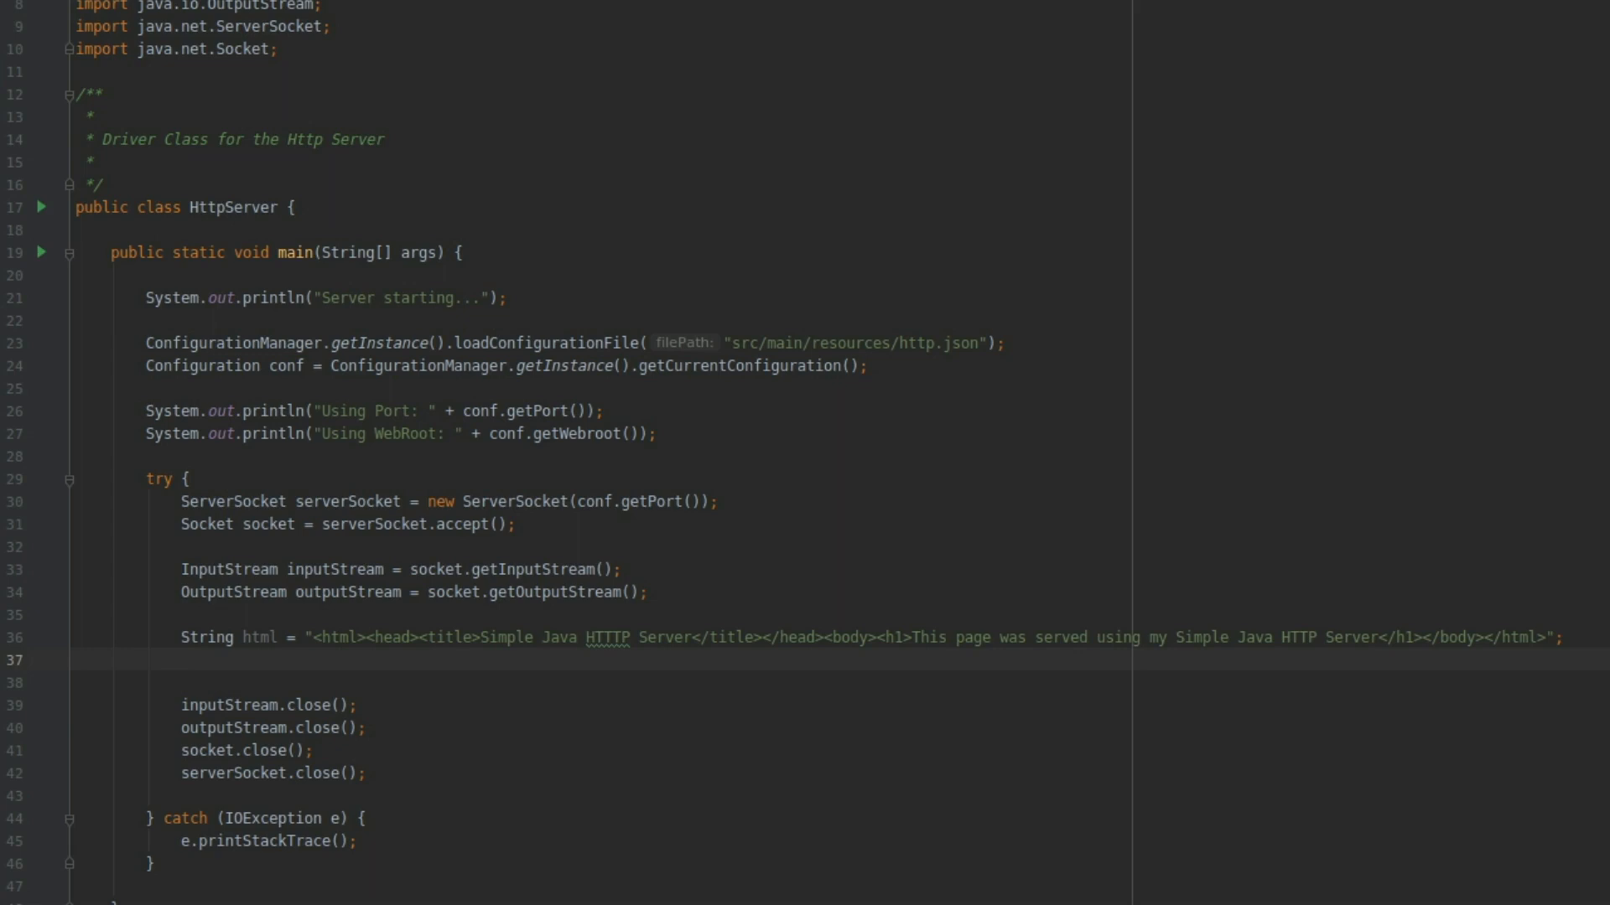
Step: Declare String response = ""; below the html string
type("String r")
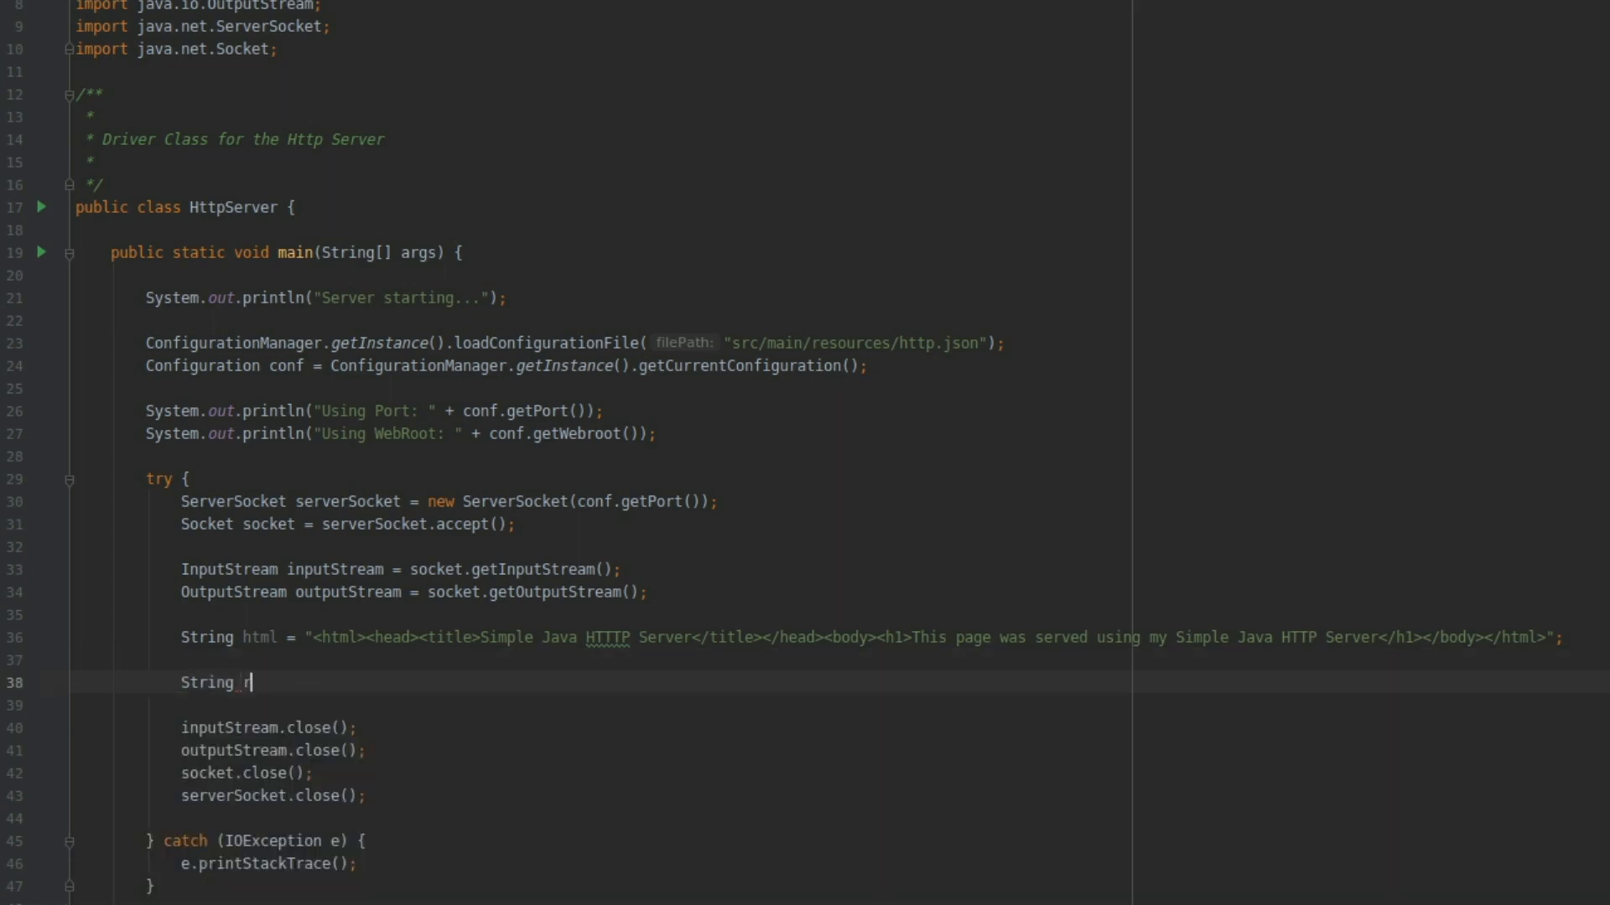
type("esponse = \"\";")
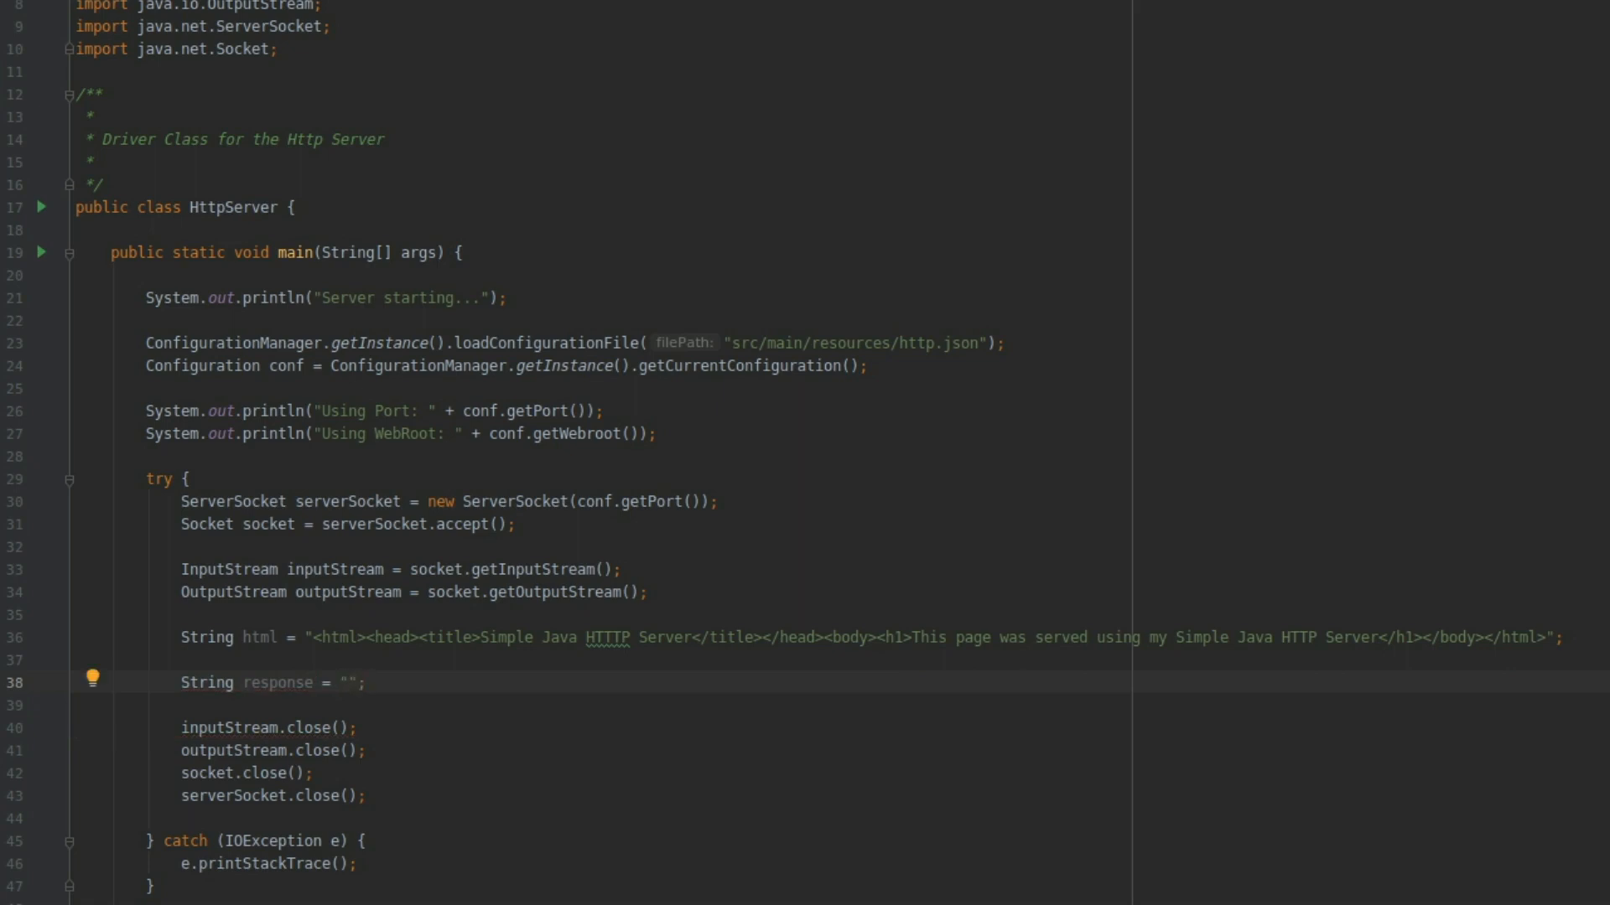
left_click(339, 683)
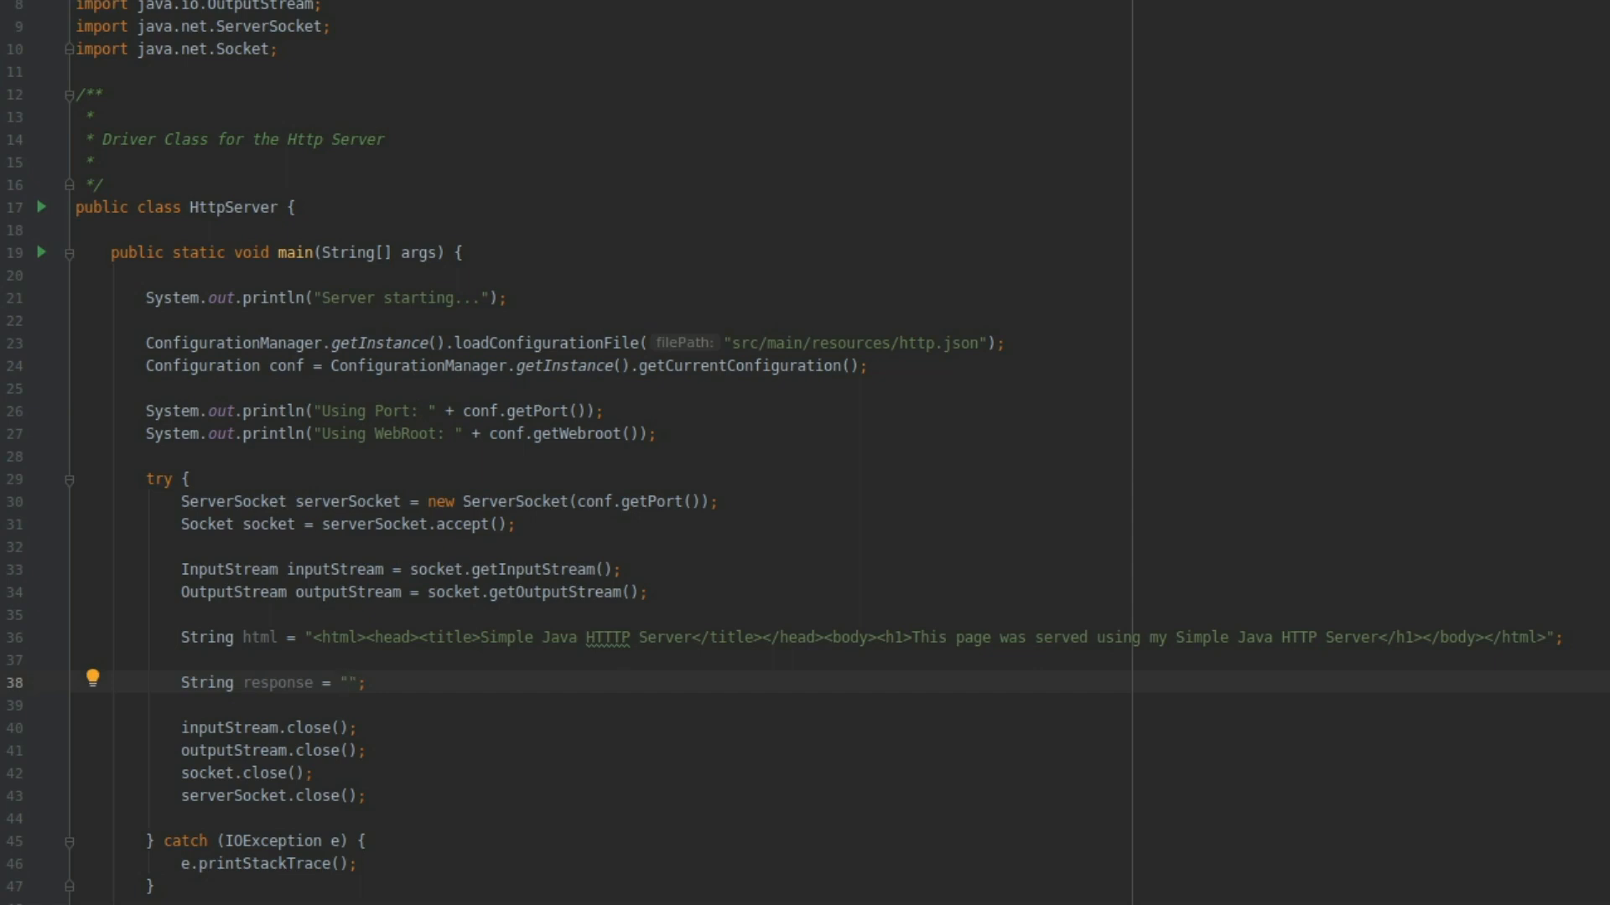
left_click(355, 682)
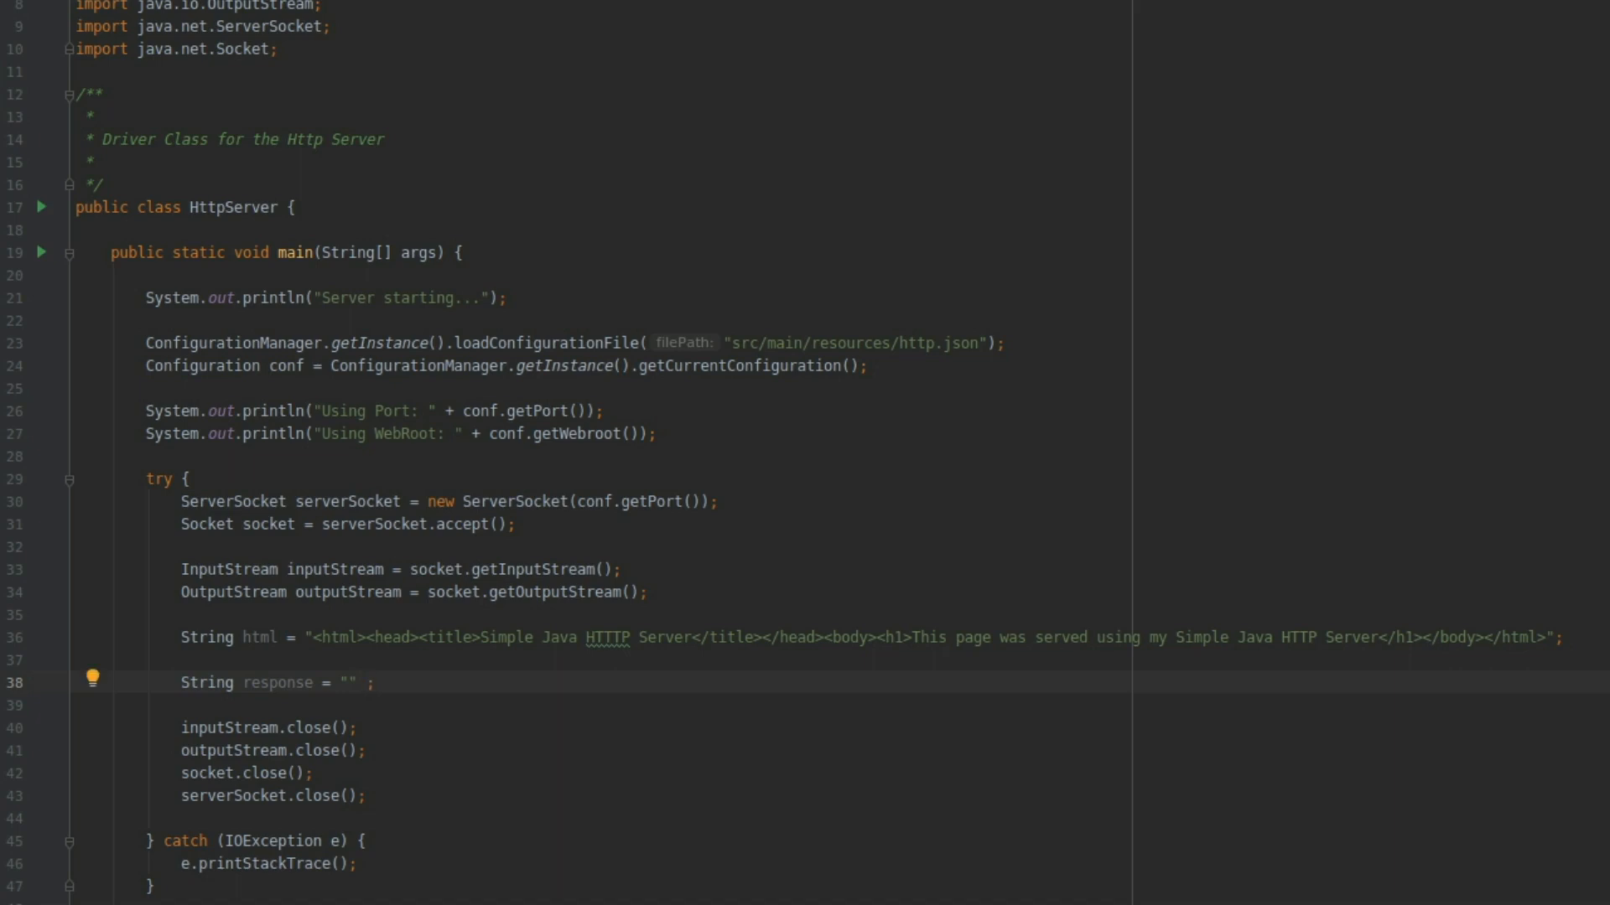
Step: Comment the status line format: HTTP_VERSION RESPONSE_CODE RESPONSE_MESSAGE
key("enter")
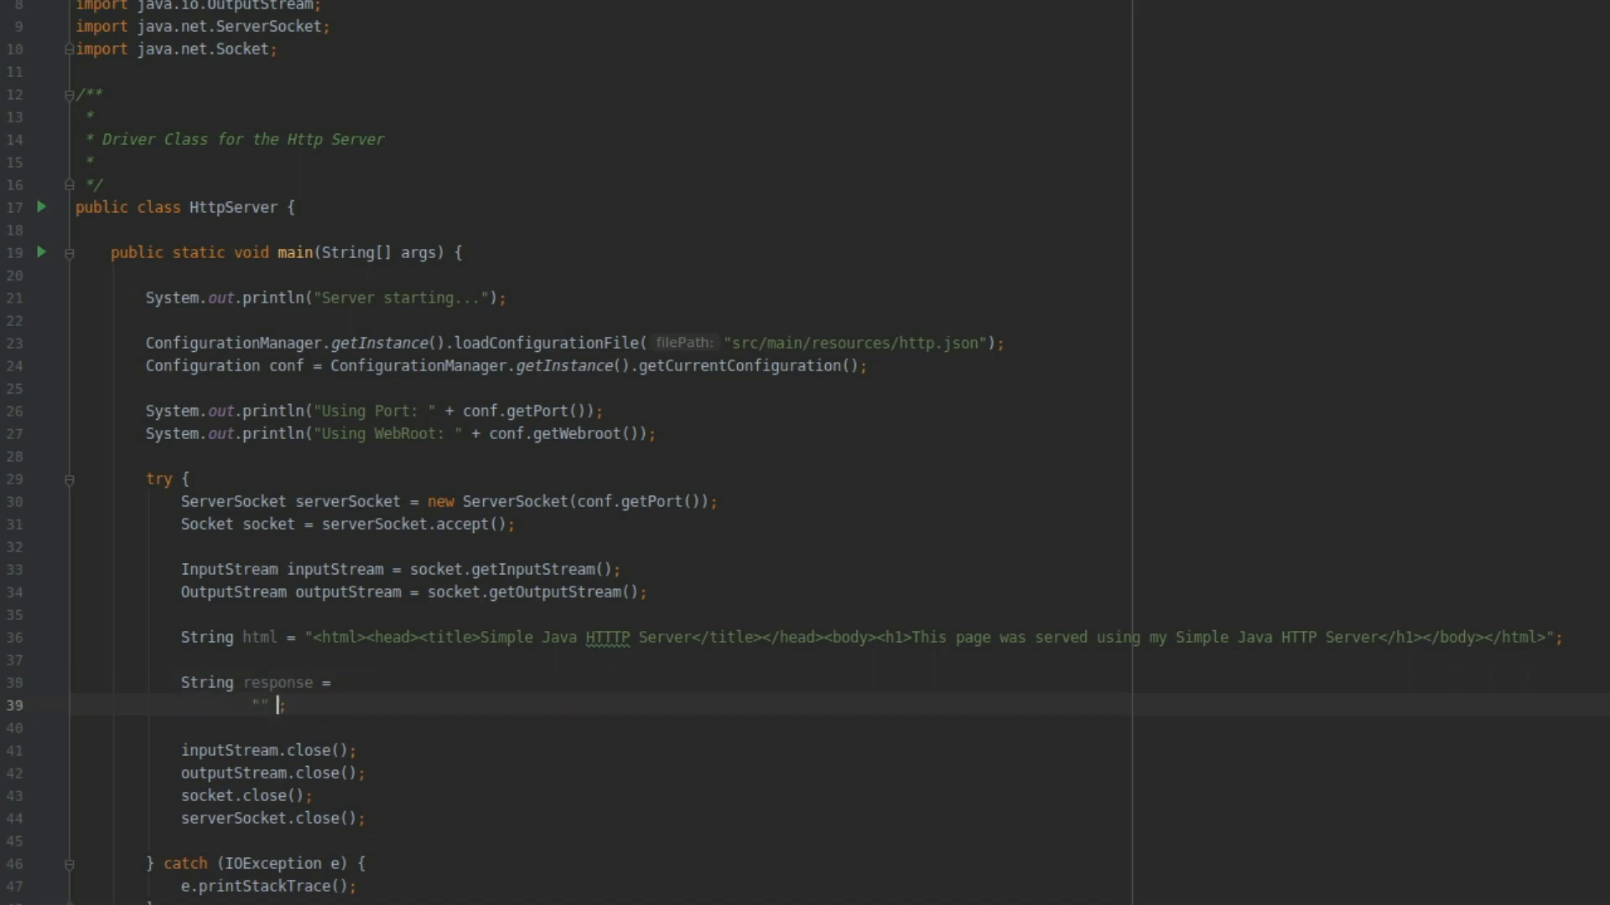
type("// Status Line")
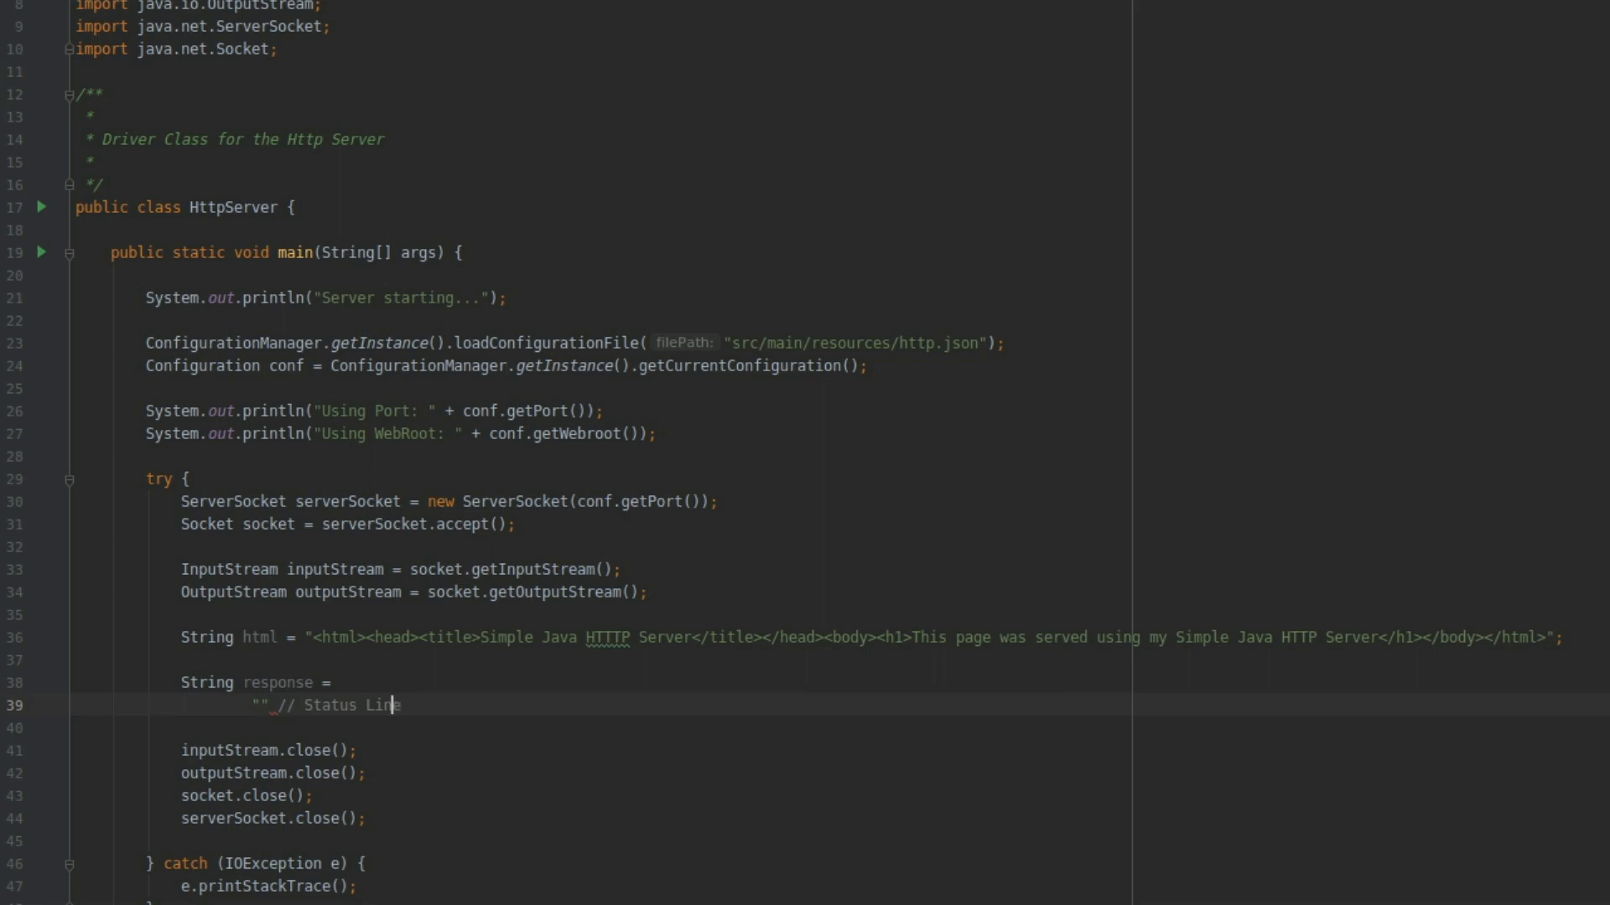
type(";")
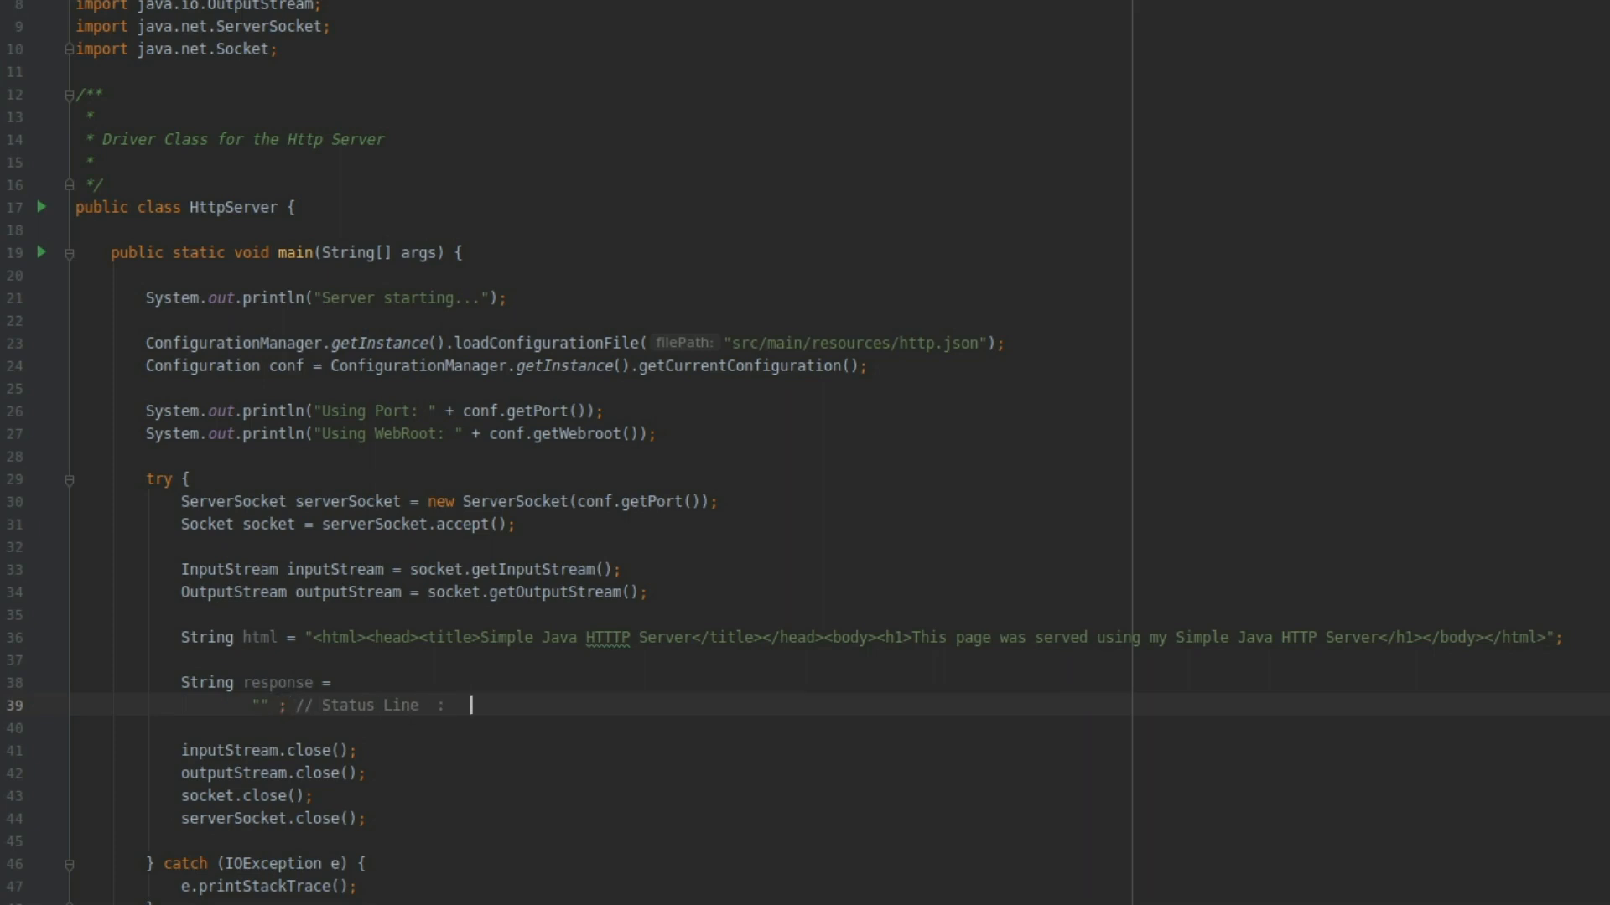
type("HTTP_VER")
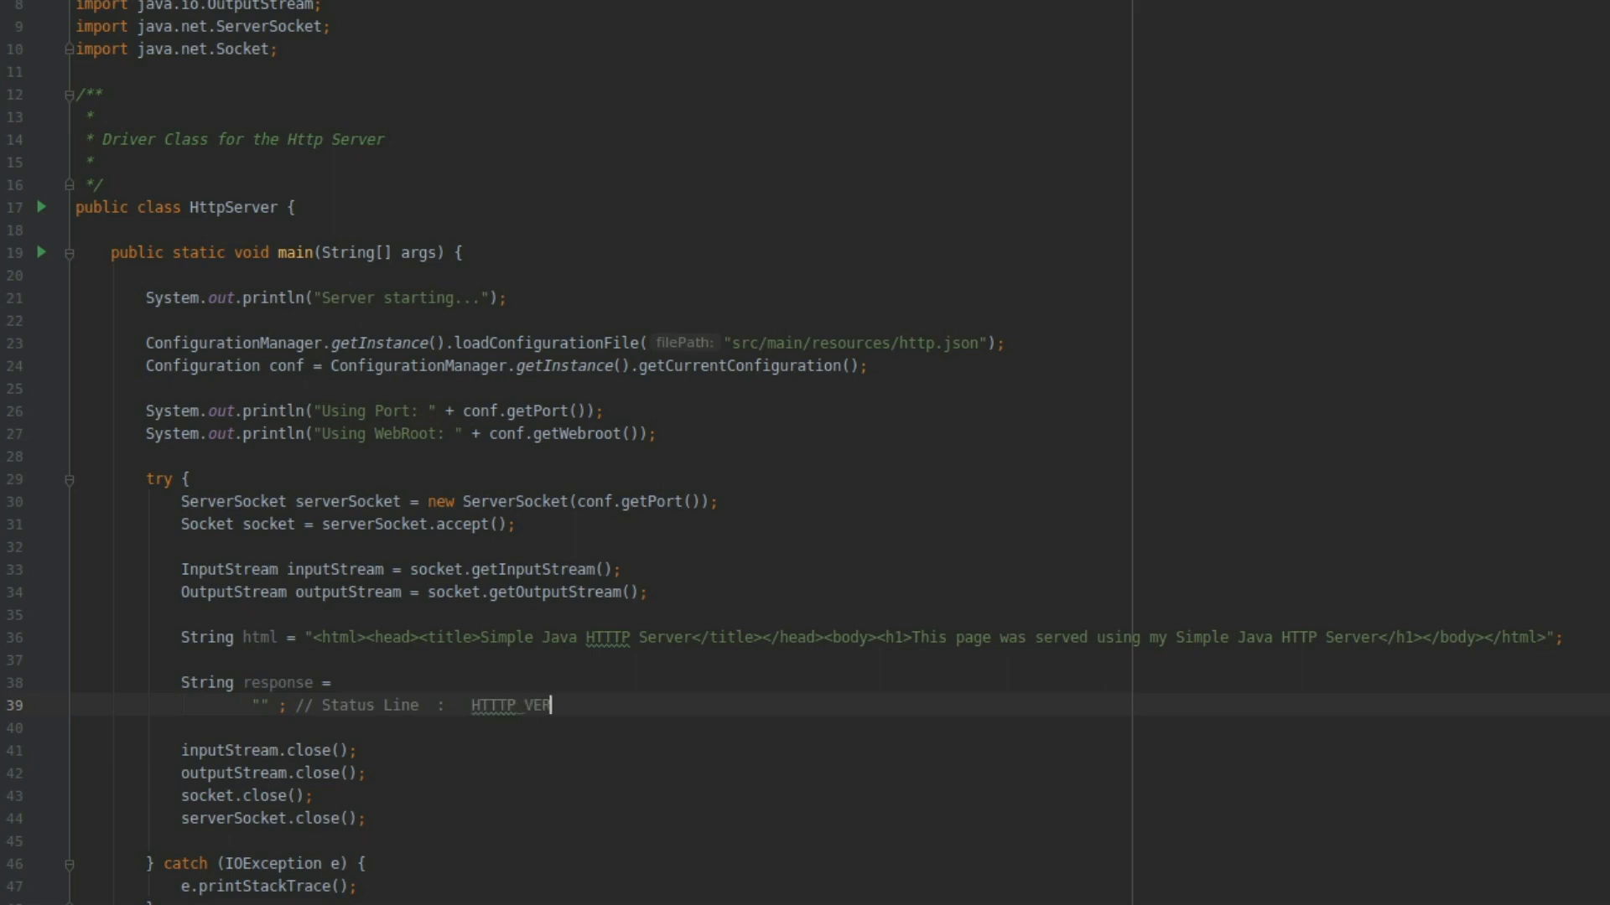
type("SION")
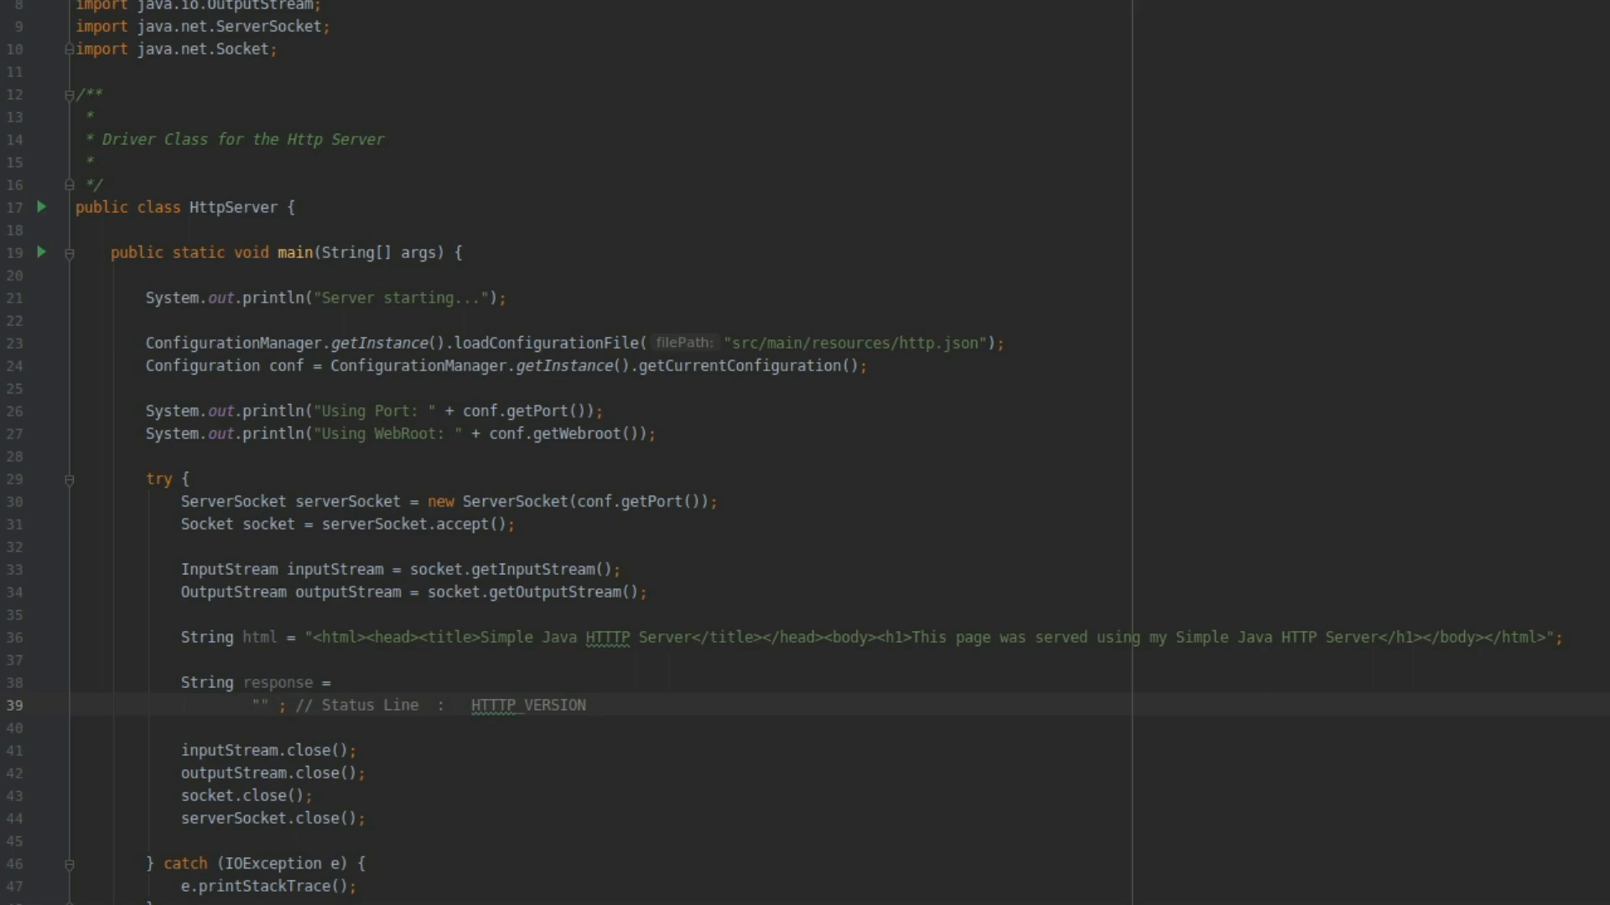
type("RESPONSE_CO")
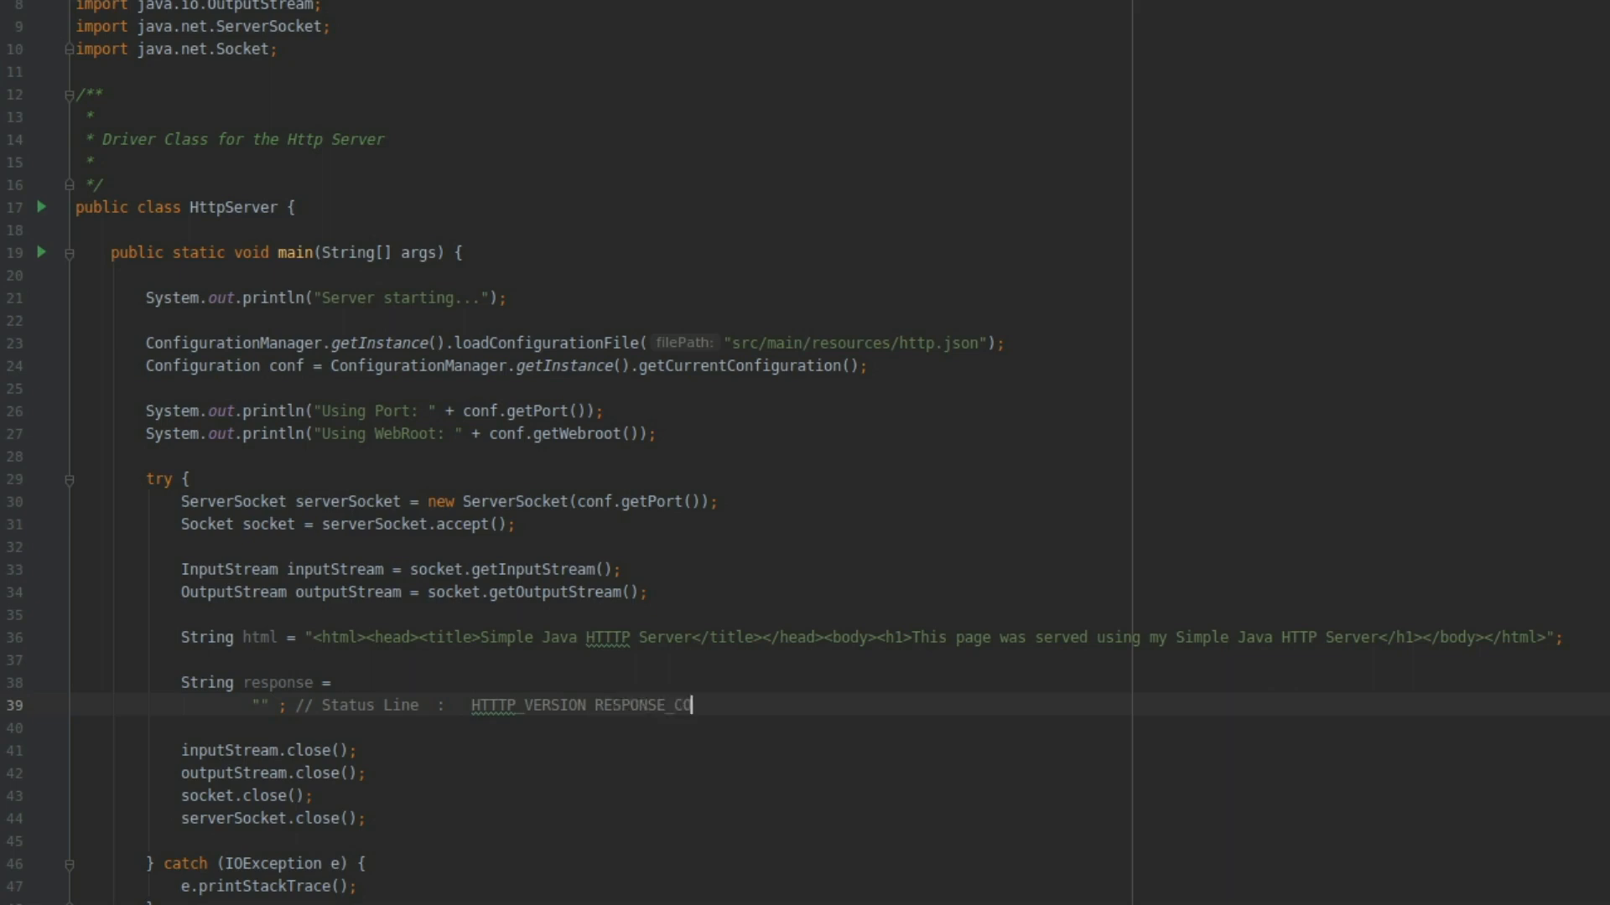
type("DE")
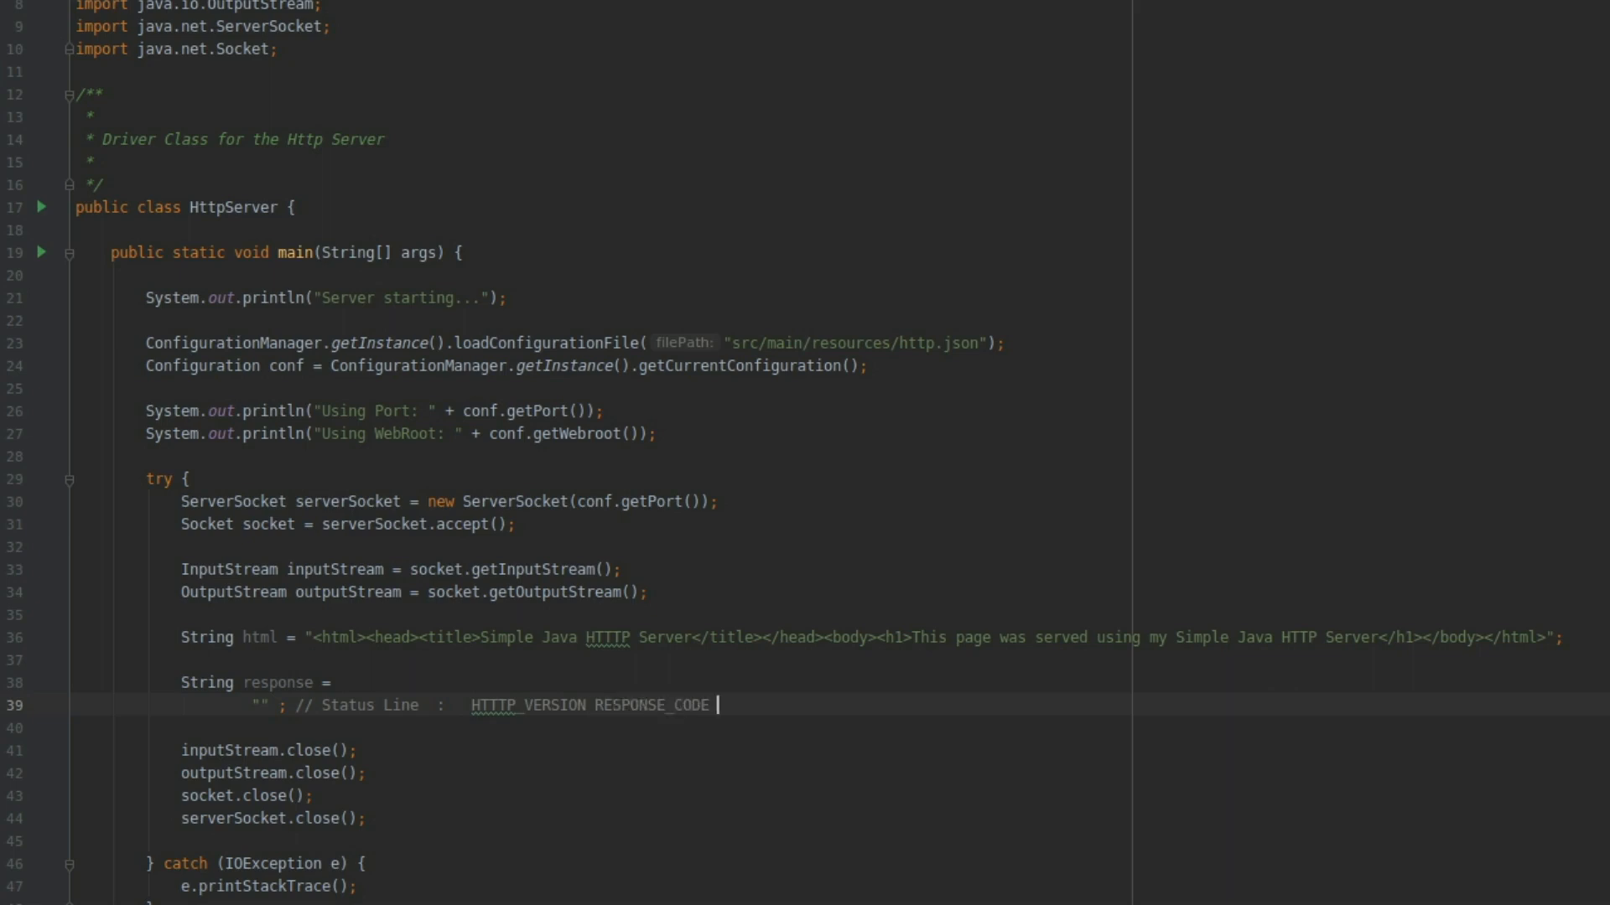
type("RESPON")
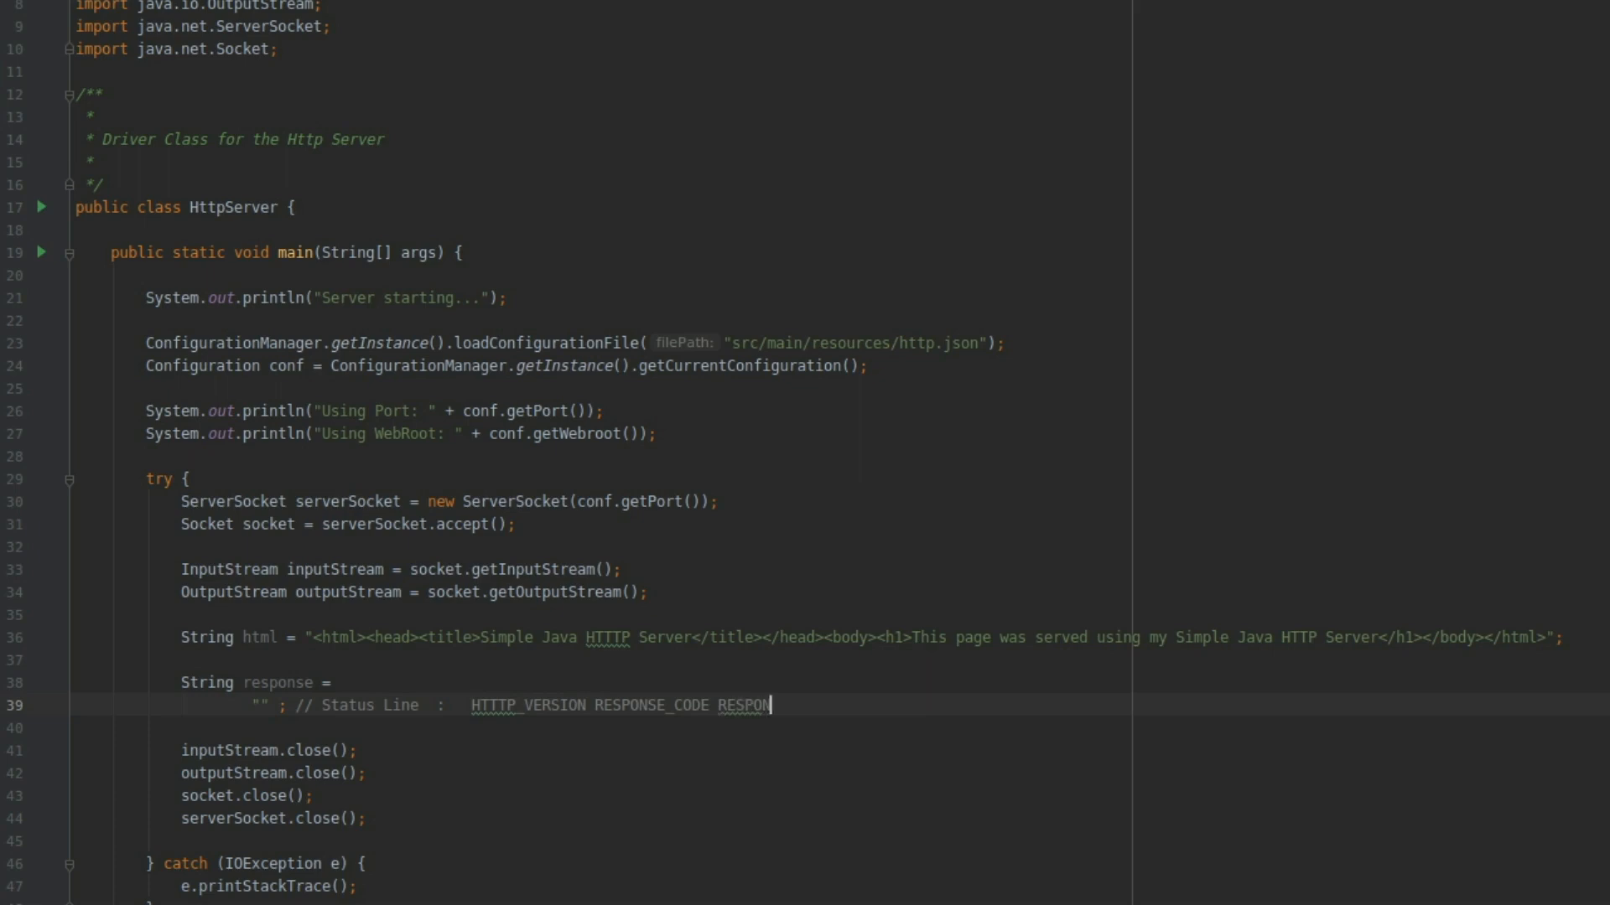
type("SE")
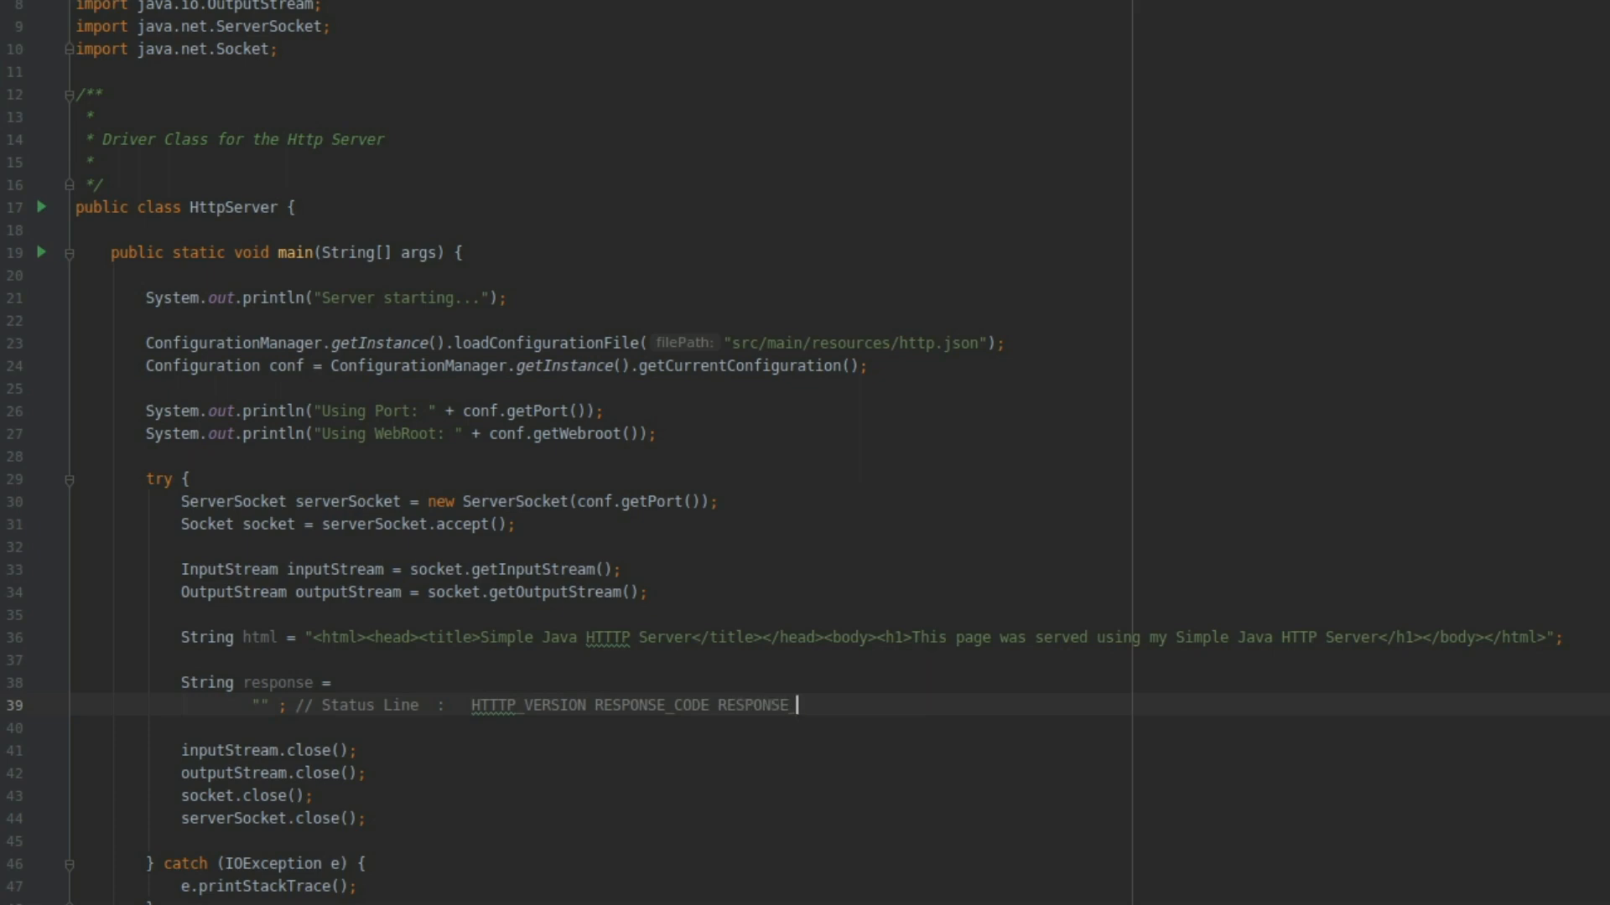
type("_MESSAGE")
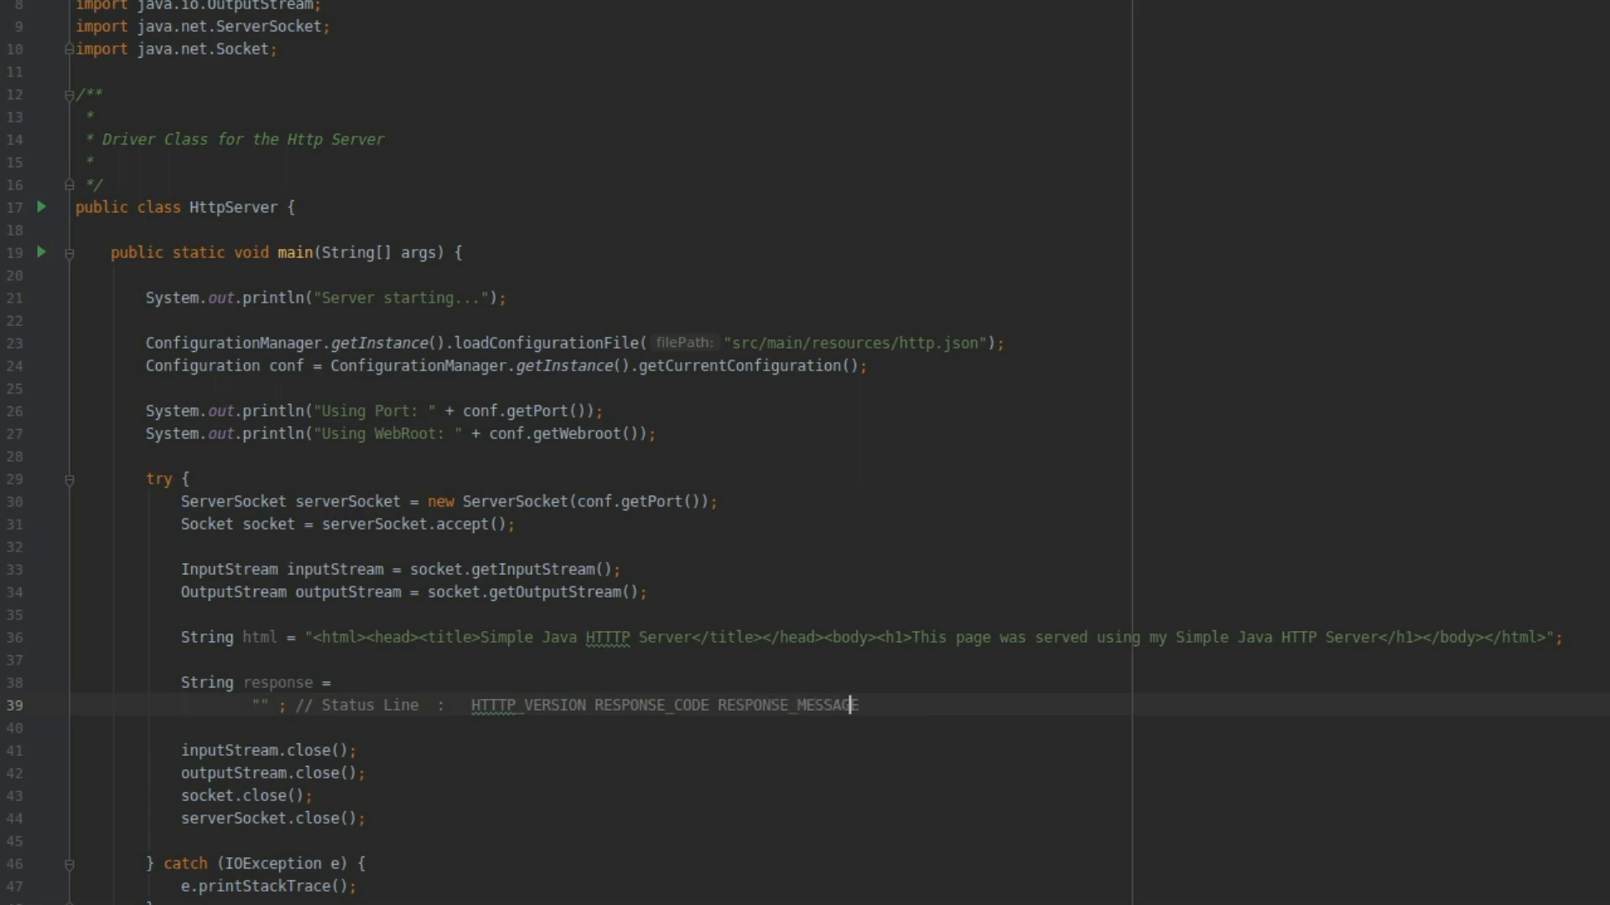
Step: Set the response value to the status line "HTTP/1.1 200 OK"
left_click(294, 706)
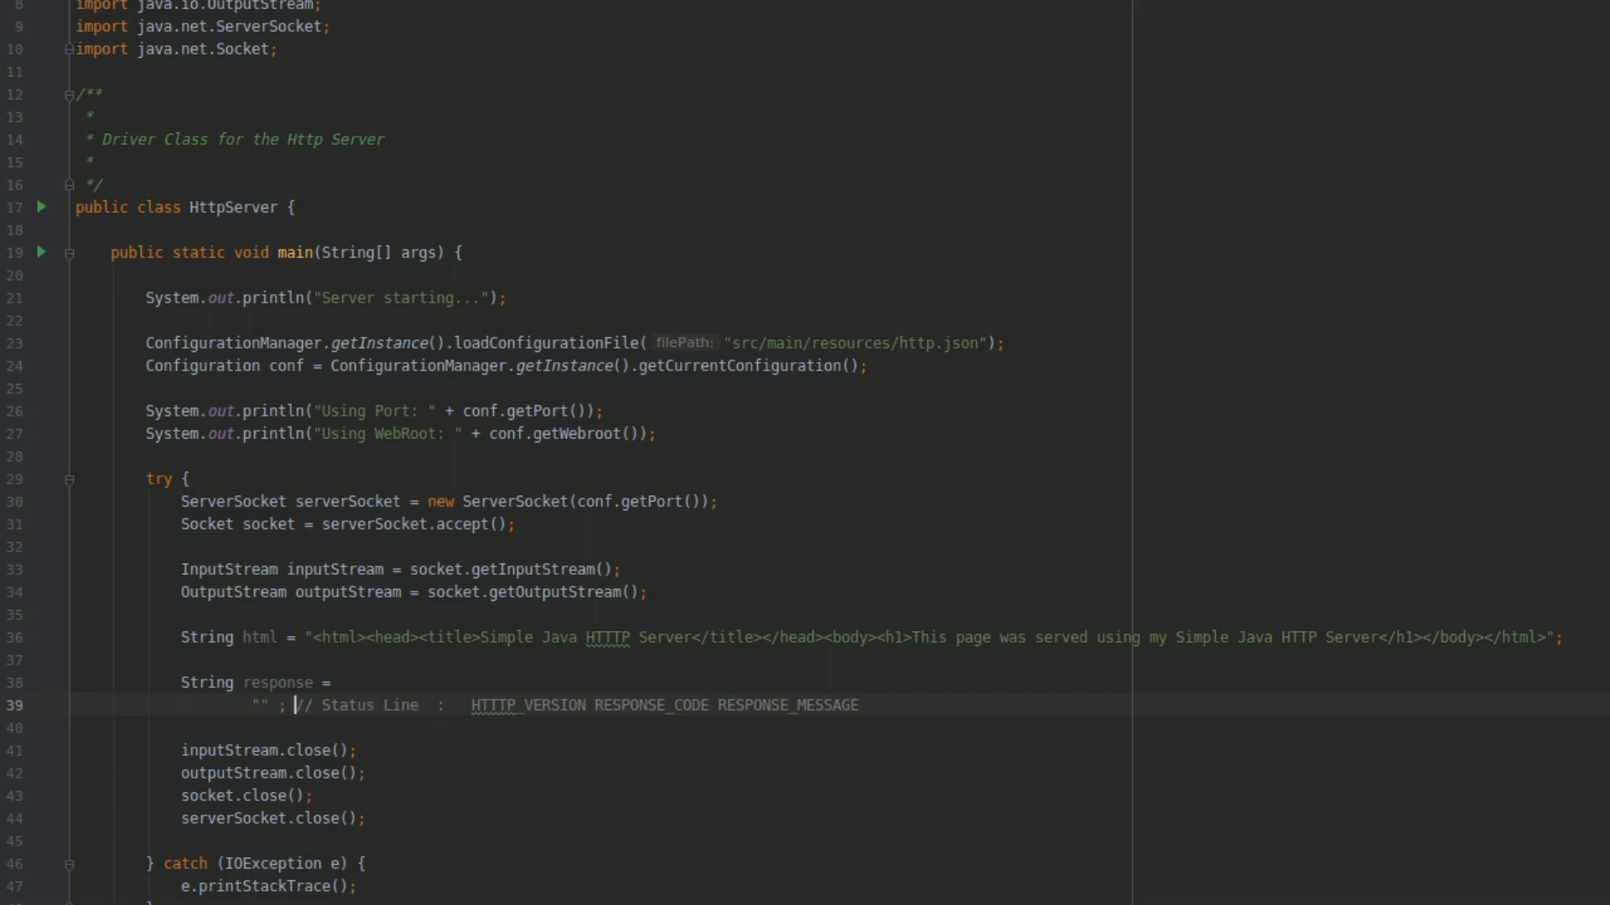
type("HTTP/1.1")
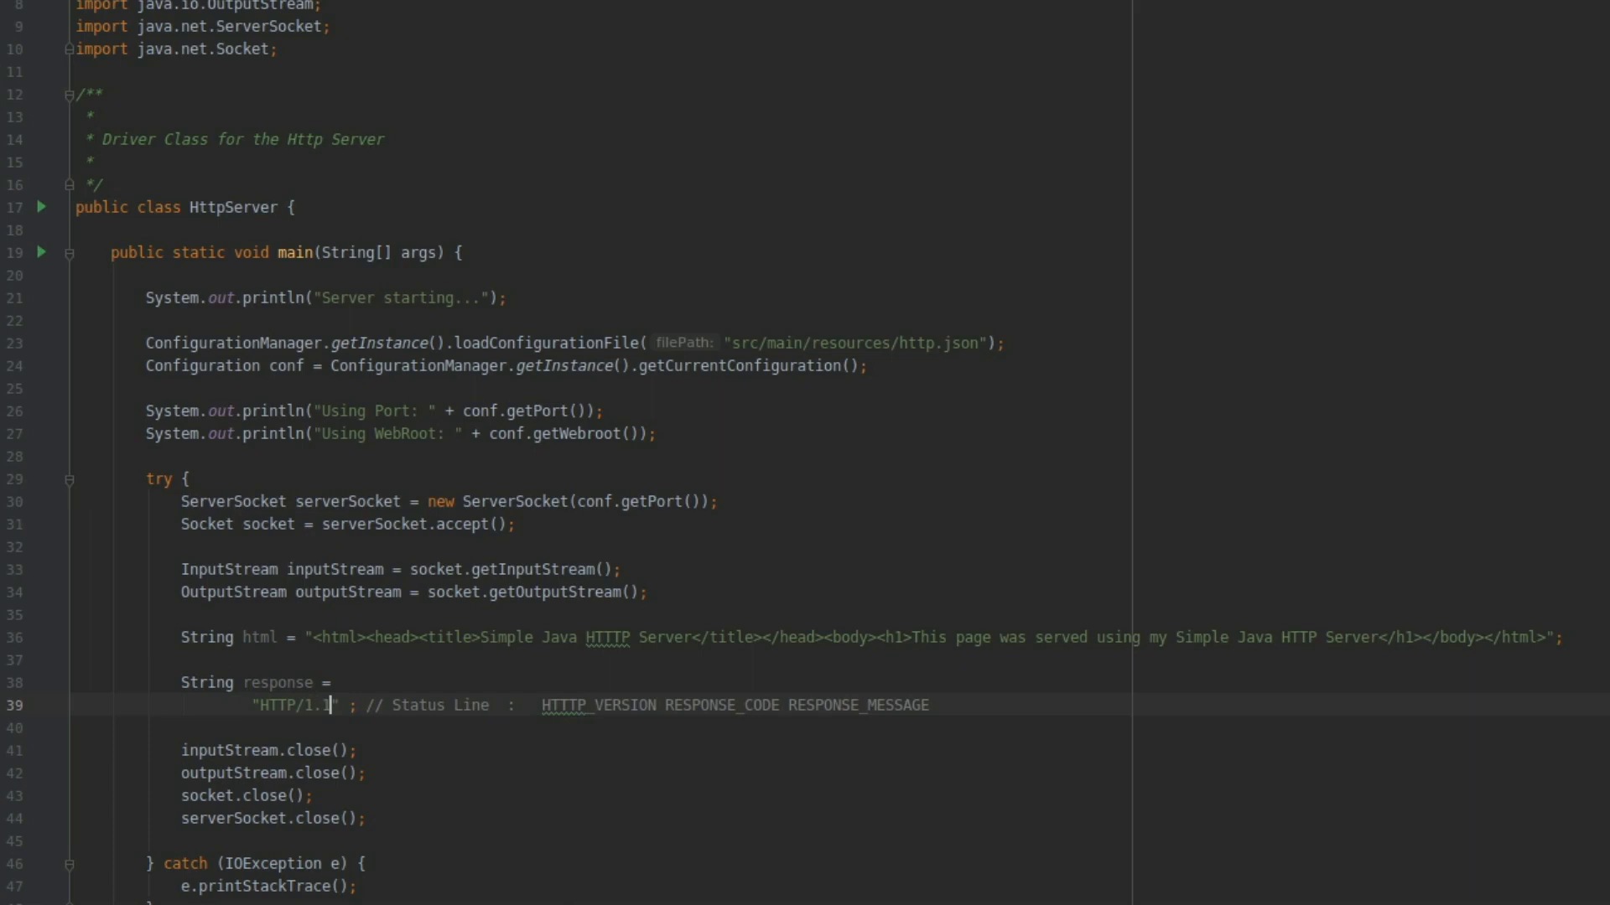
type("200")
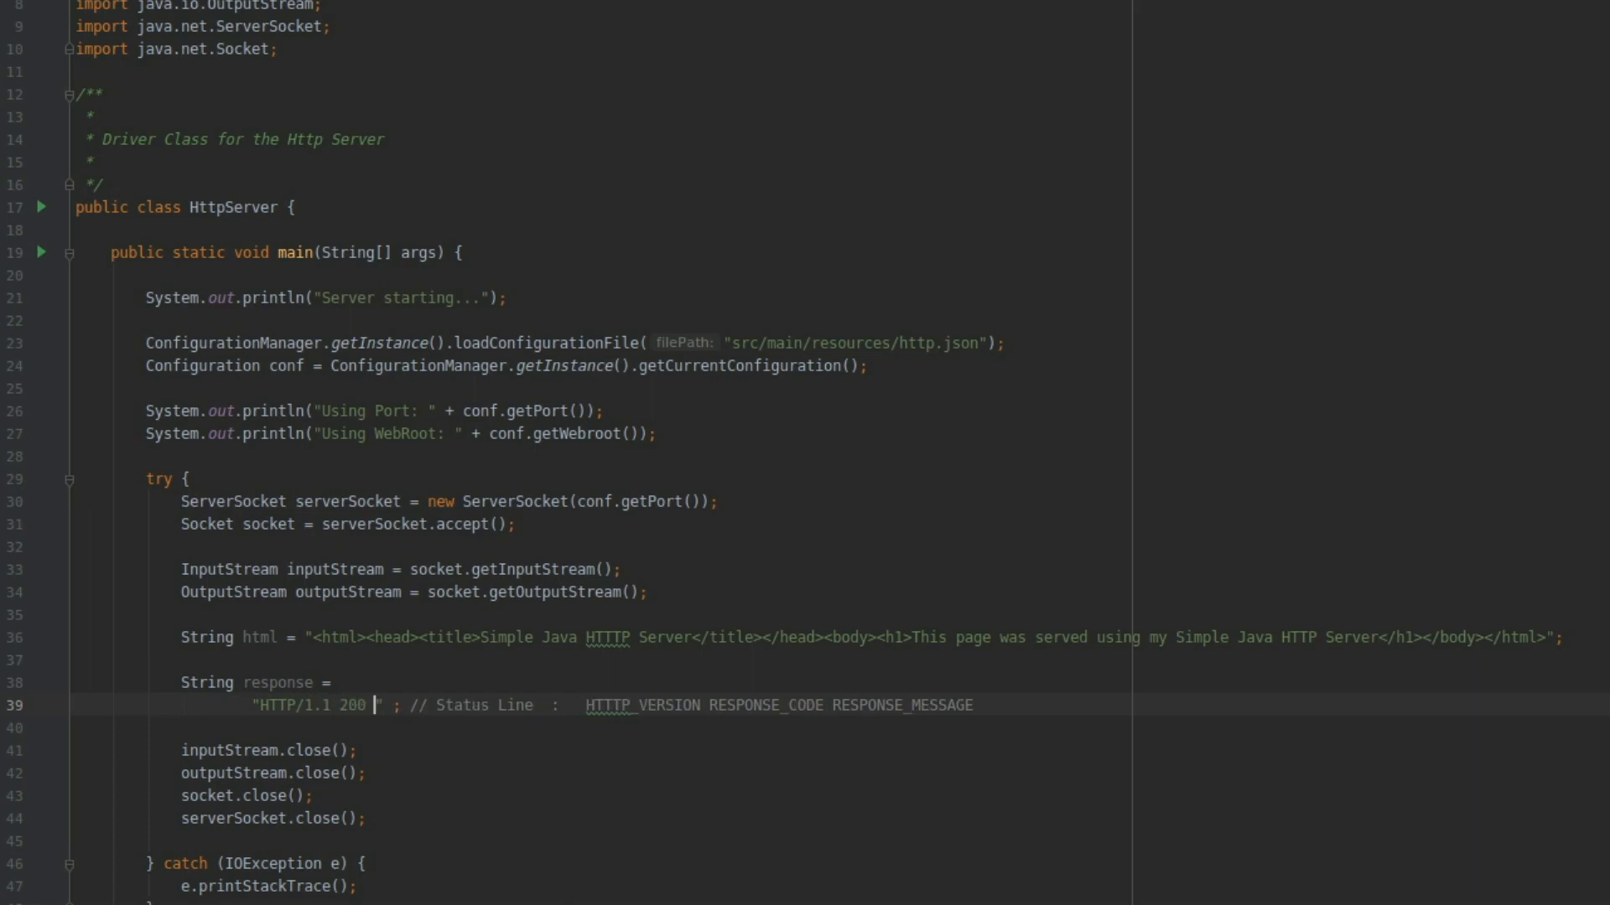
type("OK")
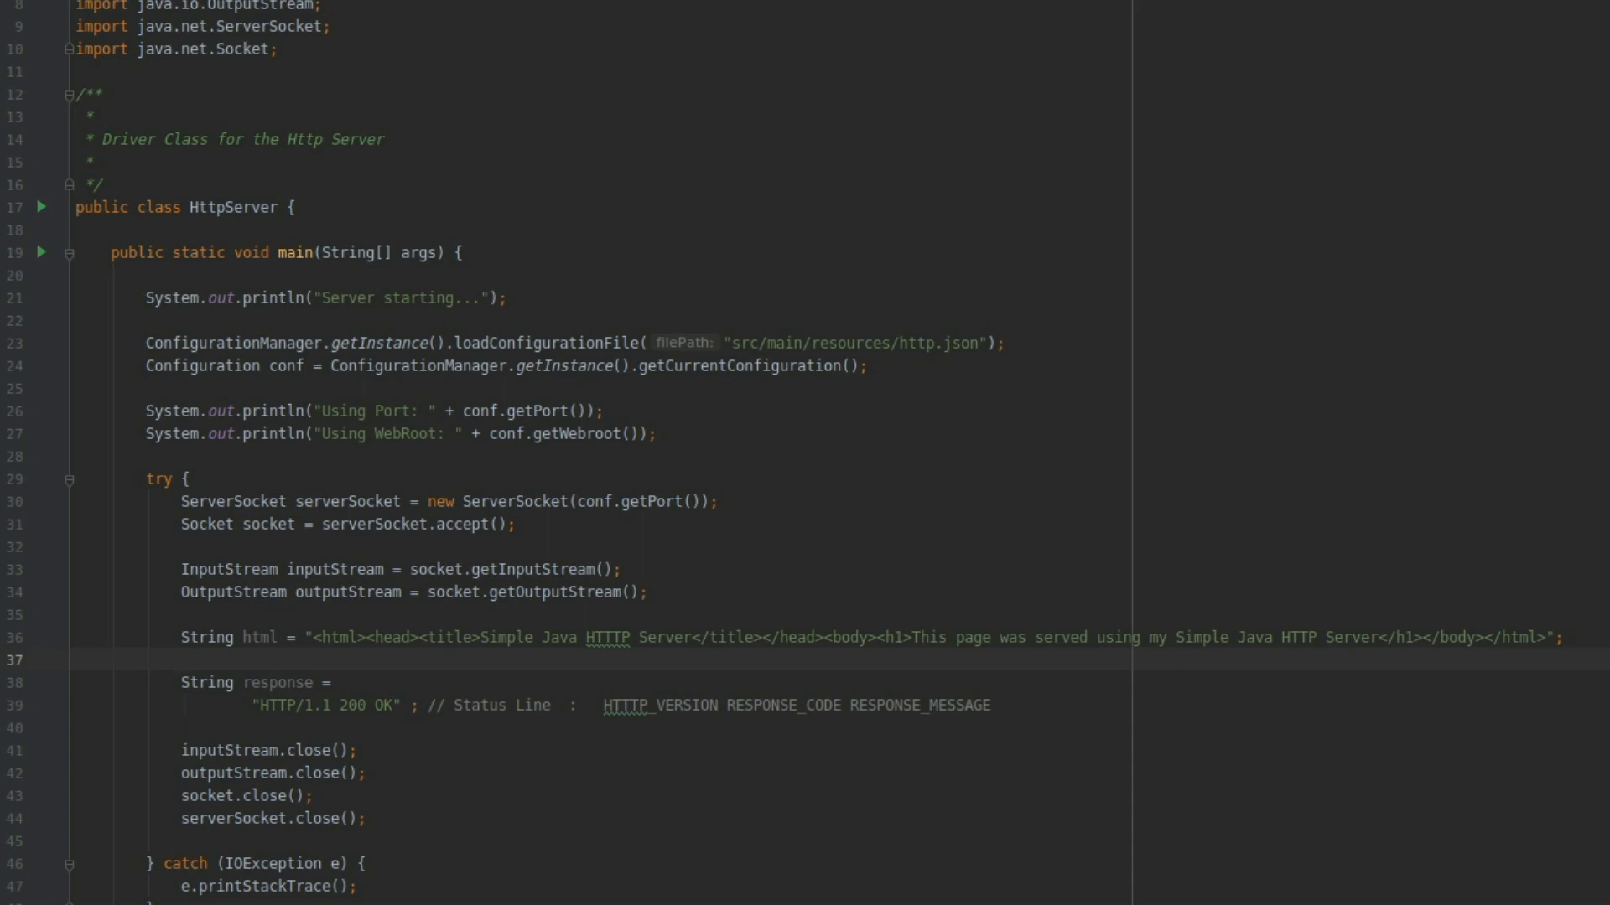
Step: Declare final String CRLF = "\n\r"; // 13, 10 and append + CRLF to the status line
key("enter")
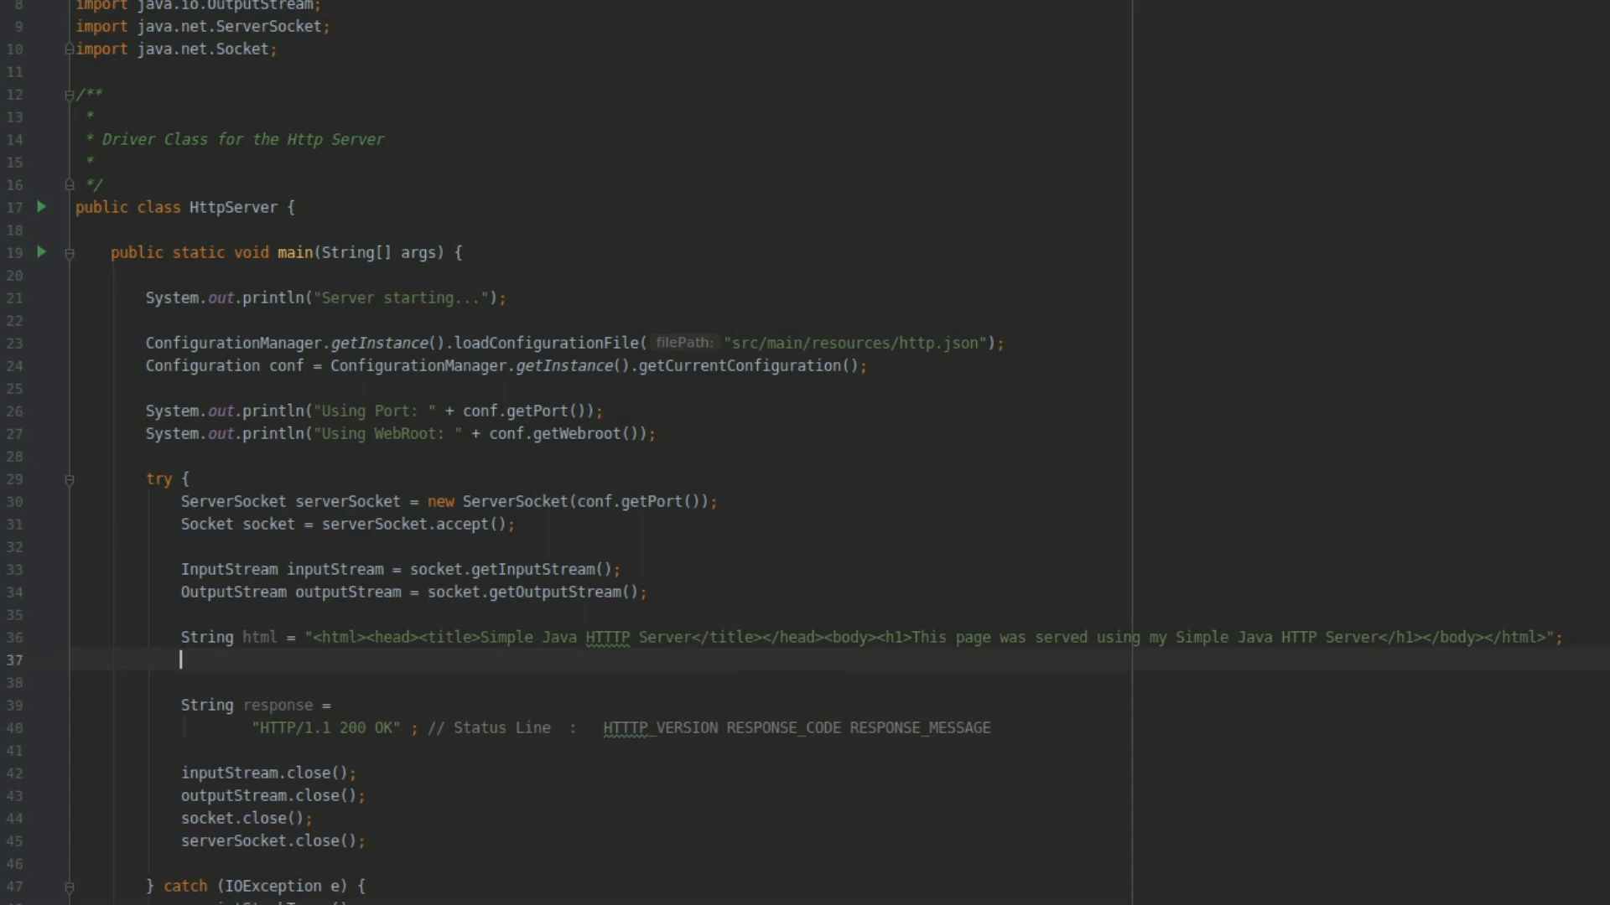
type("p")
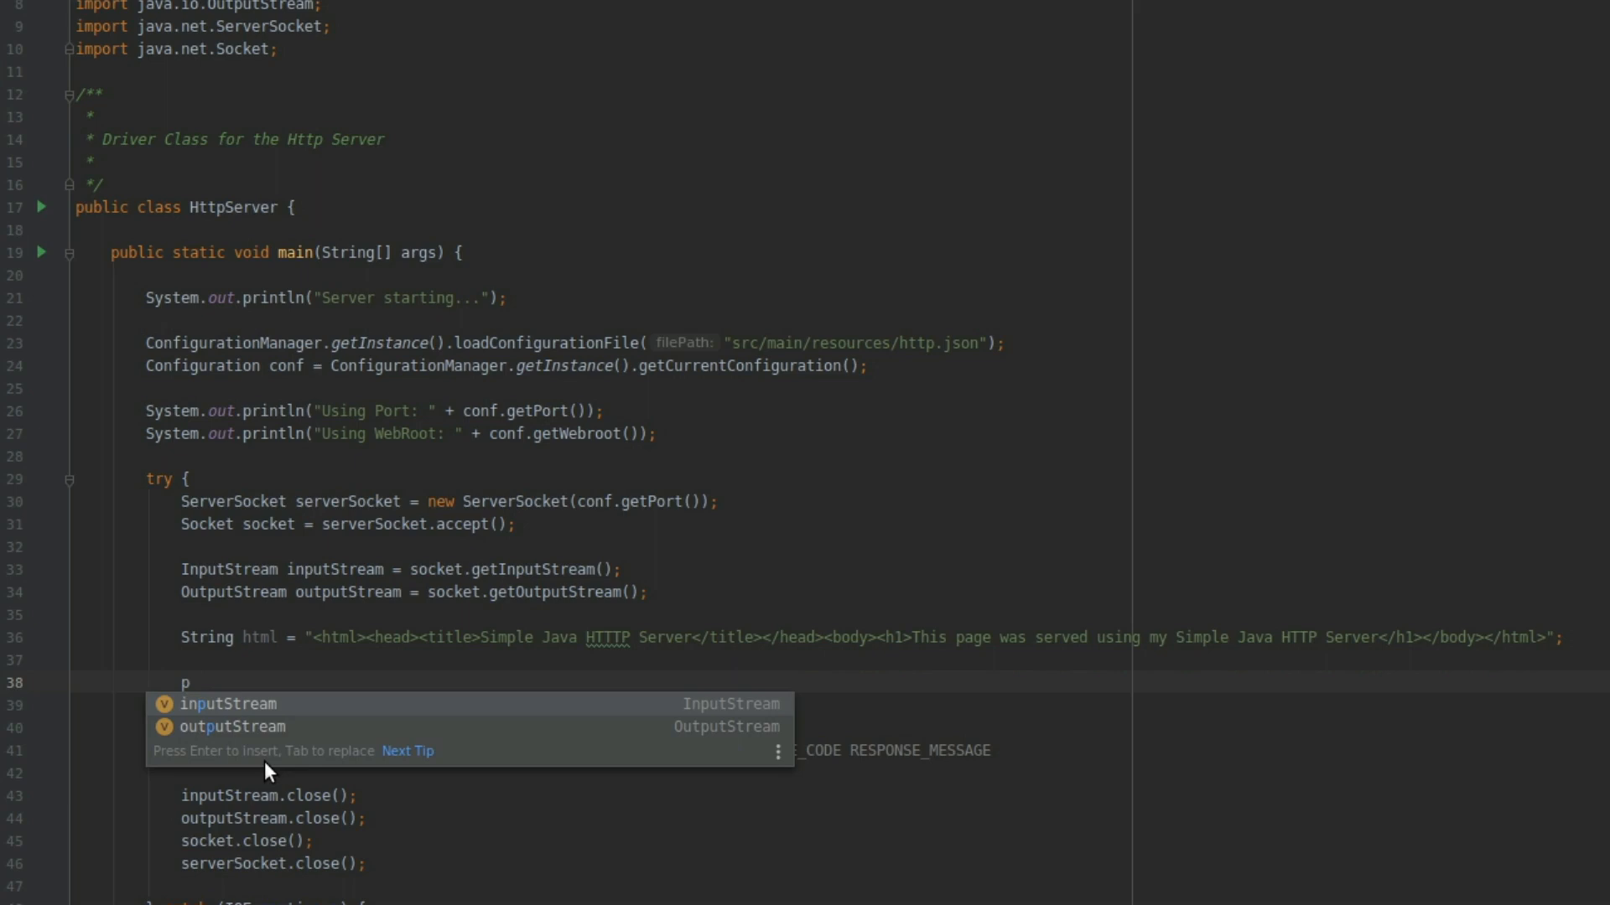
type("final")
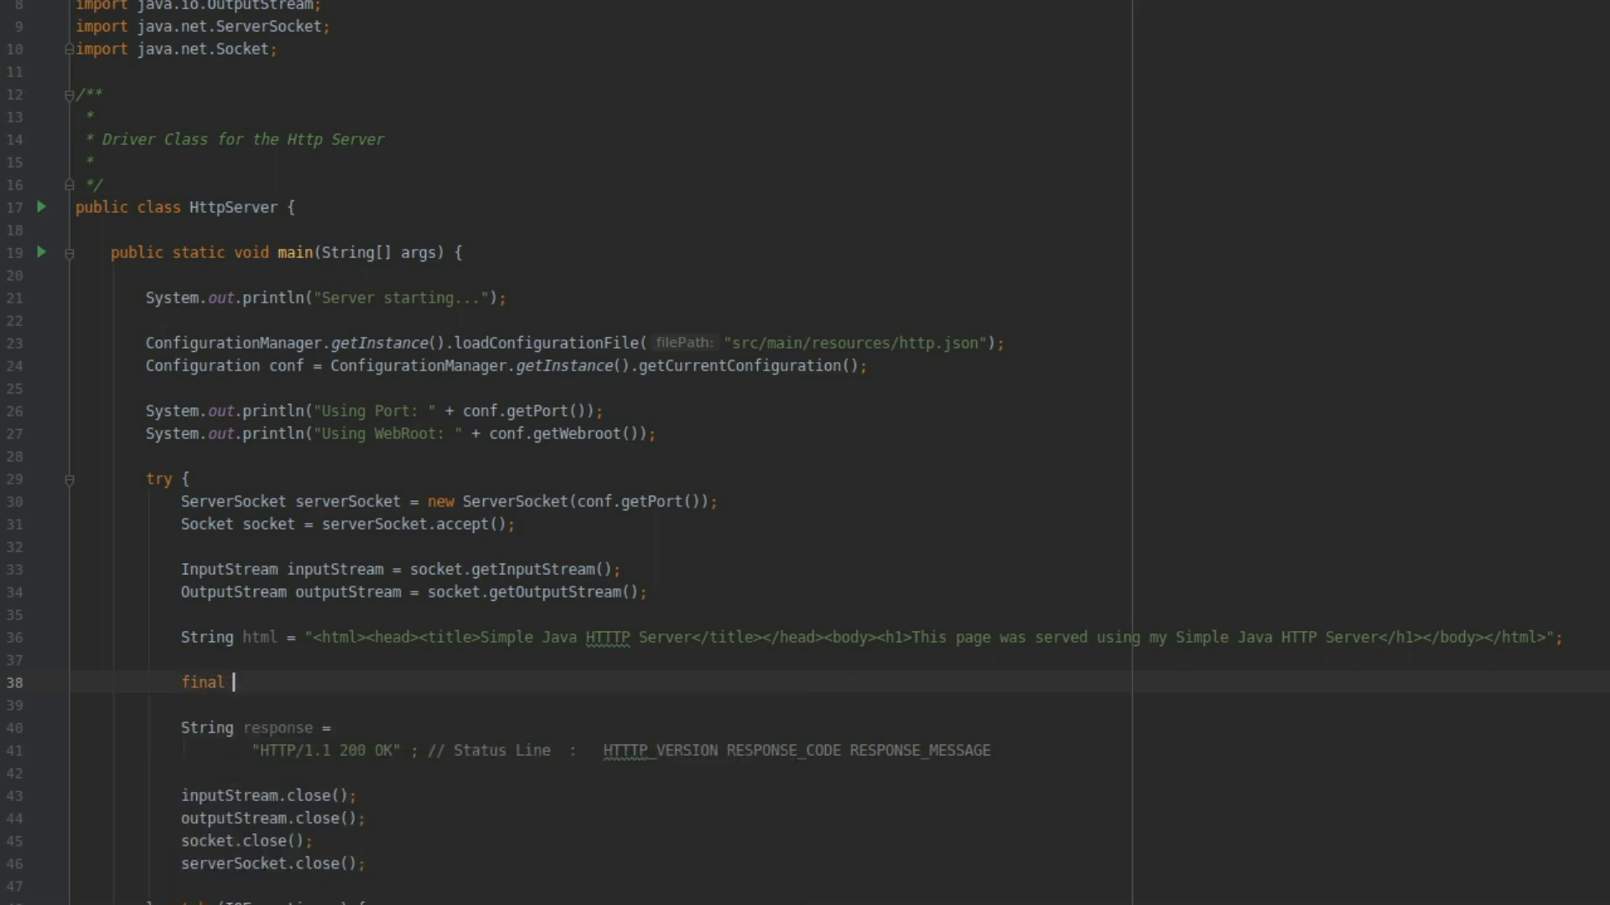
type("String C")
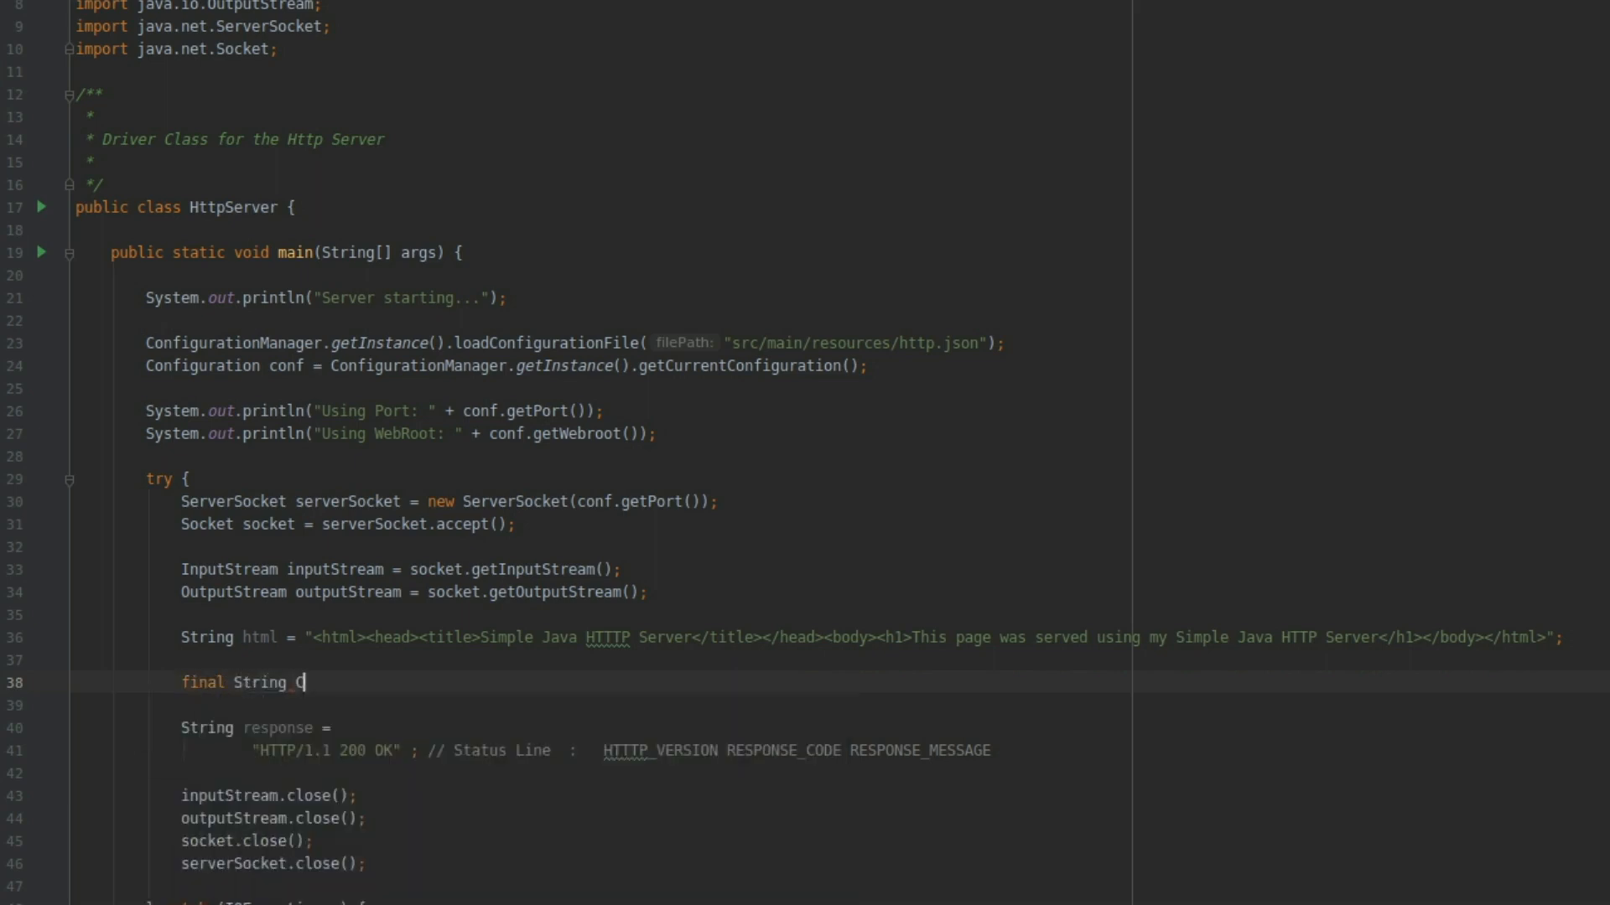
type("RLF =")
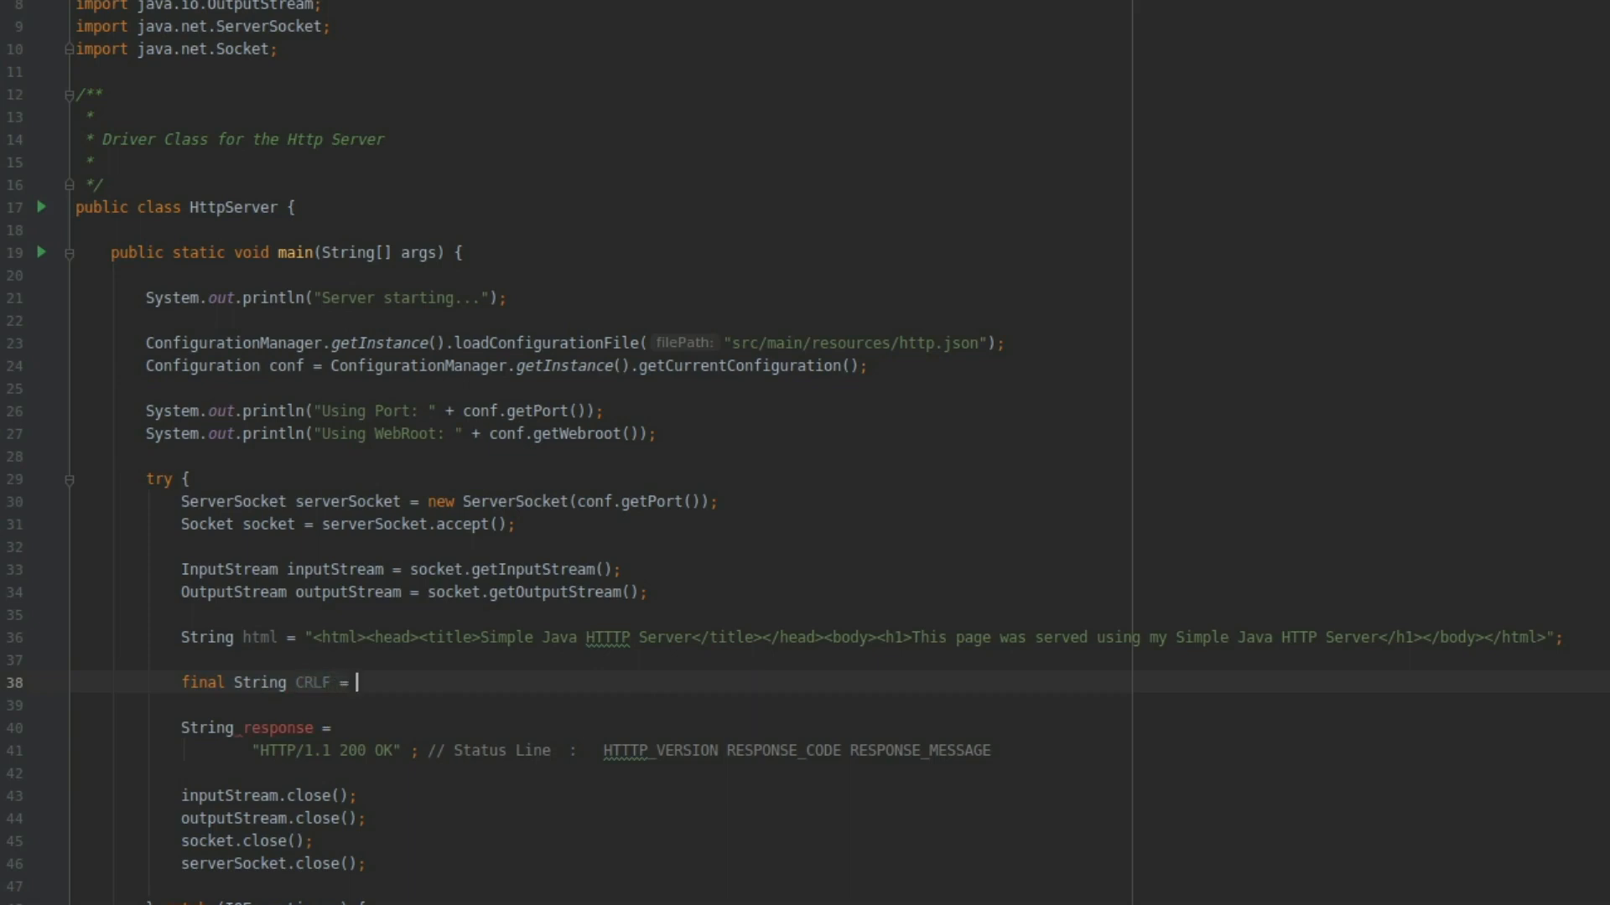
type("\"\\n\\r\"")
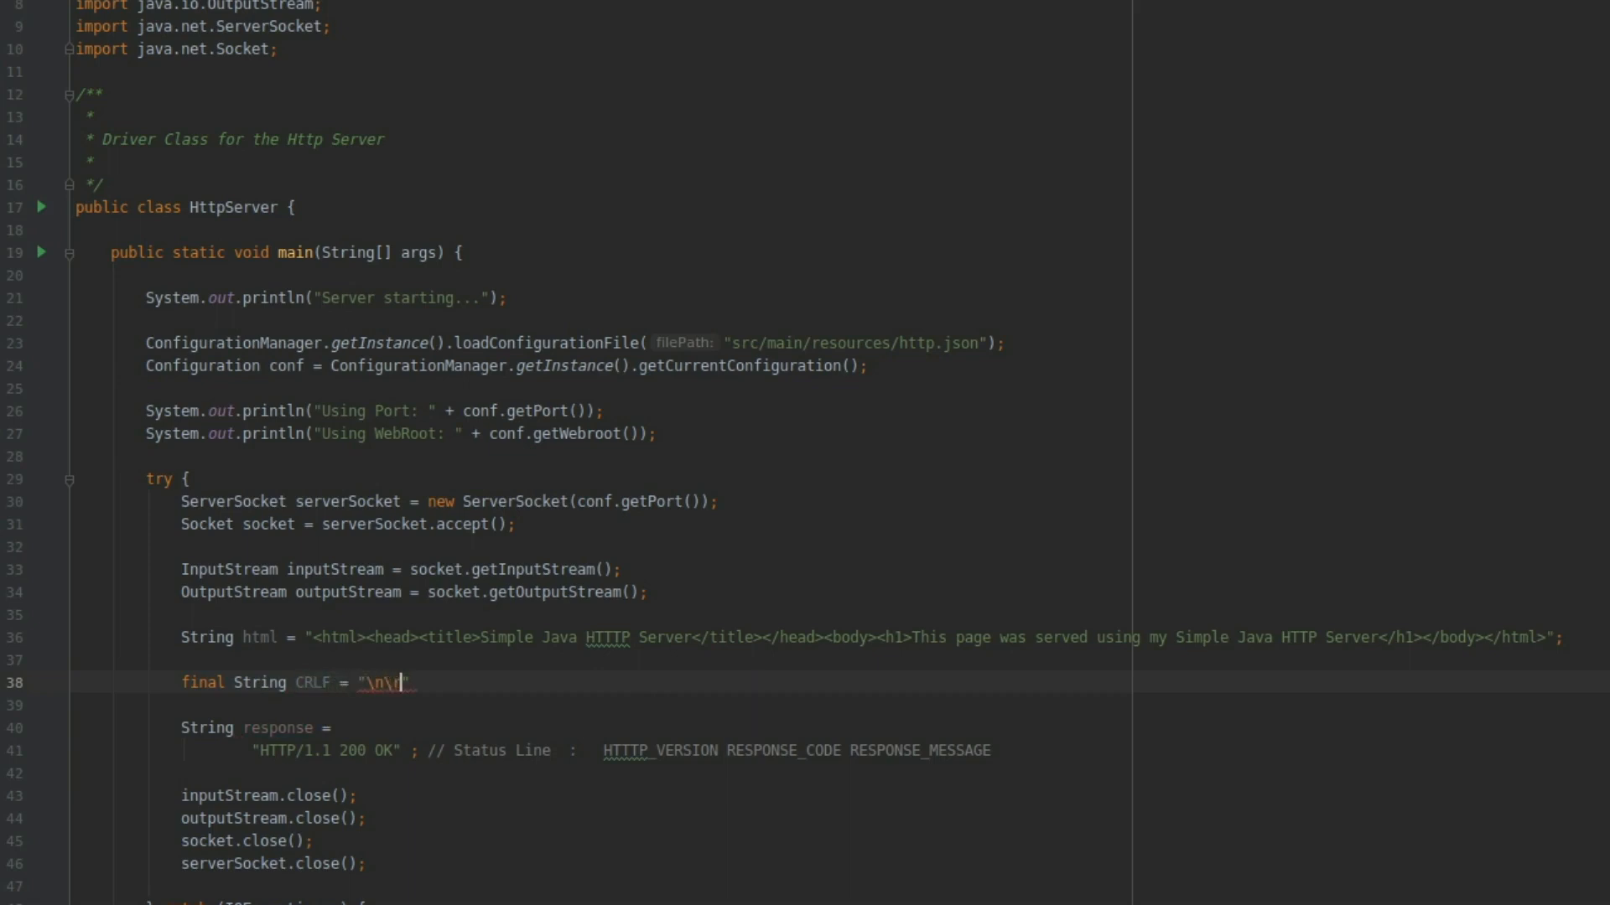
type("r\"; //")
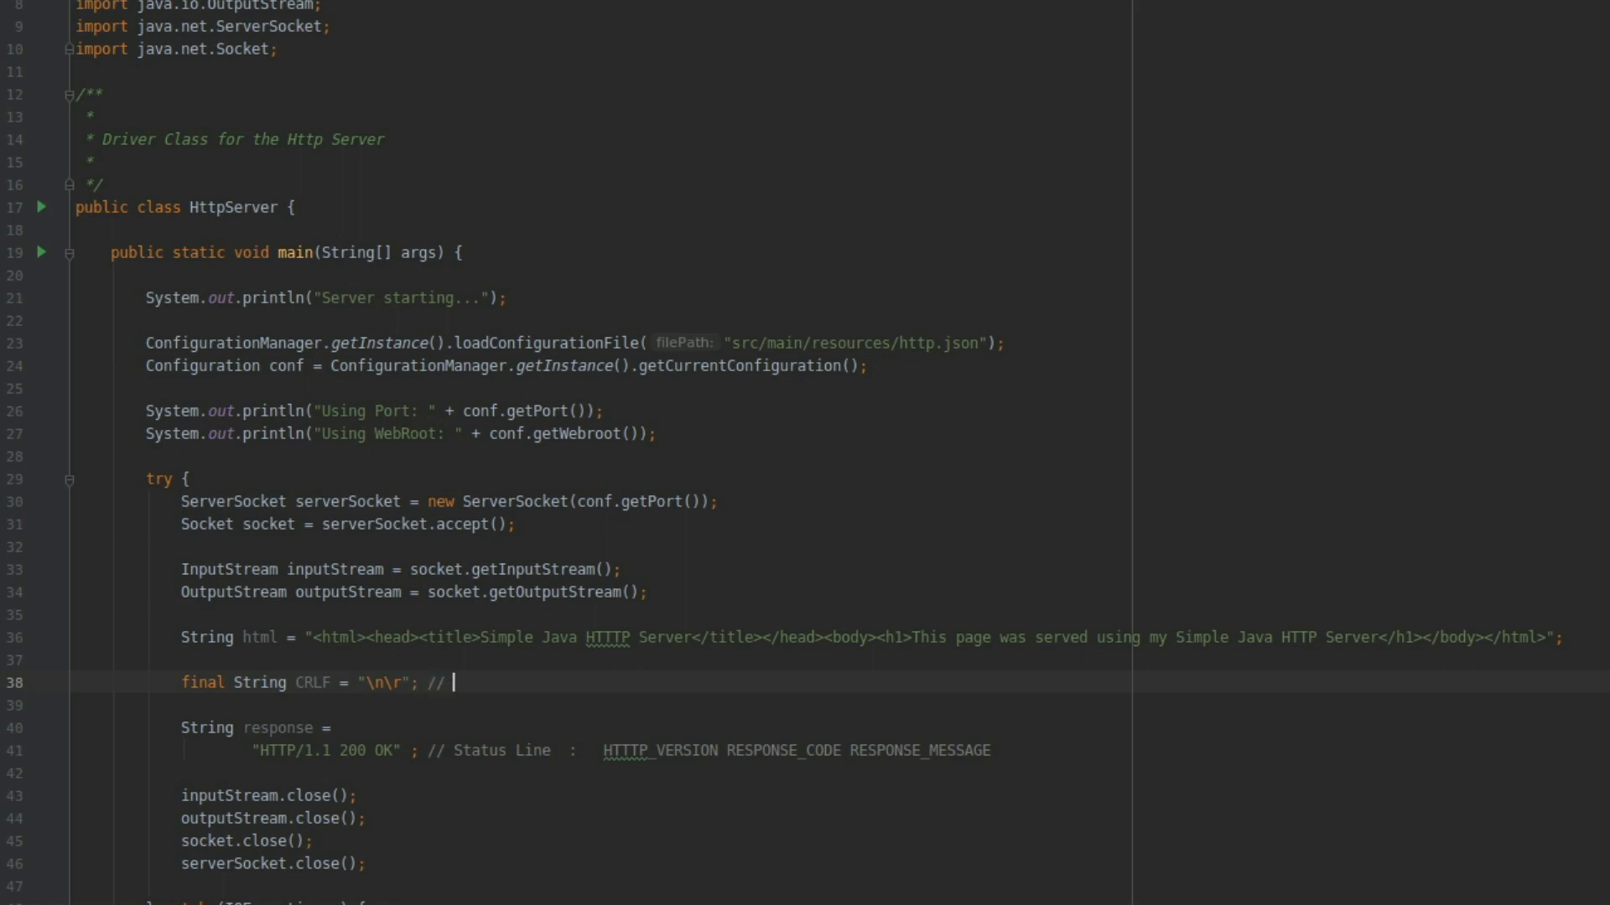
type("13, 10")
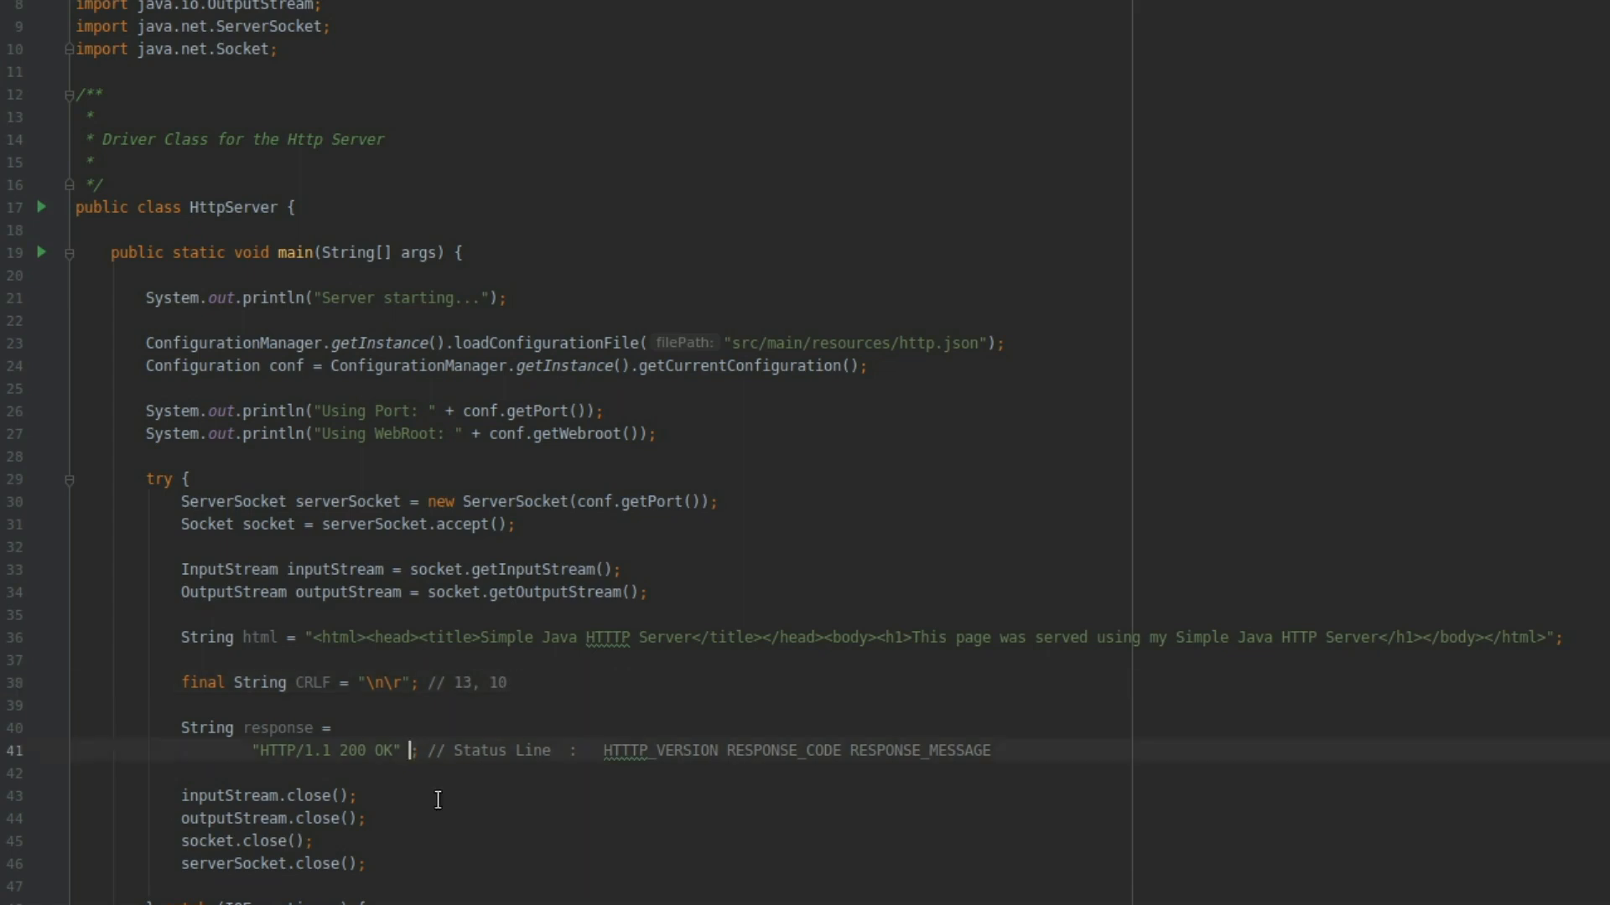
type("+ CRLF")
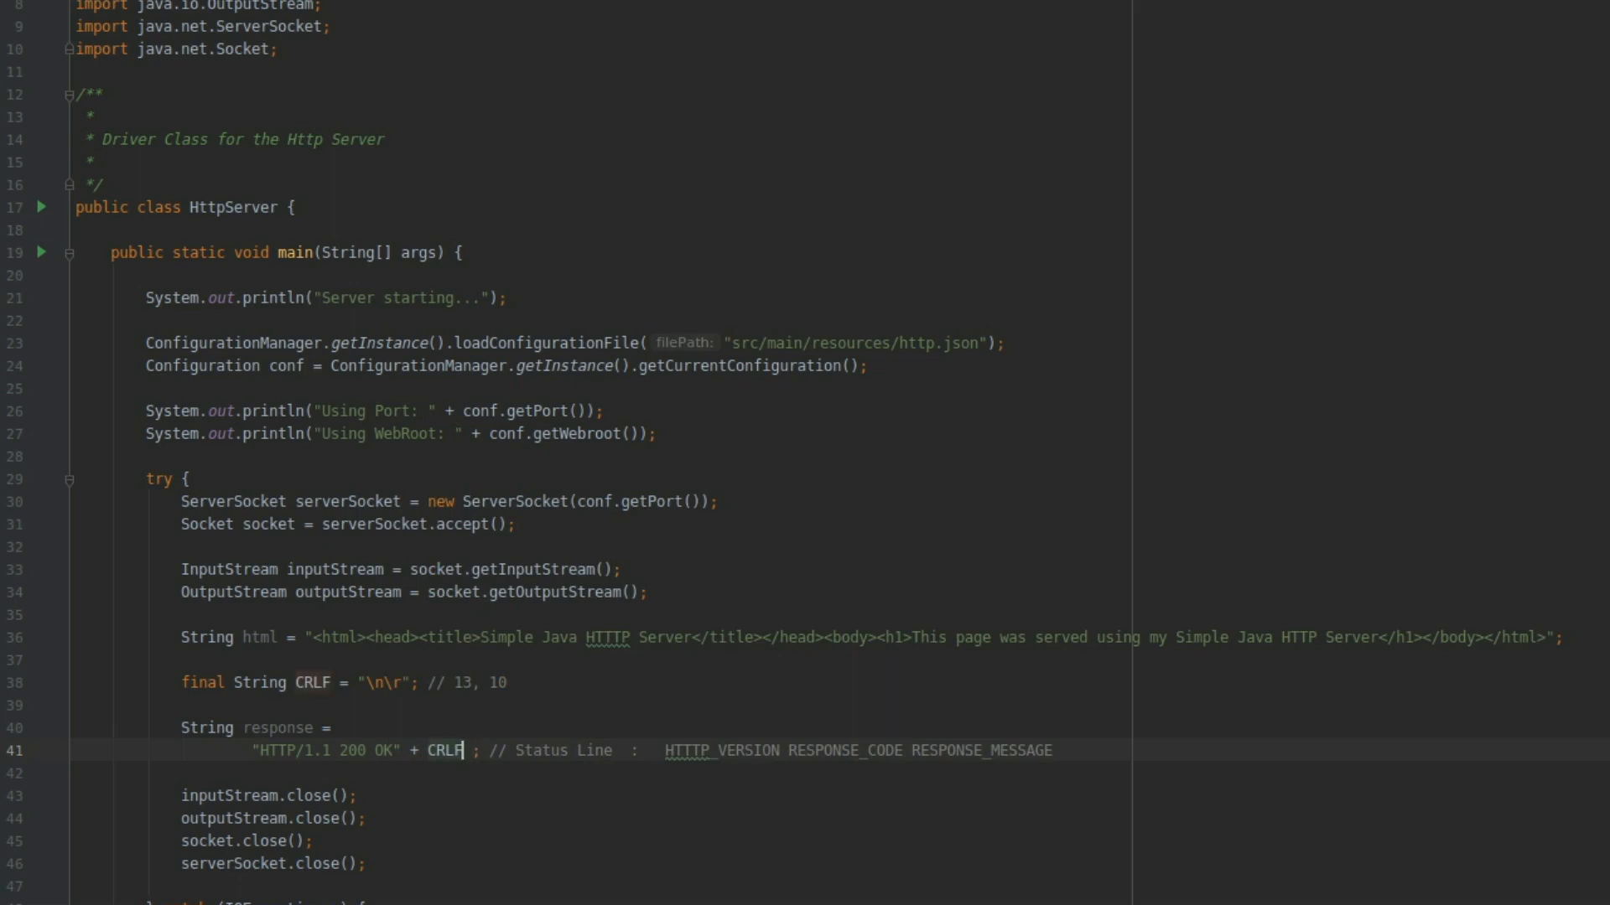
Step: Append "Content-Length: " + html.getBytes().length + CRLF with a // HEADER comment
type("+")
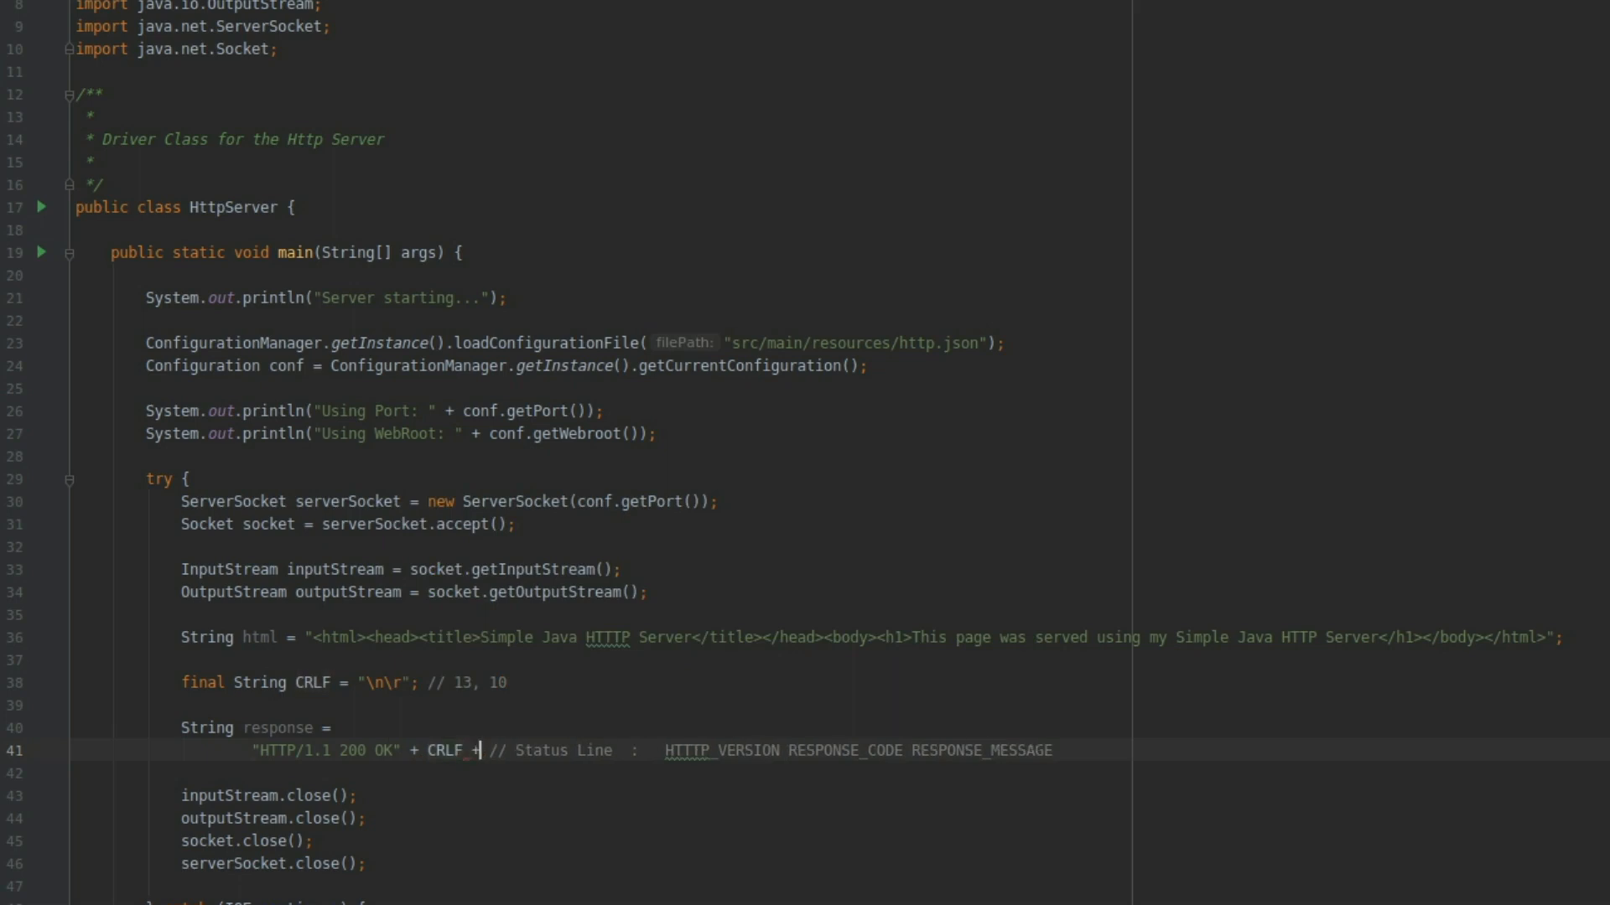
key("enter")
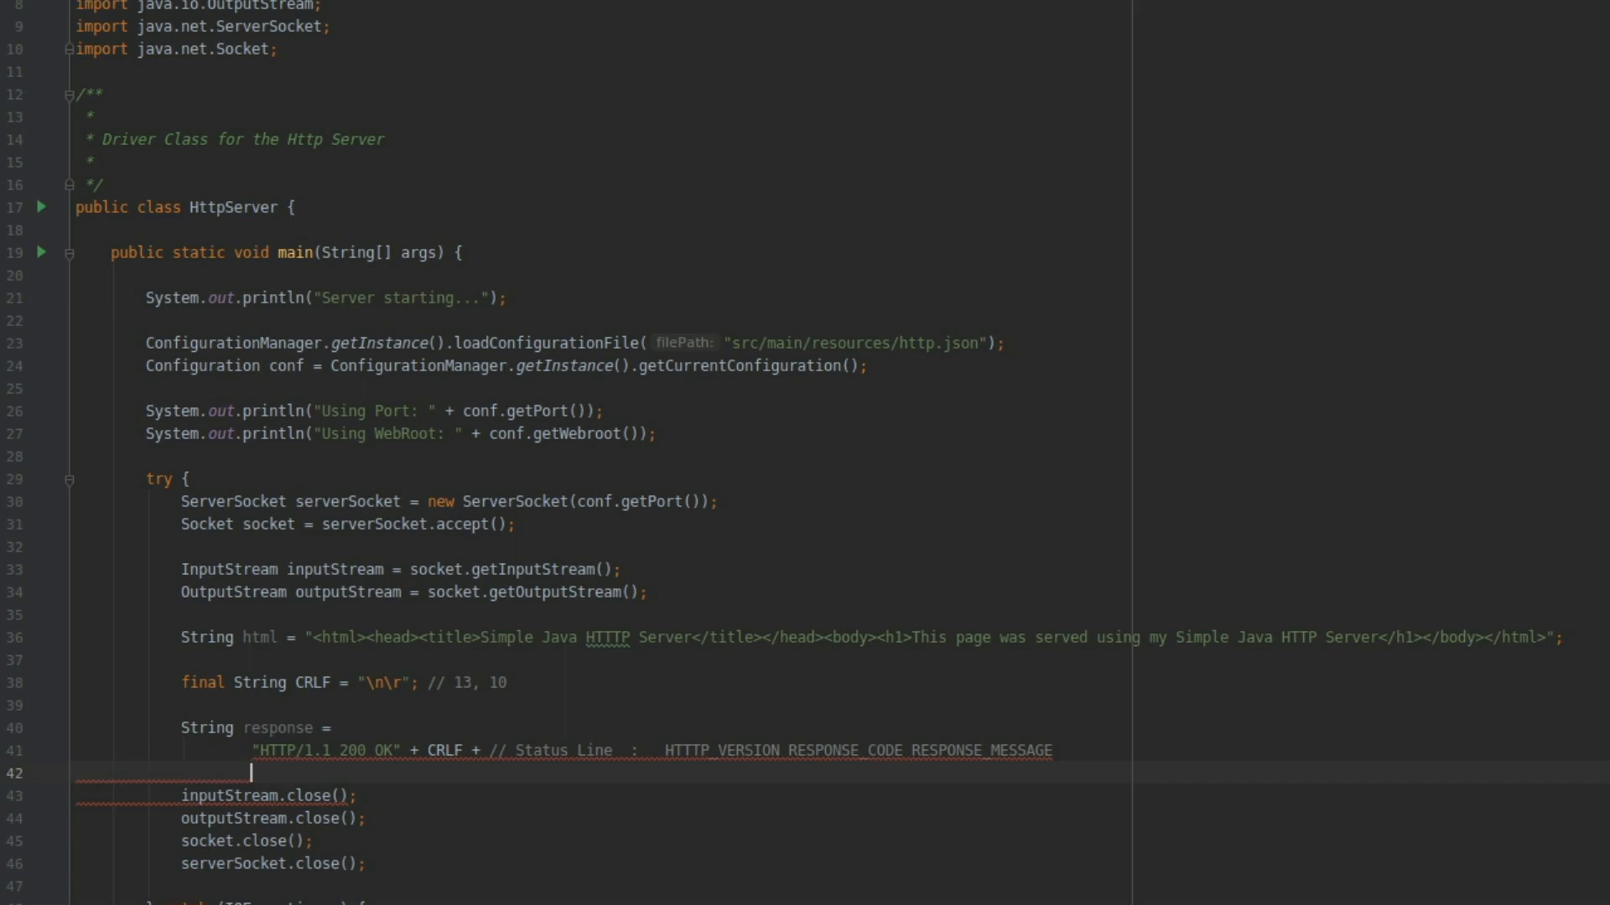
type("\"\"")
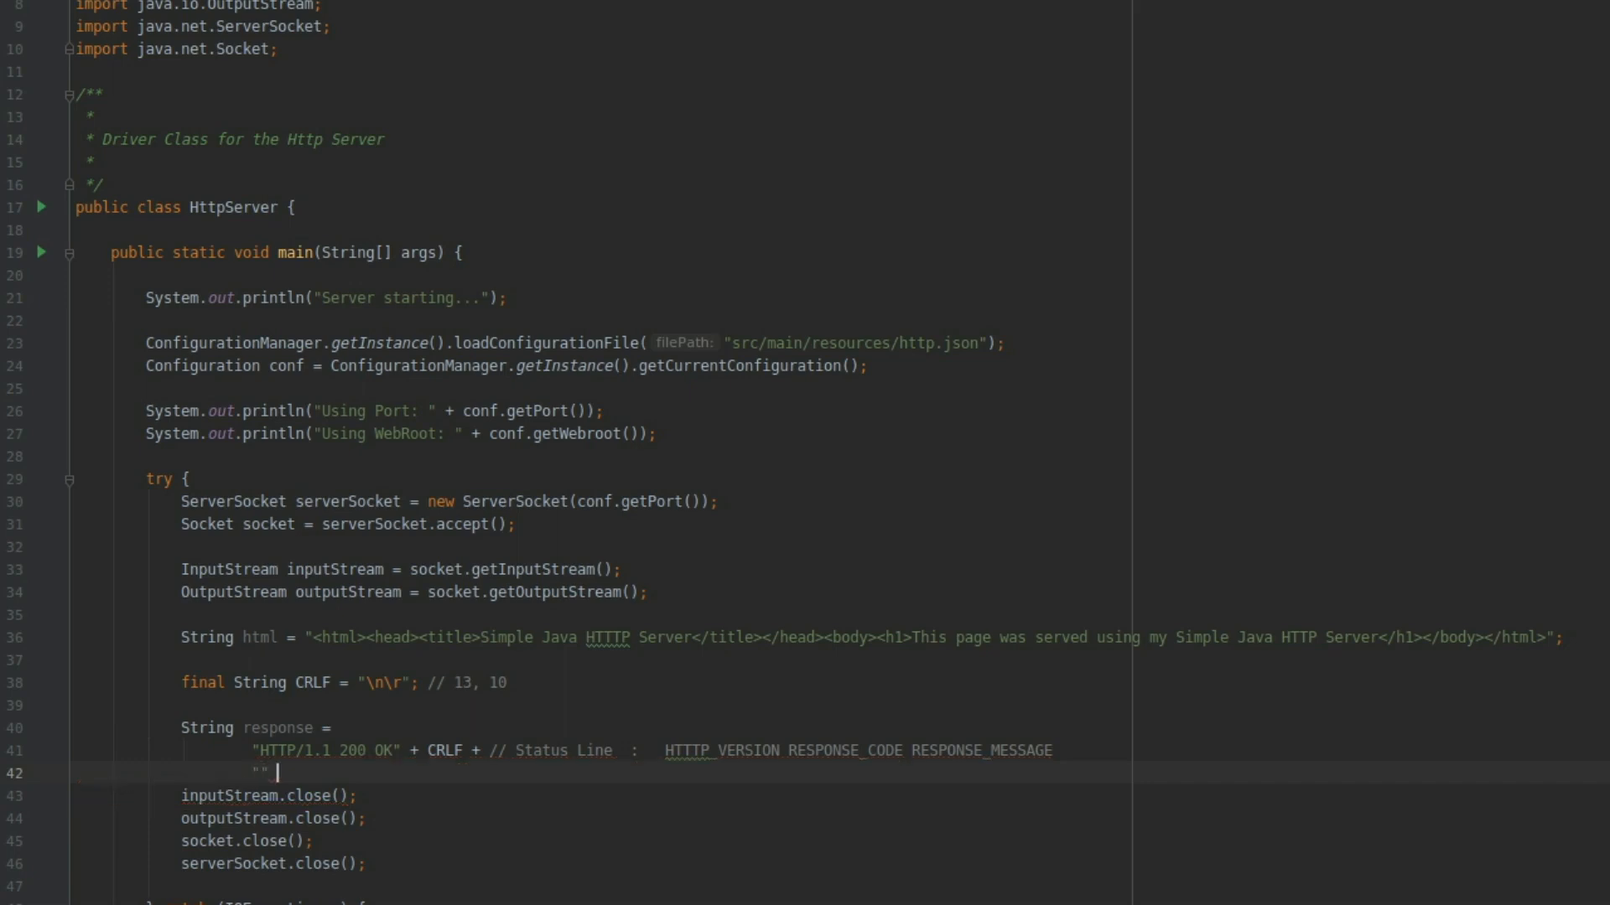
type("+ // HEAD")
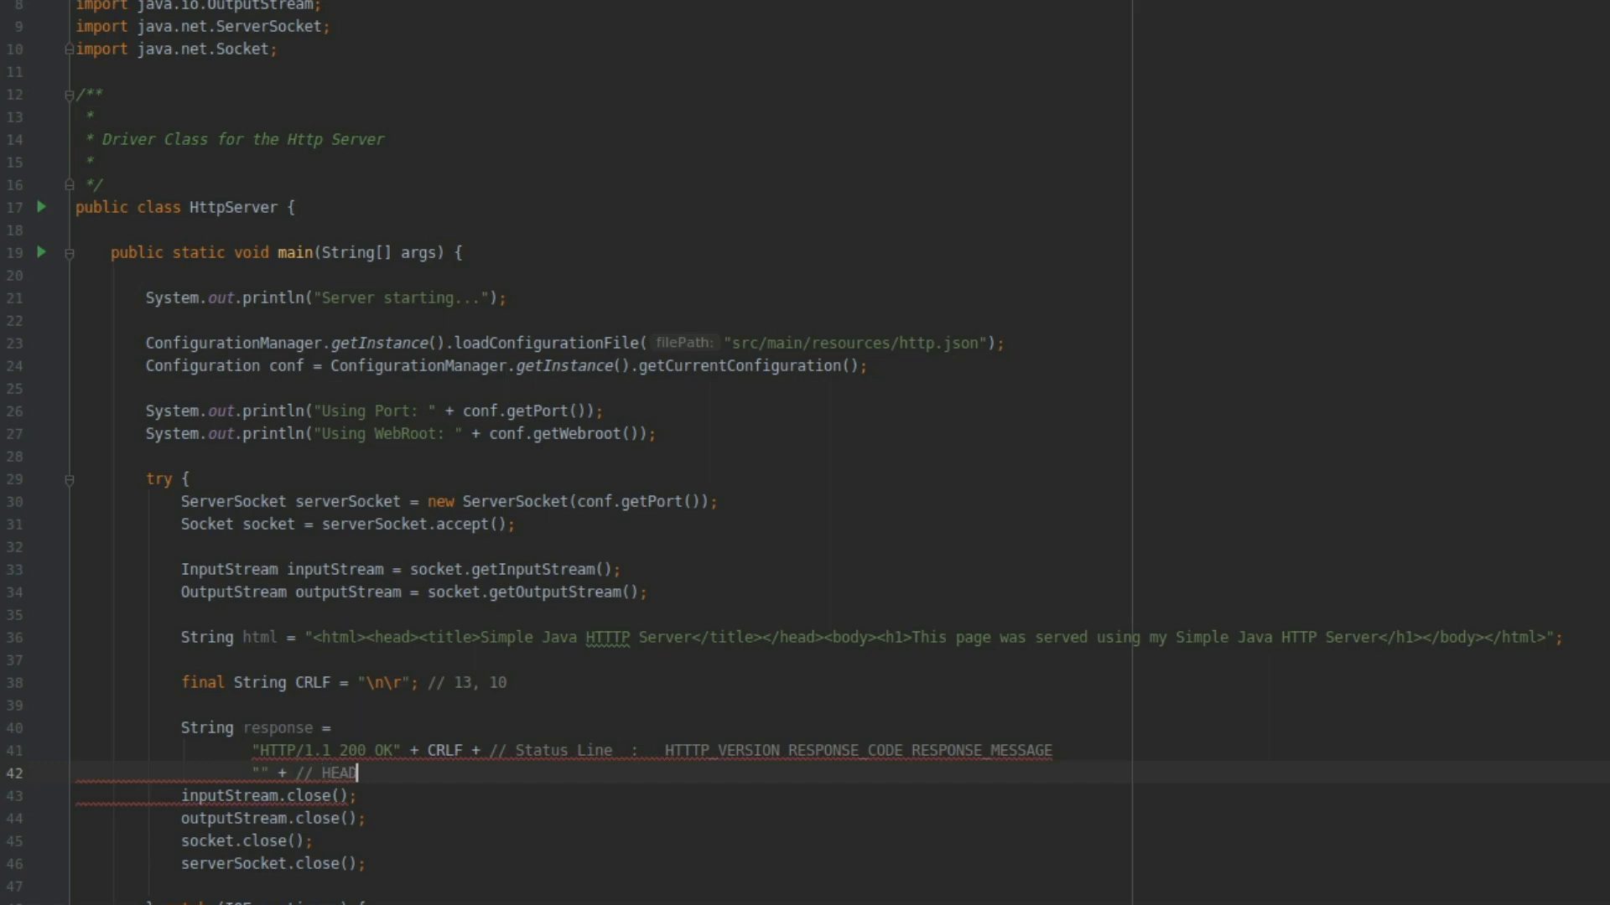
type("ER")
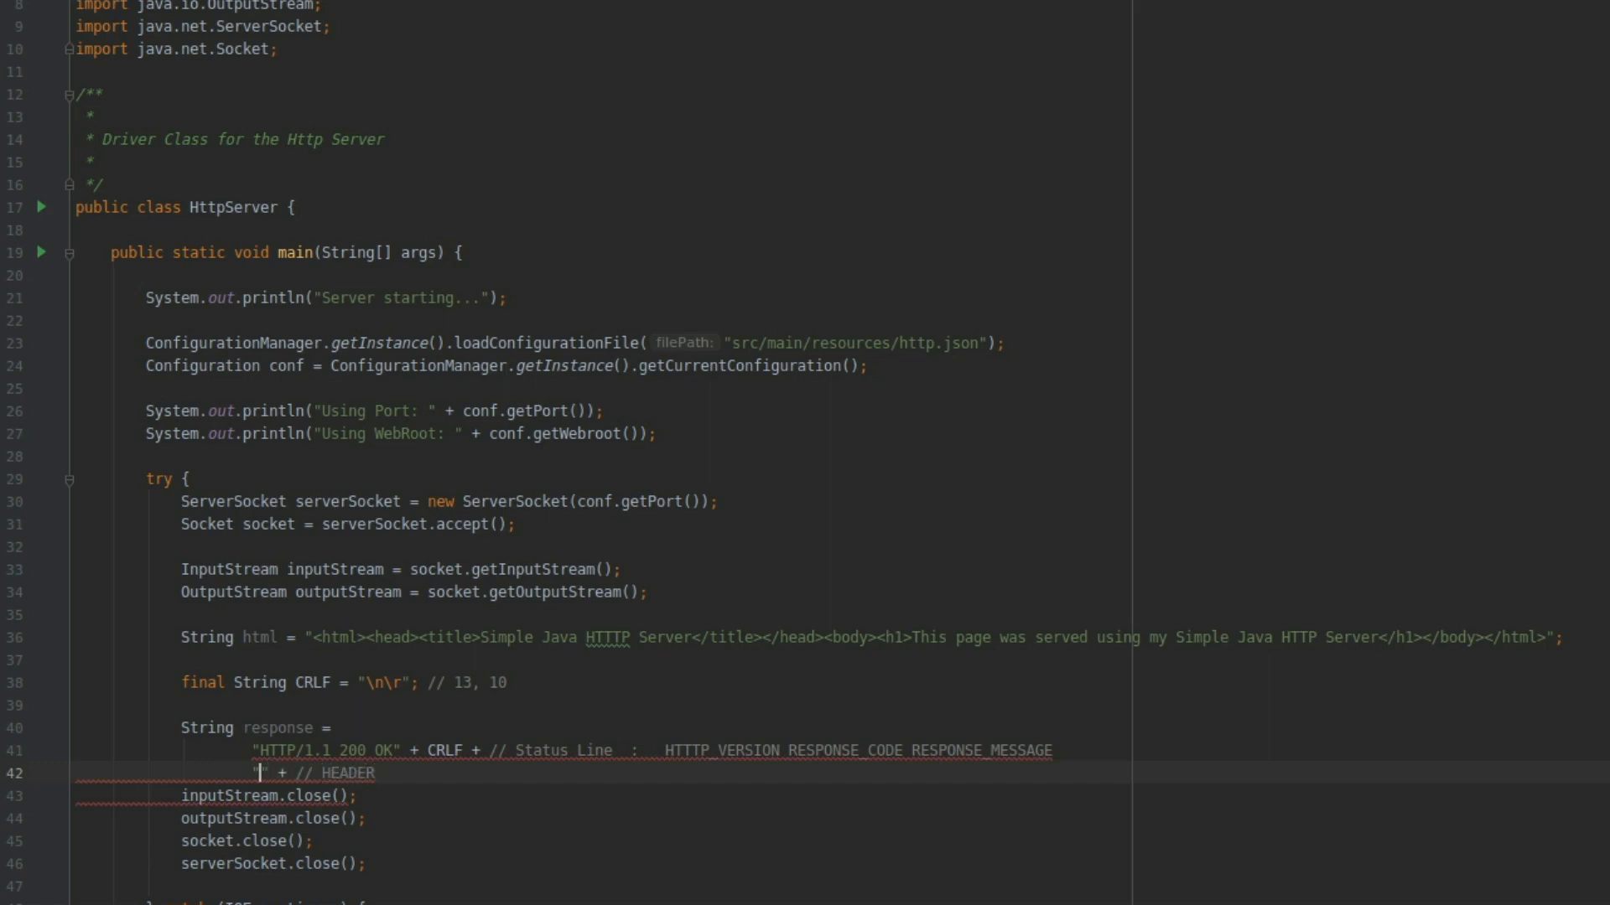
type("Conte")
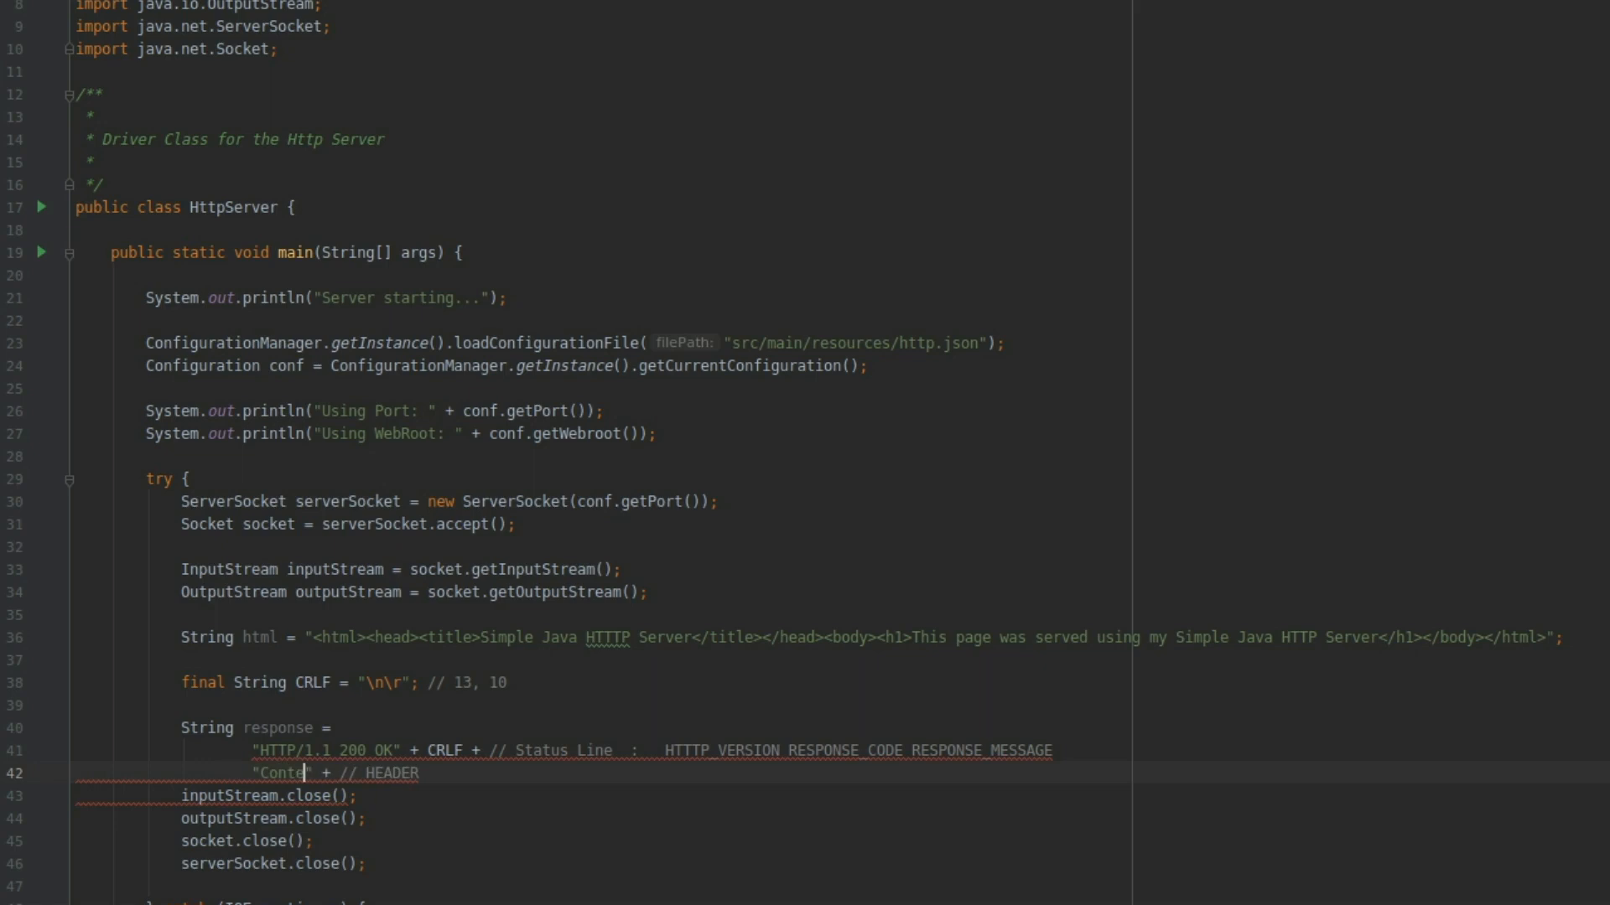
type("nt-Len")
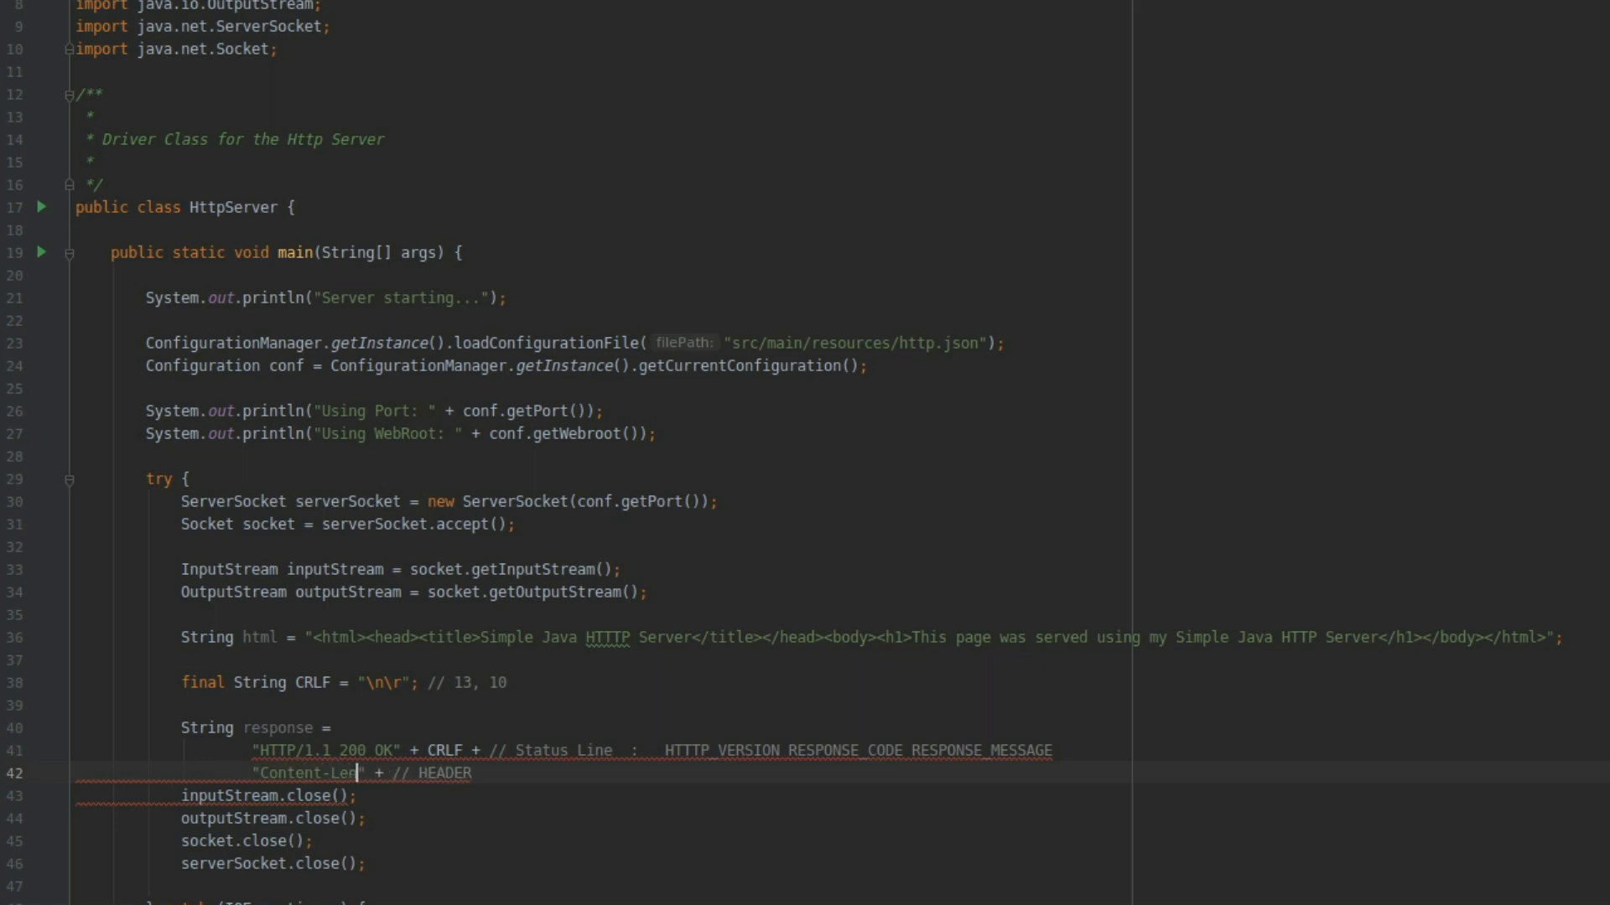
type("gth:")
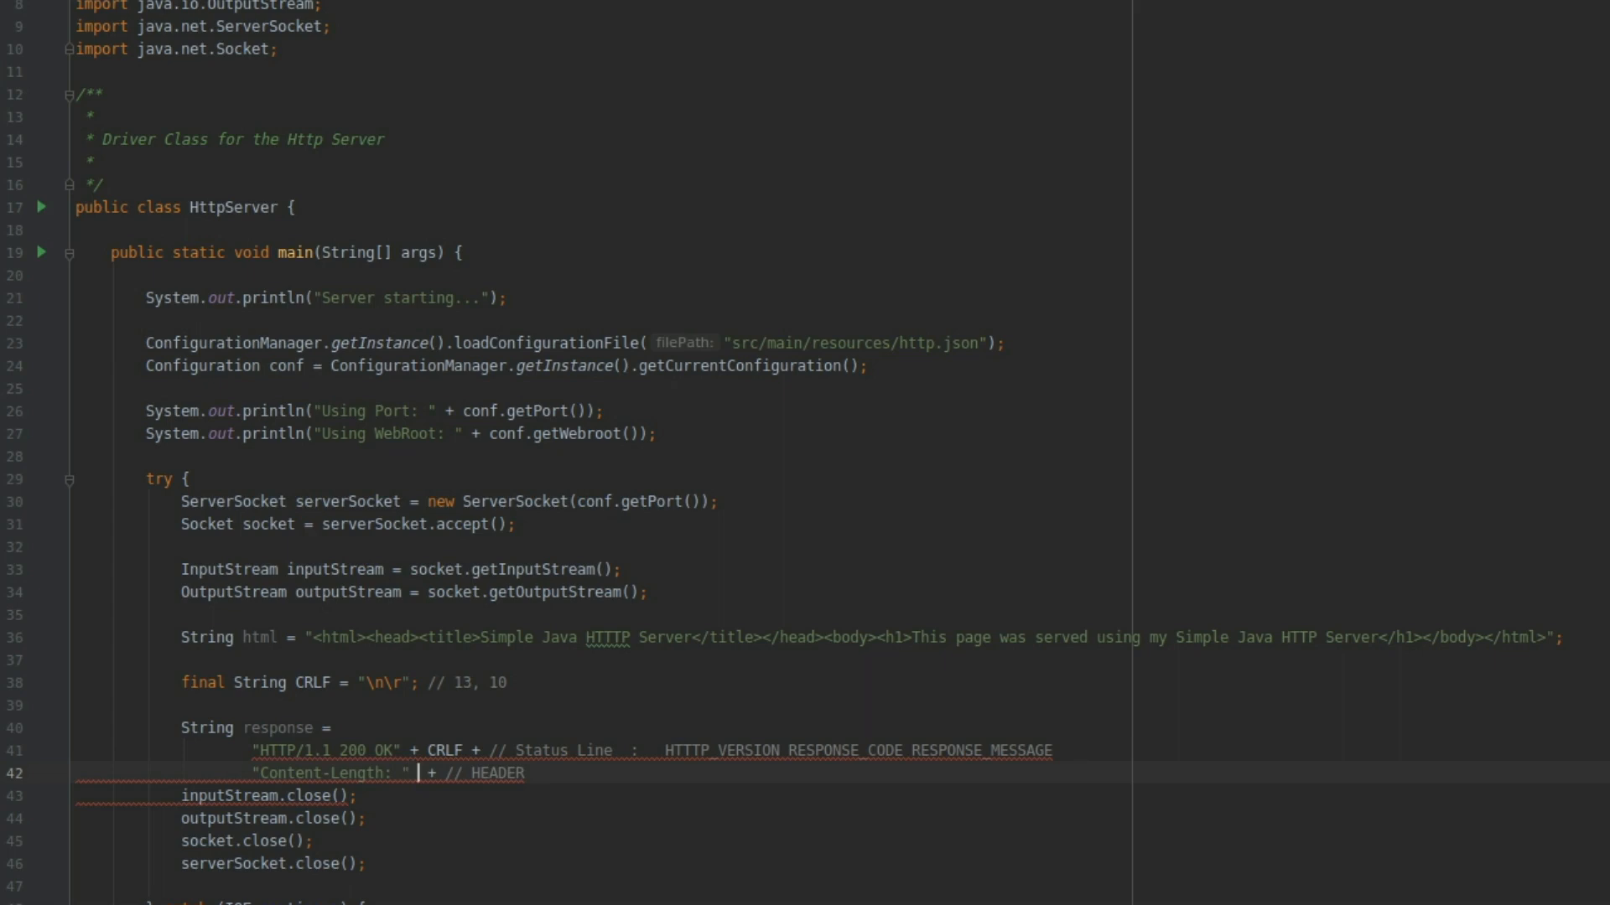
type("html.getBytes().length +")
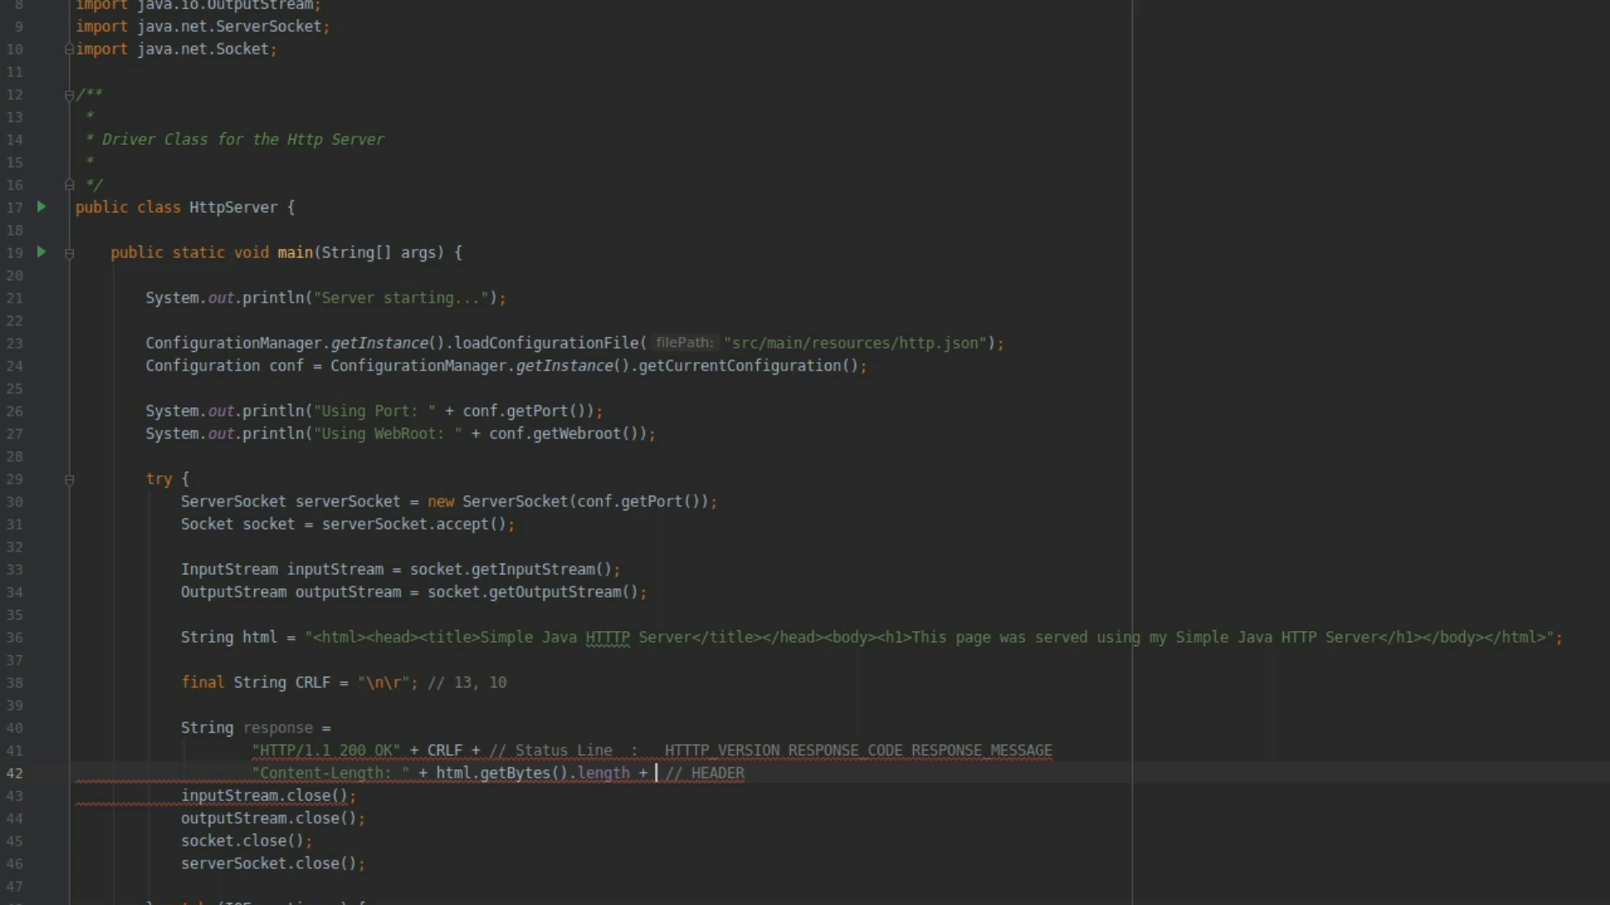
type("CRLF +")
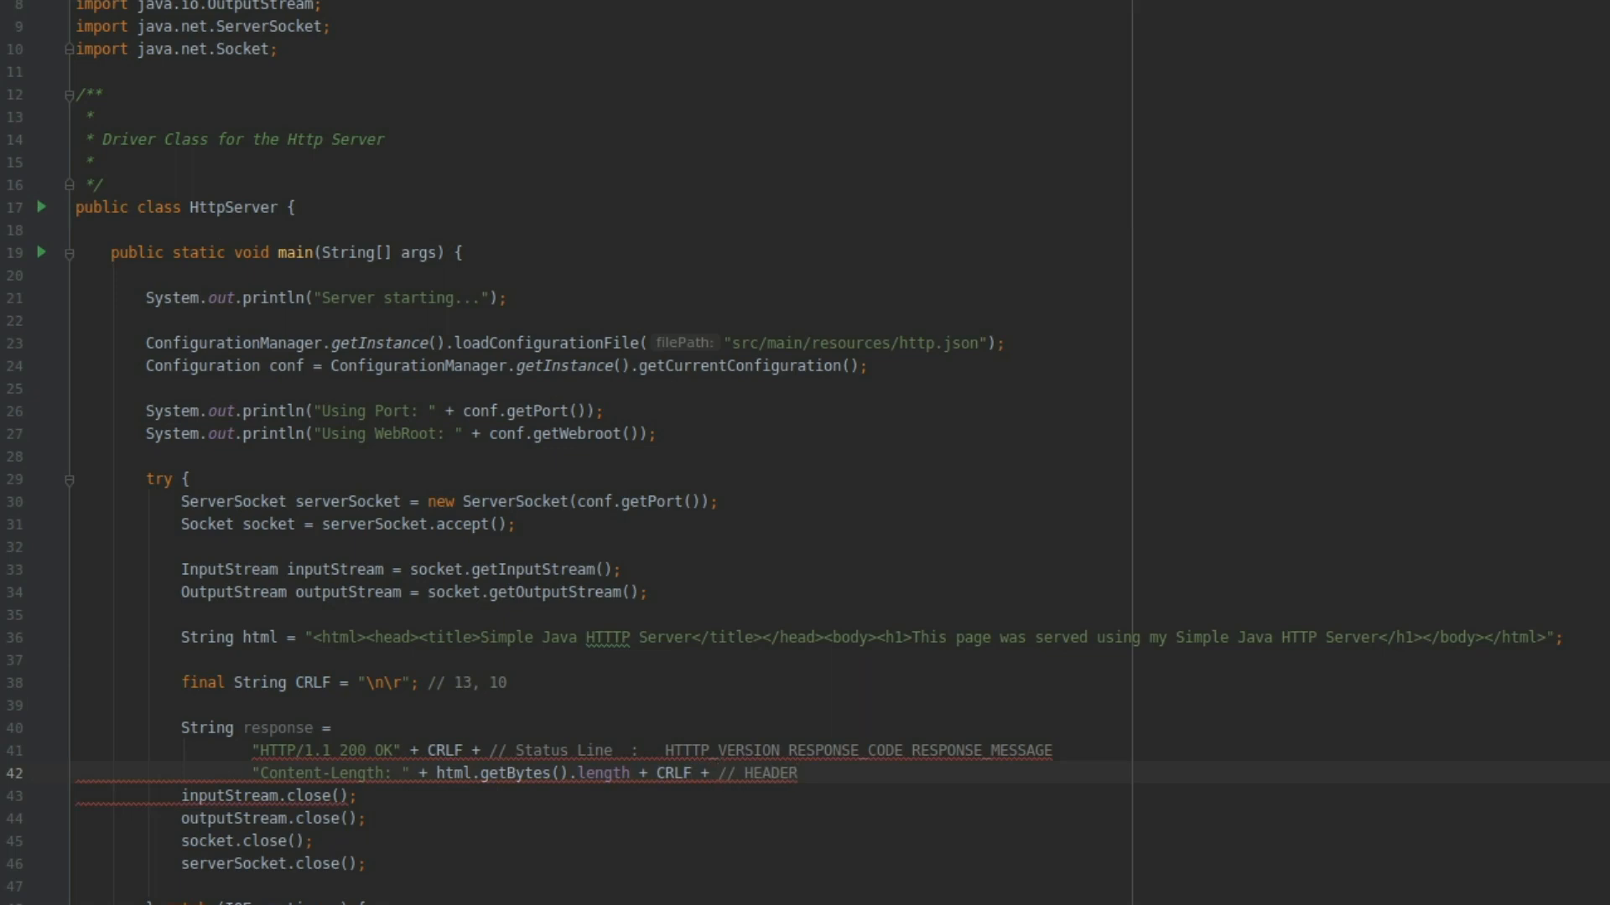
type("CRLF")
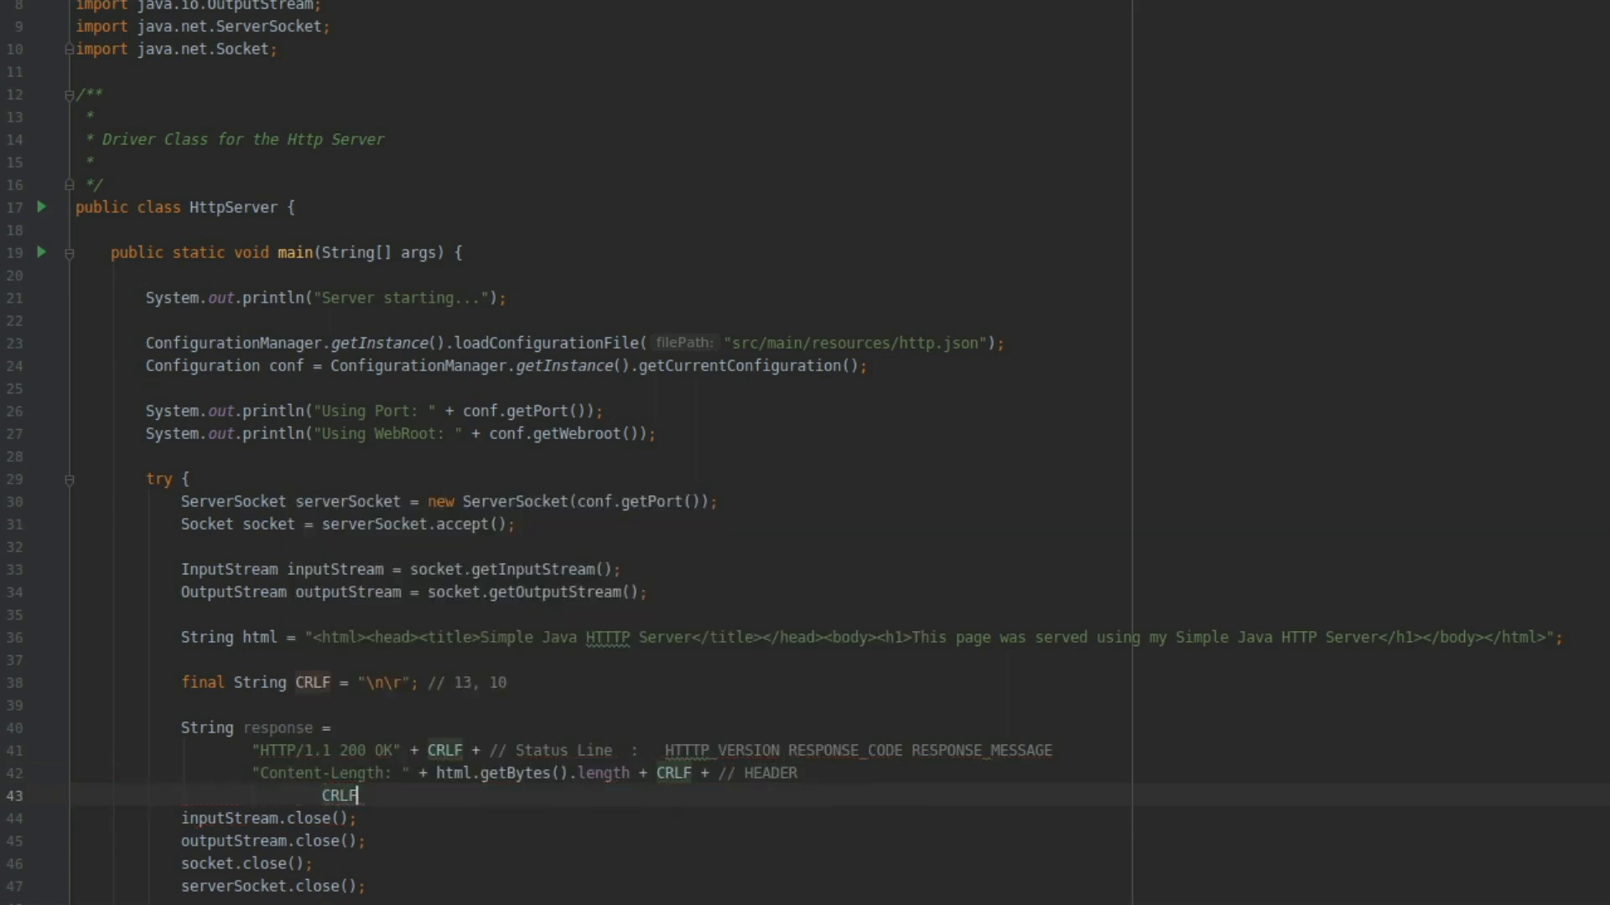
Step: Finish response with CRLF + html + CRLF + CRLF ; and move below it
type("html +")
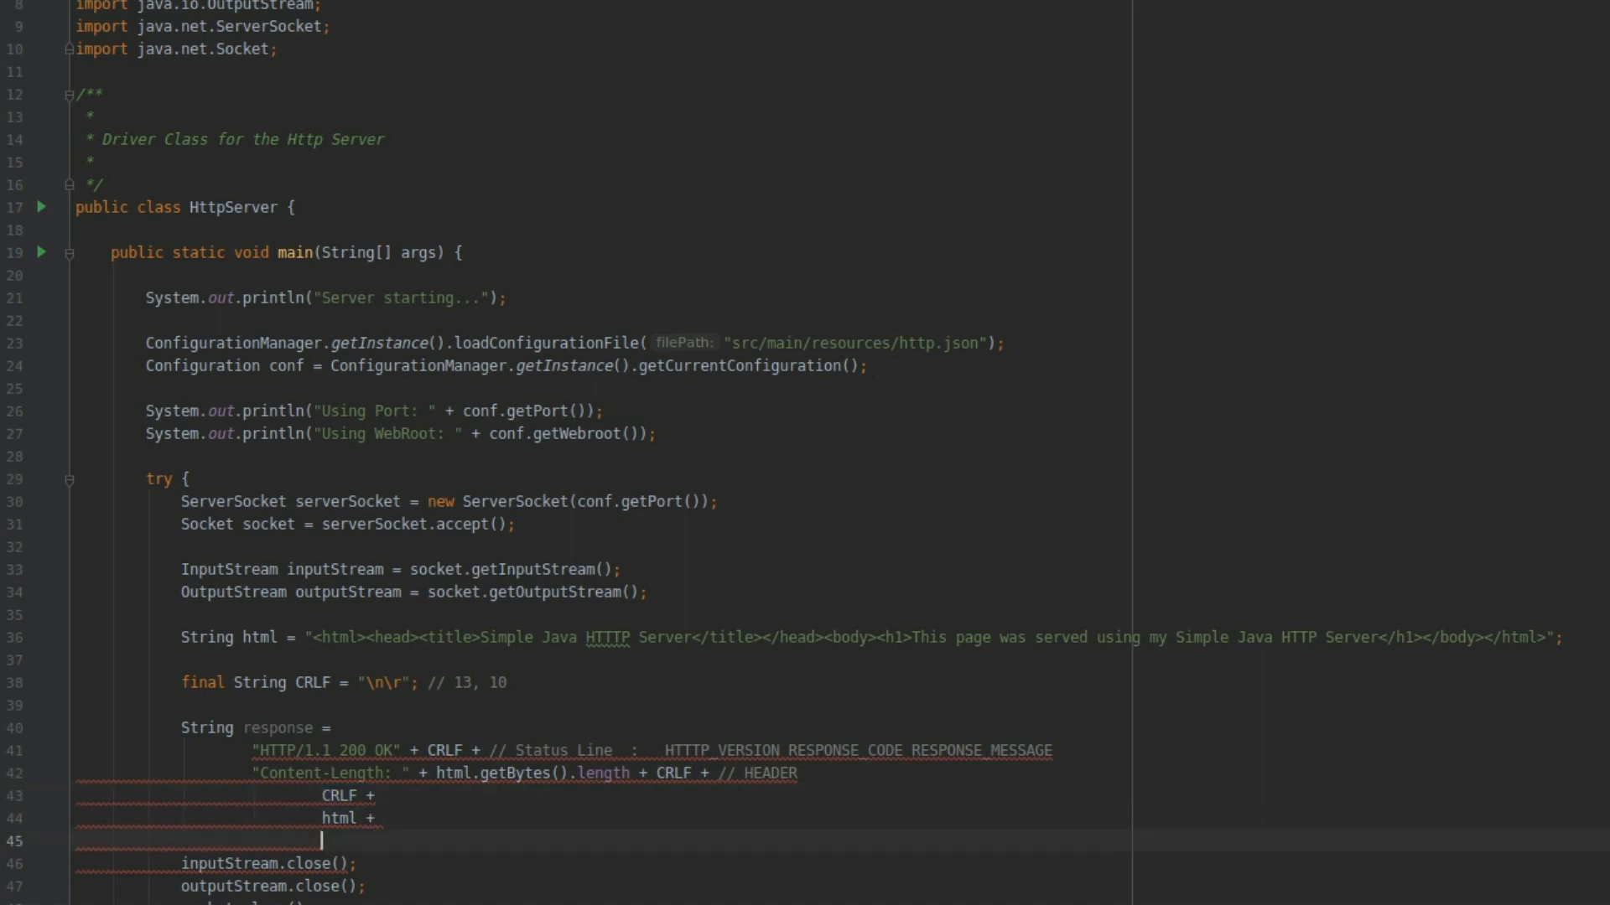
type("CRLF + CRLF +")
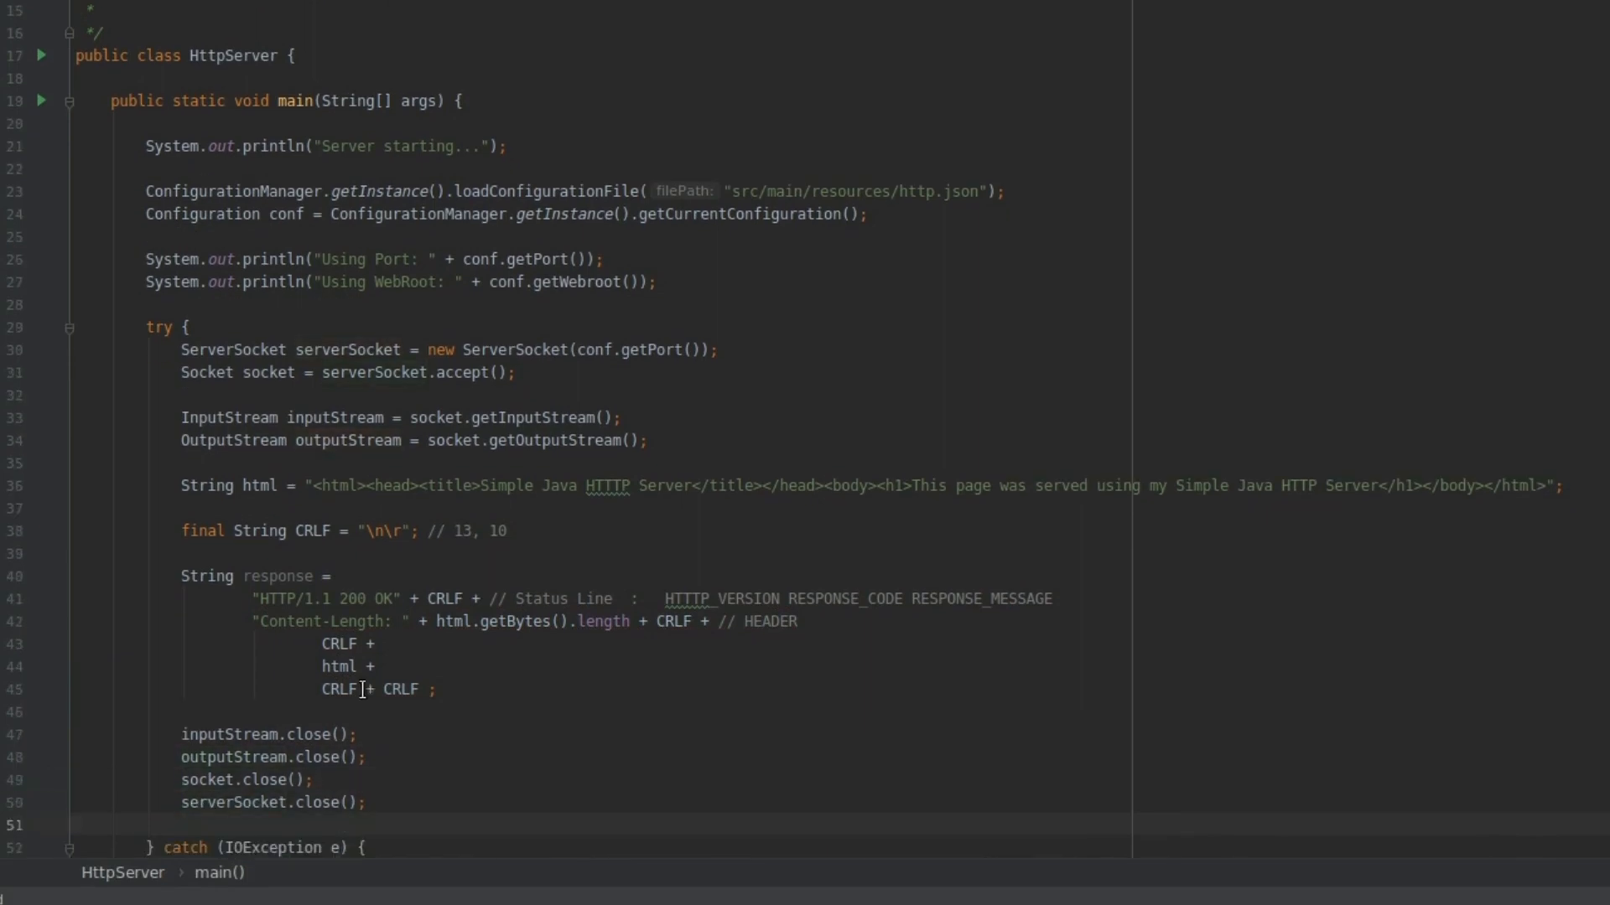
mouse_move(654, 788)
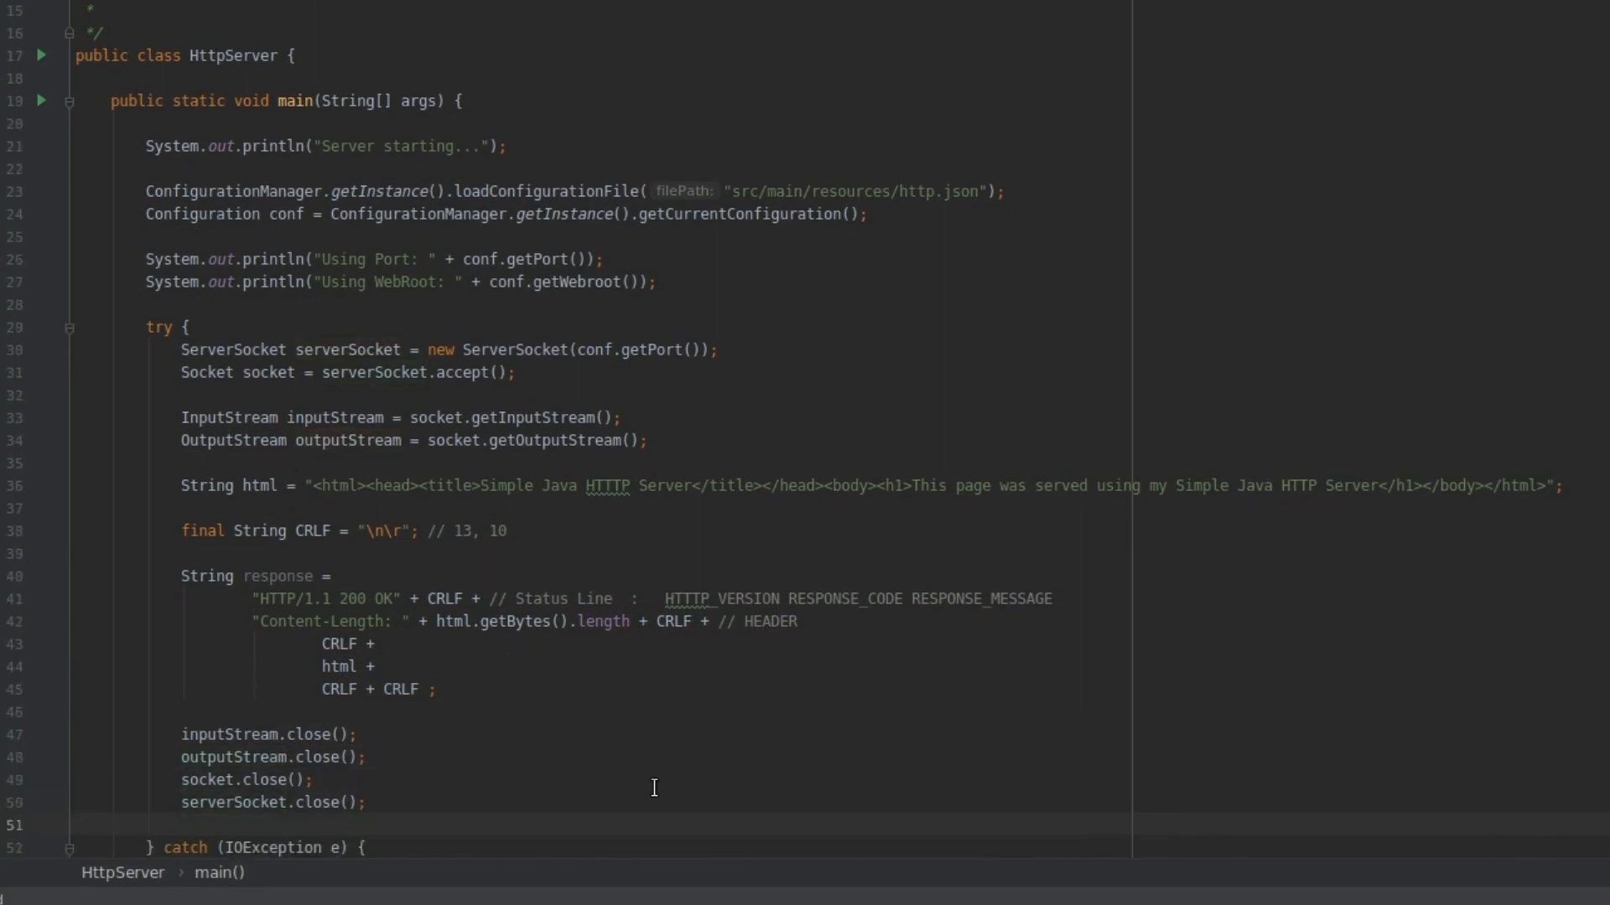
left_click(374, 666)
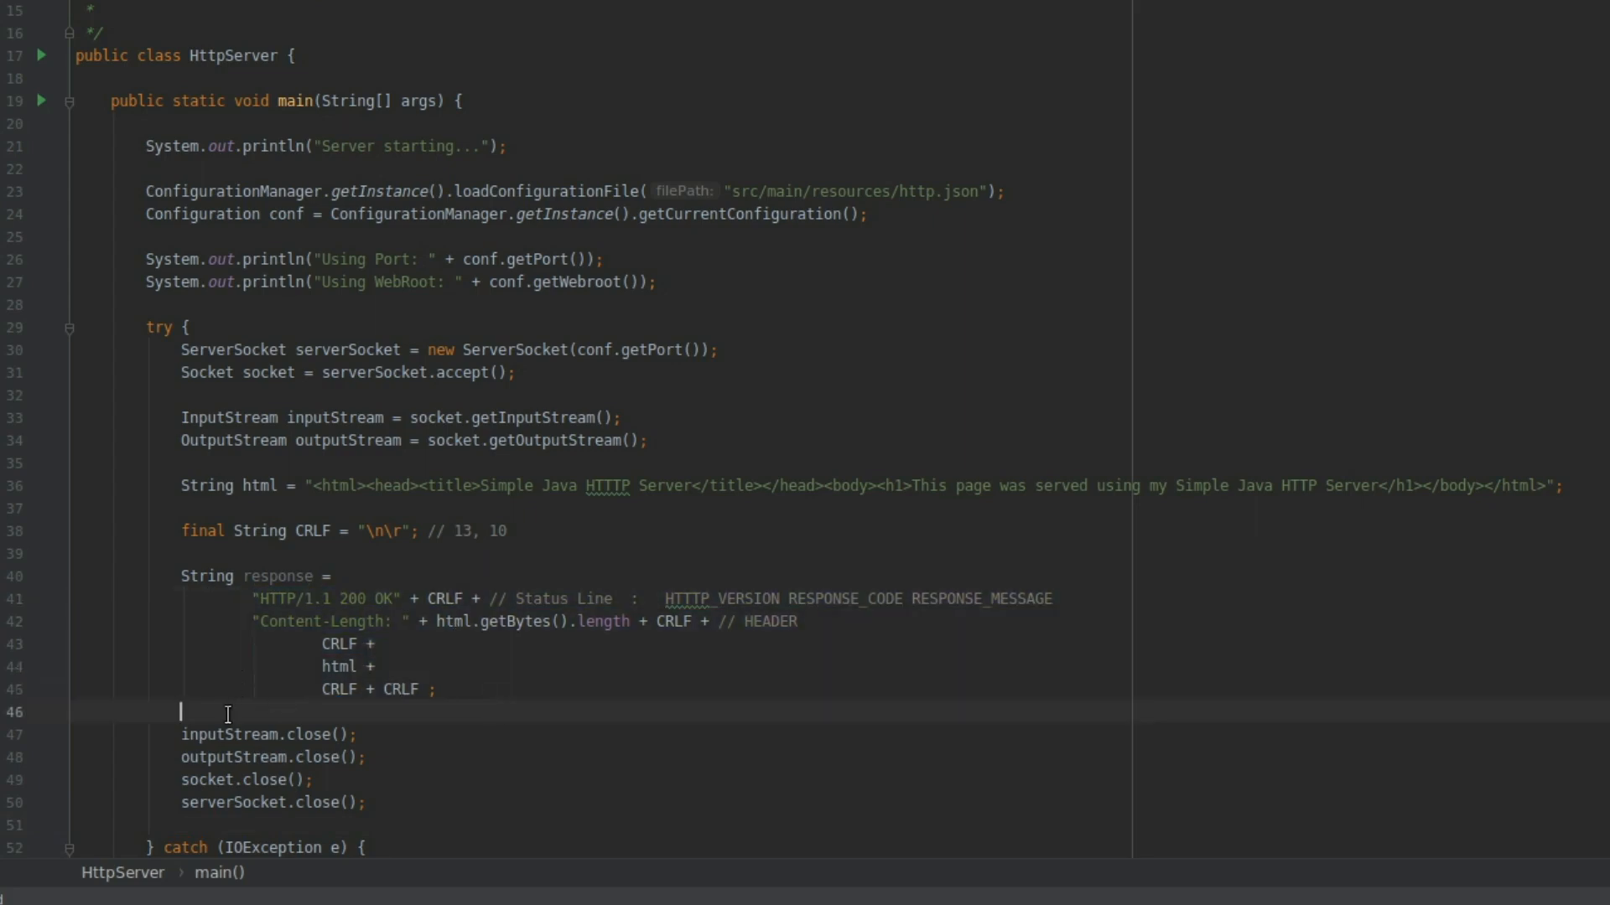
Step: Add outputStream.write(response.getBytes()); below the response string using completion
type("op")
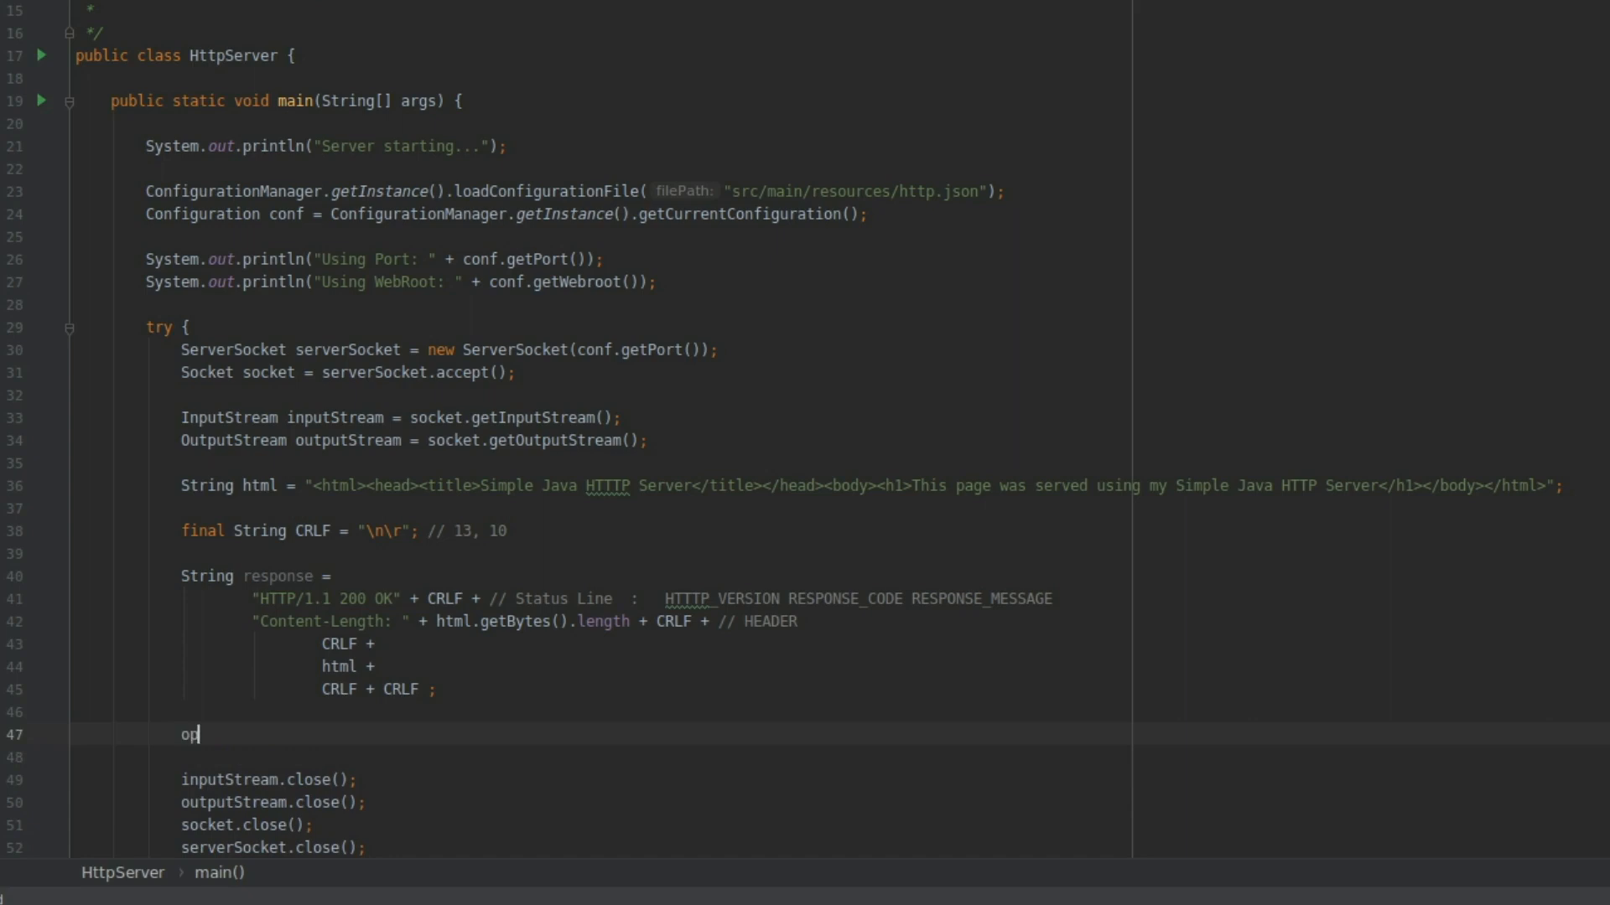
type("outputStream")
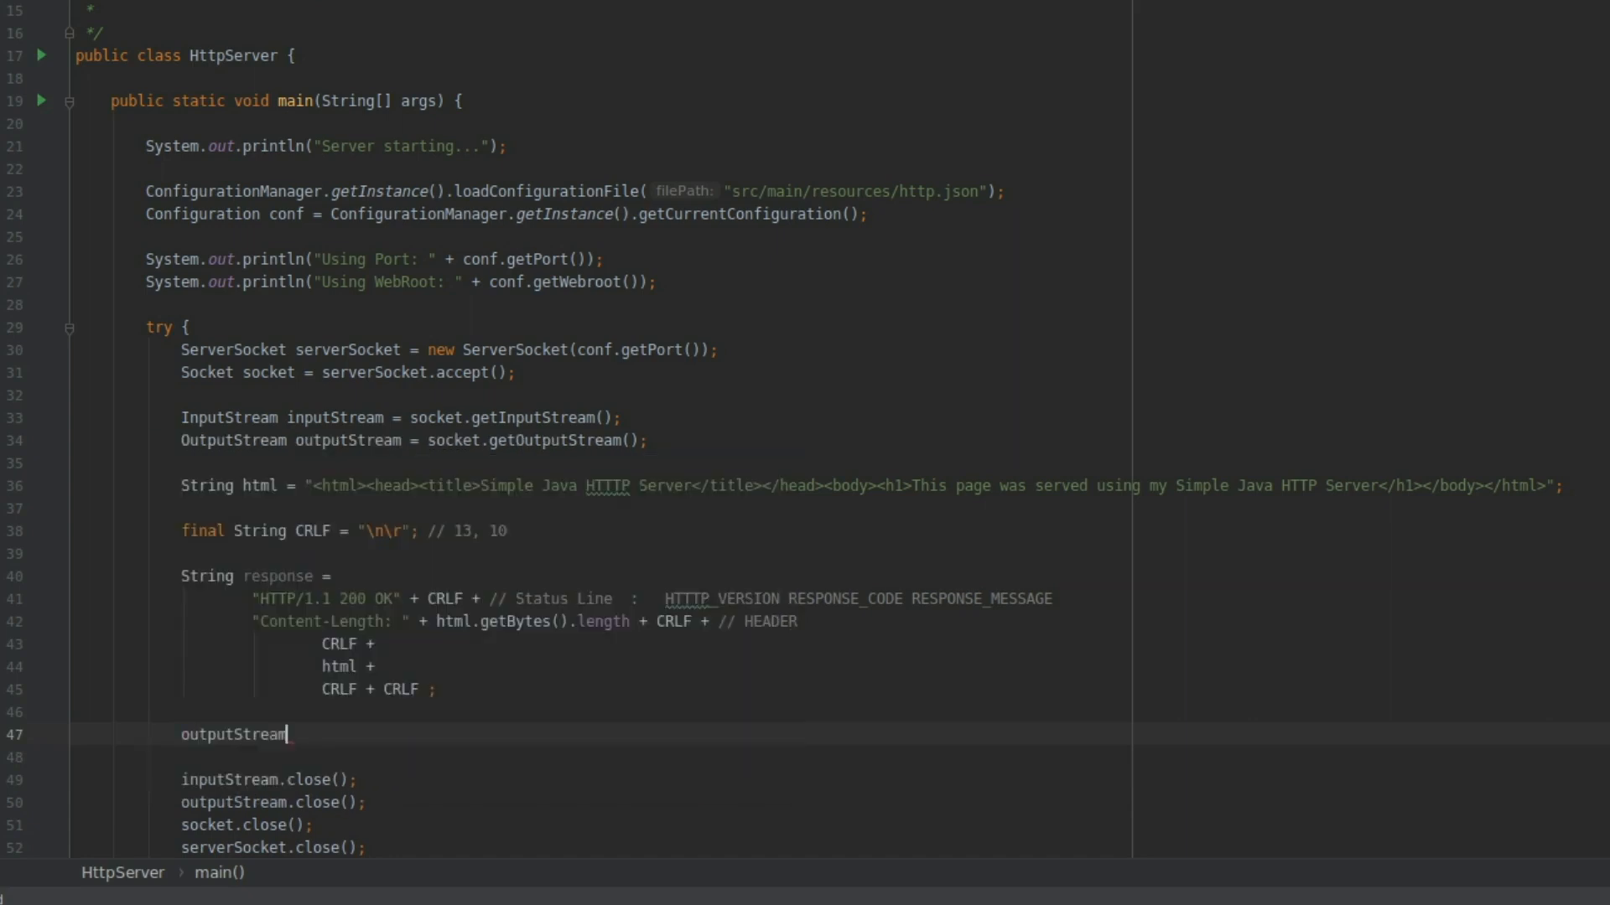
type(".write();")
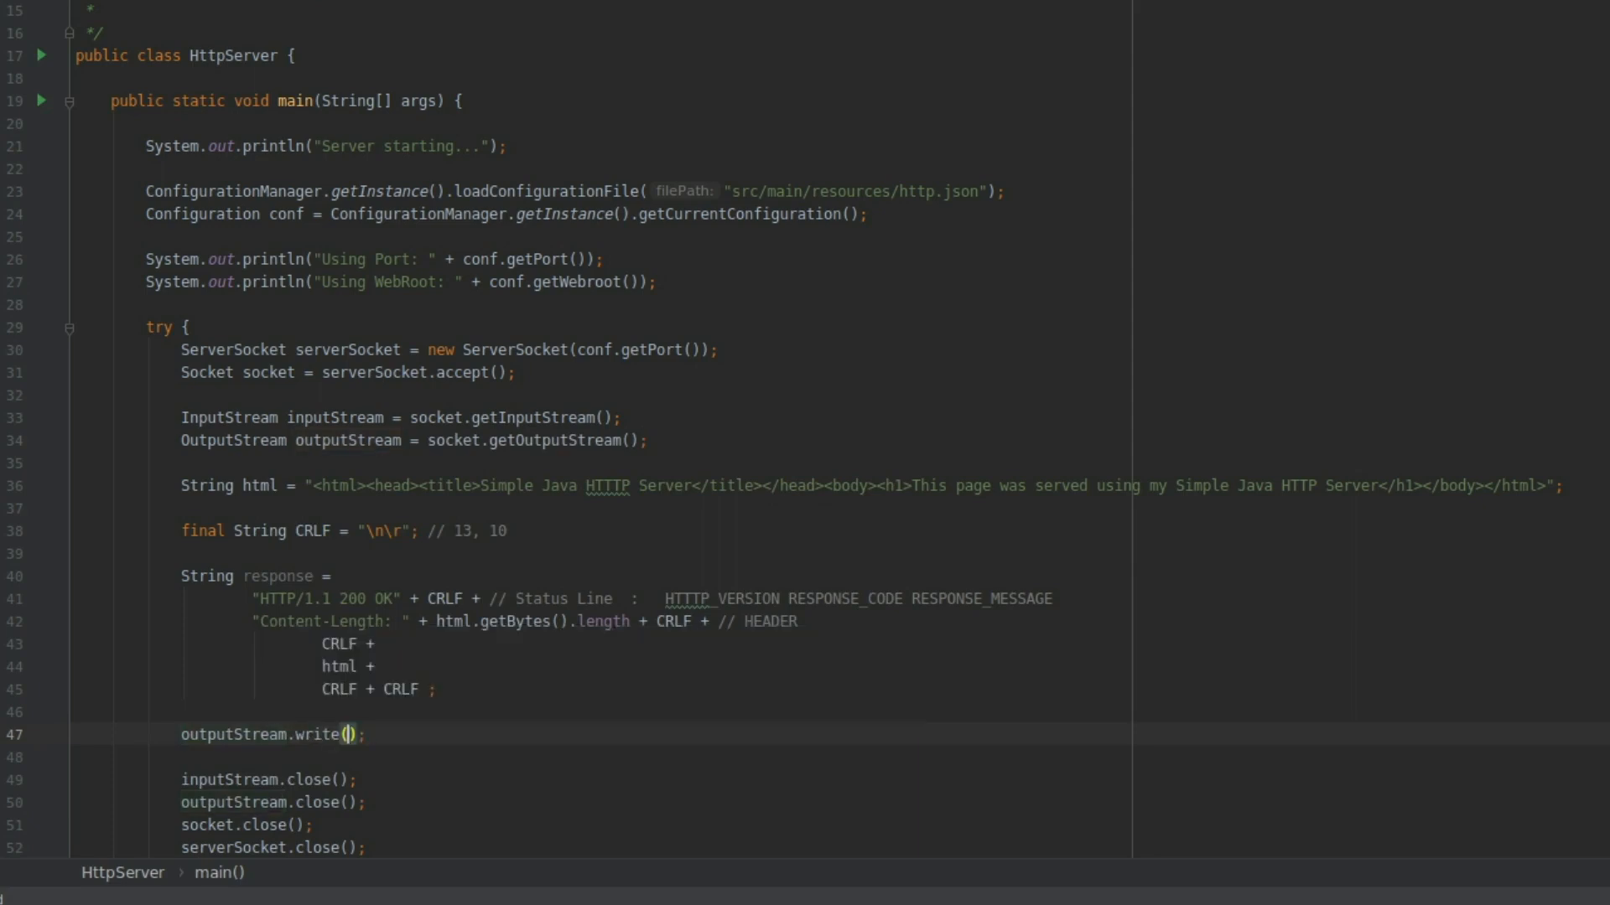
type("response.getBytes(")
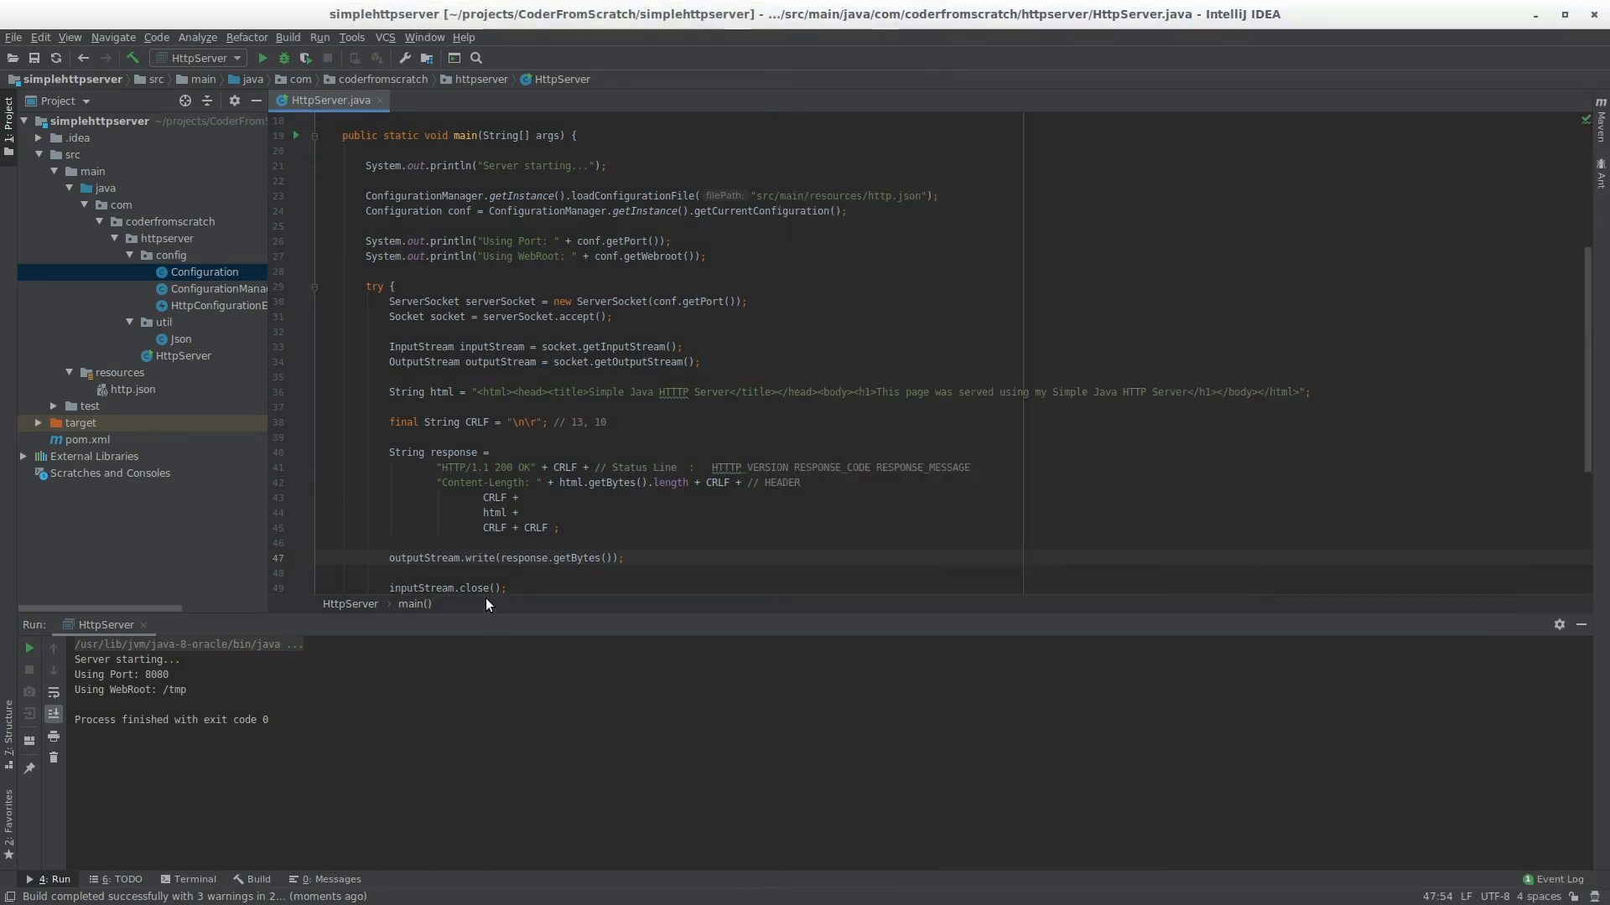
Step: Review the Run tool window output and hide it
scroll("down", 3)
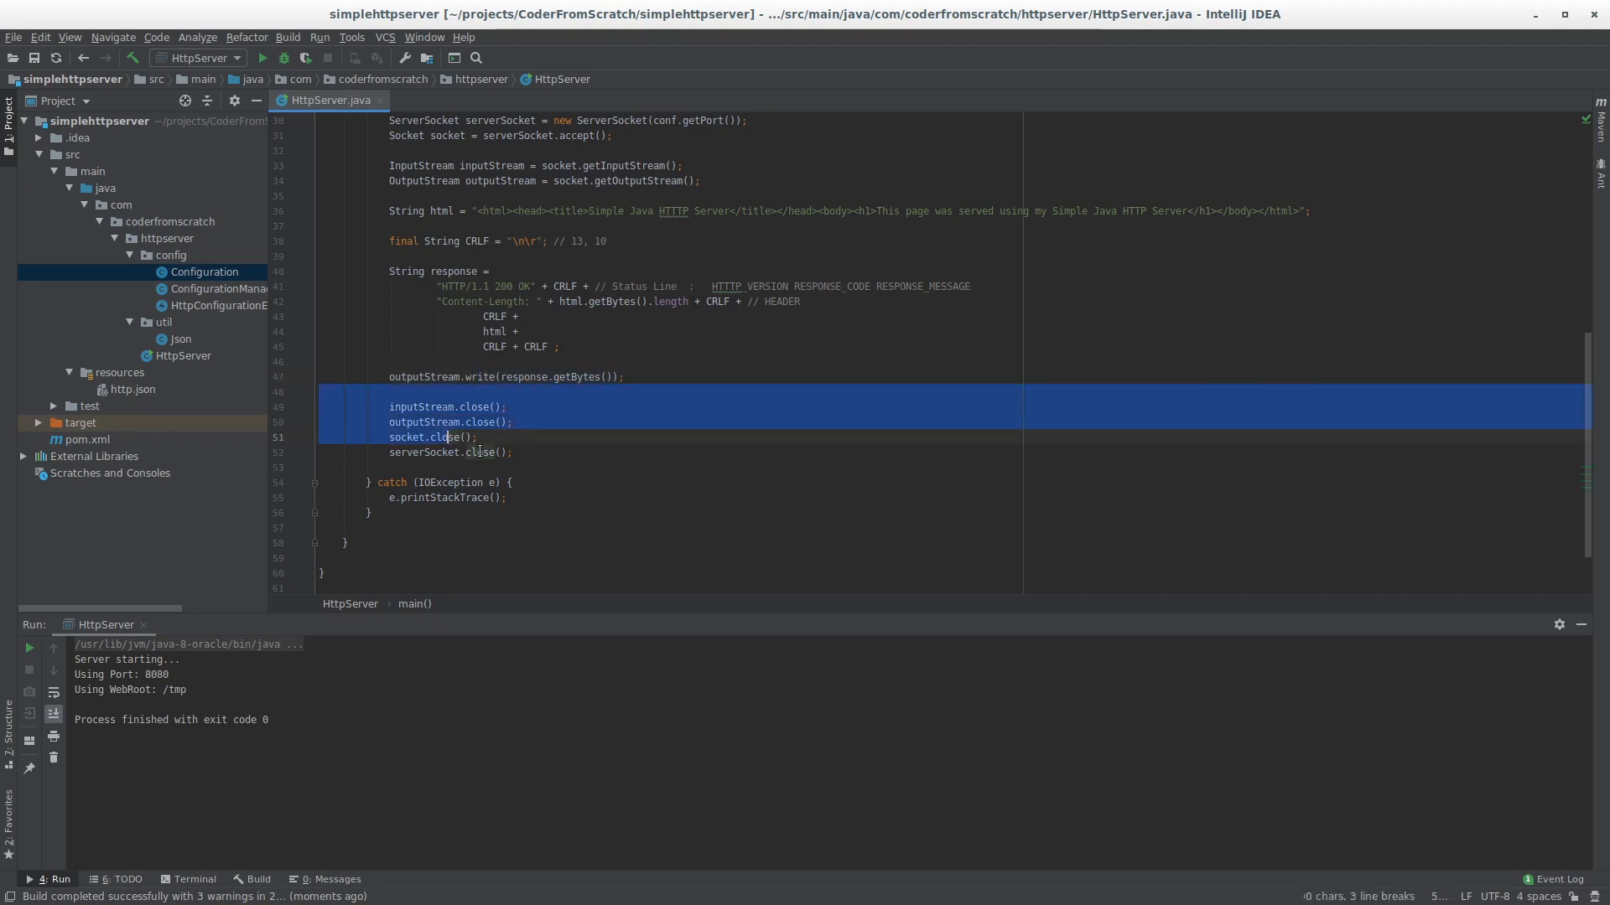
left_click(510, 451)
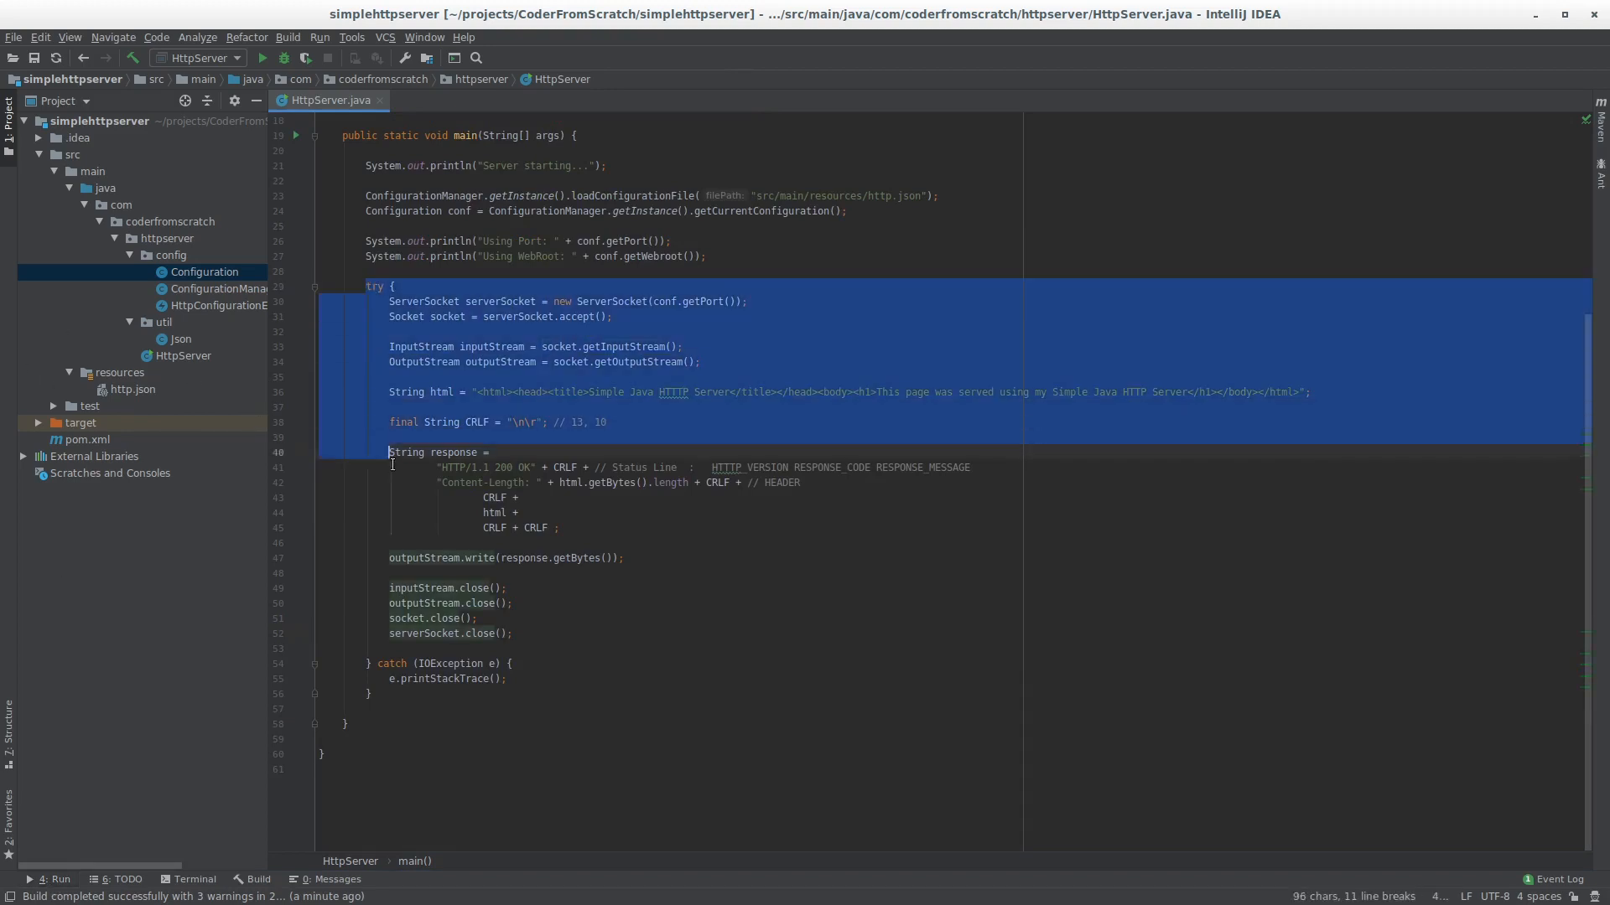
left_click(633, 375)
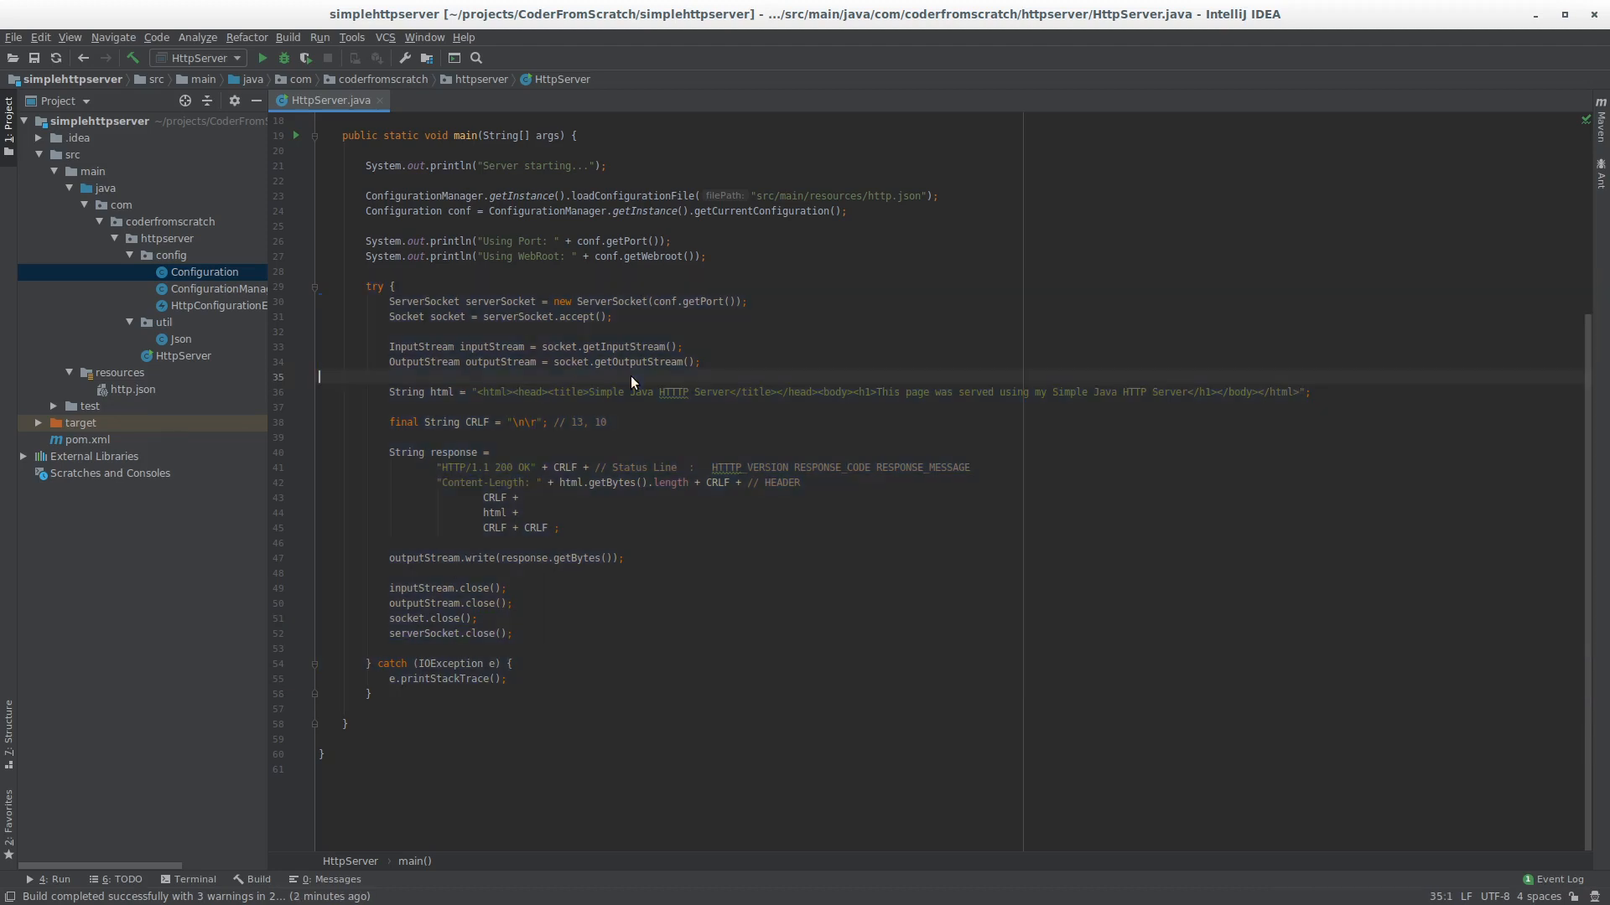
mouse_move(594, 567)
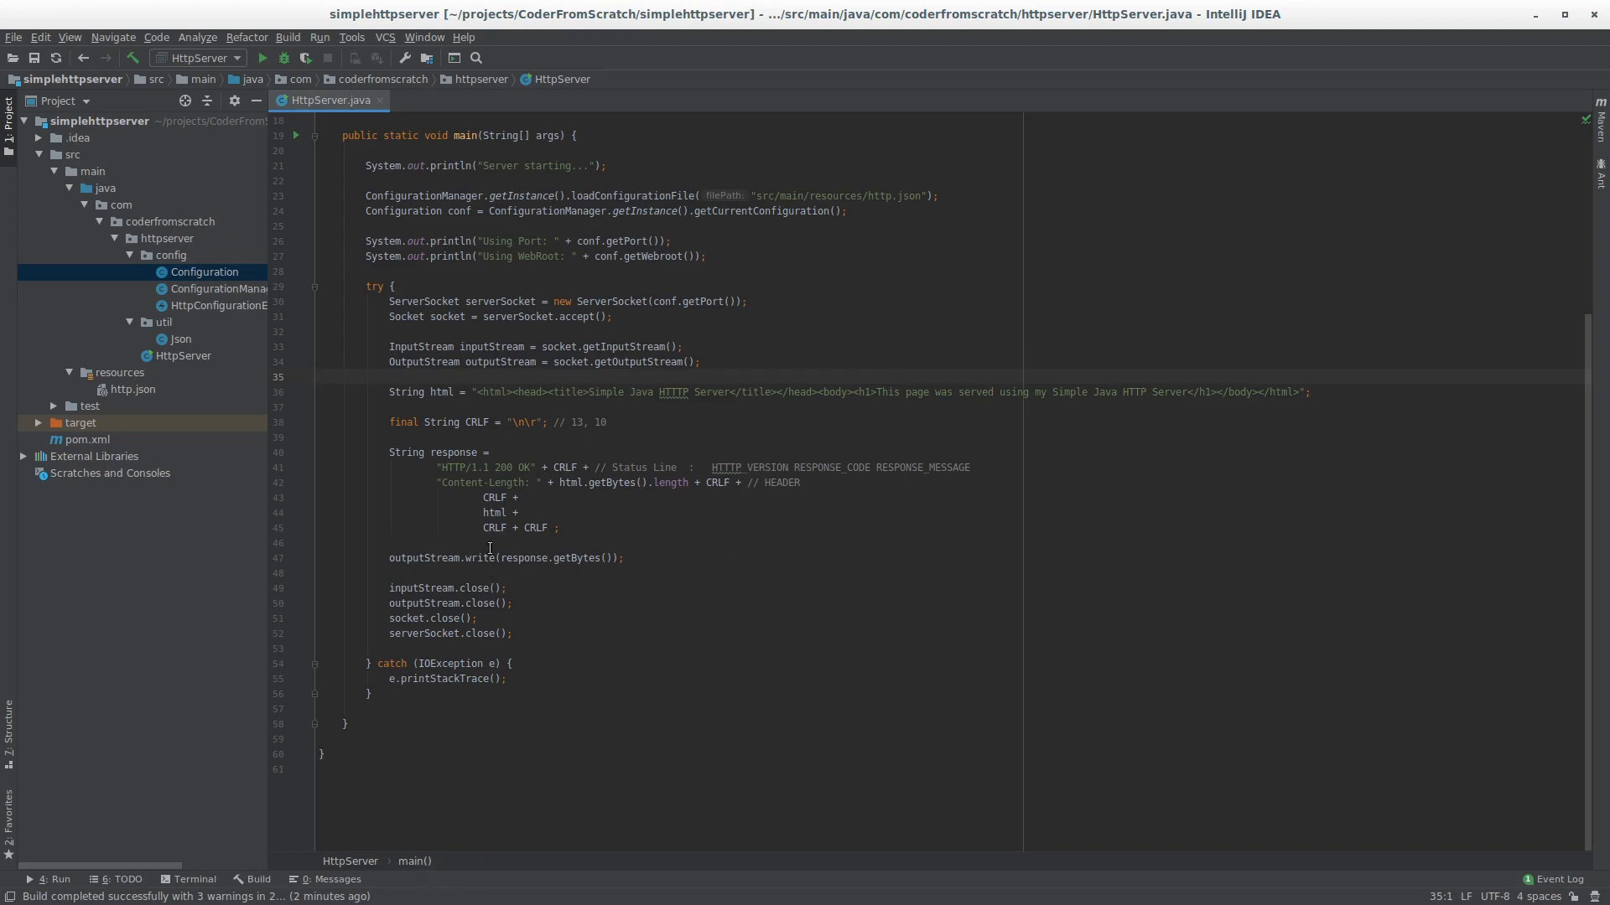
mouse_move(774, 565)
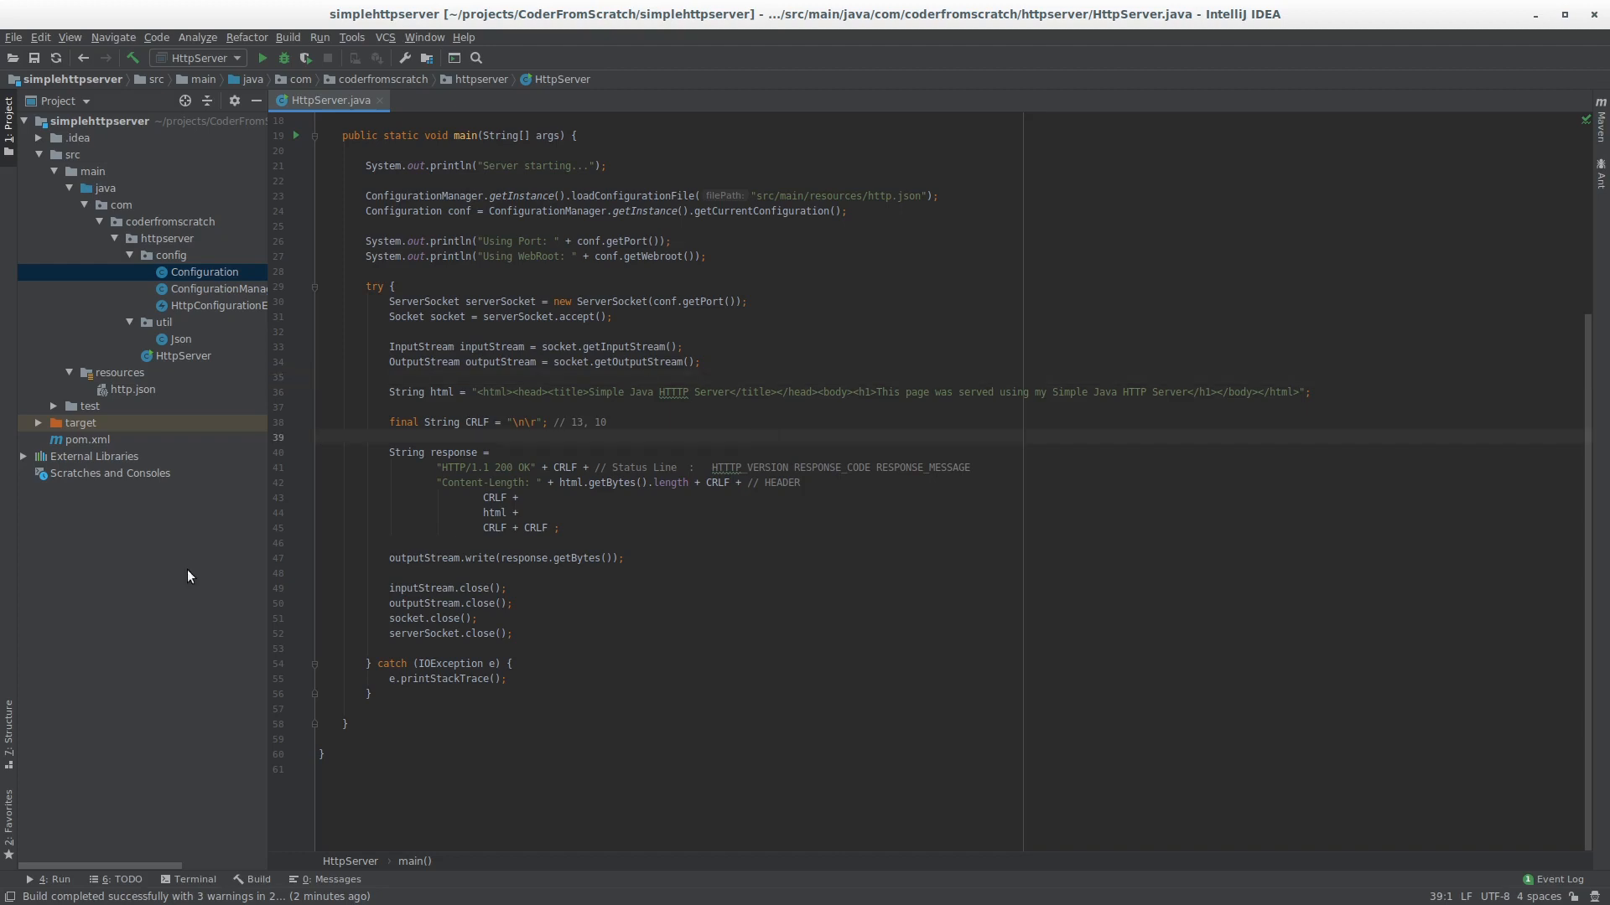
mouse_move(474, 503)
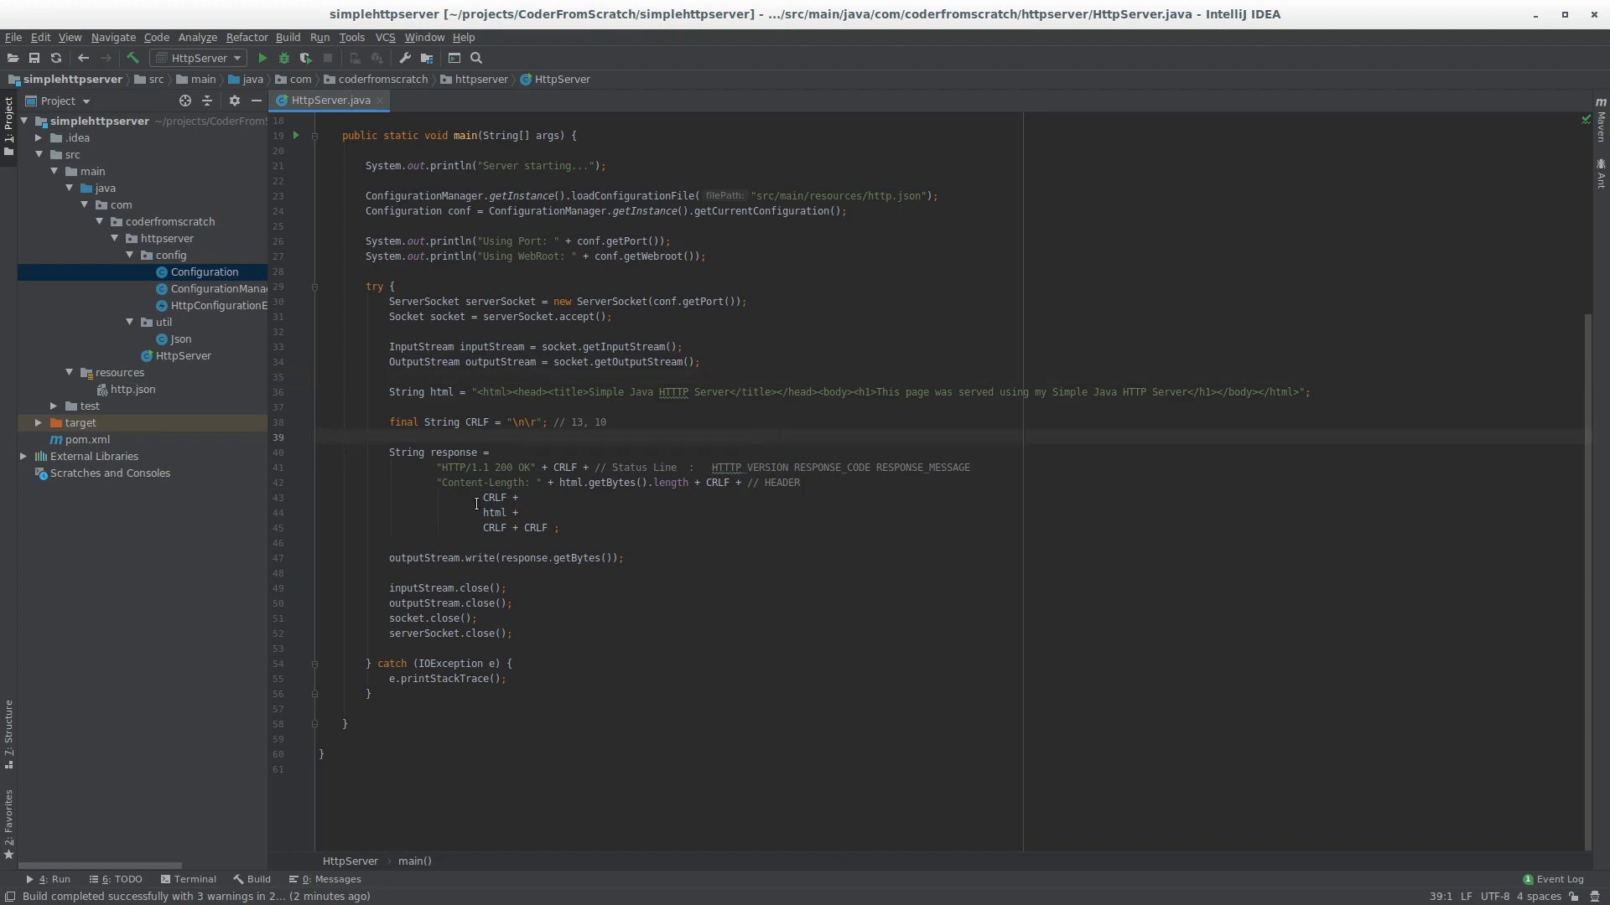
mouse_move(454, 468)
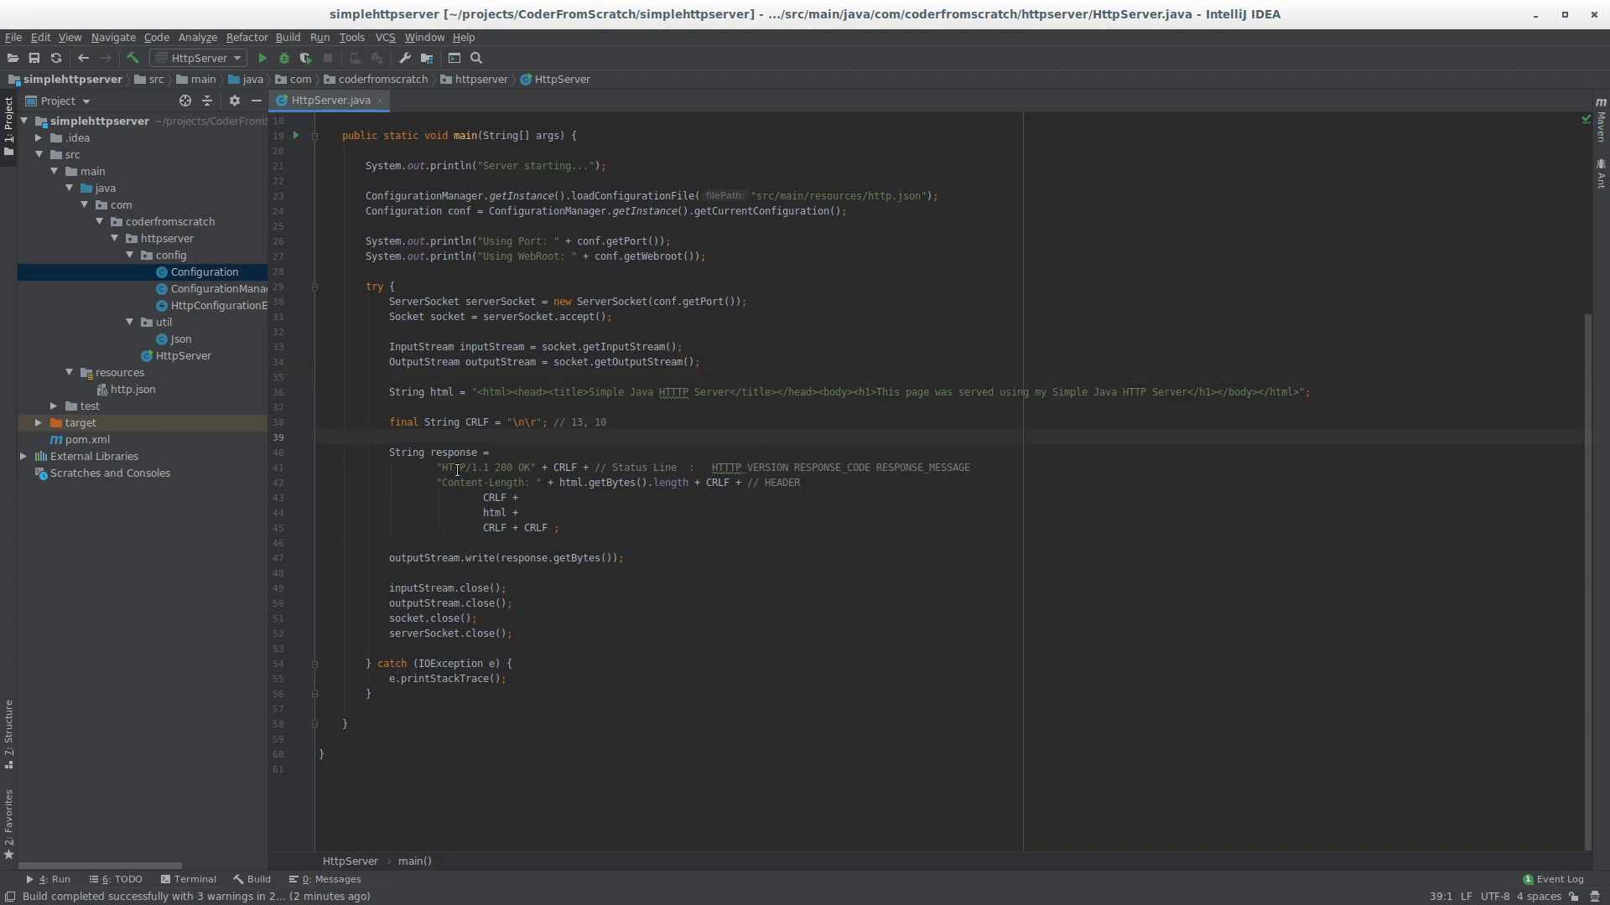